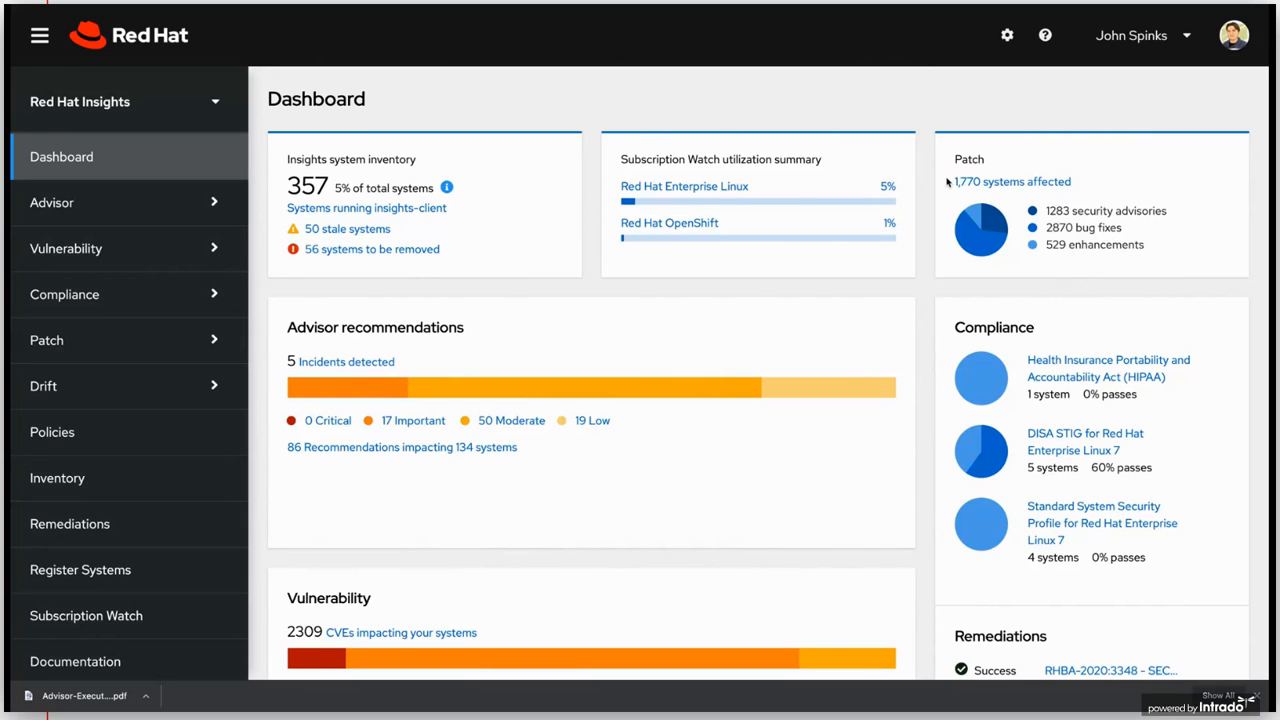
mouse_move(477, 46)
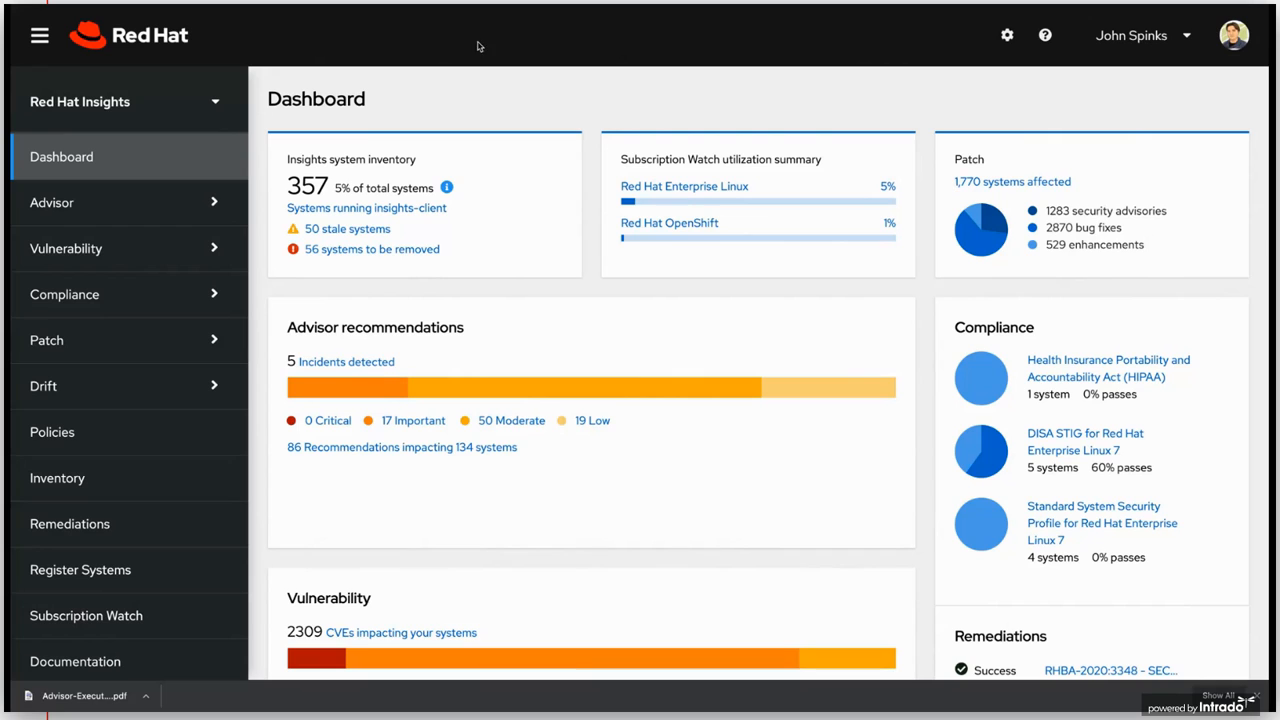
mouse_move(382, 378)
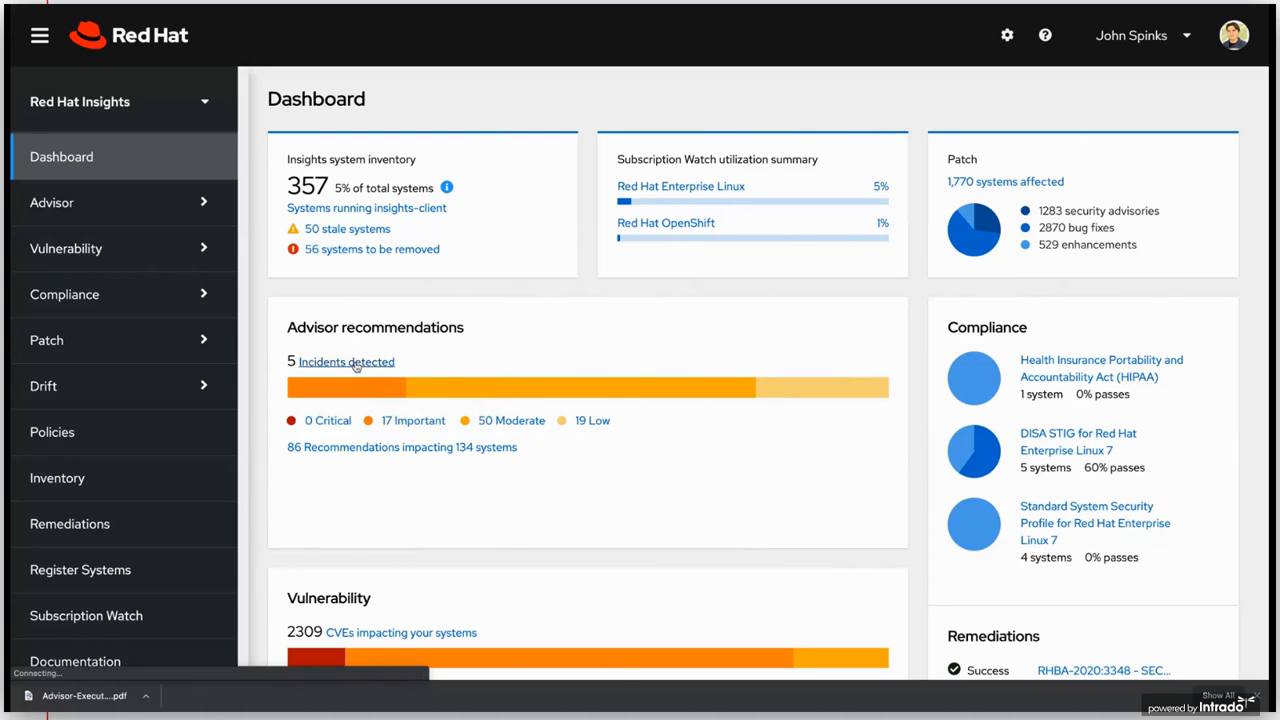
- Filter to the 5 incidents, open the End-Of-Life products recommendation, and view its 16 affected systems
left_click(346, 361)
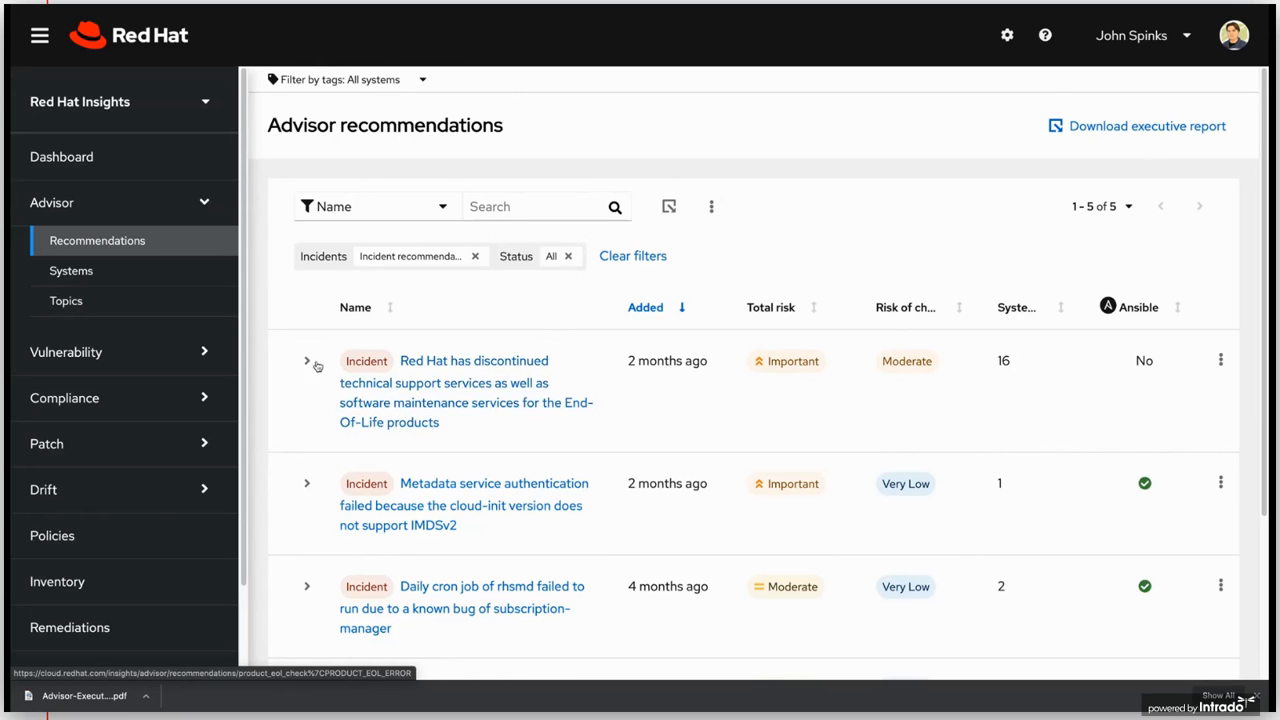
left_click(307, 360)
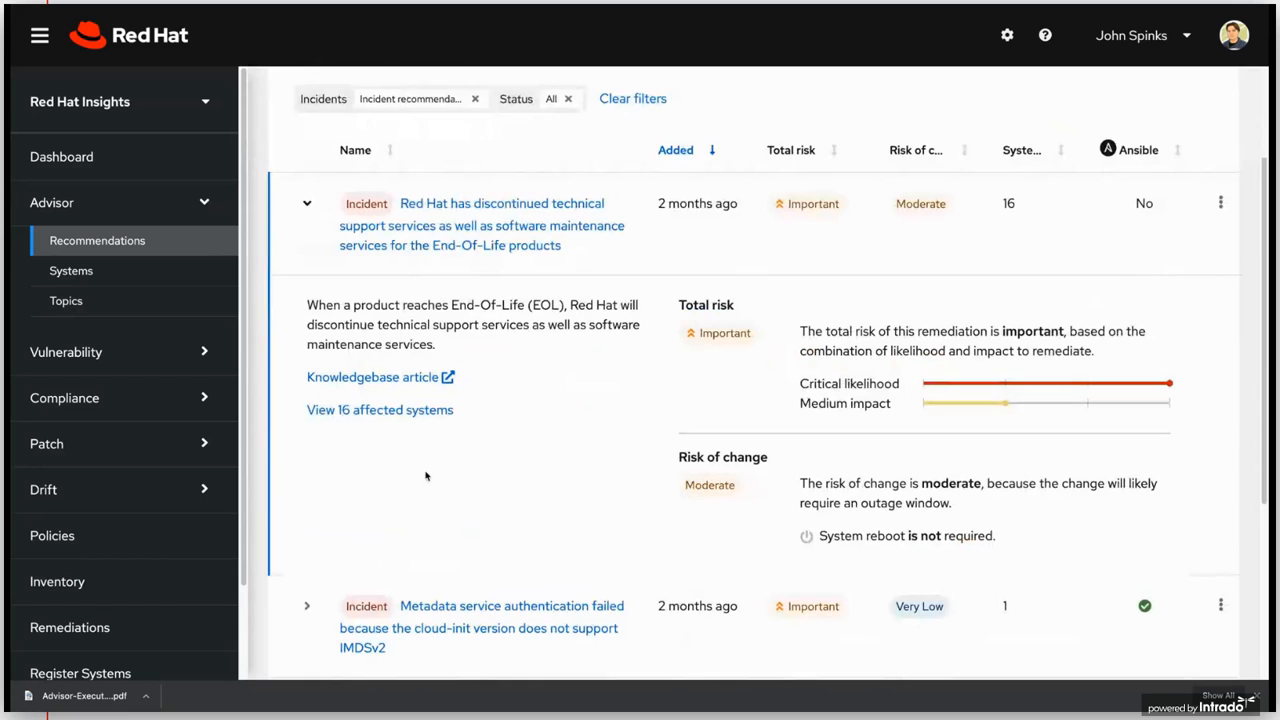
mouse_move(347, 352)
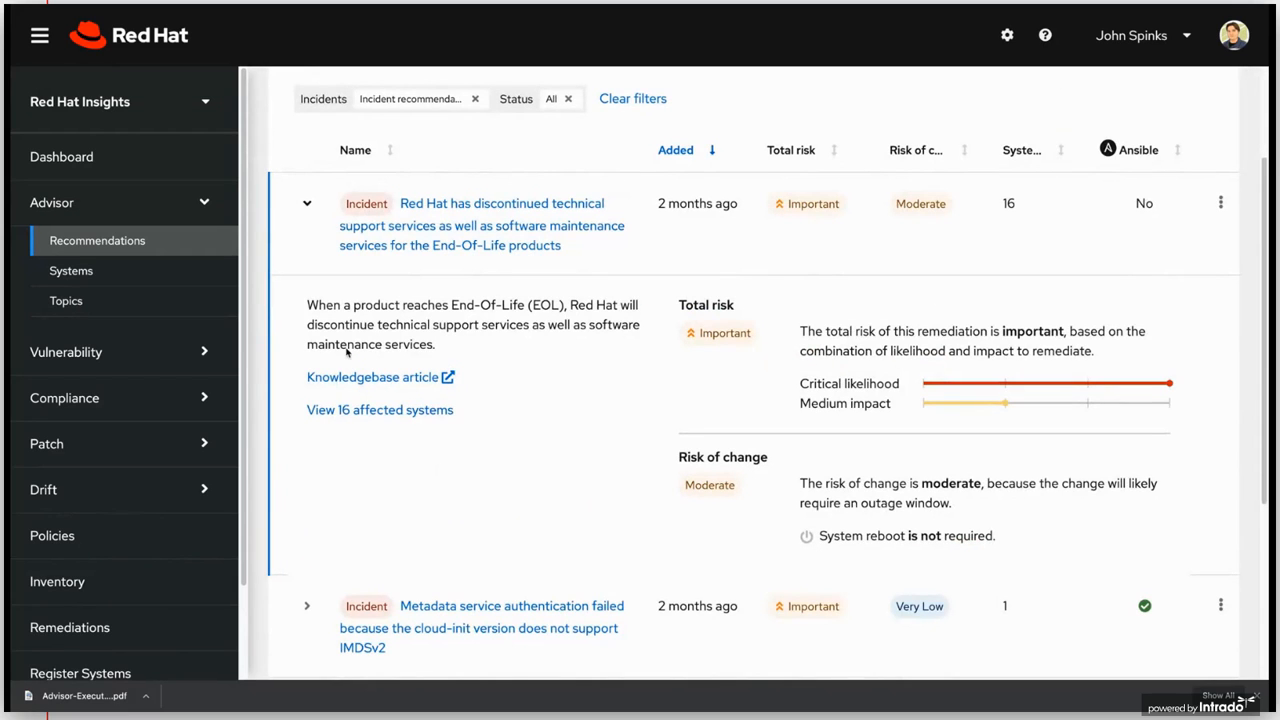
left_click(307, 203)
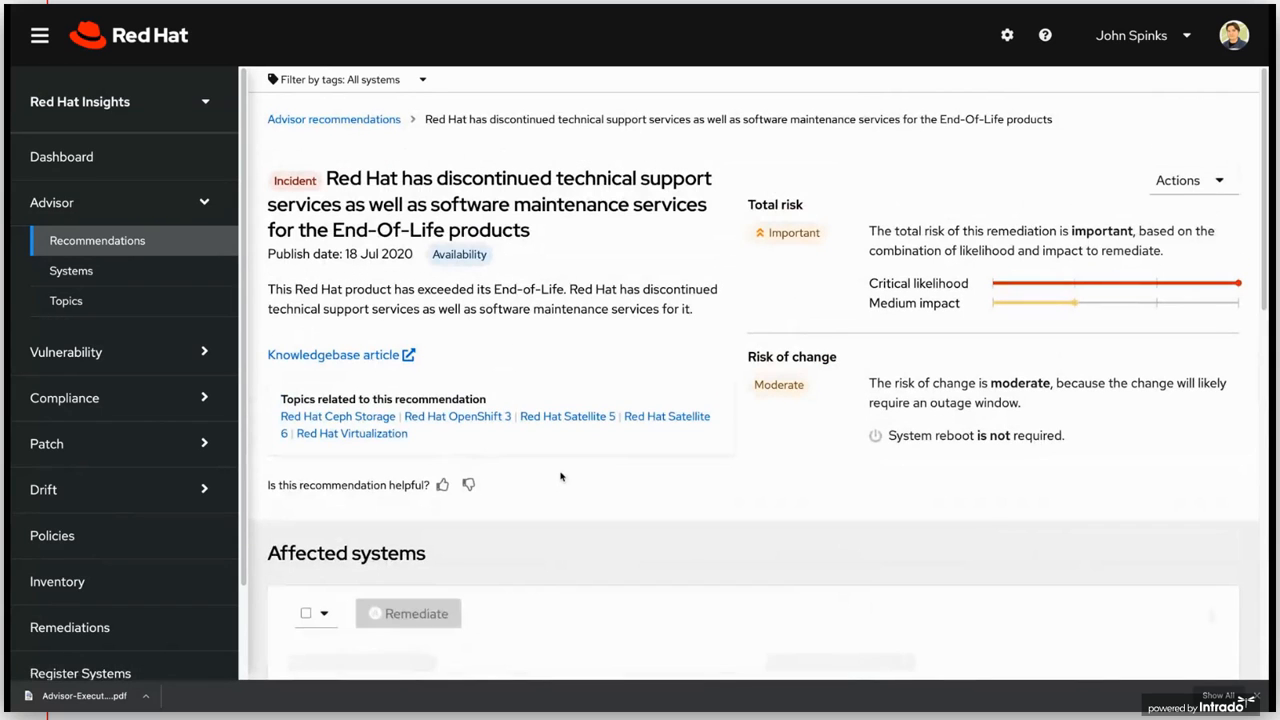
scroll("down", 3)
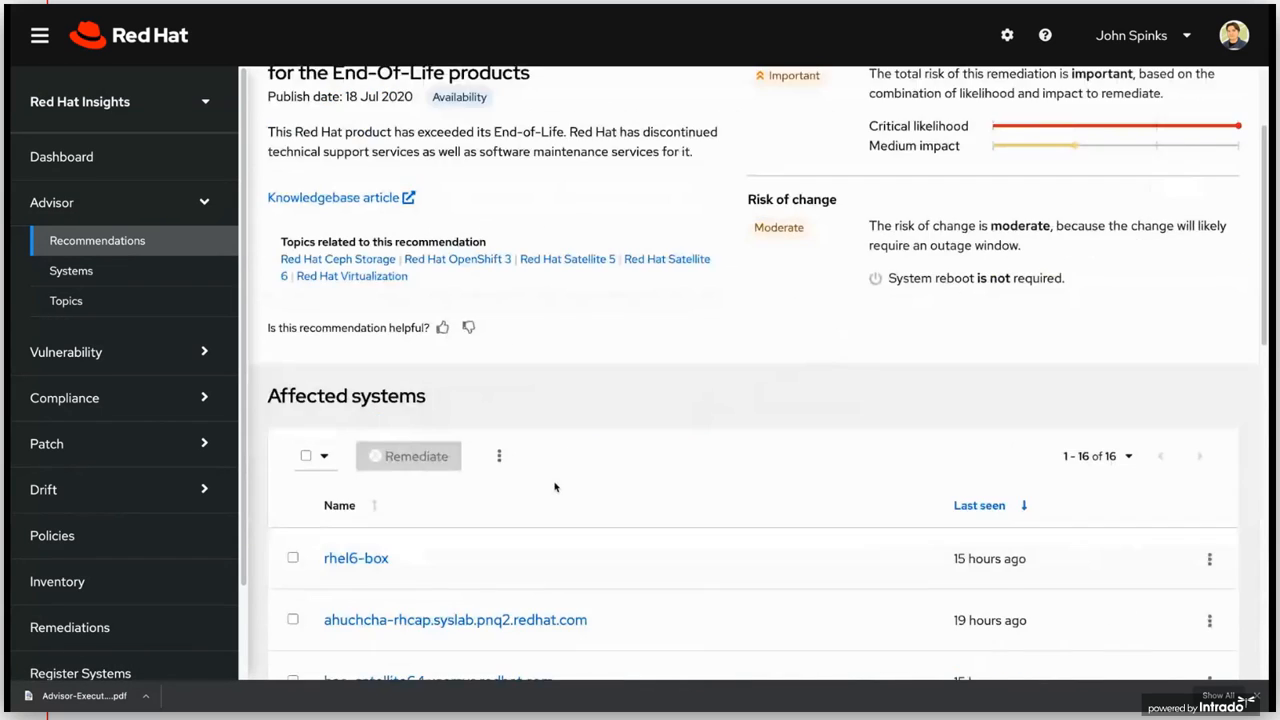
mouse_move(538, 510)
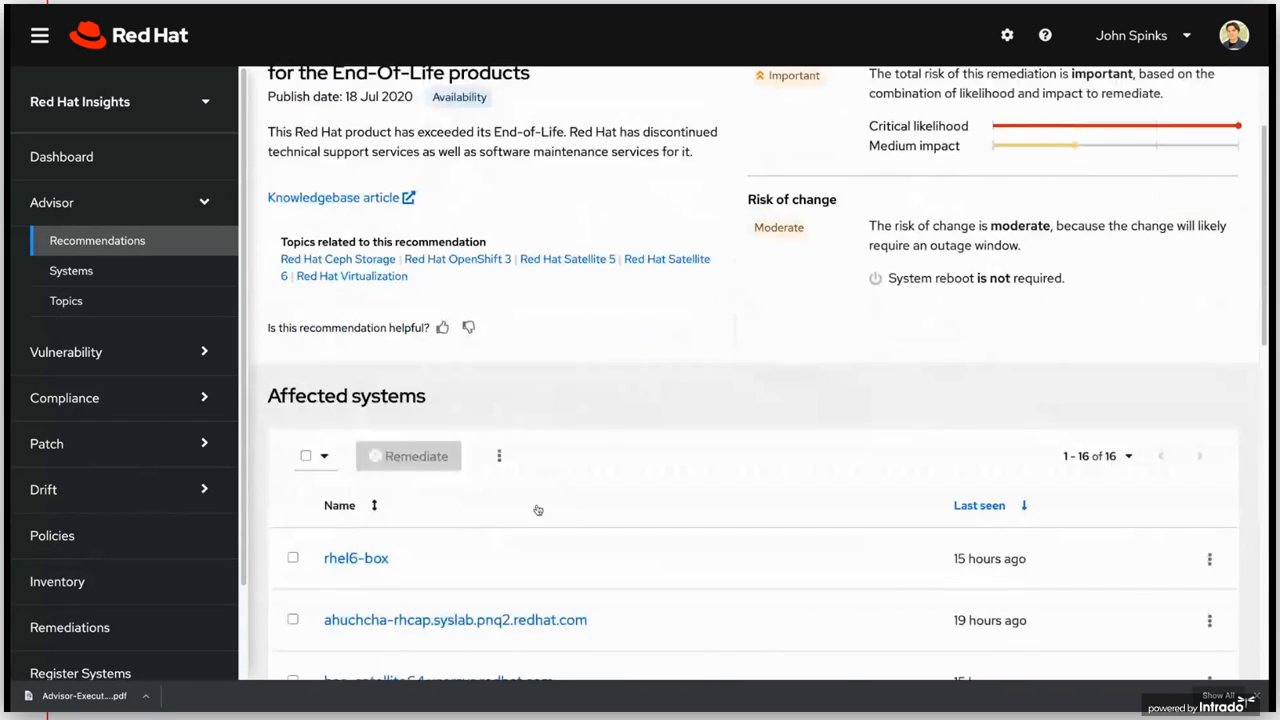
scroll("down", 3)
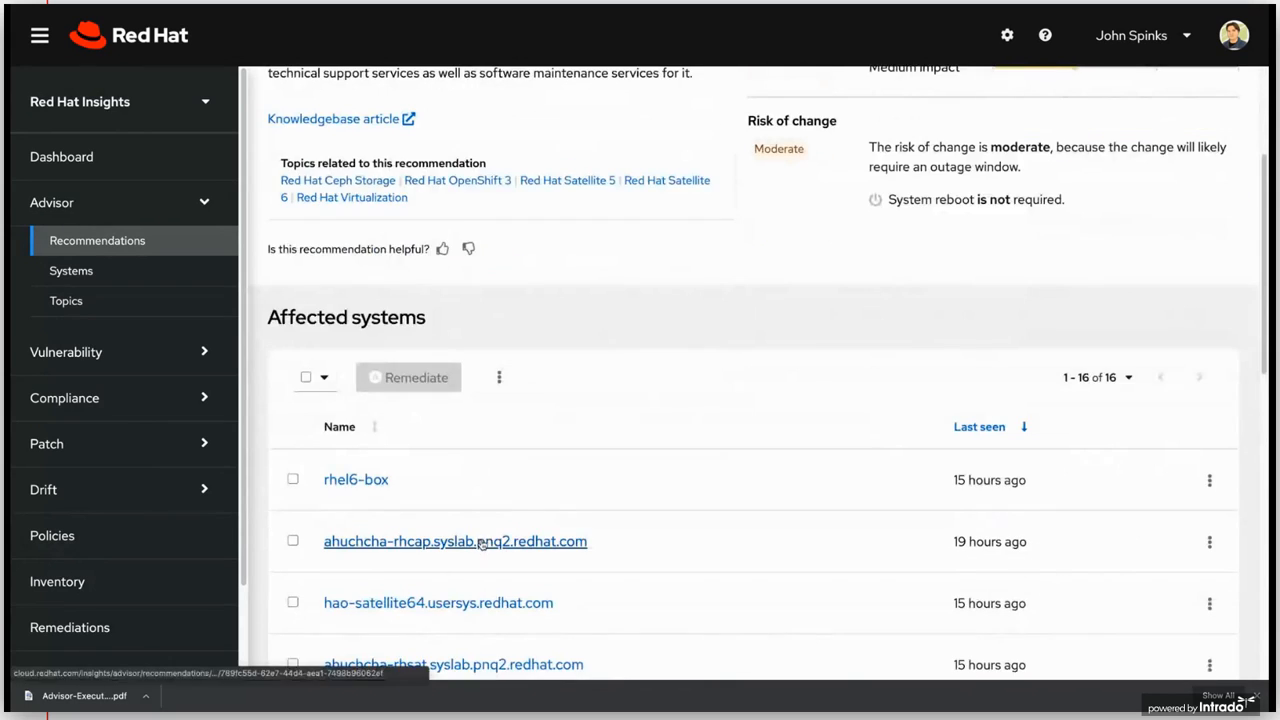
scroll("down", 3)
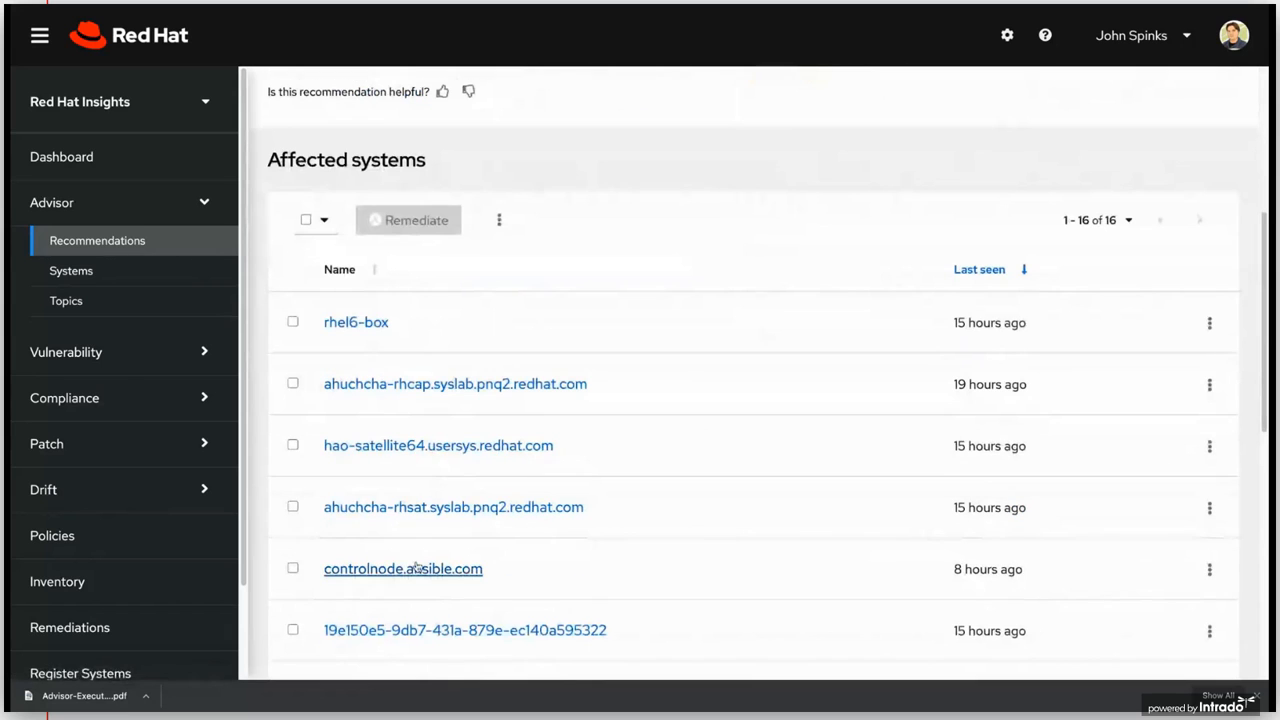
mouse_move(438, 445)
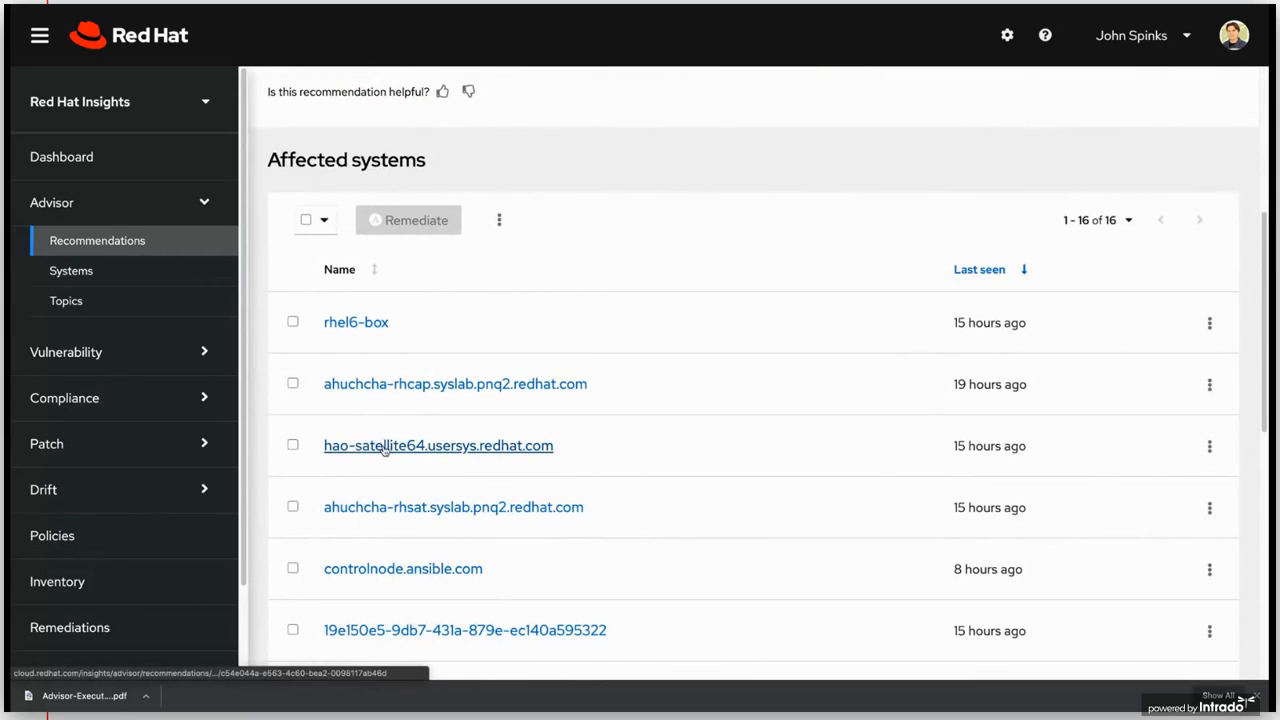
- Open hao-satellite64's report and review its OpenJDK 7 and Ansible Engine 2.6 End-Of-Life issues
left_click(438, 445)
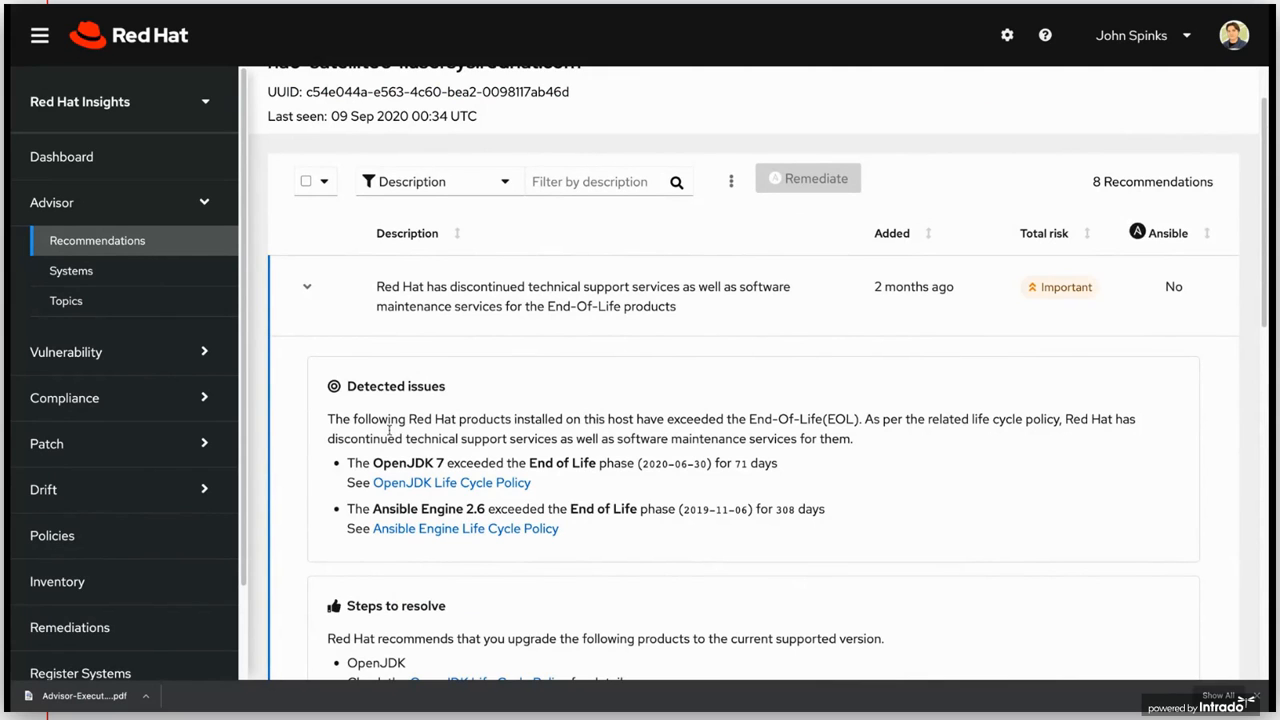
scroll("down", 3)
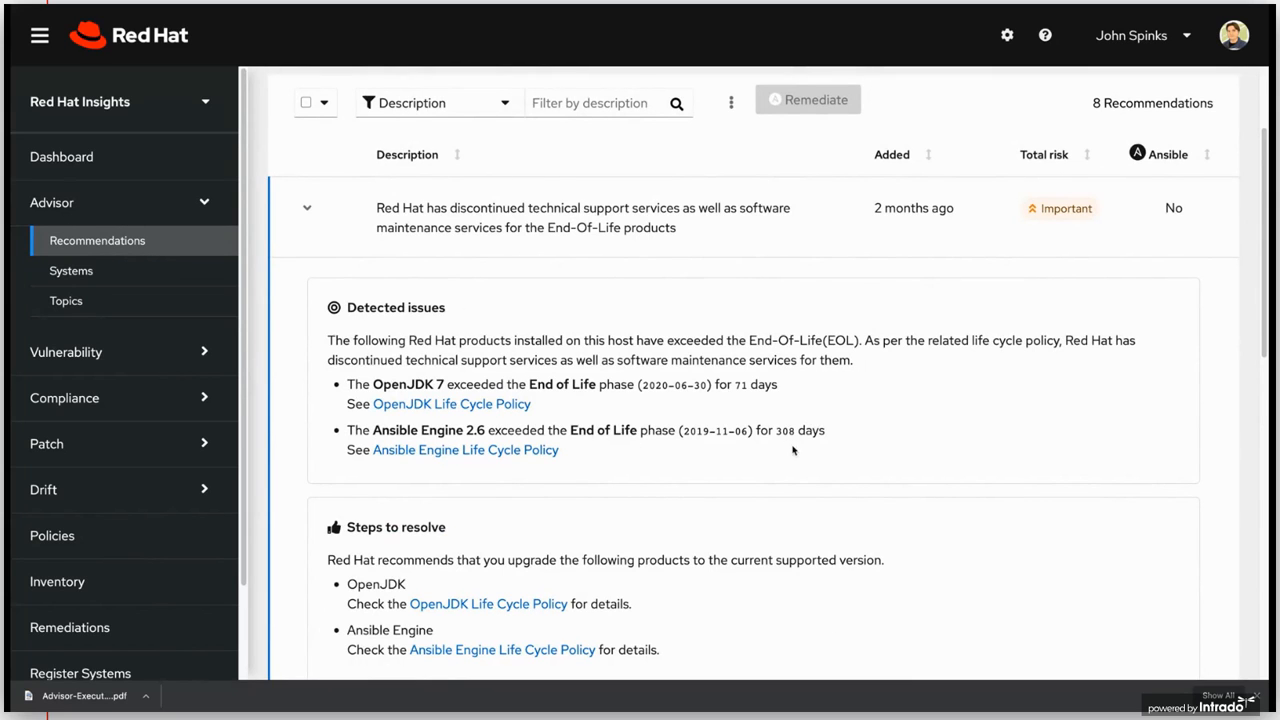
scroll("down", 3)
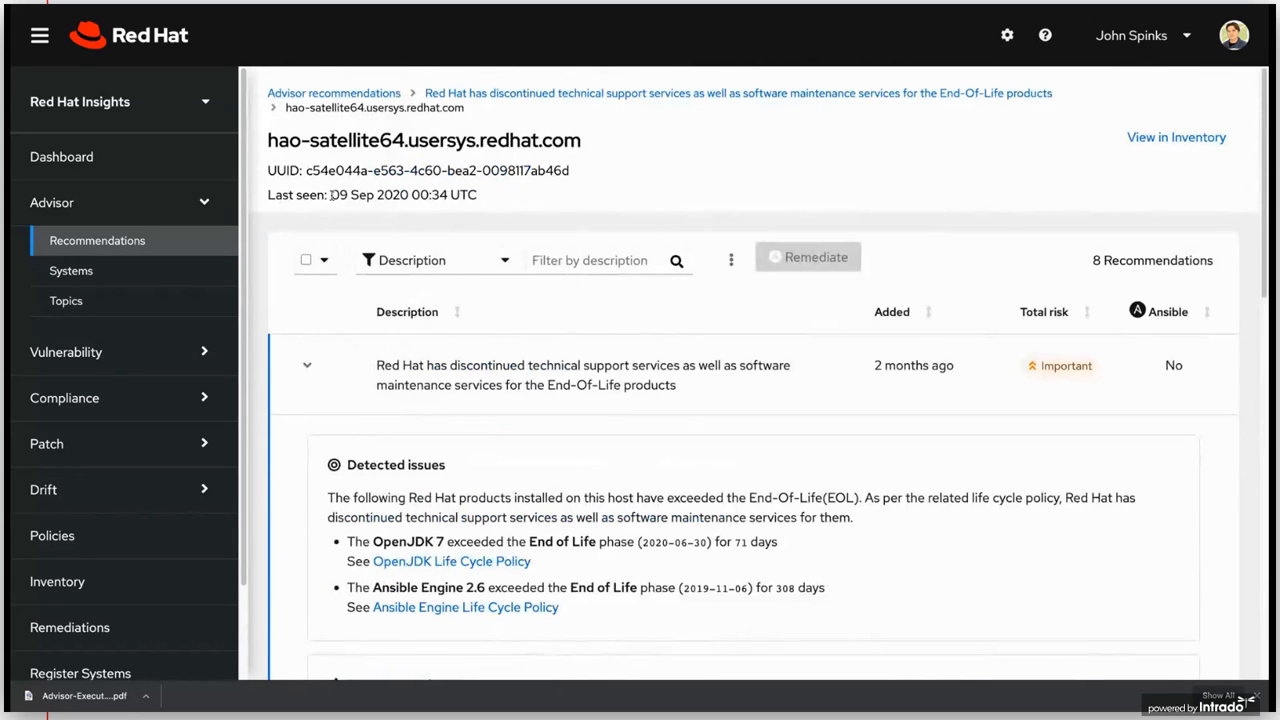
mouse_move(333, 92)
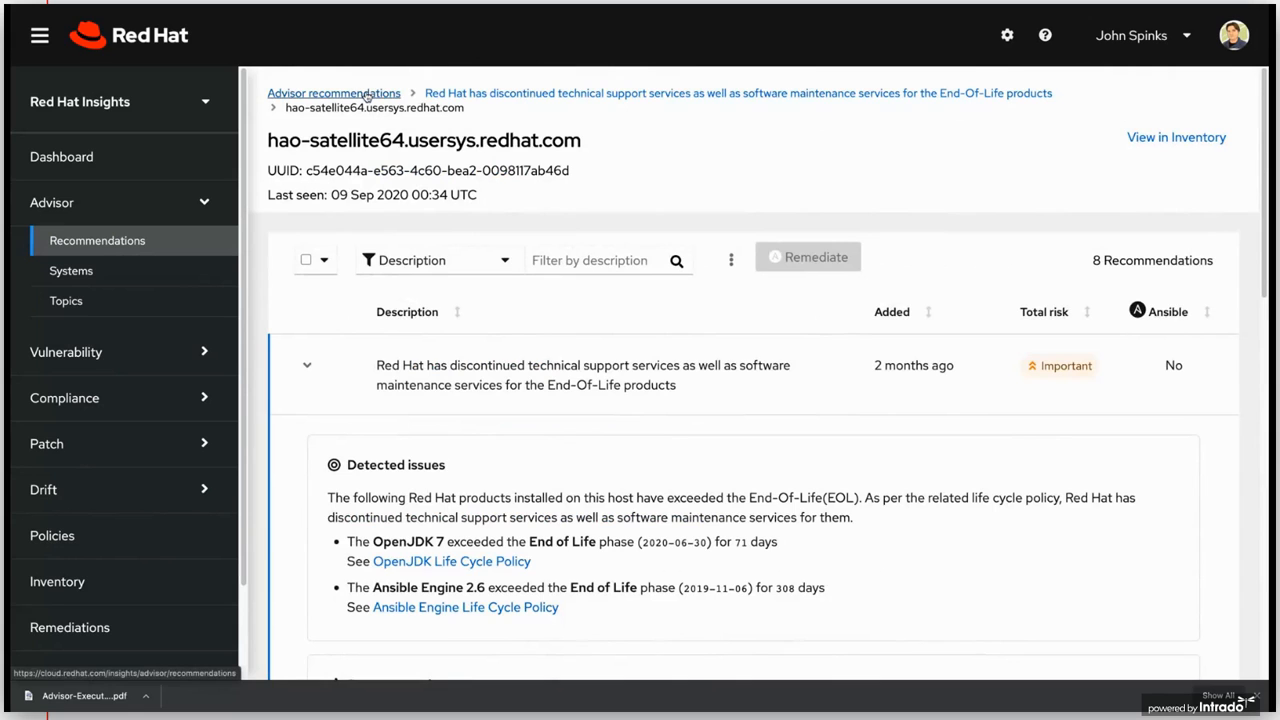
- Go back to Advisor recommendations and clear the Incidents filter to list all 86
left_click(333, 92)
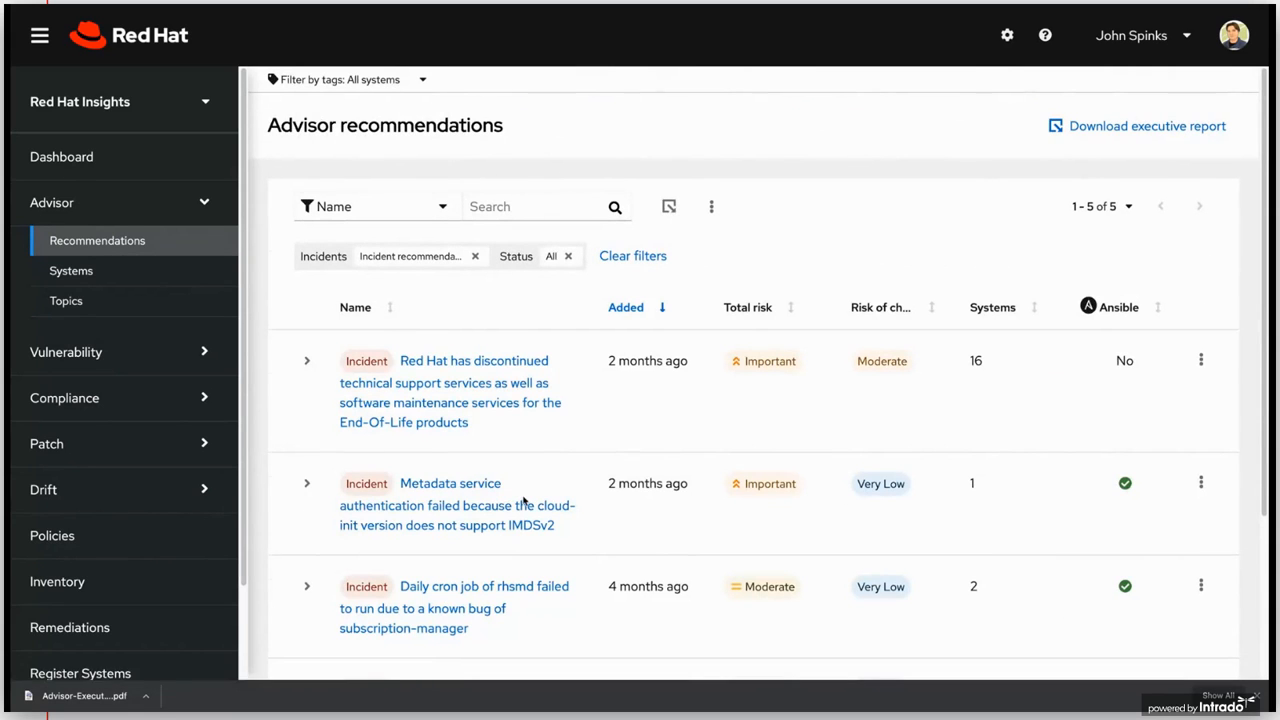
scroll("down", 3)
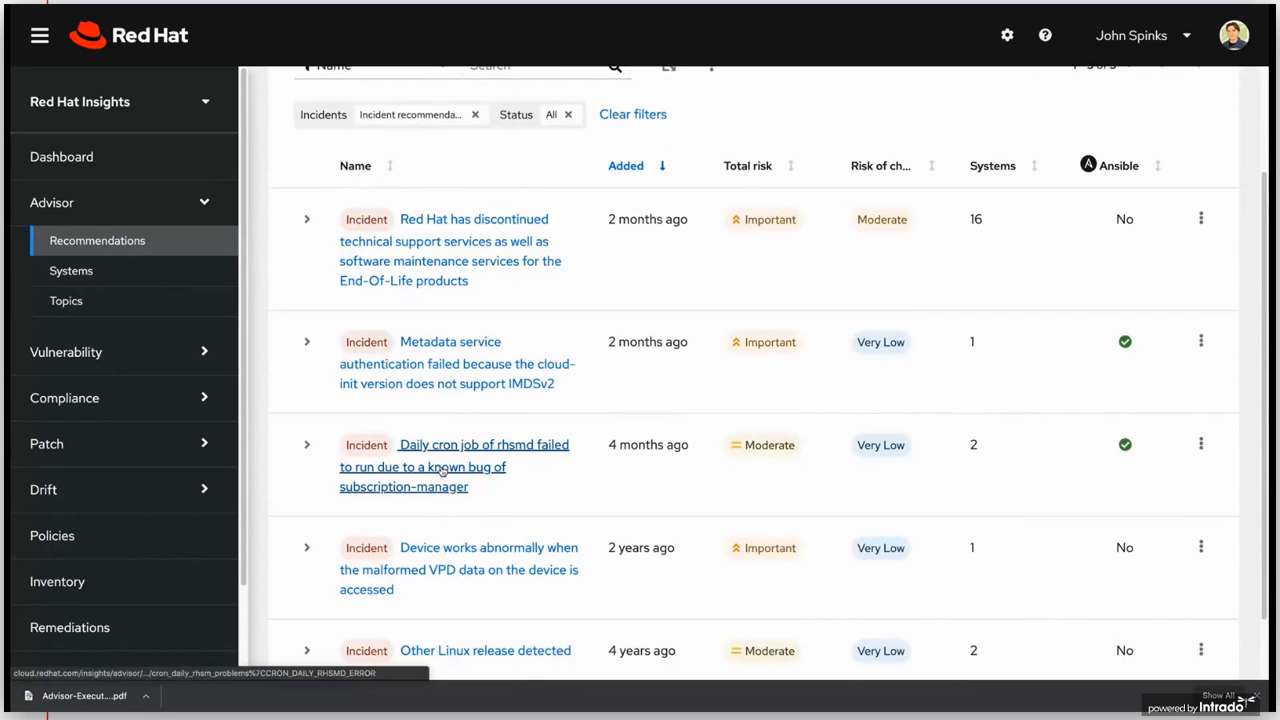
mouse_move(443, 426)
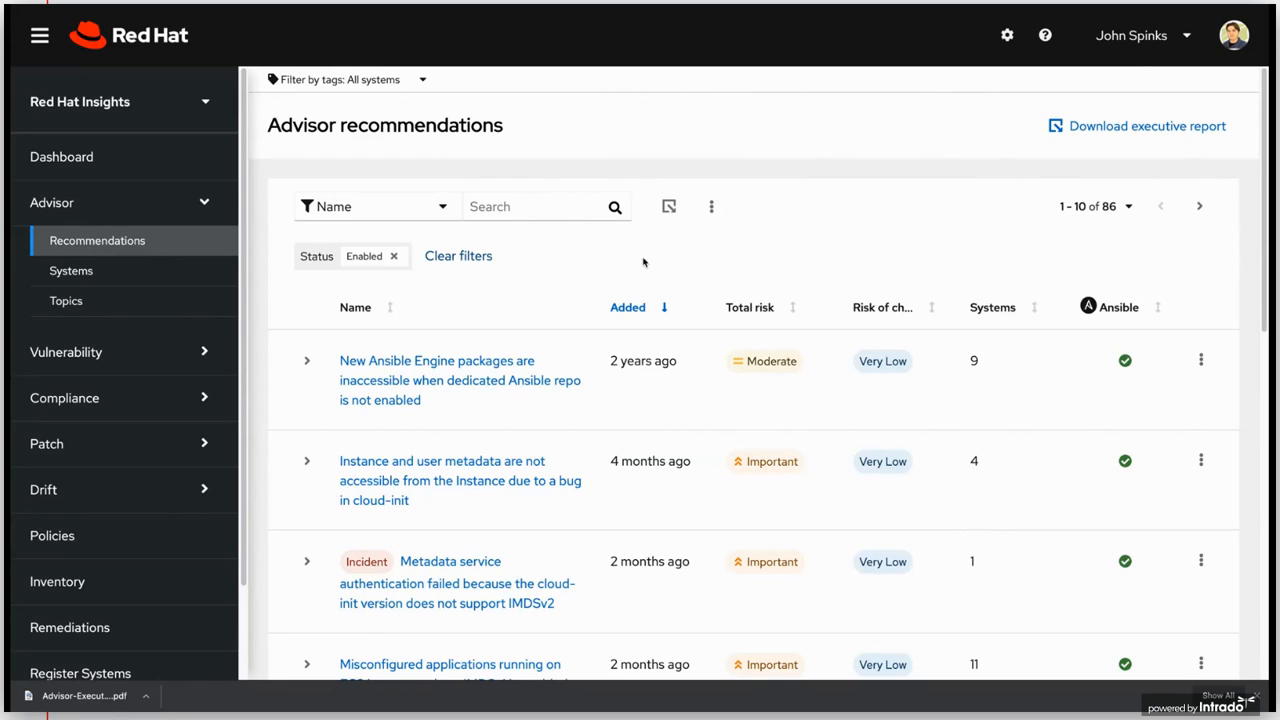
mouse_move(995, 177)
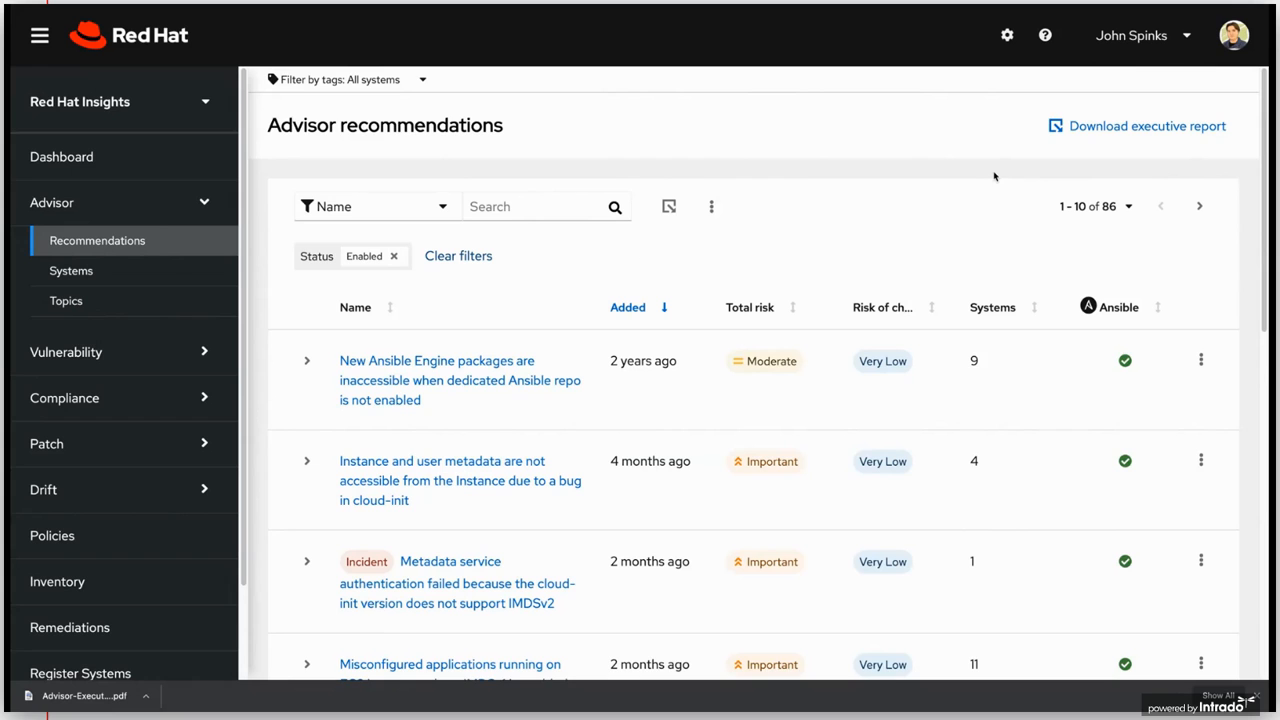
mouse_move(1053, 150)
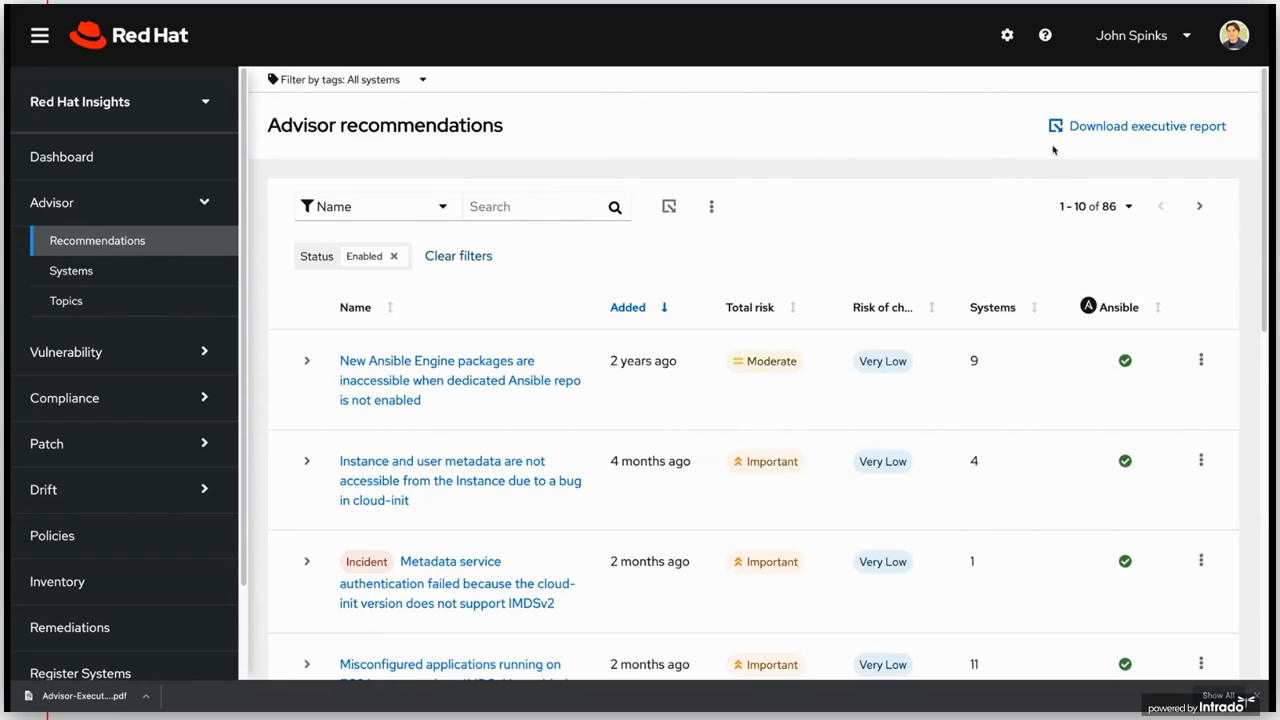
left_click(1146, 125)
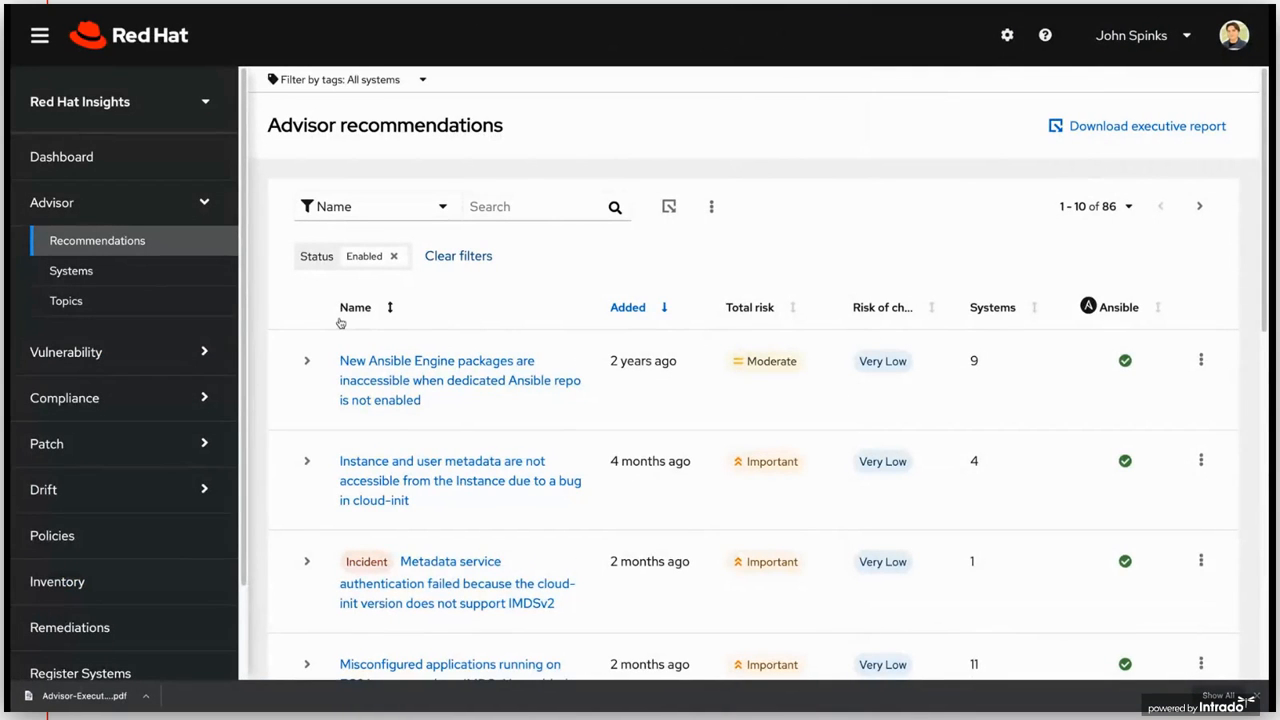
mouse_move(71, 270)
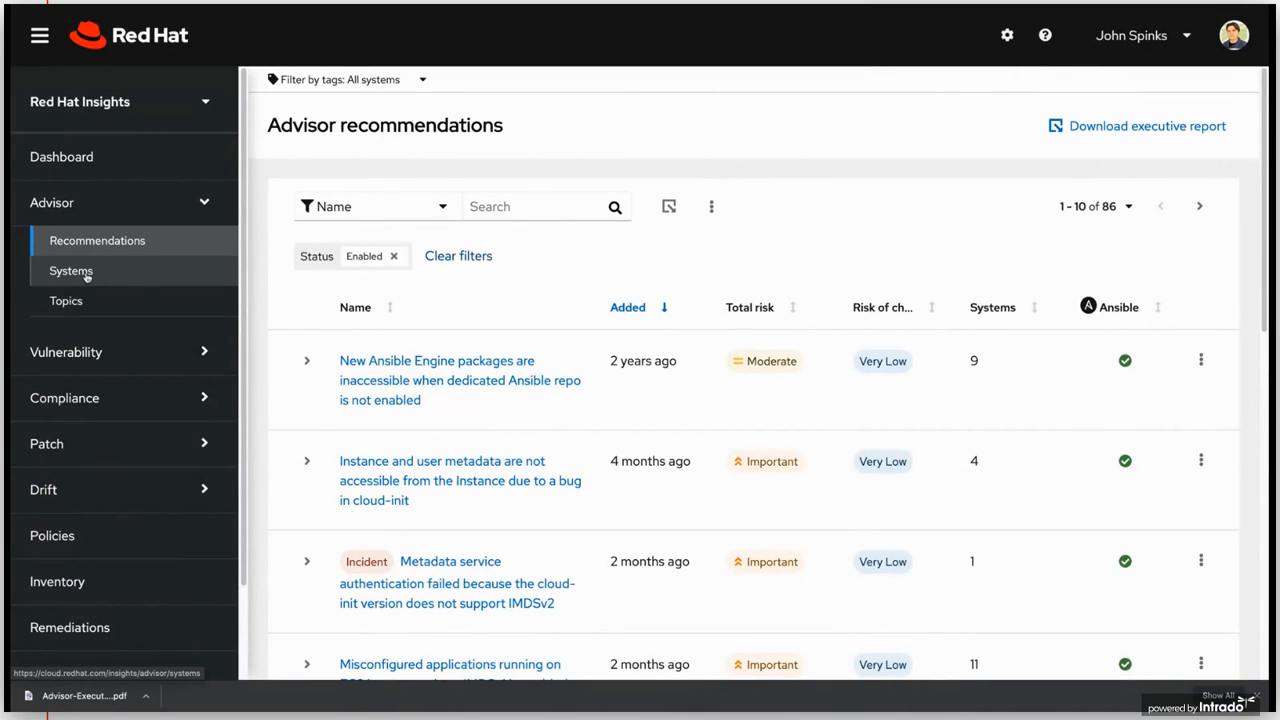
- From Advisor Topics, open Microsoft SQL Server and view its 3 recommendations
left_click(66, 300)
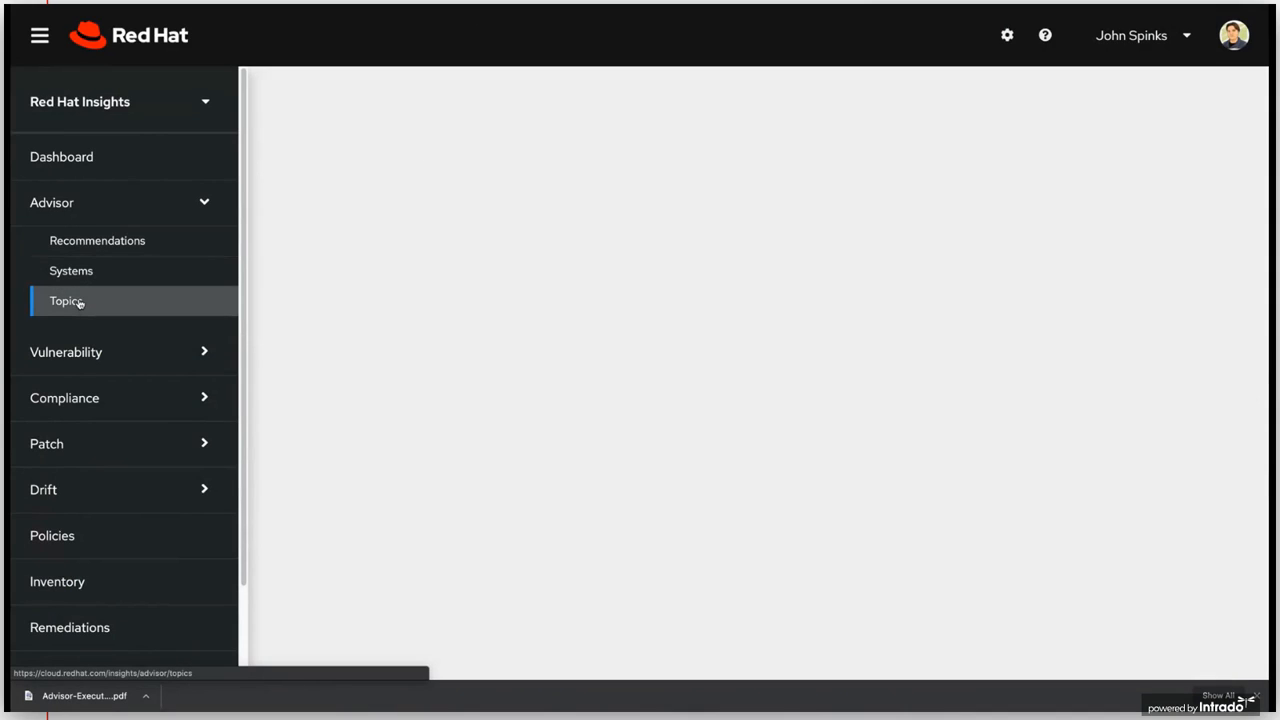
left_click(66, 301)
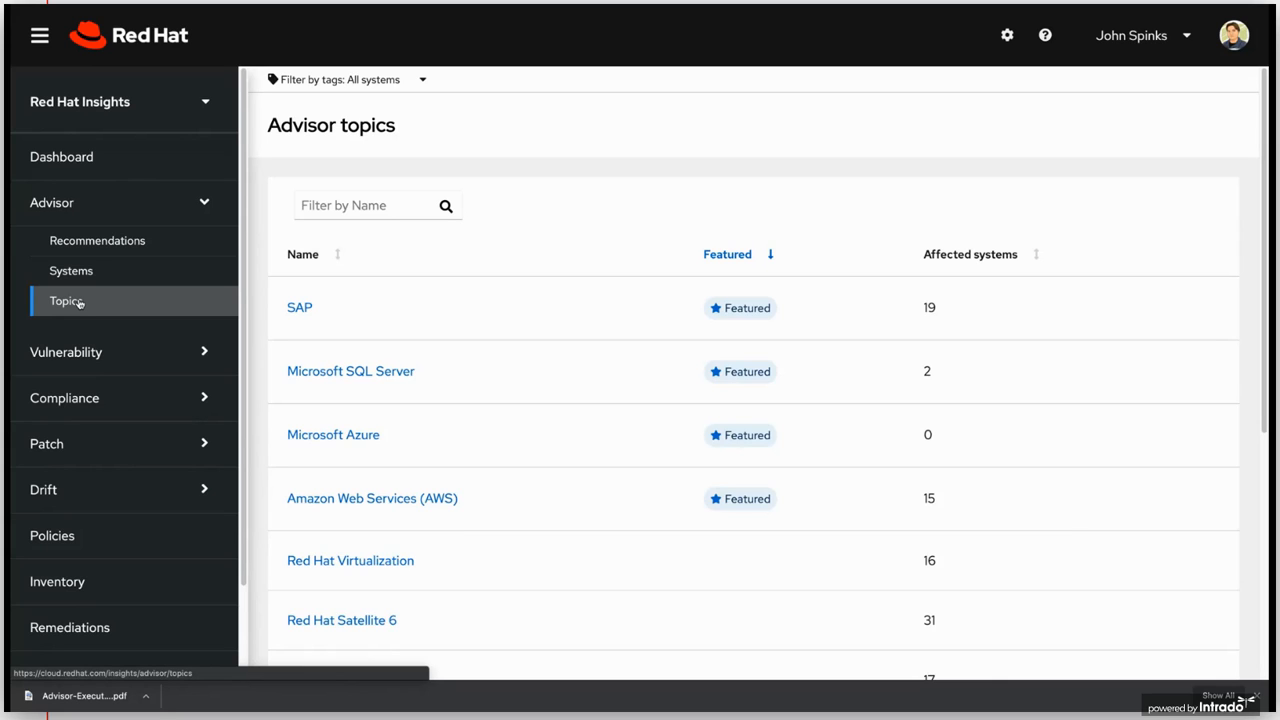
mouse_move(1143, 238)
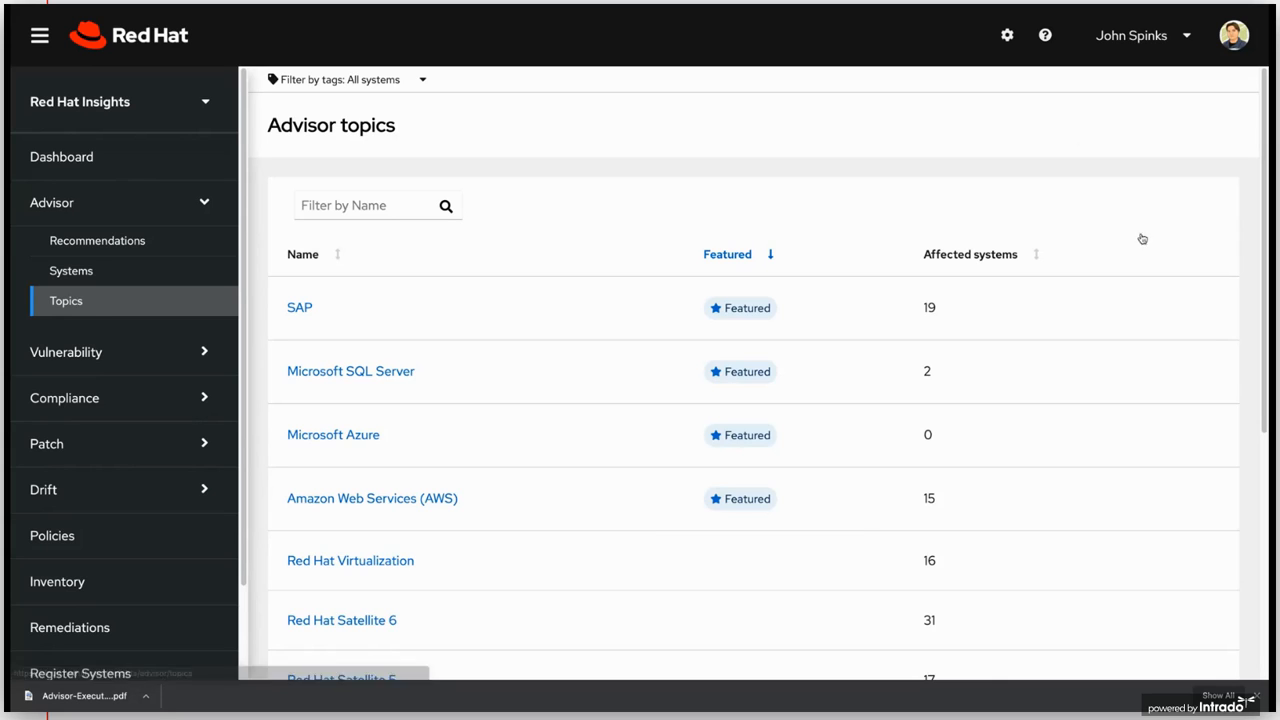
scroll("down", 3)
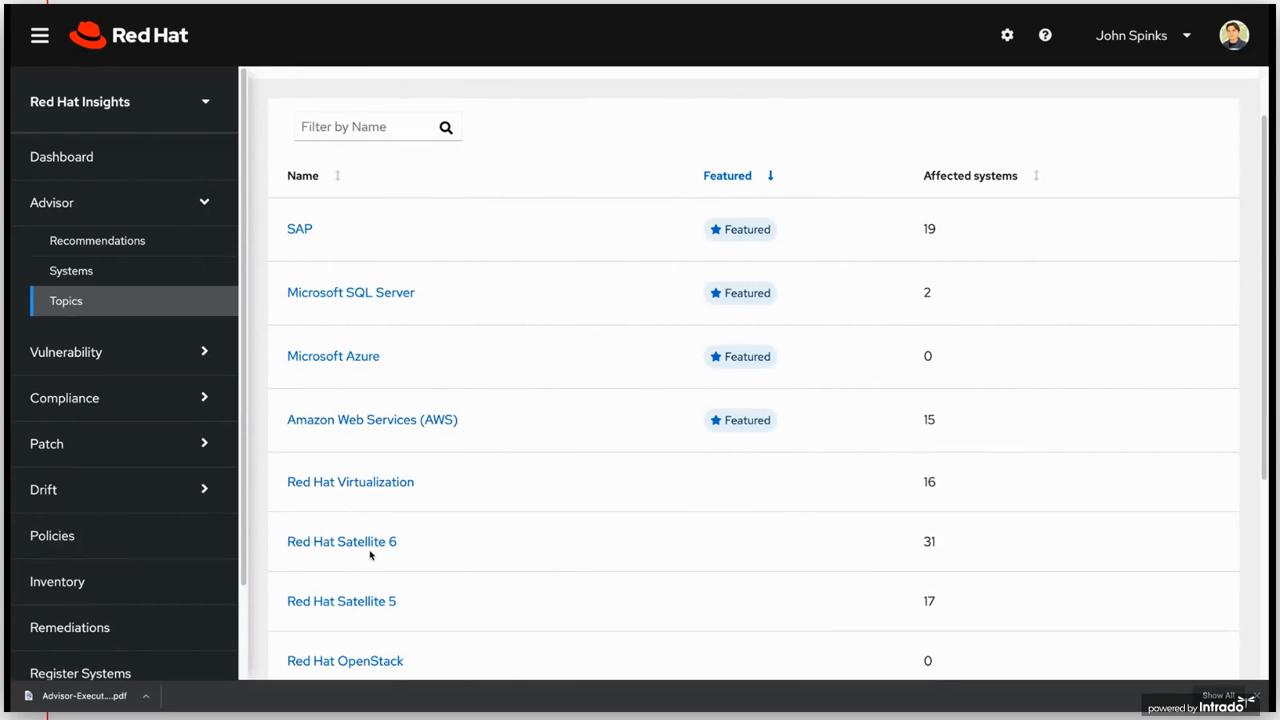
mouse_move(351, 292)
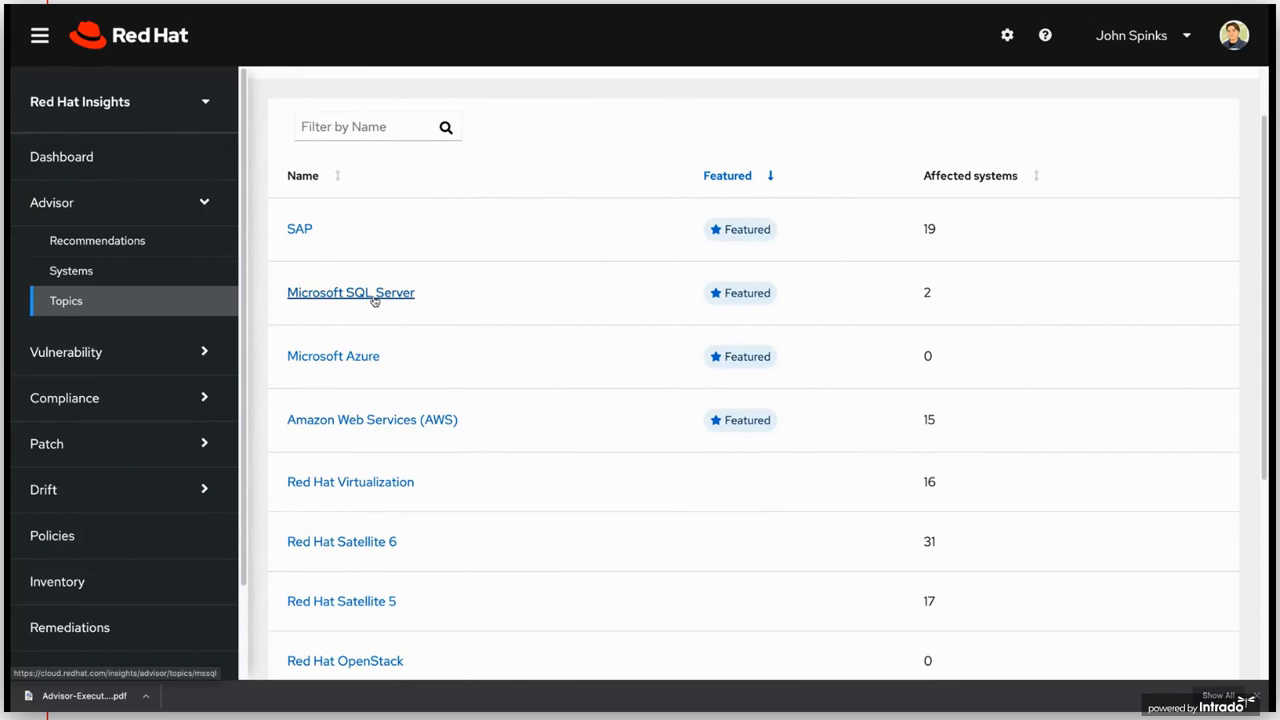
left_click(350, 292)
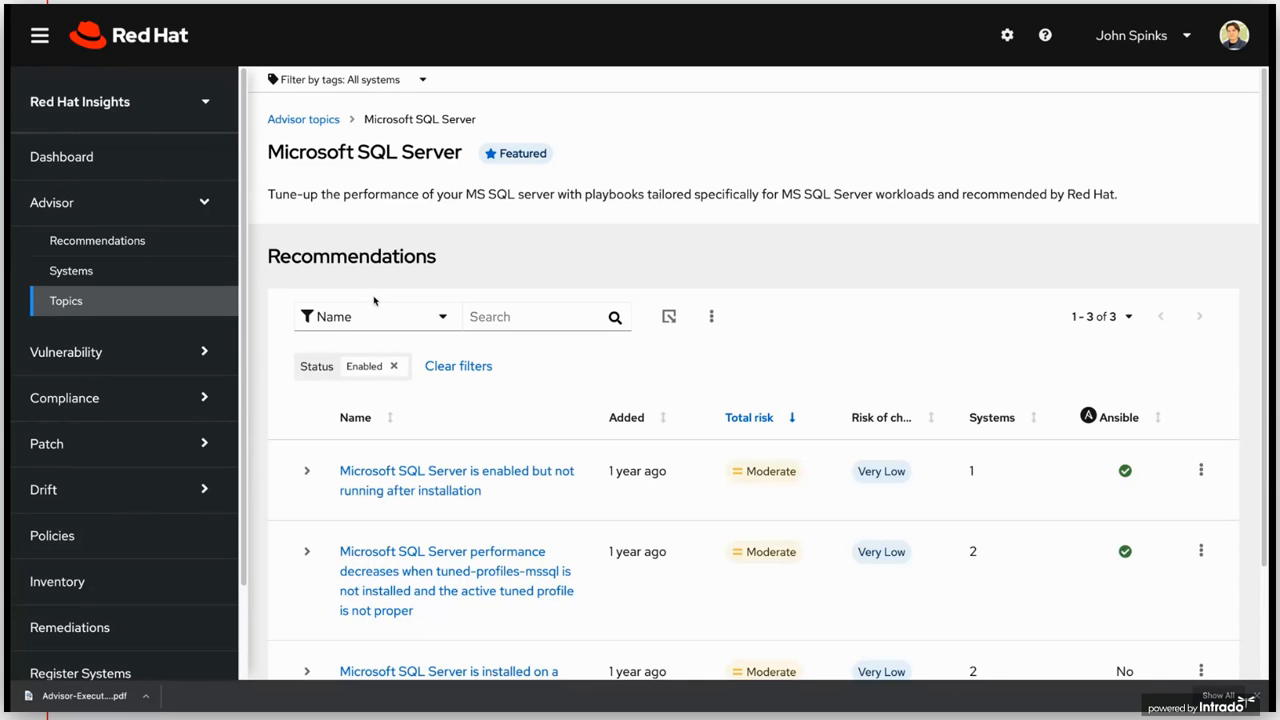
scroll("down", 3)
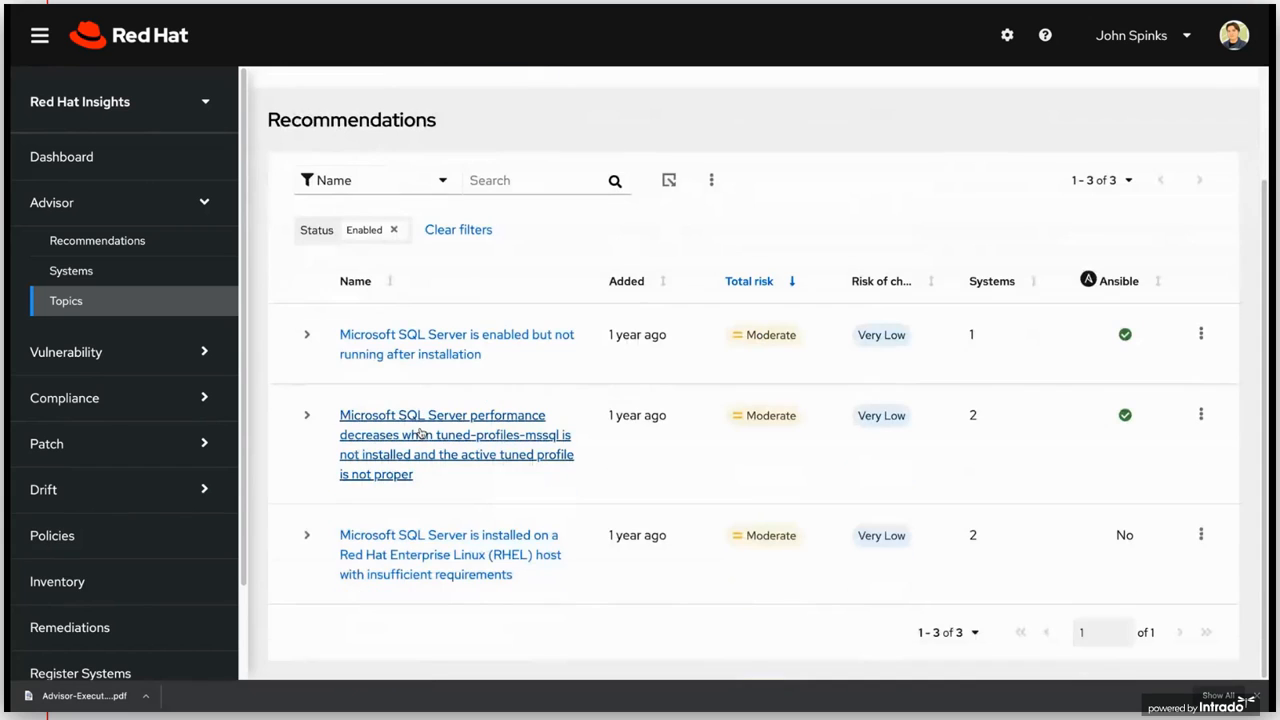
mouse_move(370, 460)
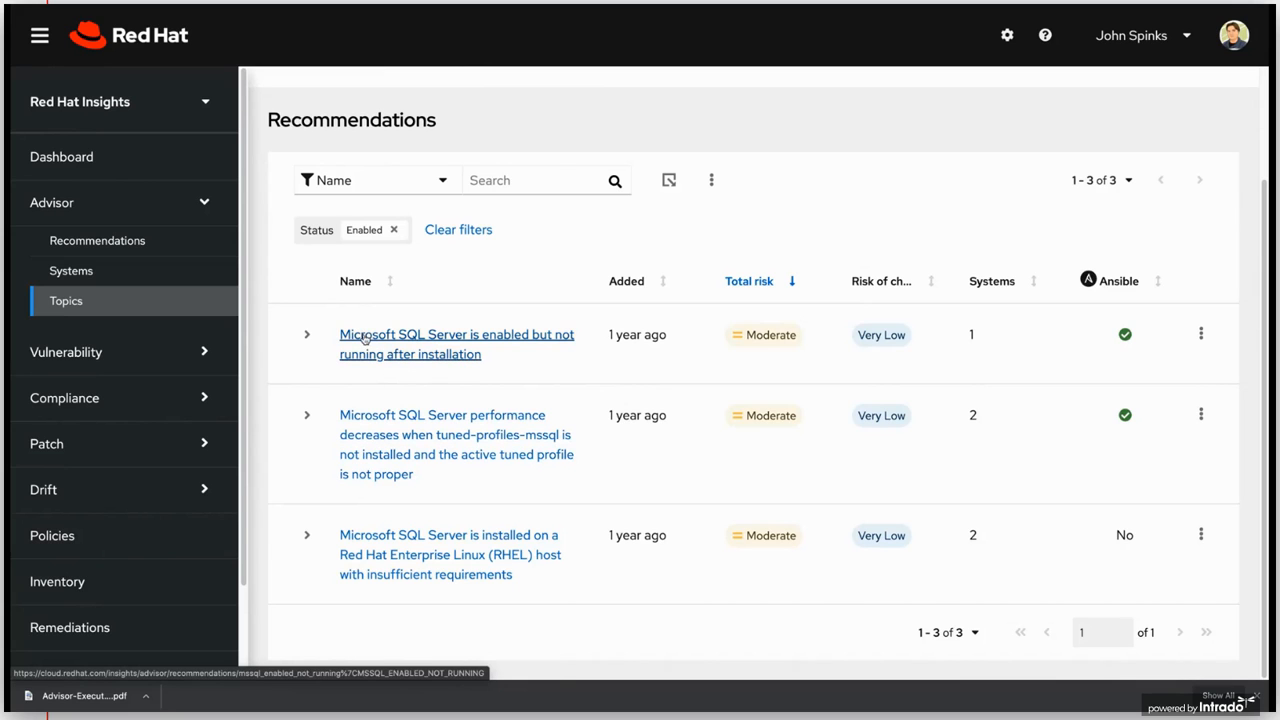
- Open the SQL Server enabled-but-not-running recommendation and find affected system AWS-SQL02
left_click(456, 344)
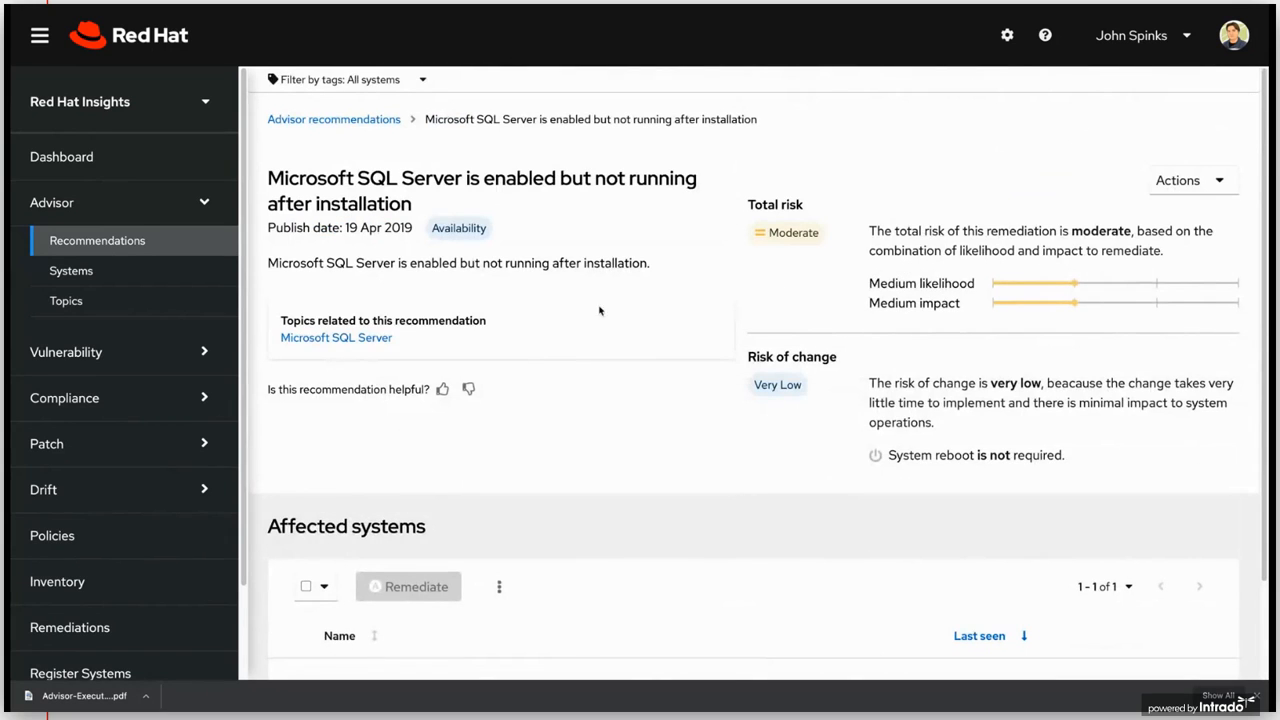
mouse_move(600, 434)
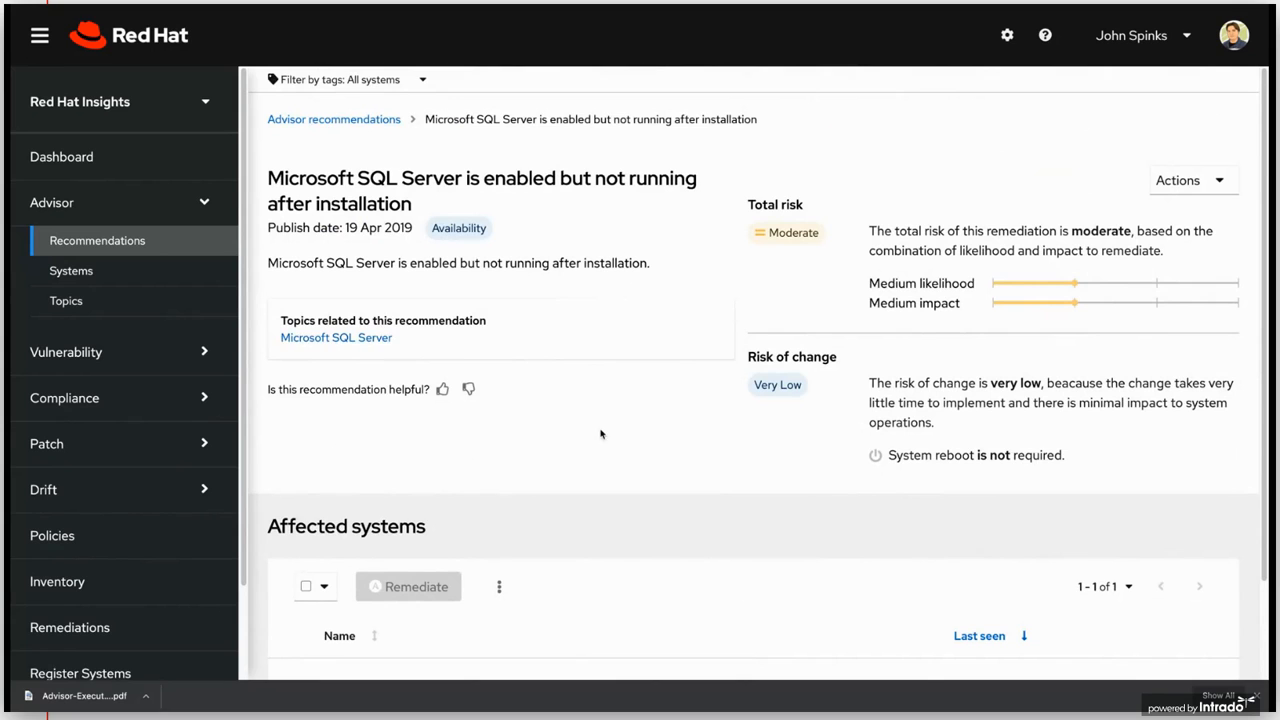
scroll("down", 3)
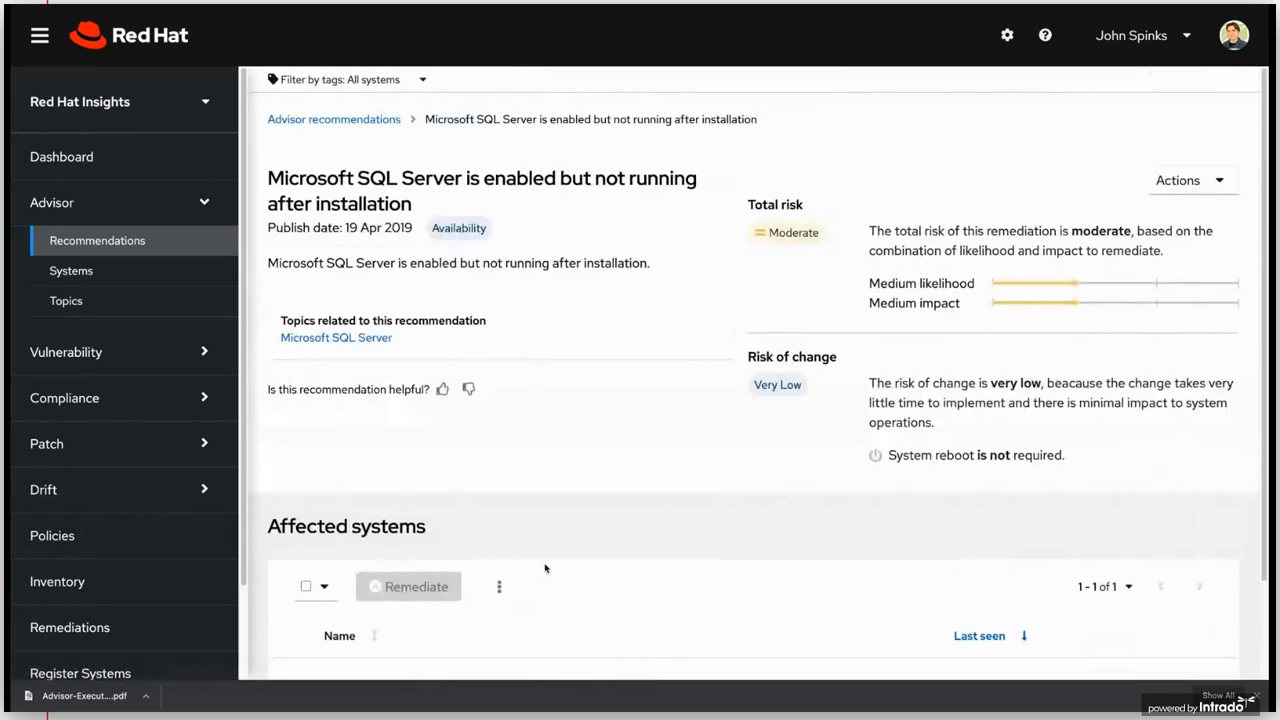
scroll("down", 3)
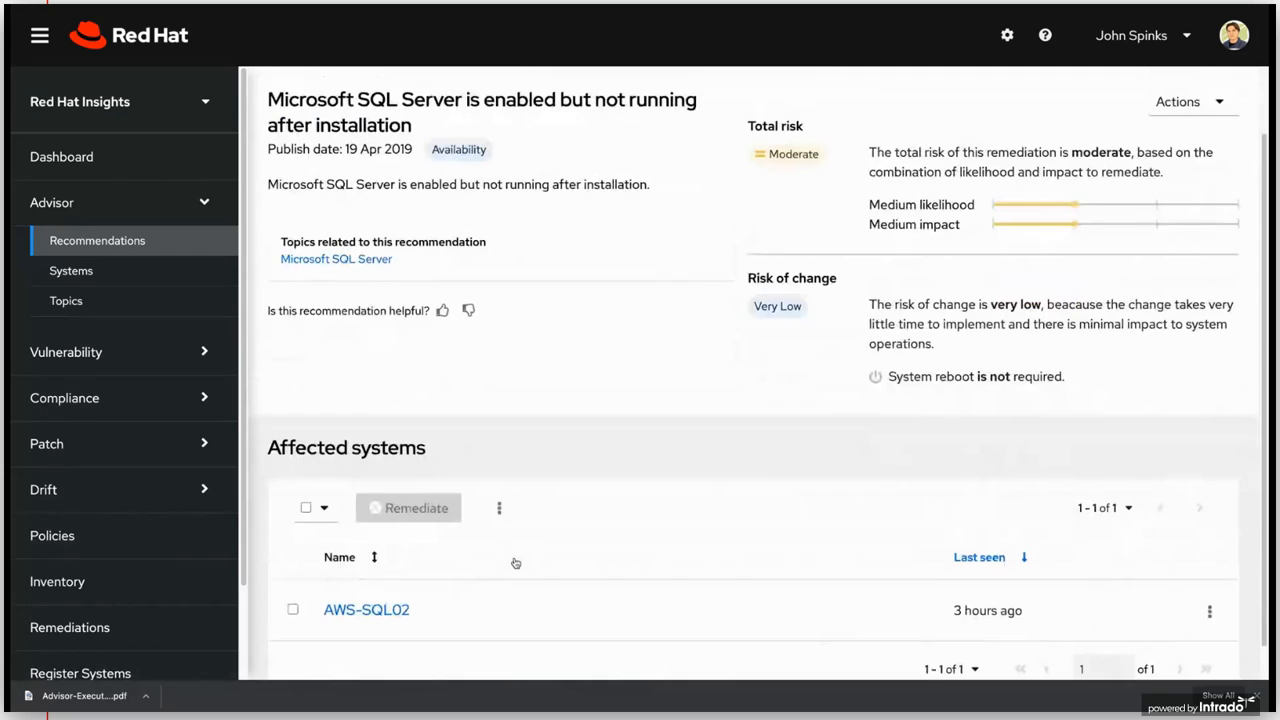
- Remediate AWS-SQL02 with a new playbook 'AWS-SQL02 - ON' and open the generated file
left_click(292, 609)
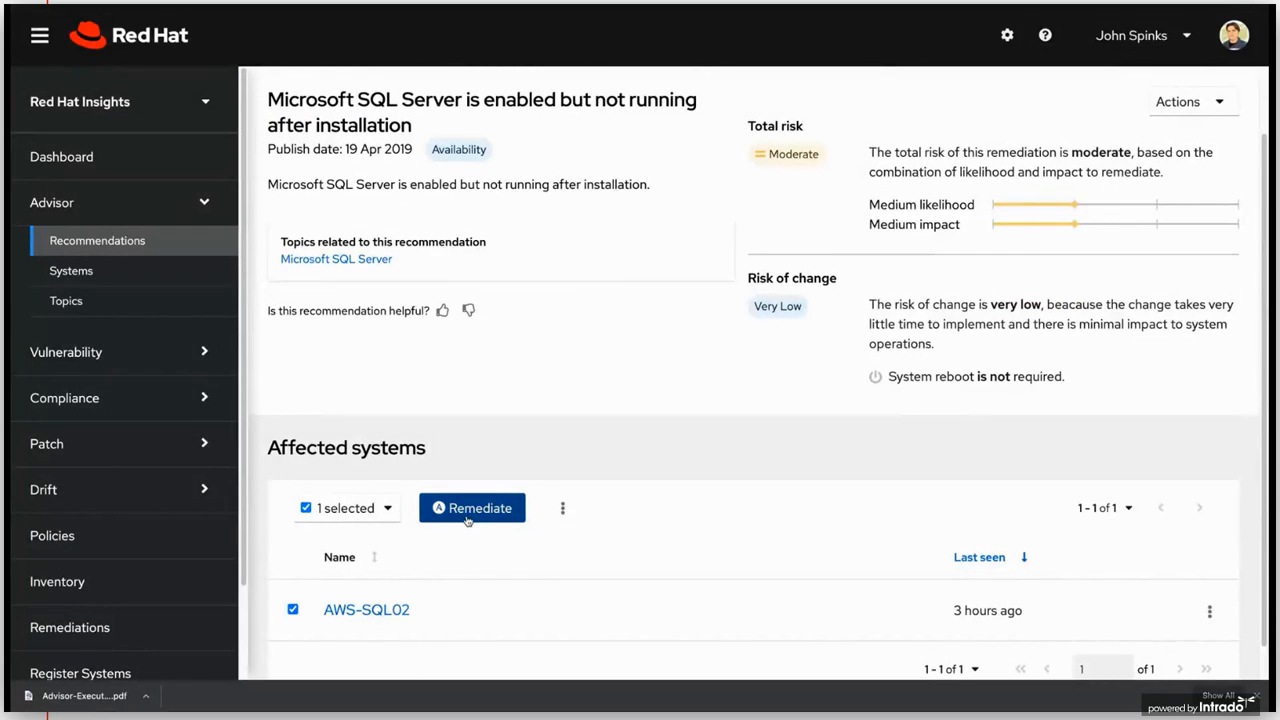
left_click(471, 508)
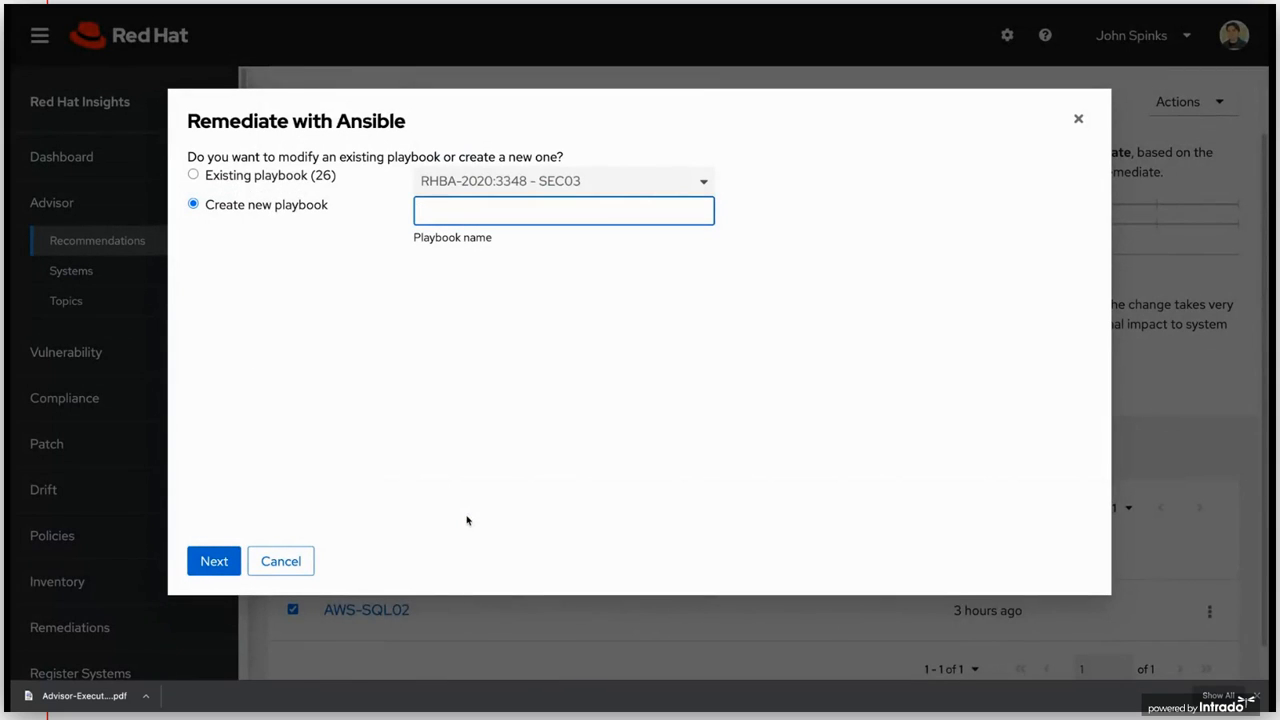
type("AWS-SQL02 - ON")
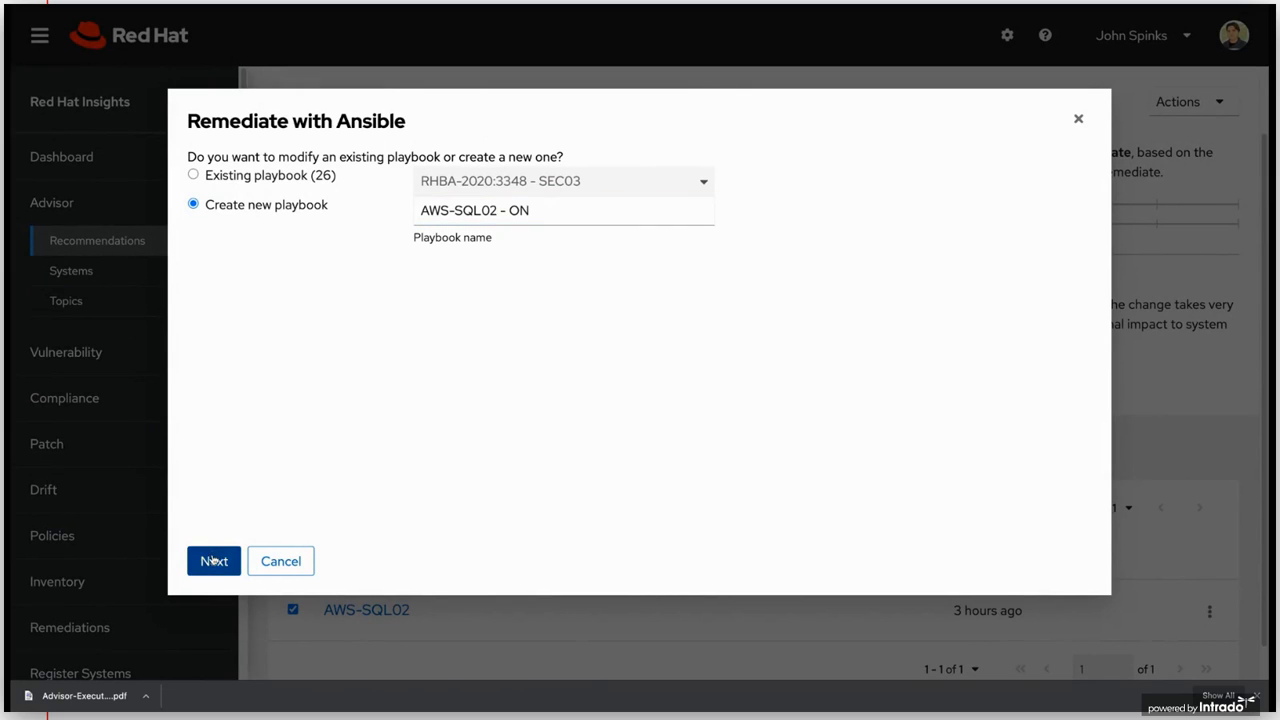
left_click(213, 561)
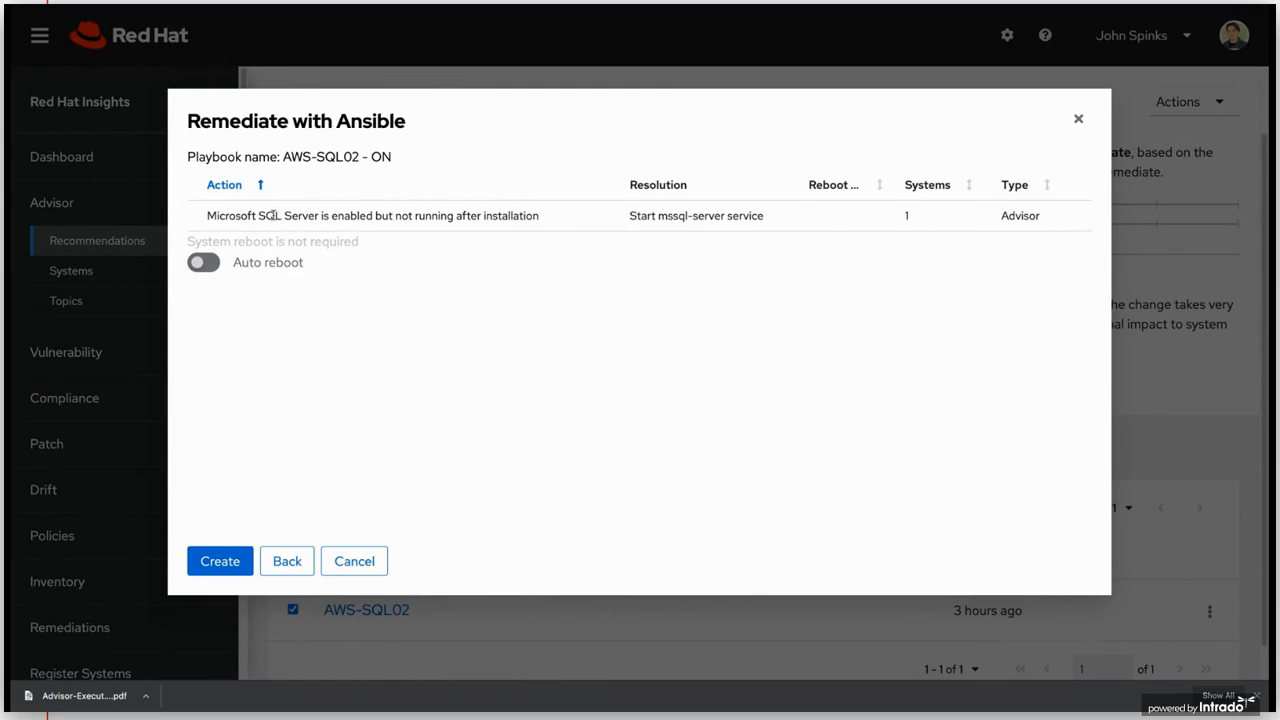
mouse_move(645, 215)
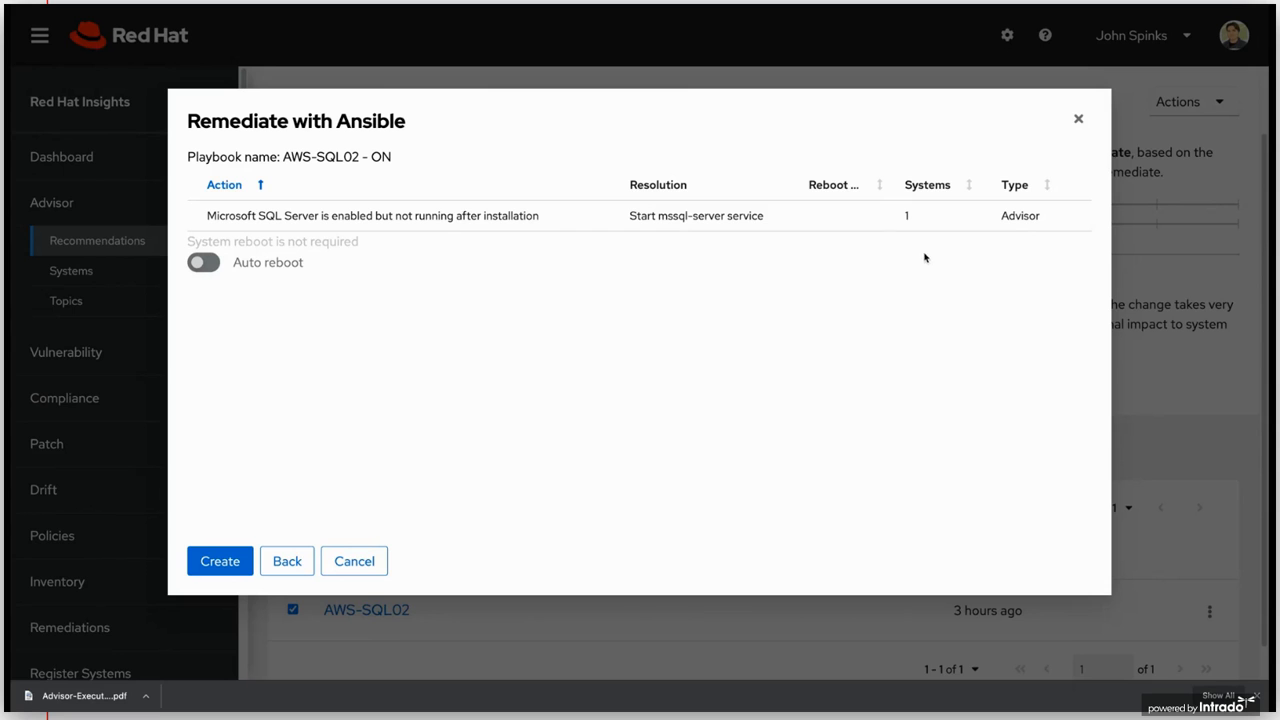
left_click(219, 561)
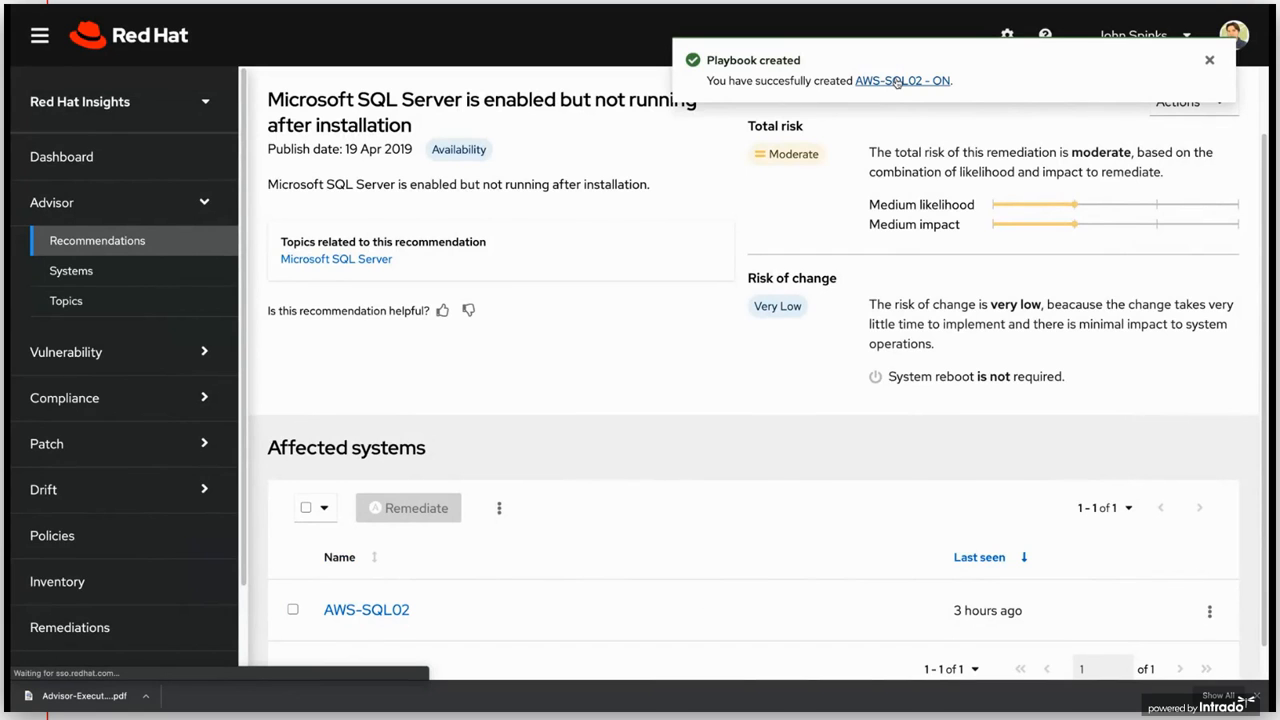
left_click(901, 80)
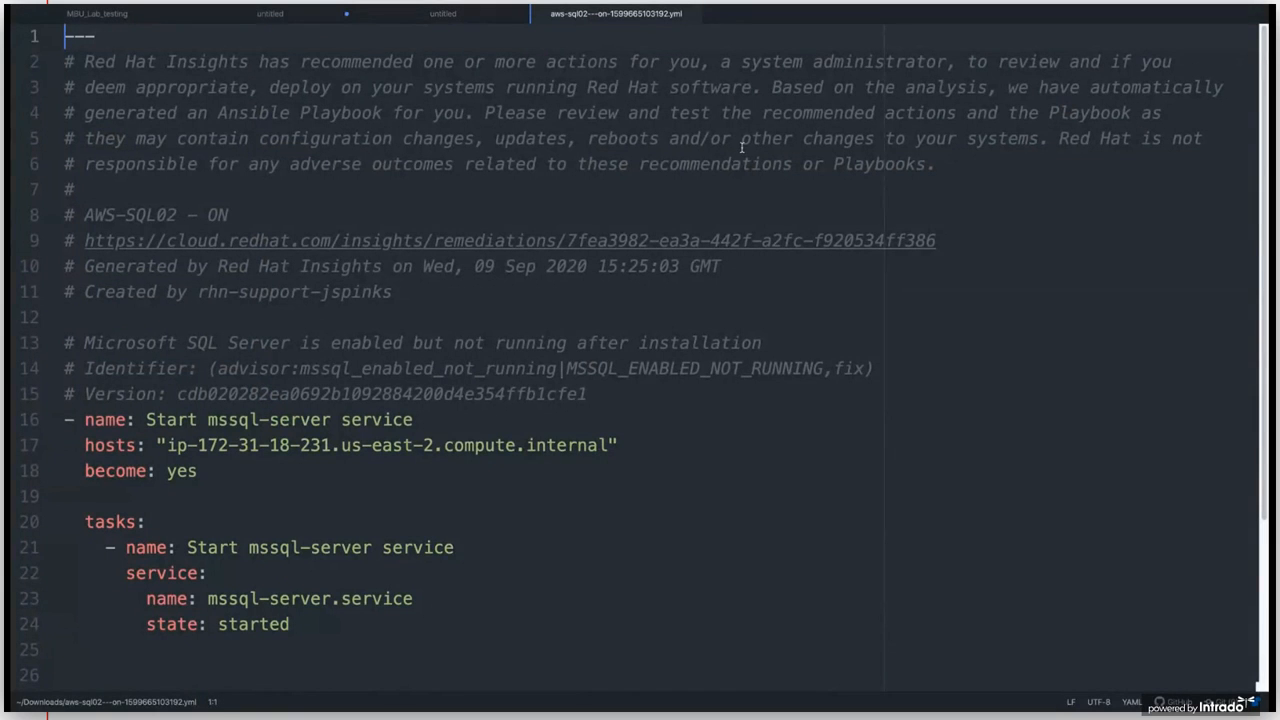
mouse_move(506, 310)
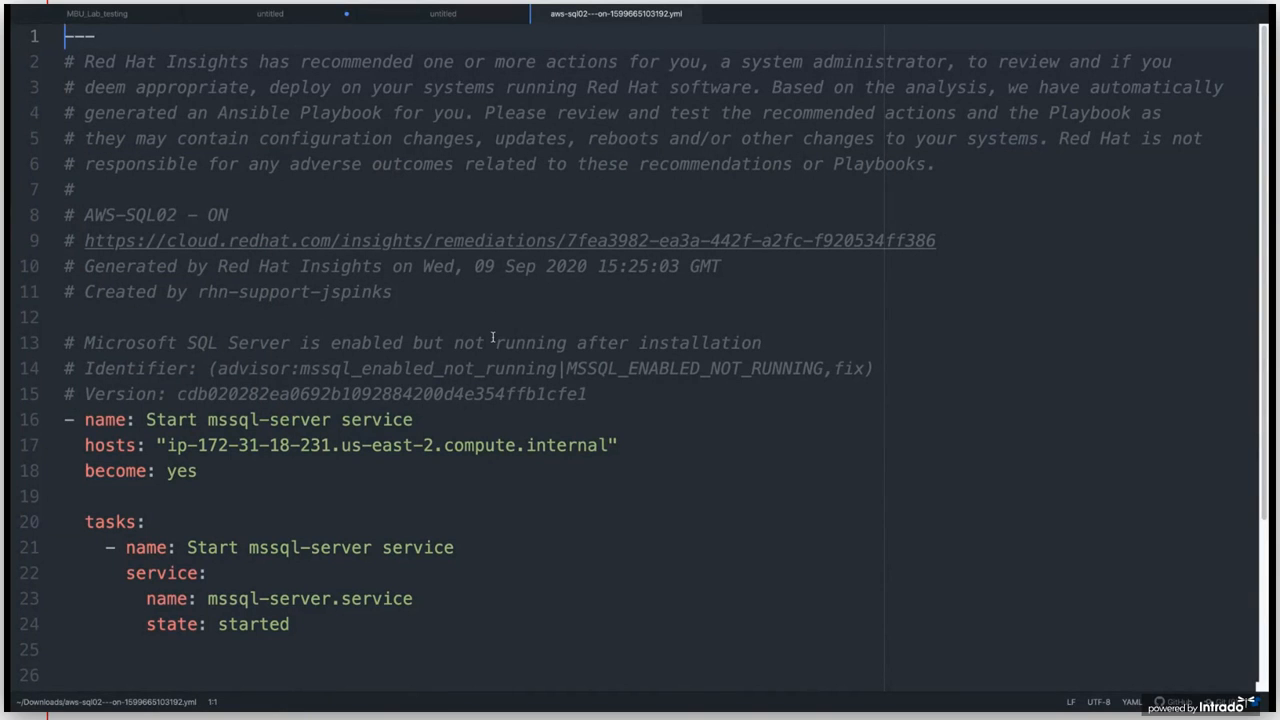
- Scroll through the playbook's tasks in Atom, then return to the AWS-SQL02 - ON remediation page
scroll("down", 3)
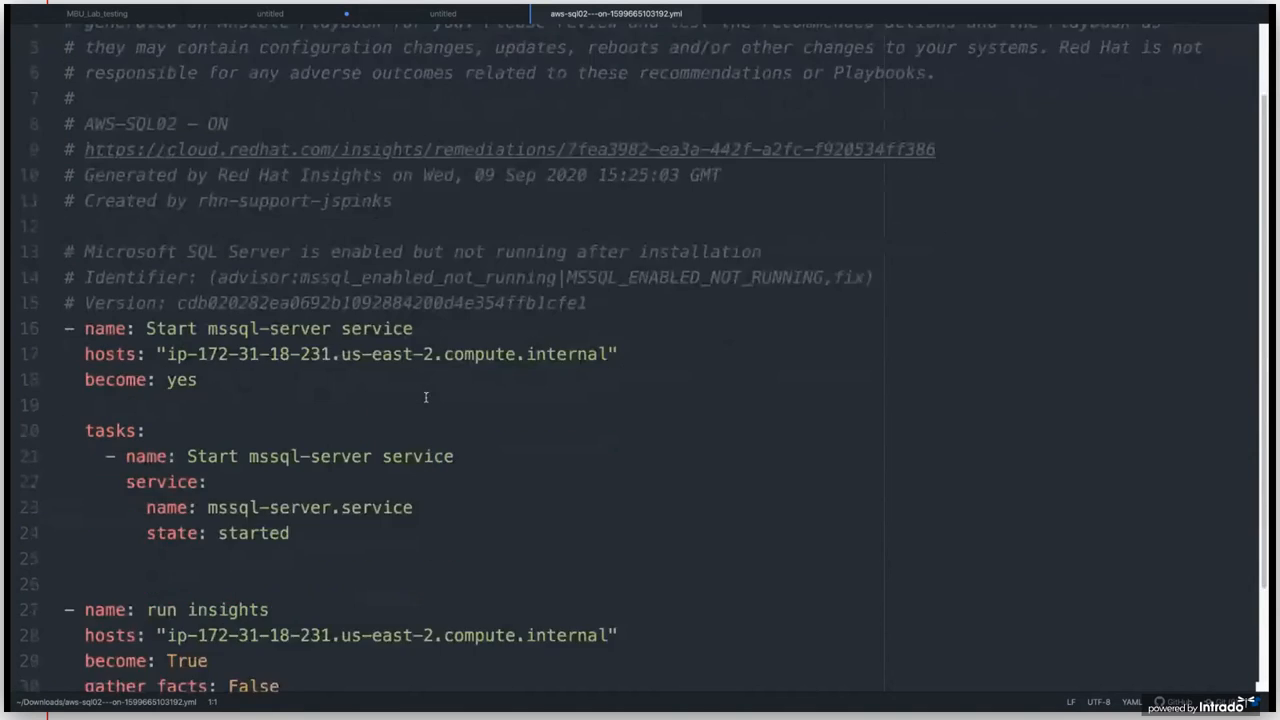
scroll("down", 3)
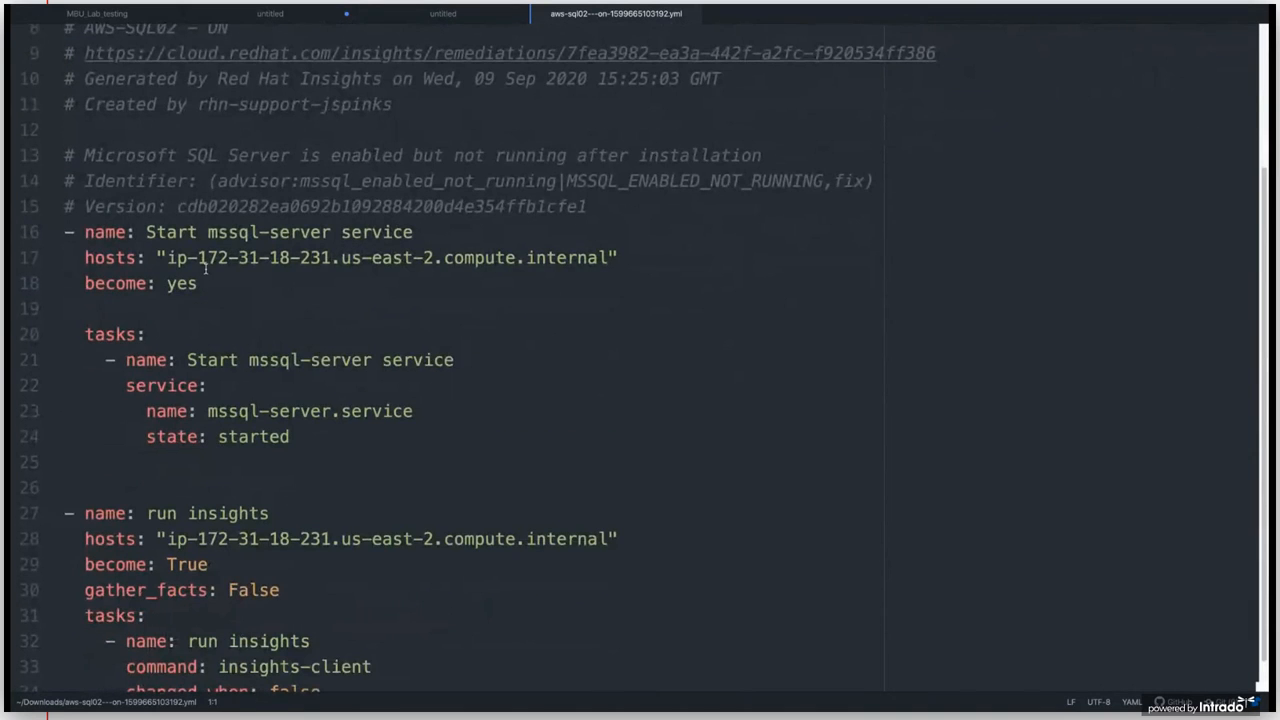
scroll("down", 3)
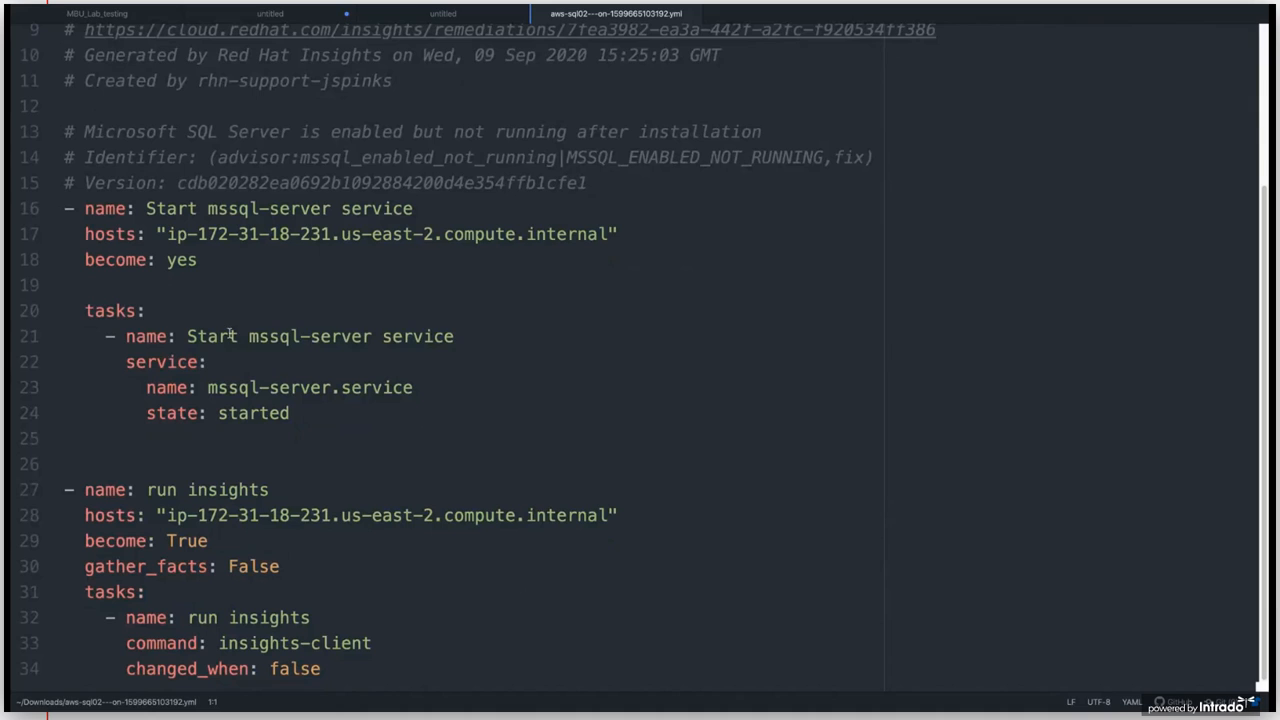
left_click(230, 336)
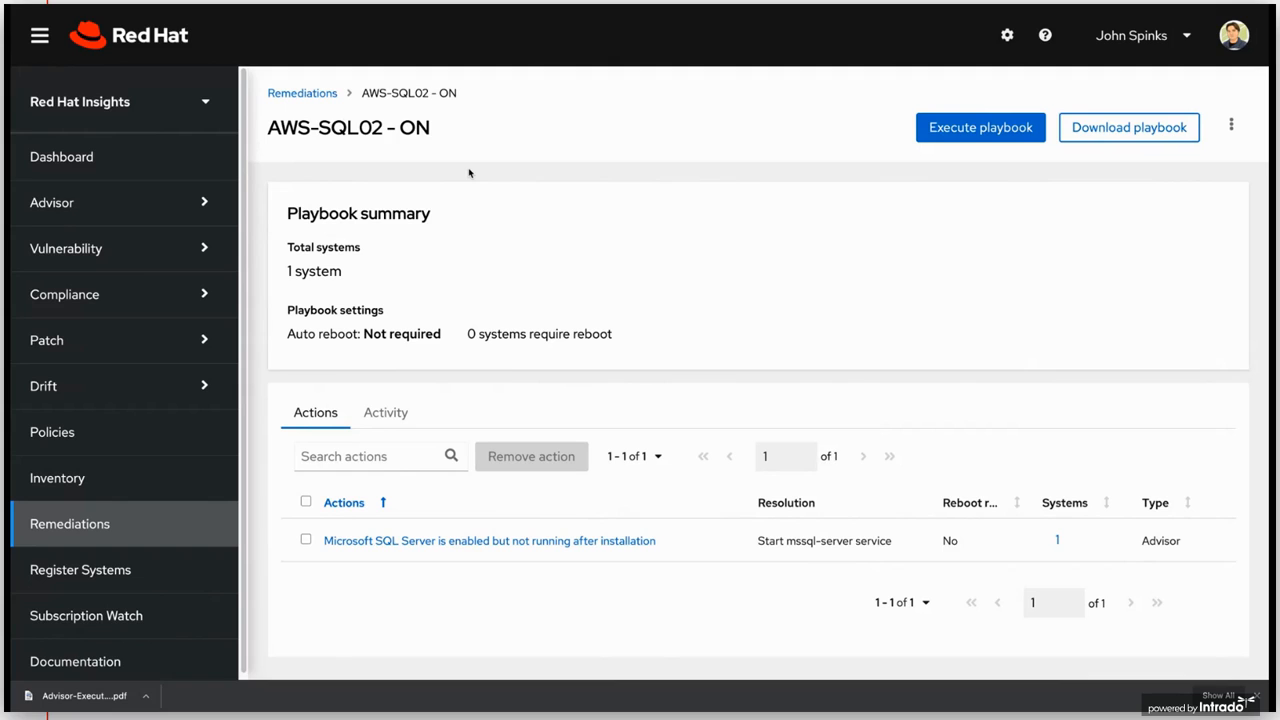
mouse_move(945, 160)
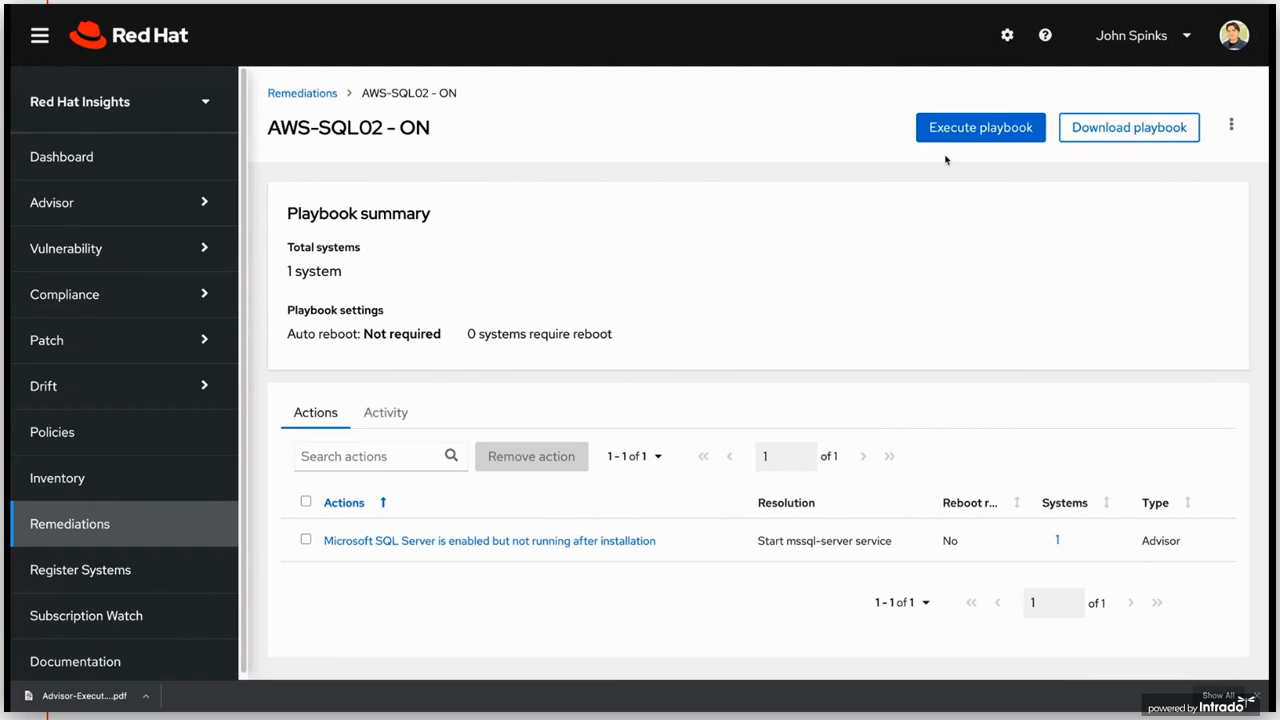
- Run the AWS-SQL02 - ON playbook on its one system and view the running host's results
left_click(979, 127)
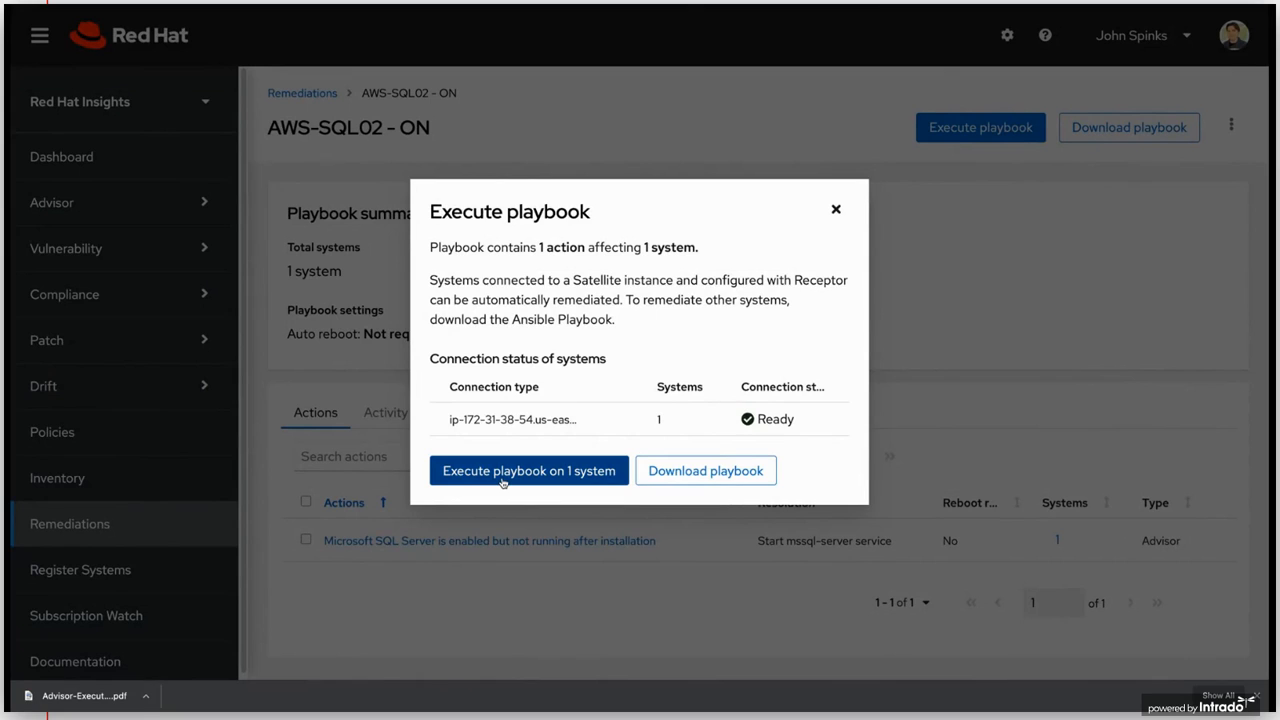
mouse_move(546, 485)
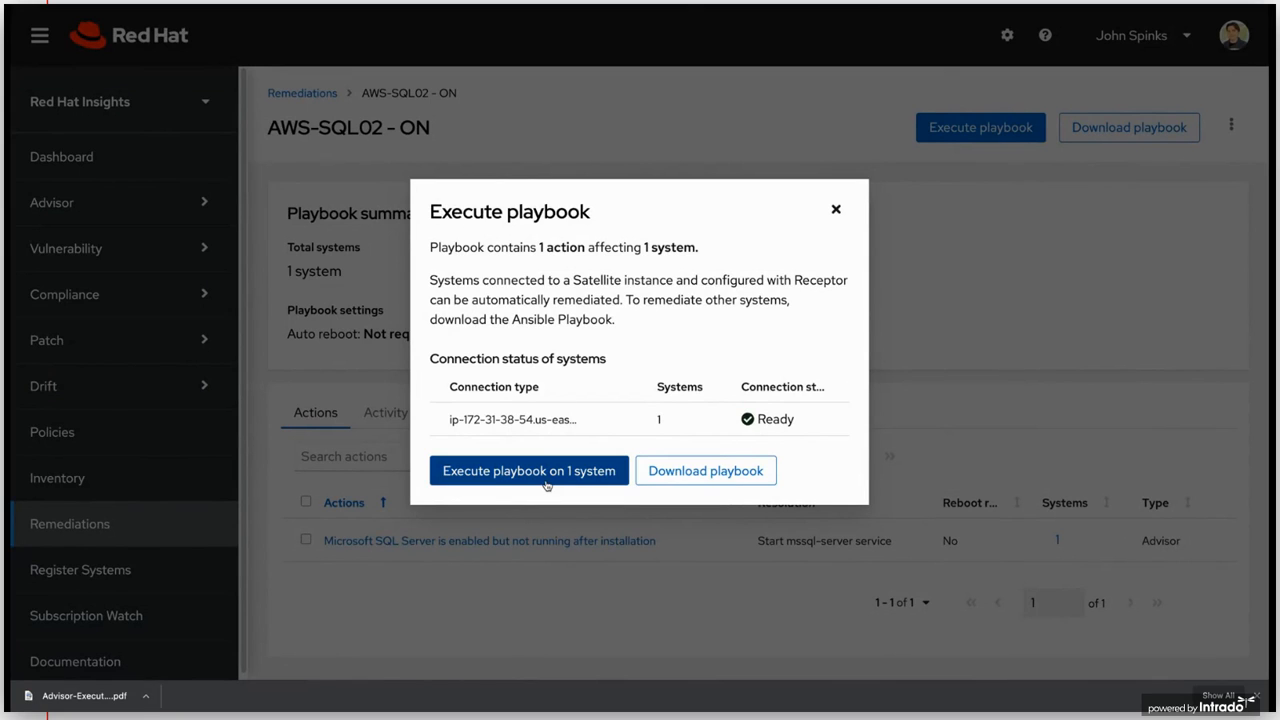
left_click(528, 470)
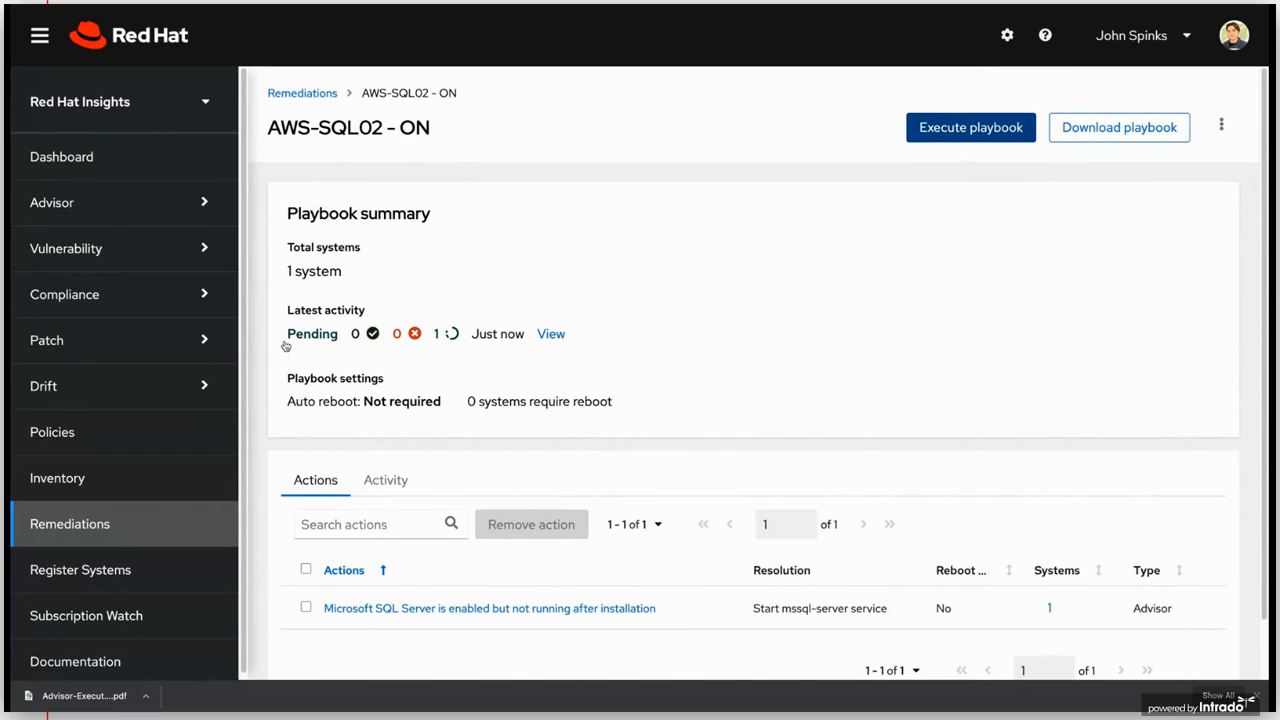
mouse_move(449, 333)
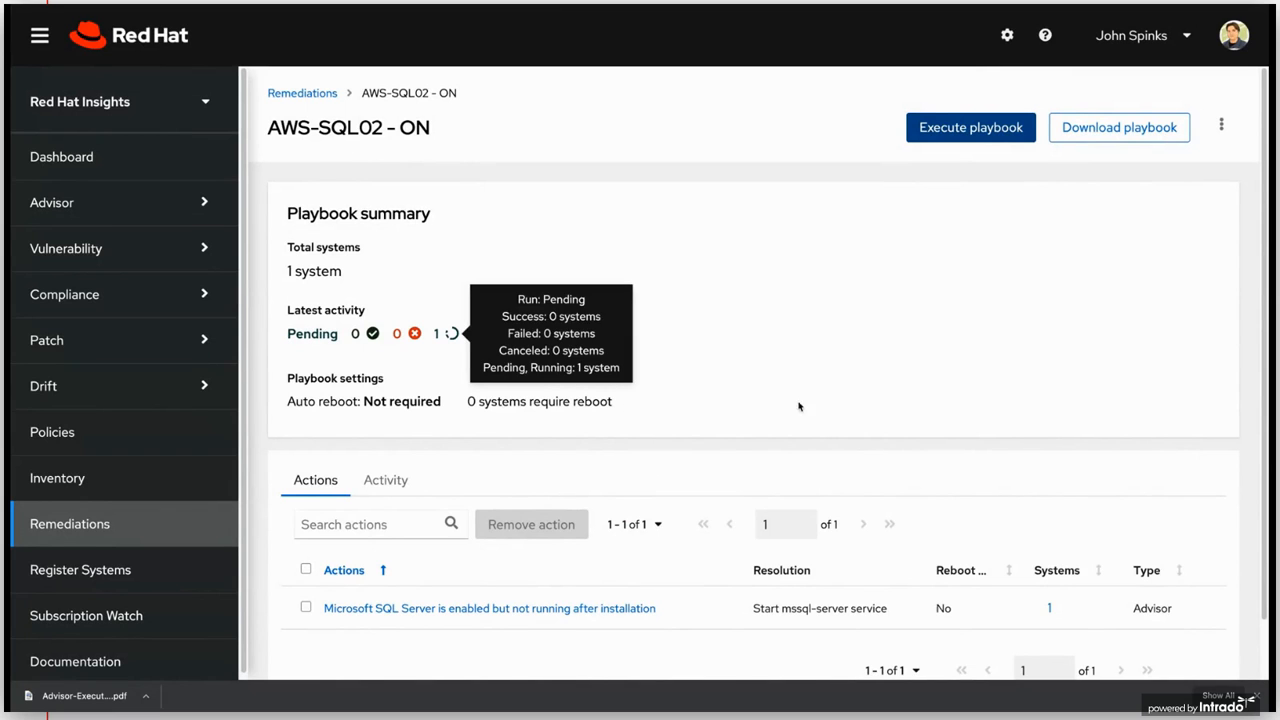
left_click(969, 127)
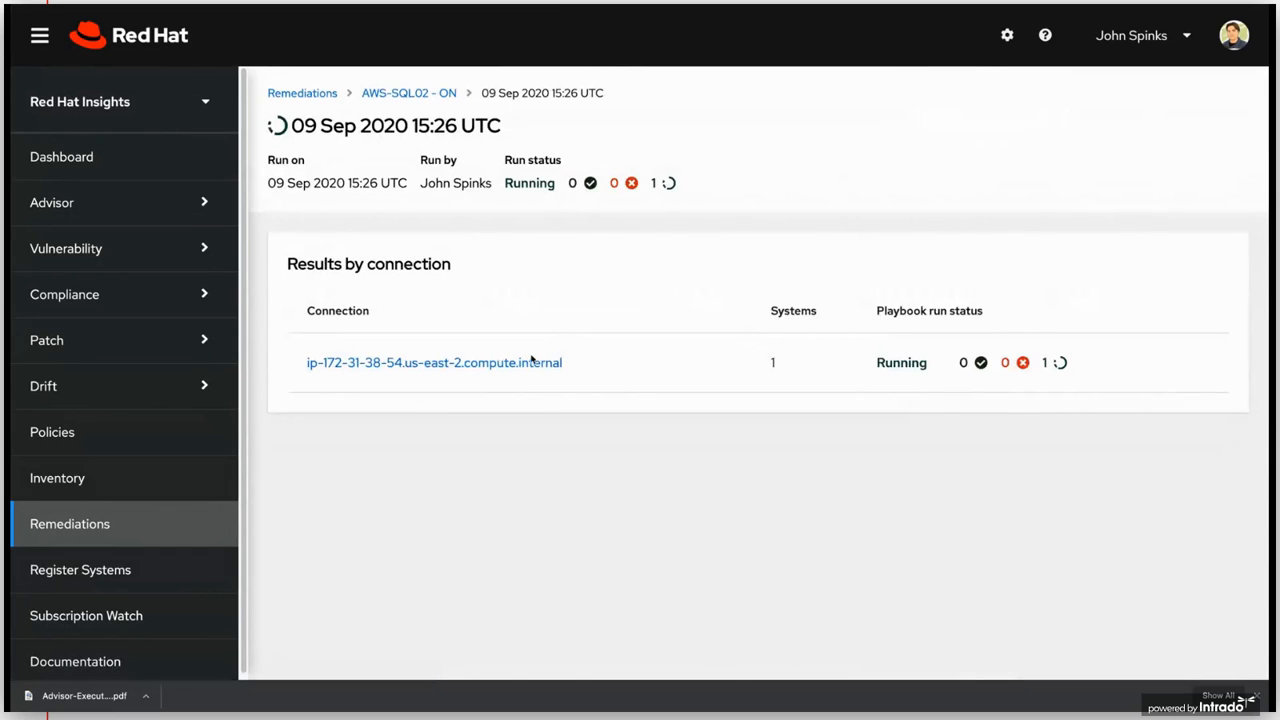
left_click(434, 362)
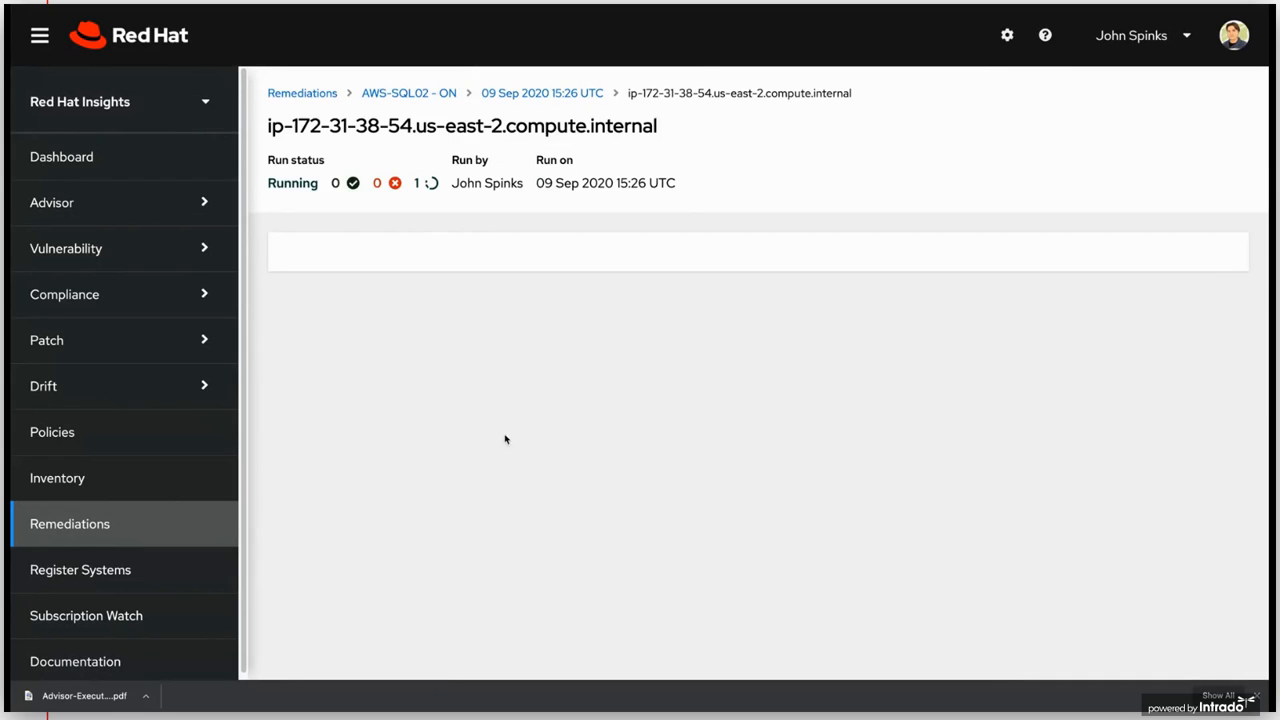
mouse_move(478, 437)
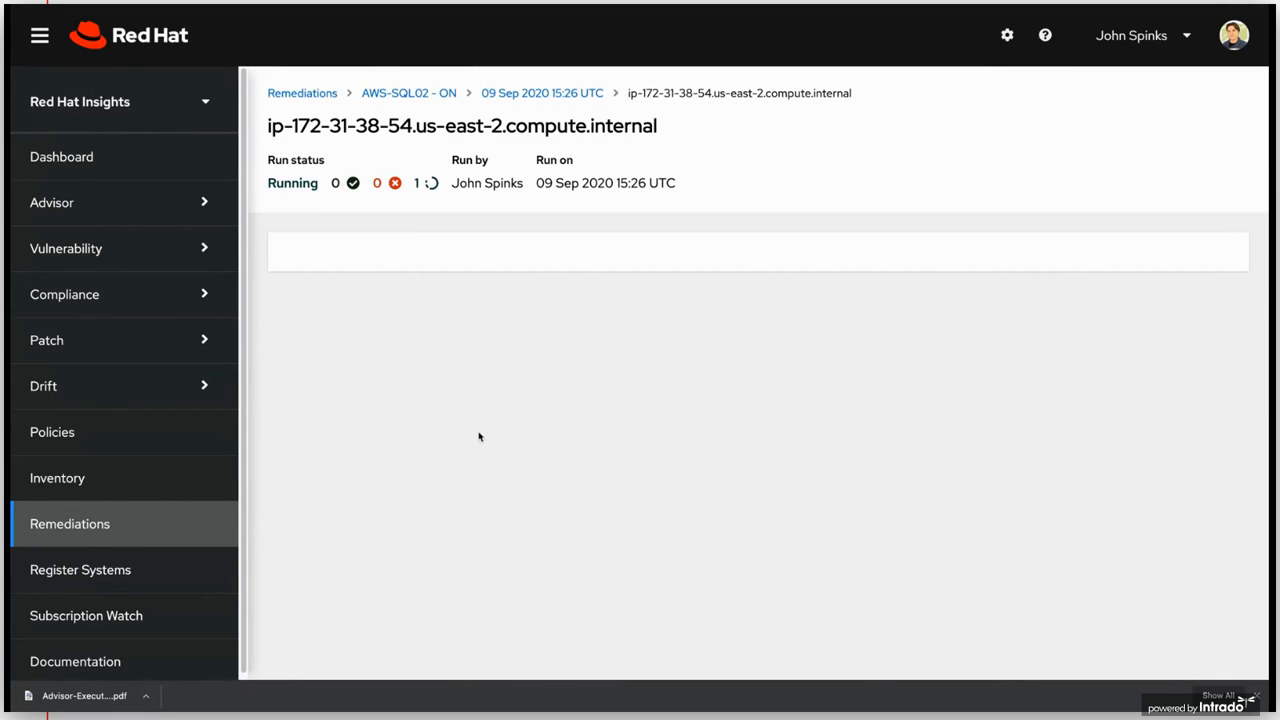
mouse_move(524, 409)
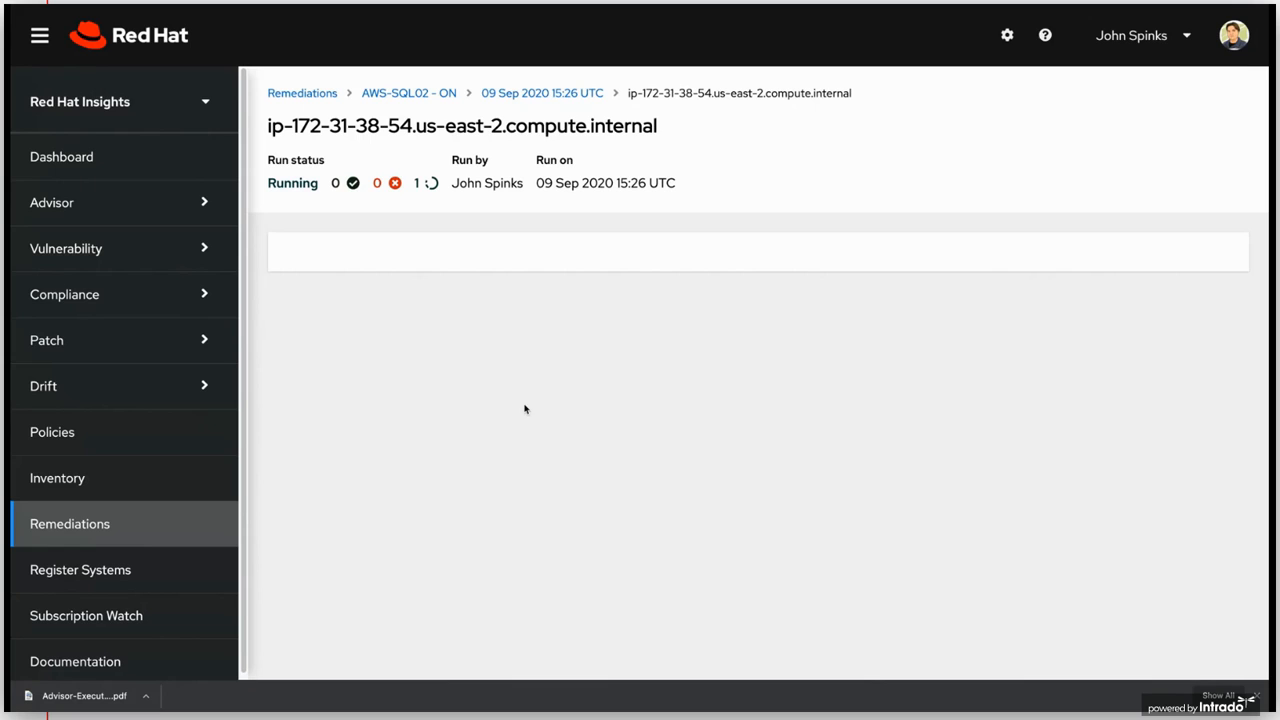
mouse_move(358, 466)
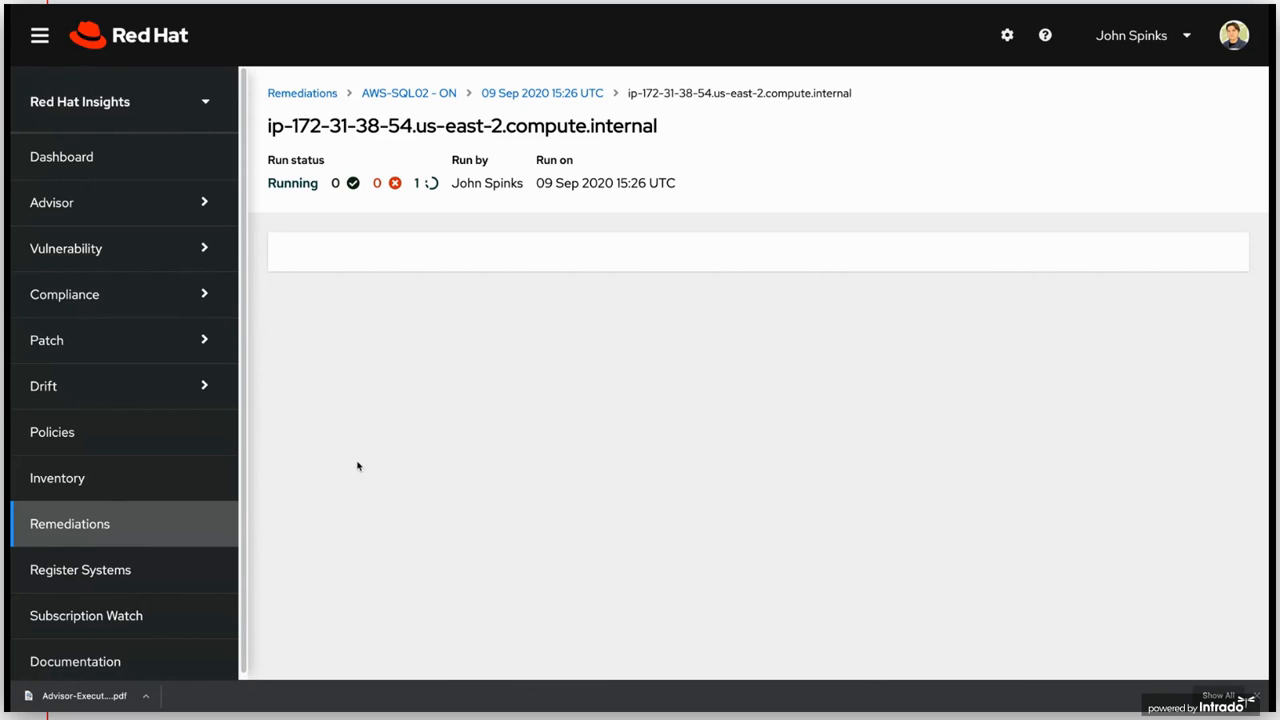
mouse_move(113, 485)
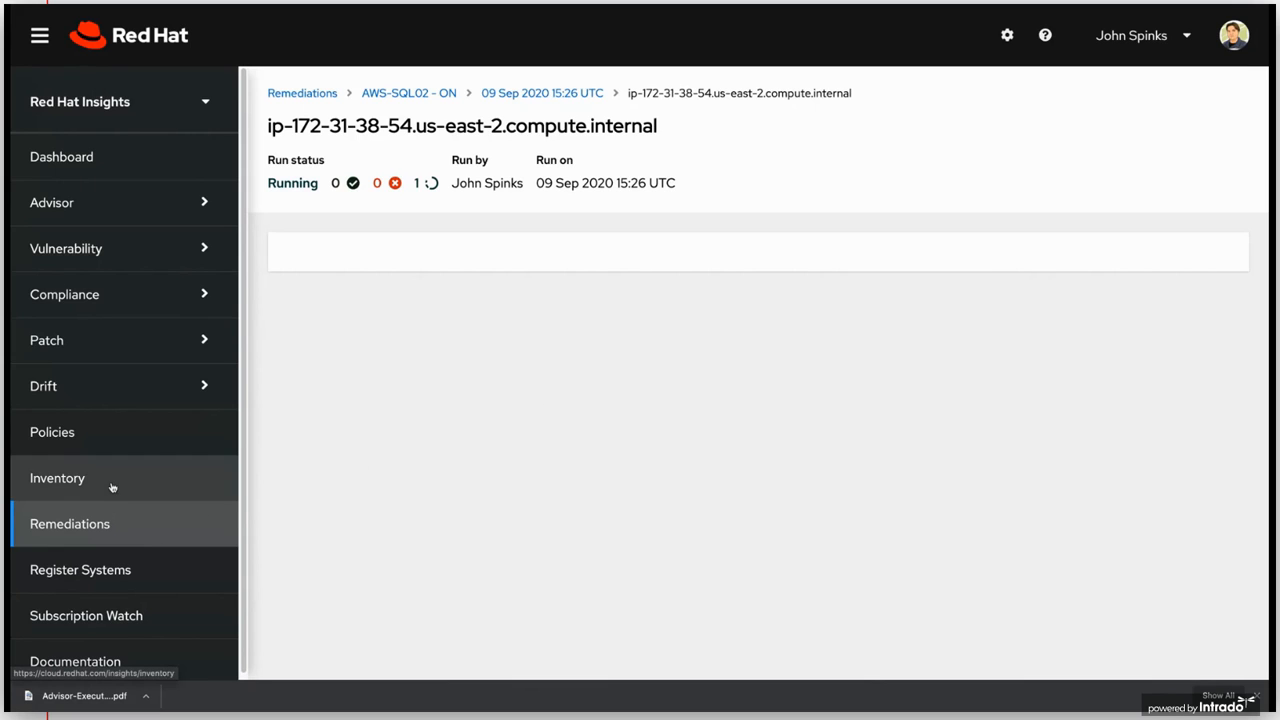
mouse_move(106, 236)
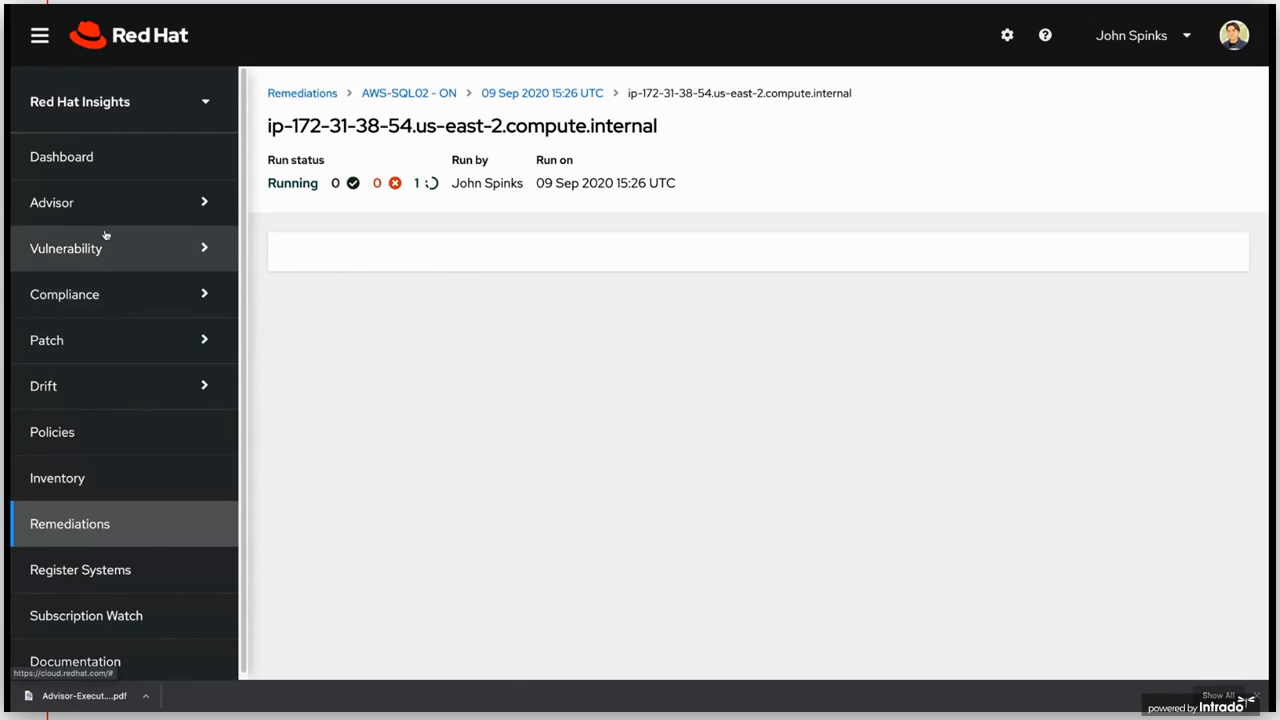
left_click(52, 202)
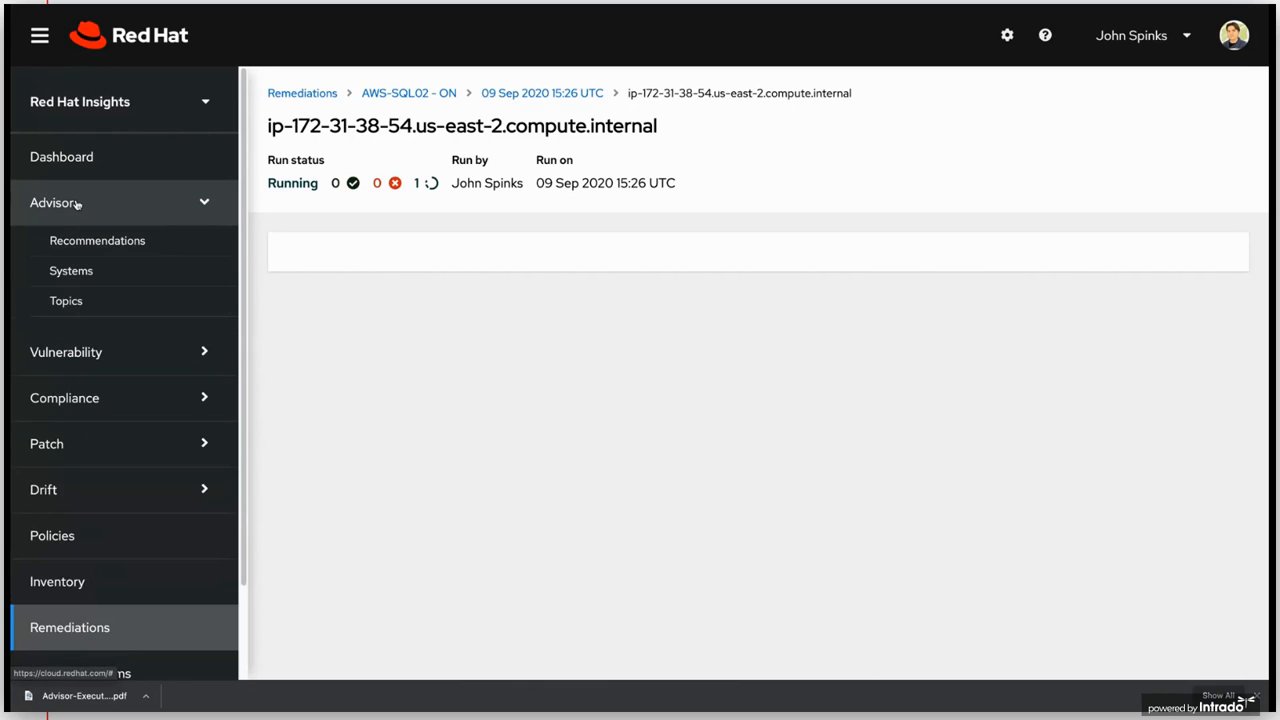
left_click(55, 202)
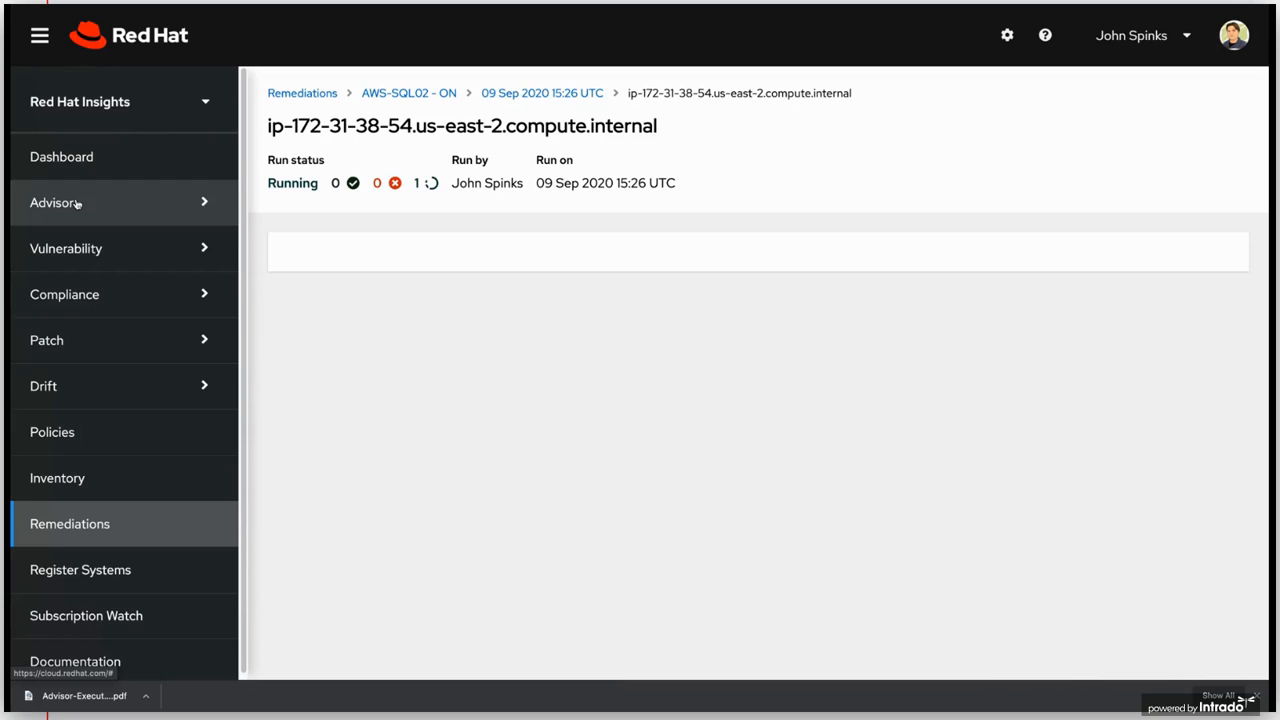
mouse_move(146, 263)
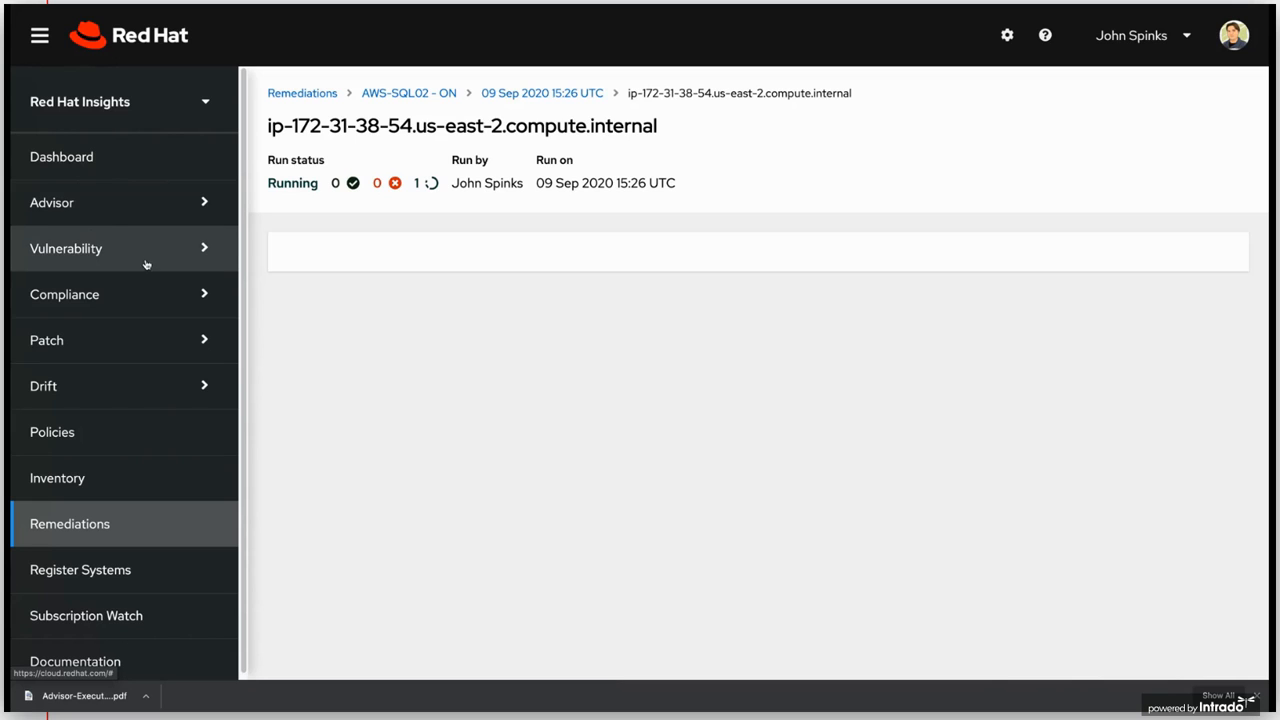
mouse_move(100, 202)
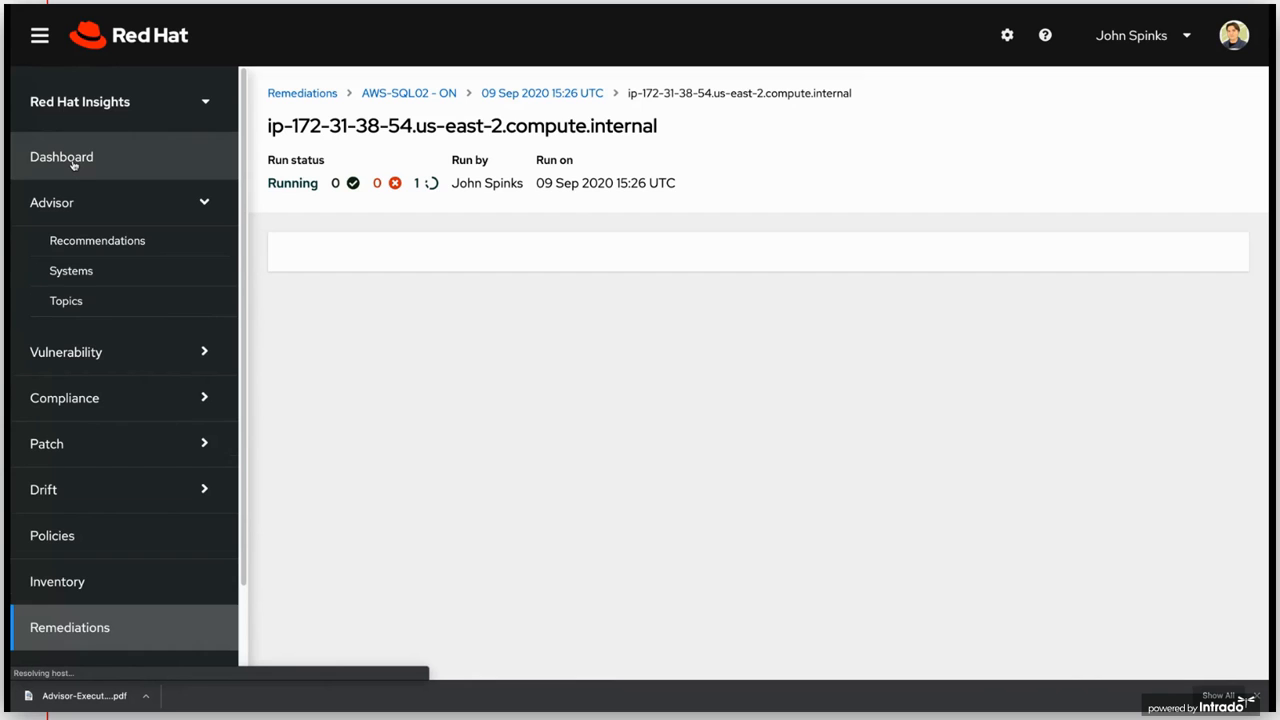
- Go from the Dashboard to Drift > Baselines, showing 56 baselines
left_click(61, 157)
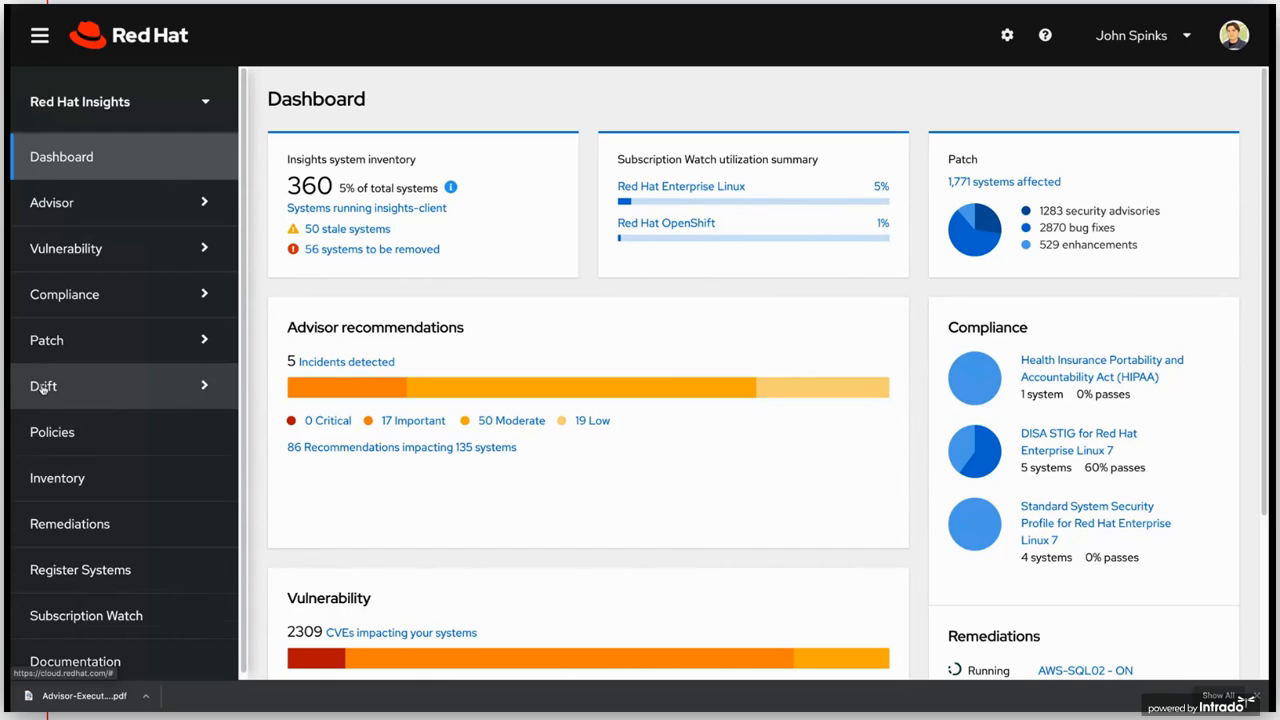
left_click(43, 386)
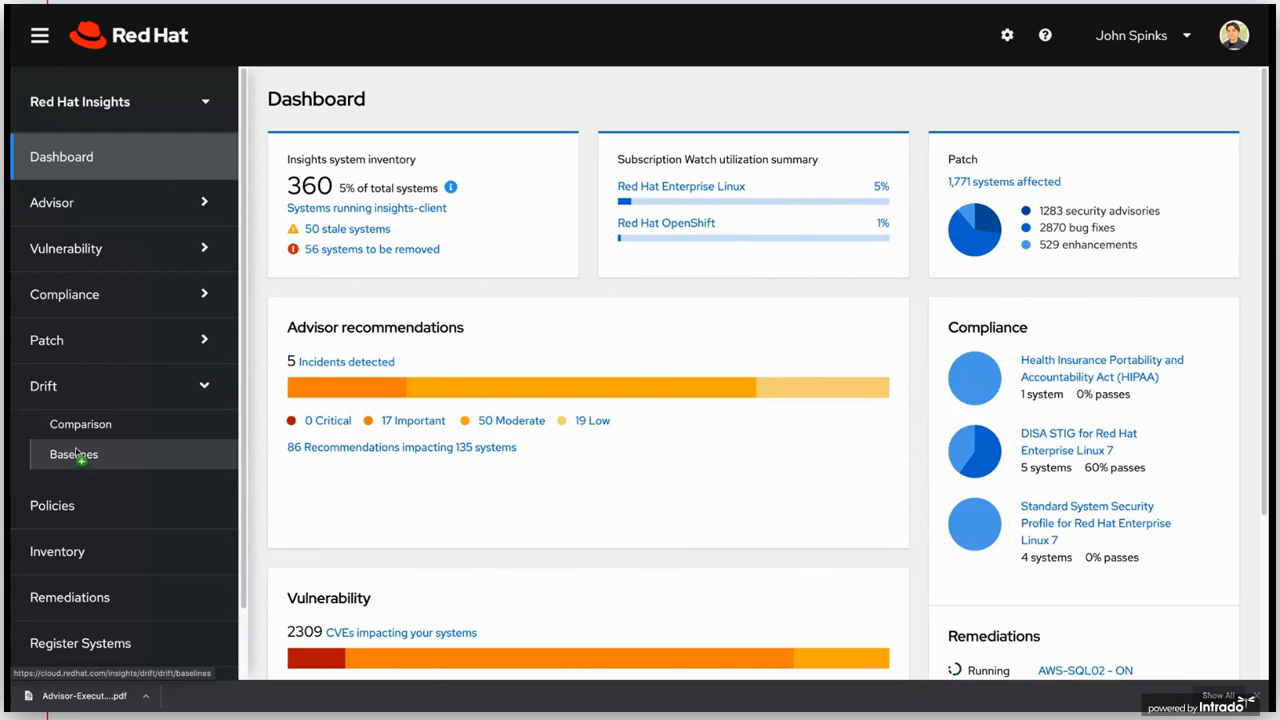
left_click(73, 454)
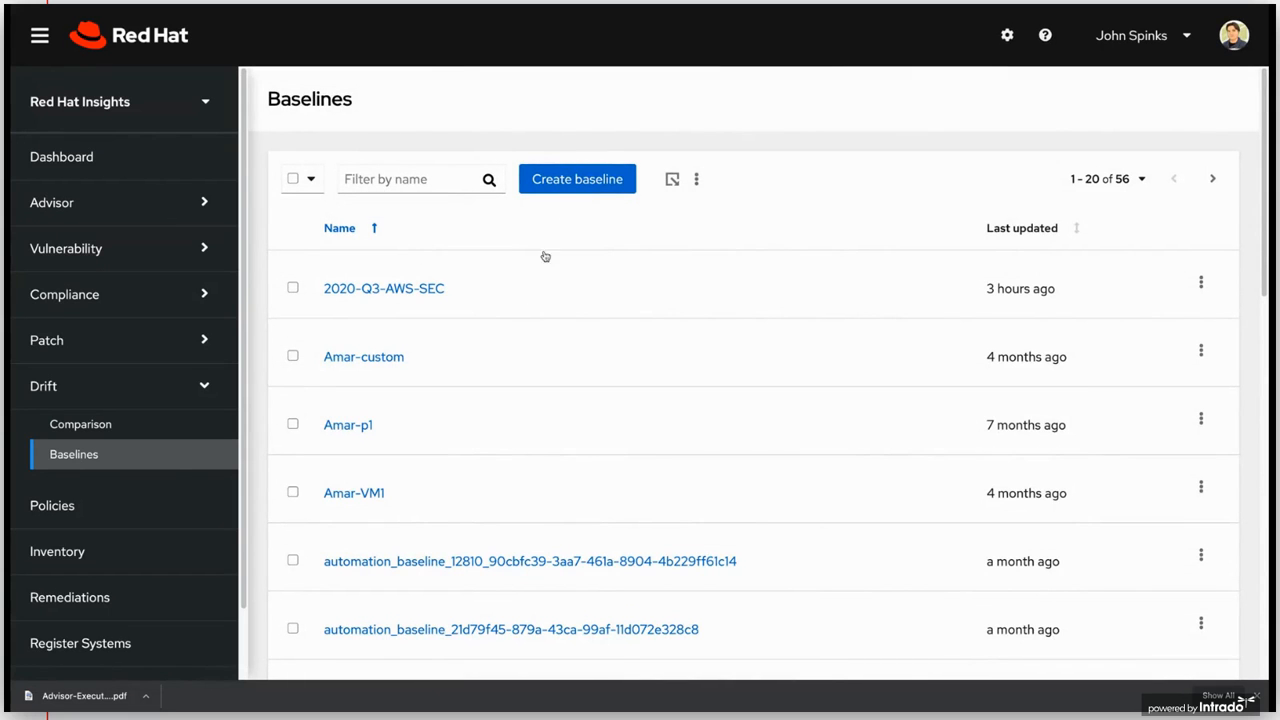
- Start a new baseline copied from system AWS-SQL02 and name it 'AWS on SQL'
left_click(577, 179)
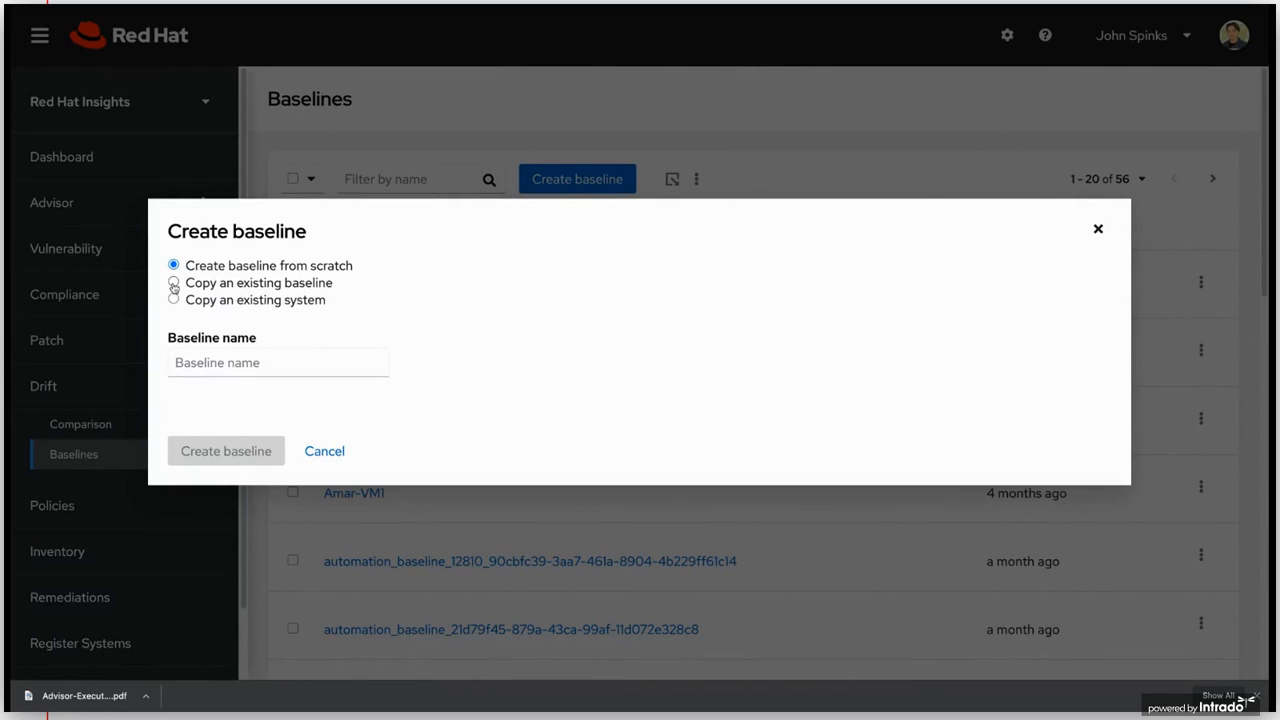
left_click(174, 283)
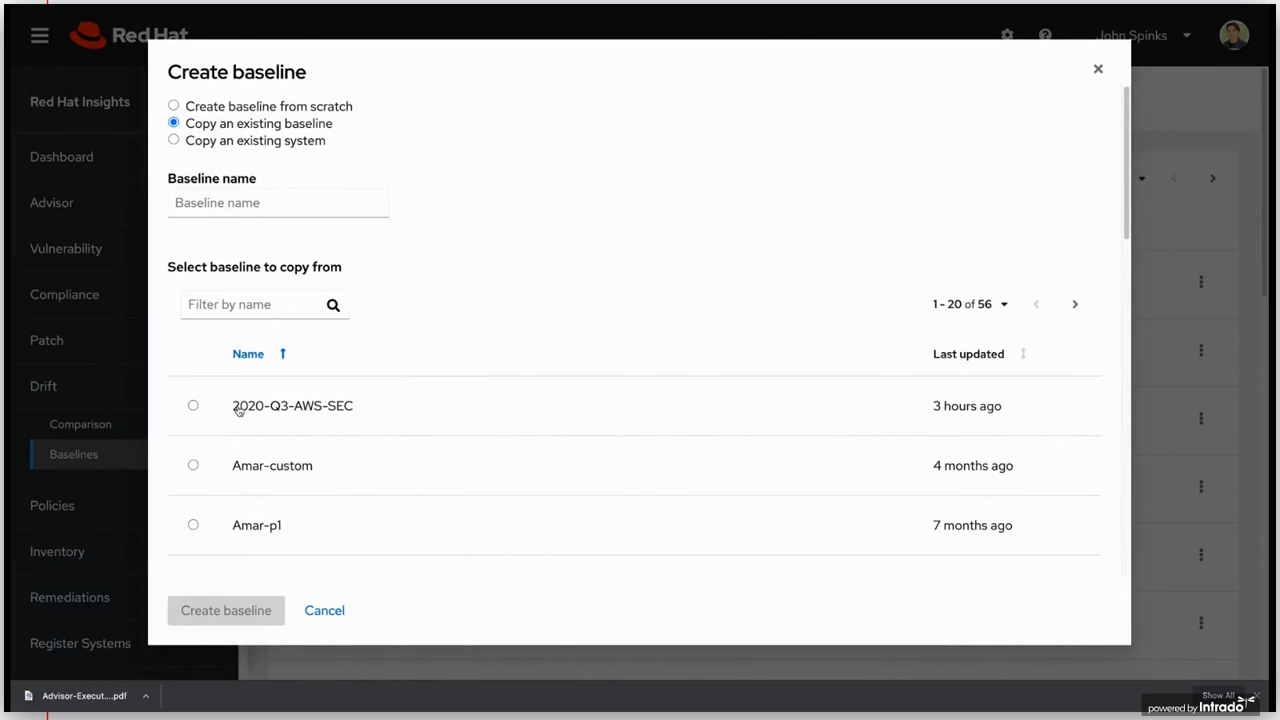
left_click(193, 405)
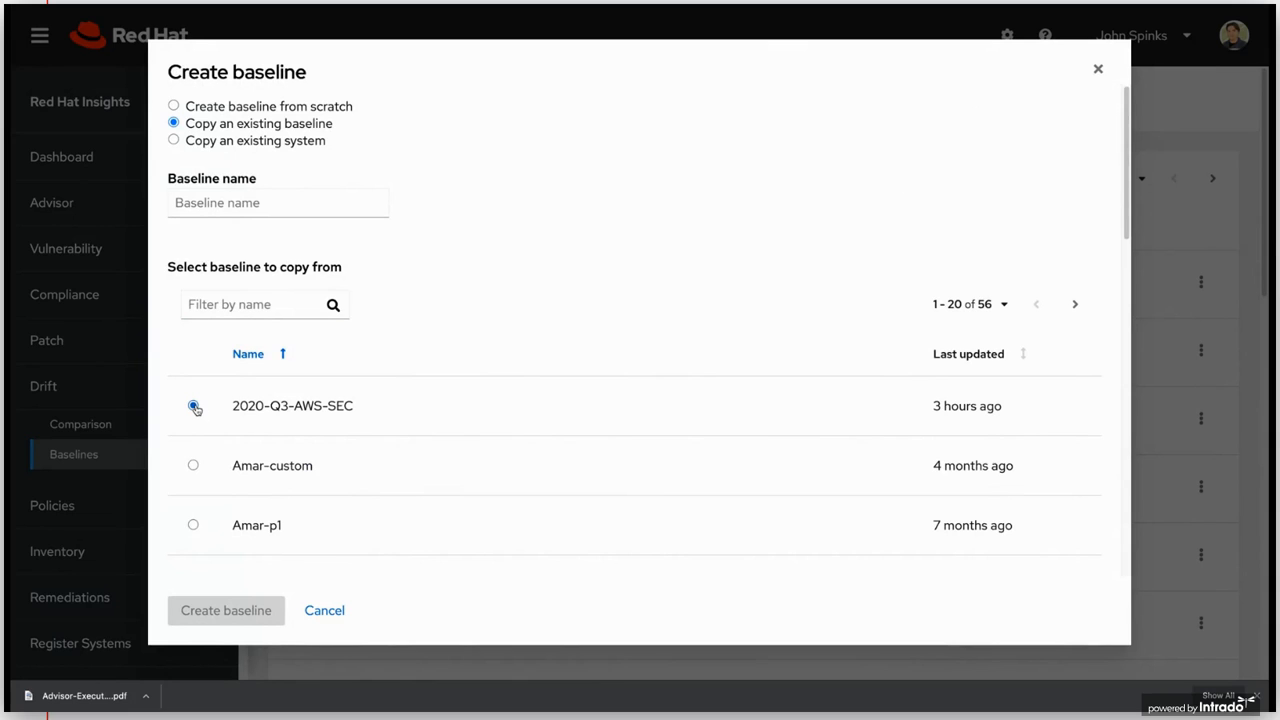
left_click(193, 405)
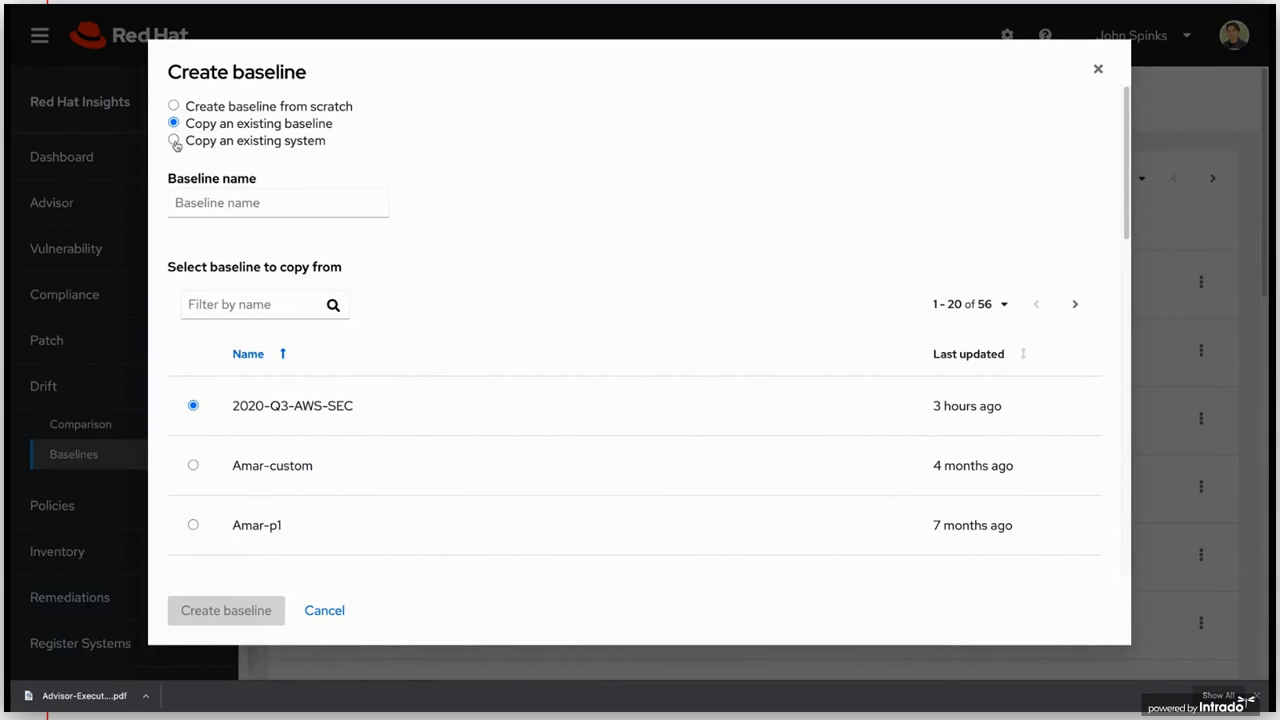
left_click(173, 140)
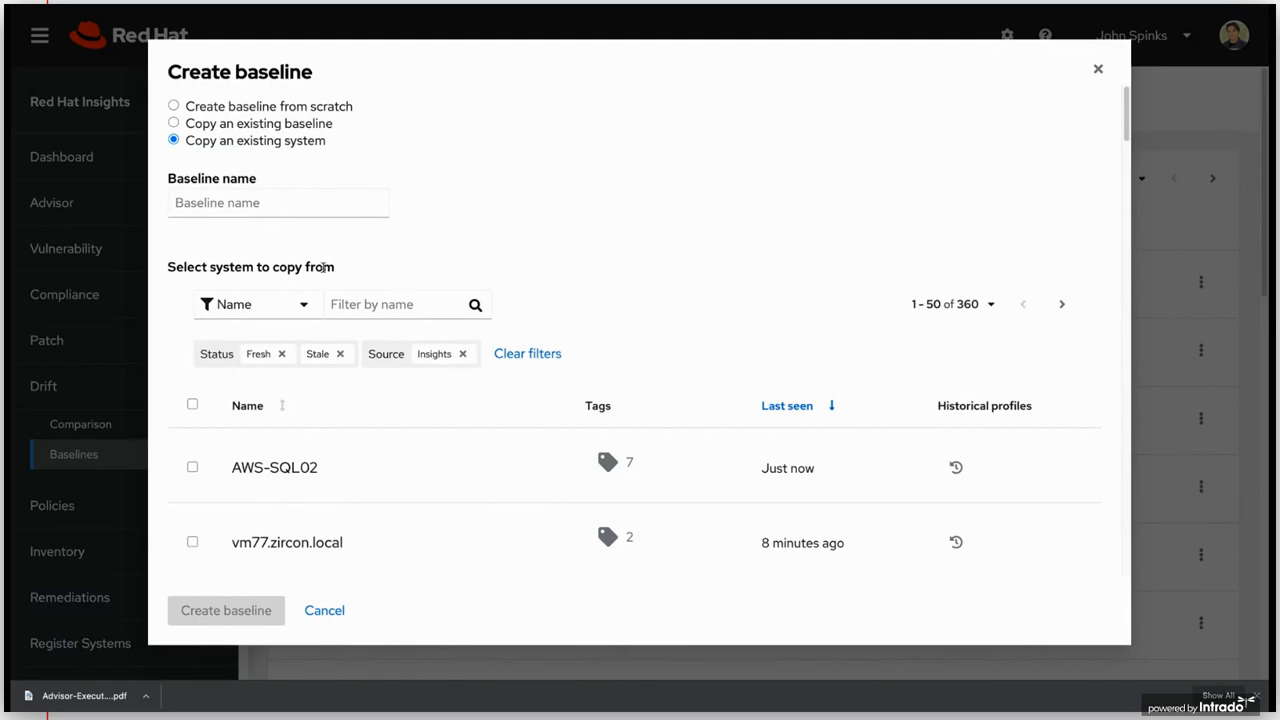
mouse_move(195, 478)
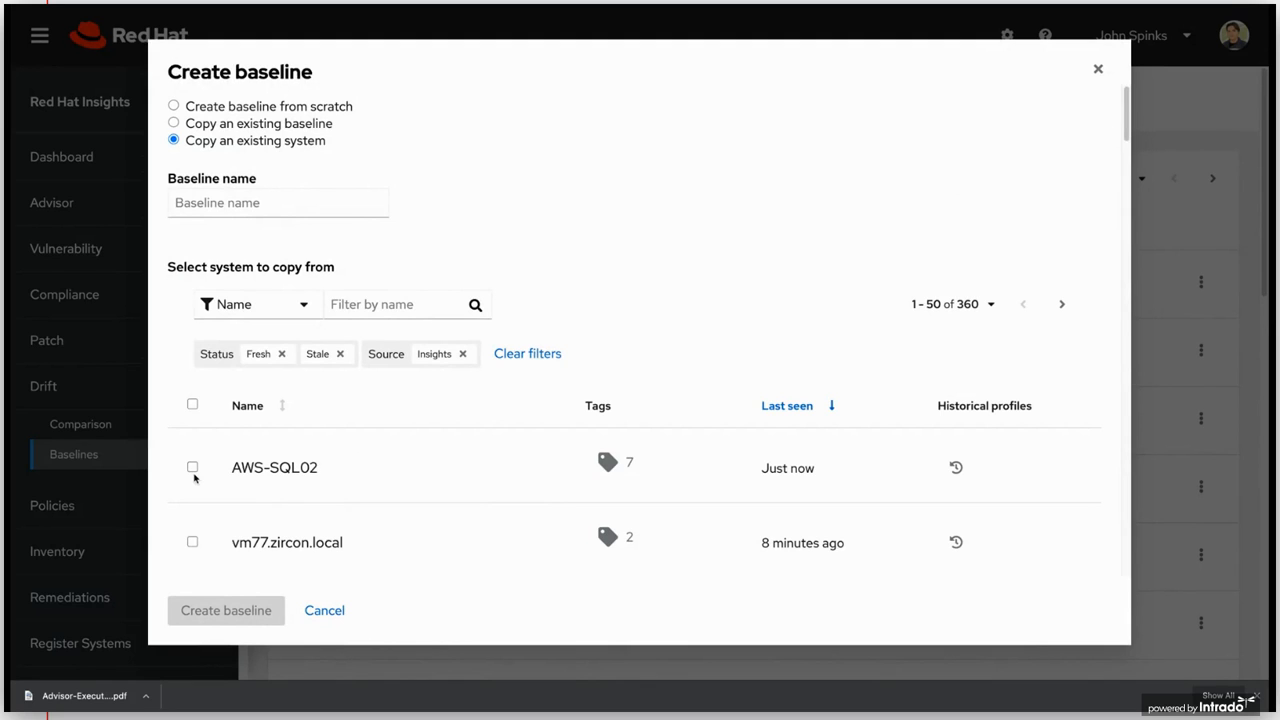
left_click(192, 467)
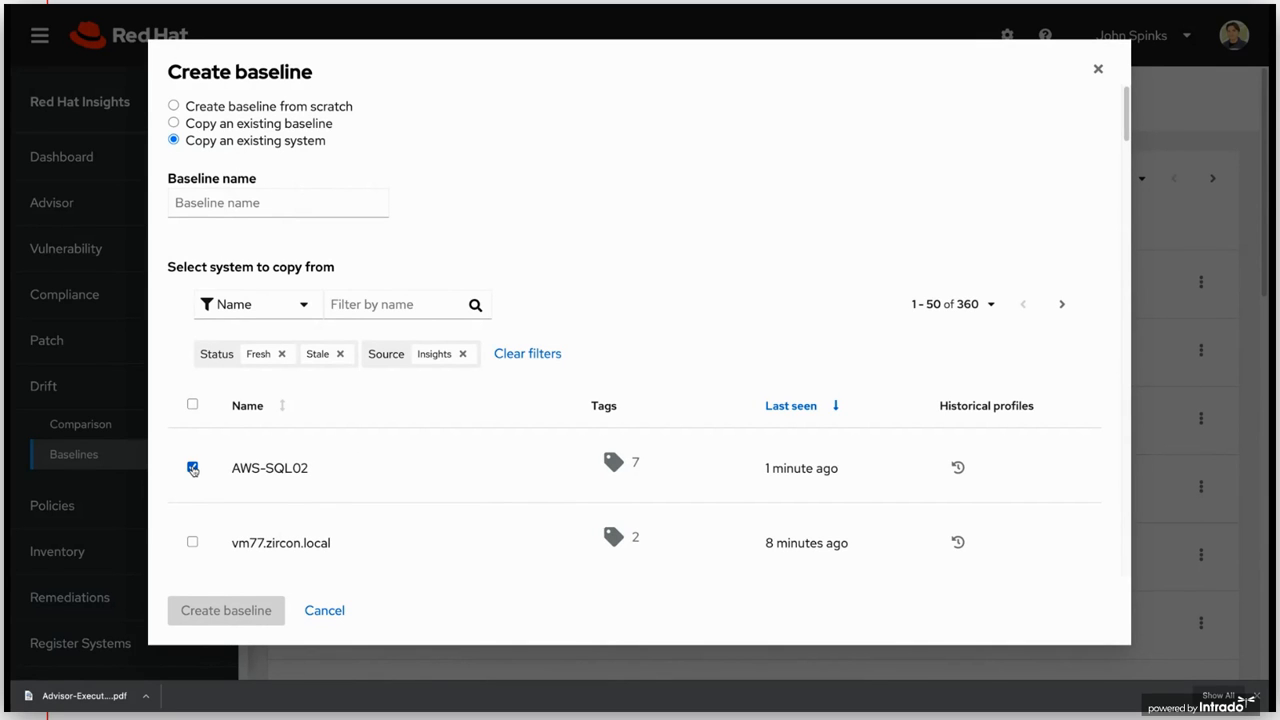
left_click(278, 203)
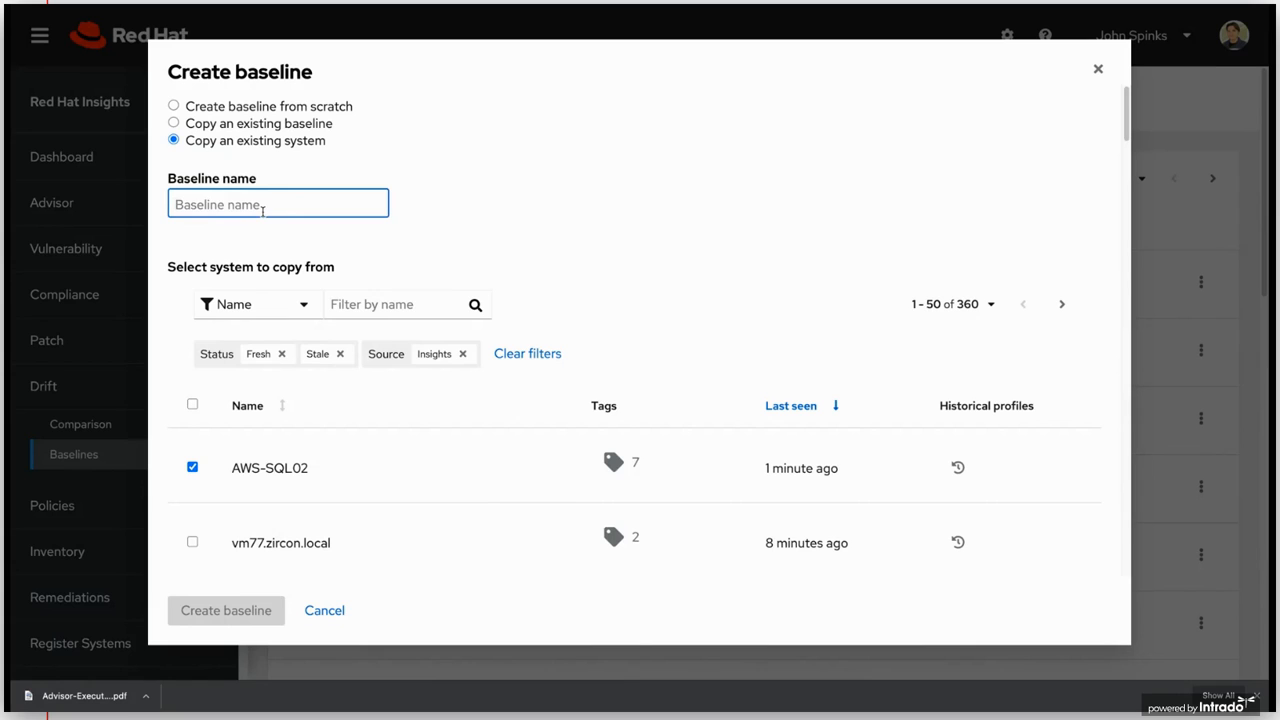
type("AWS on SQL")
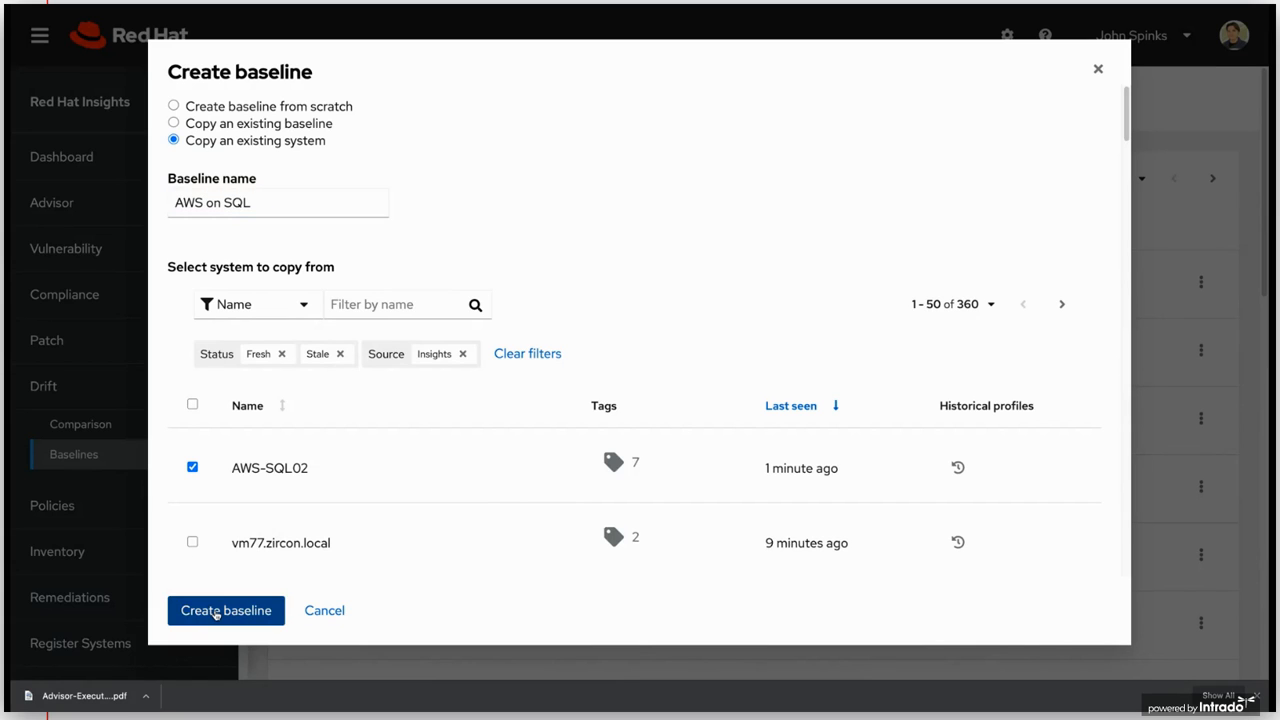
- In the AWS on SQL baseline, expand network_interfaces and delete one eth0 address fact
left_click(225, 610)
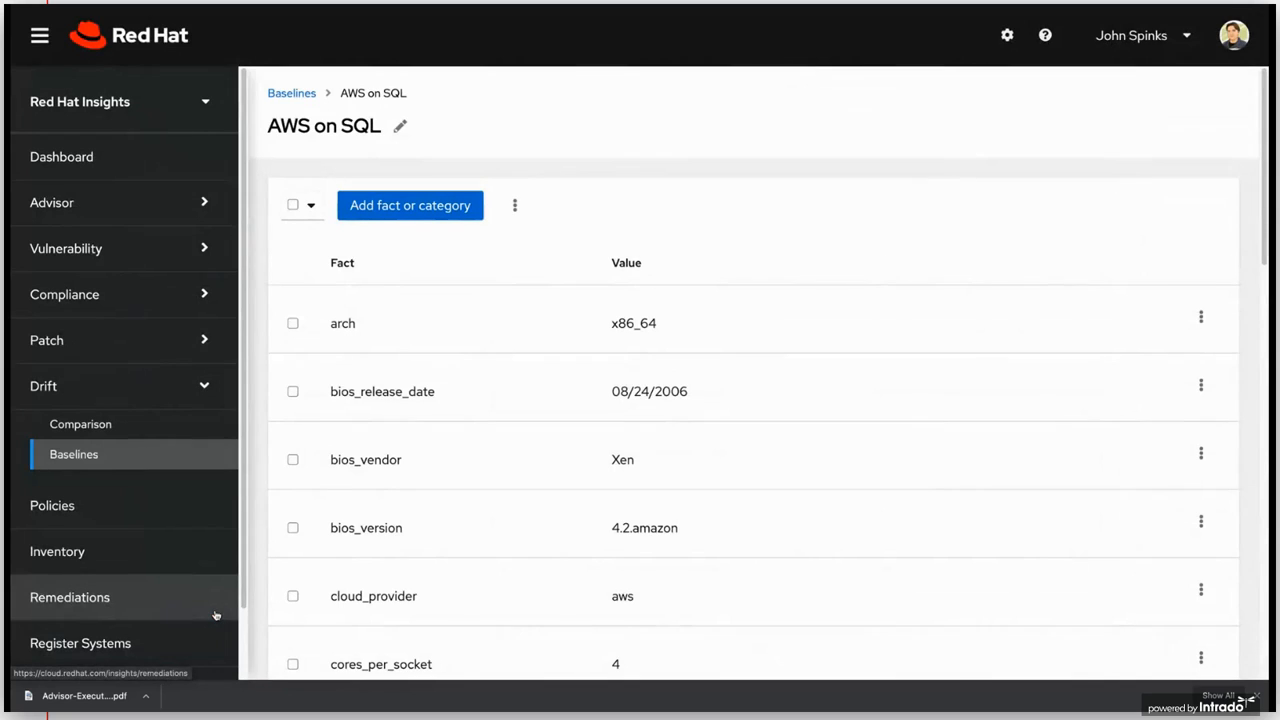
mouse_move(576, 156)
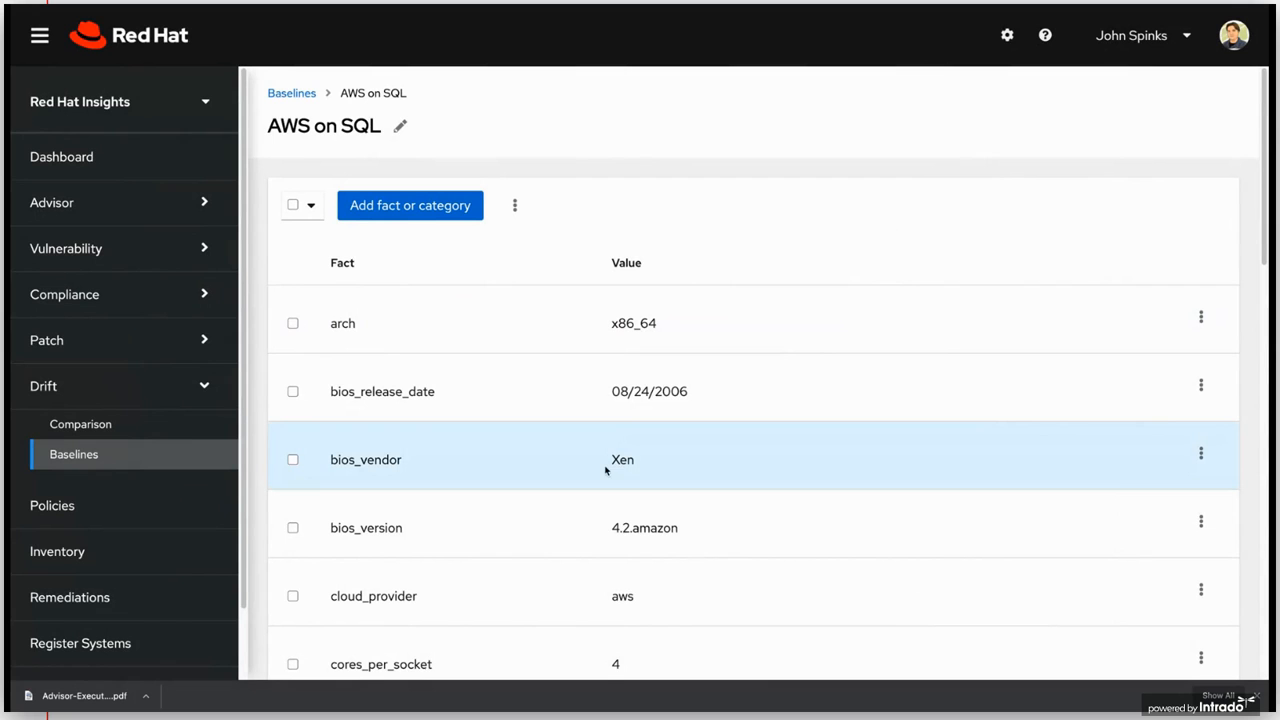
mouse_move(622, 477)
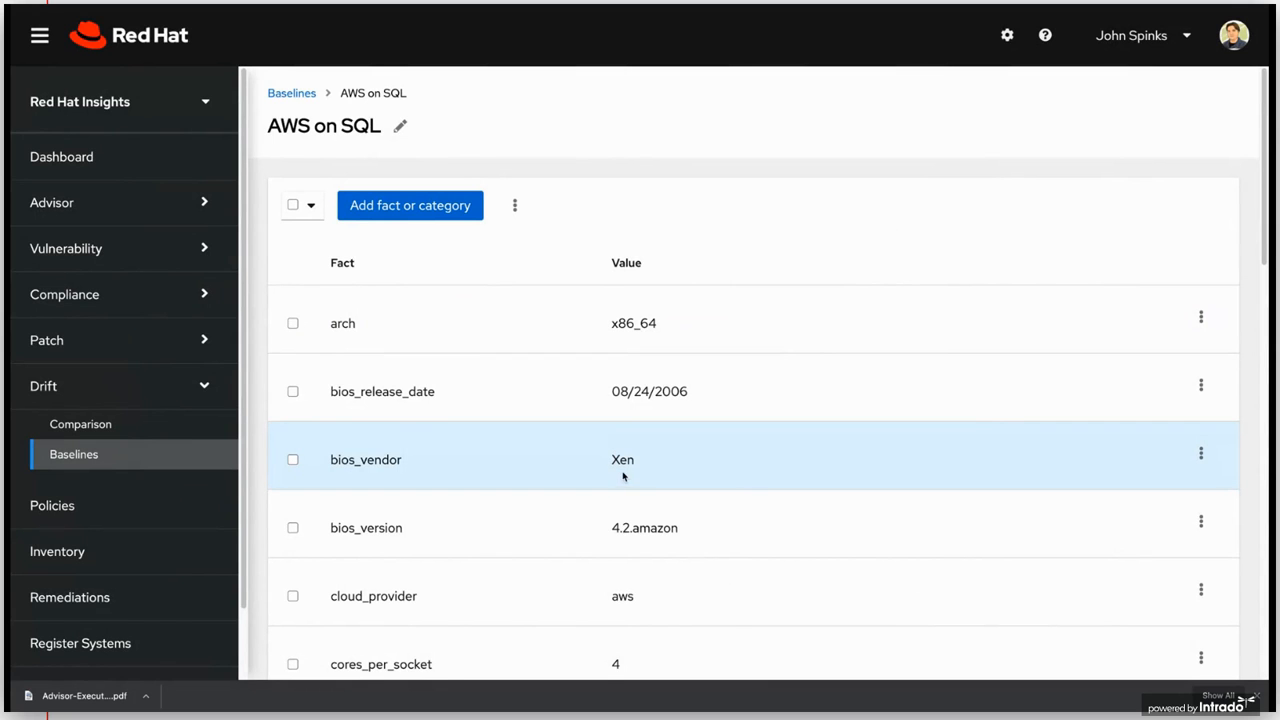
scroll("down", 3)
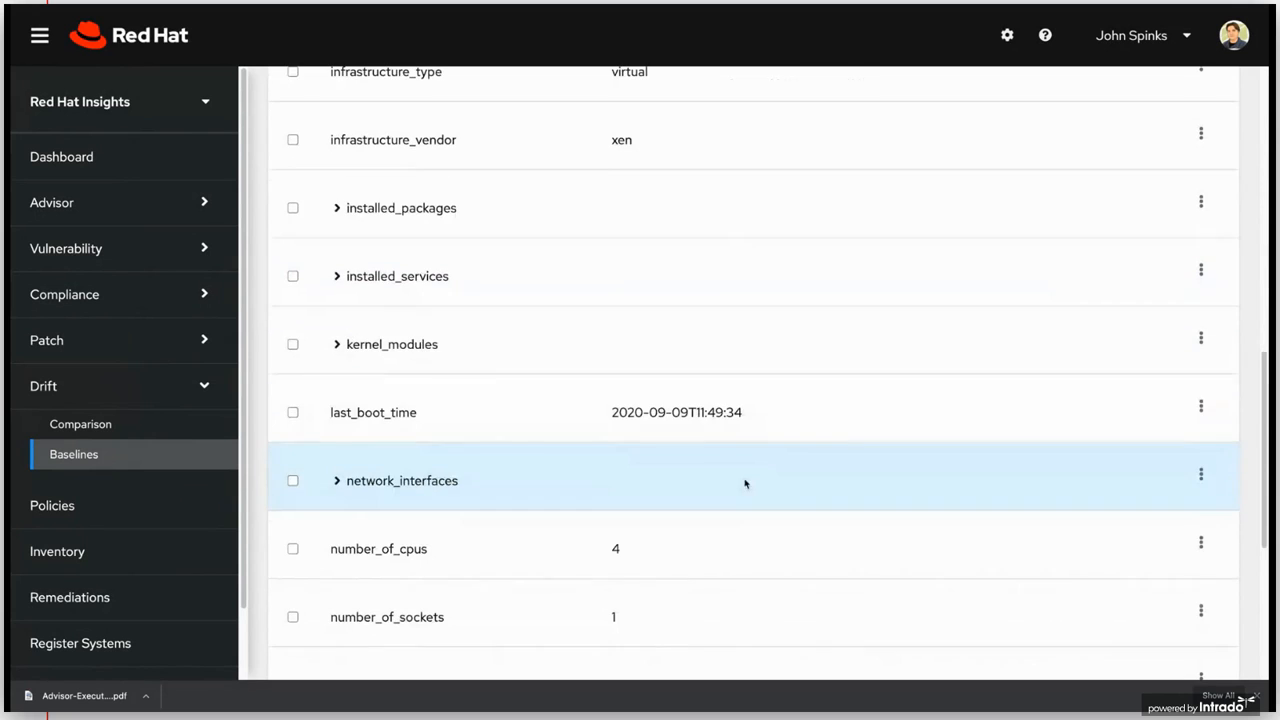
scroll("down", 3)
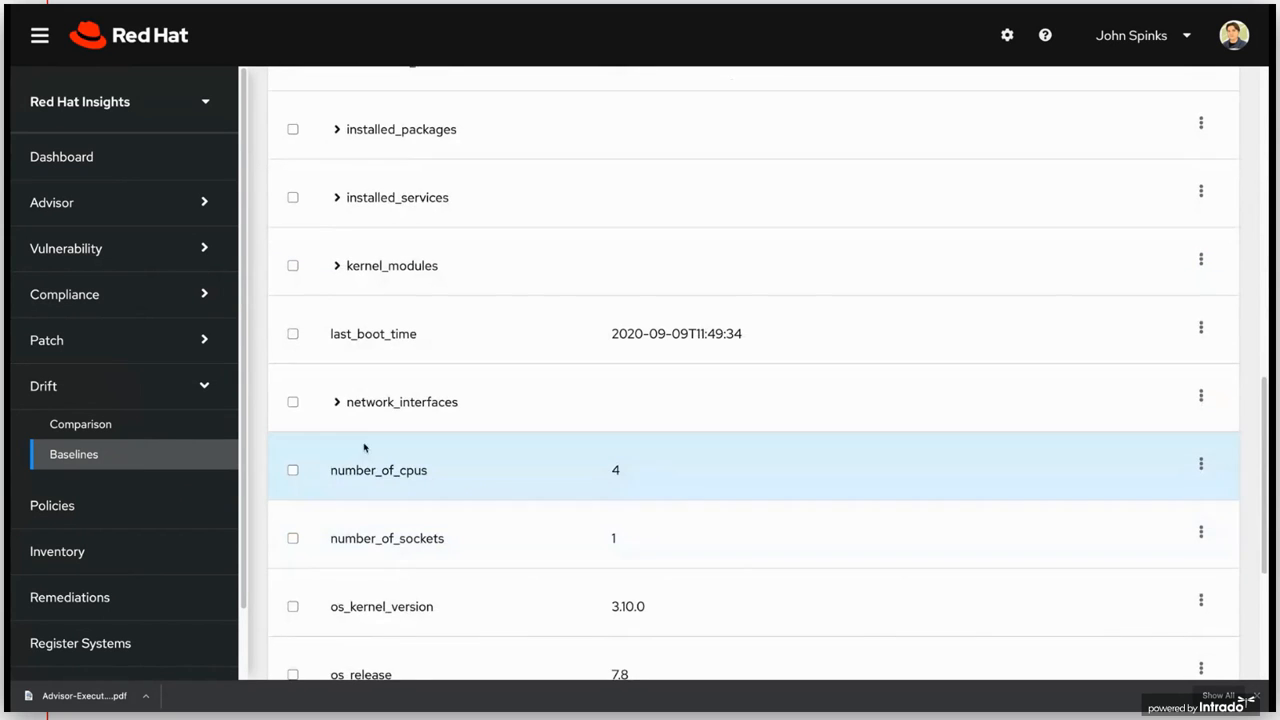
left_click(401, 401)
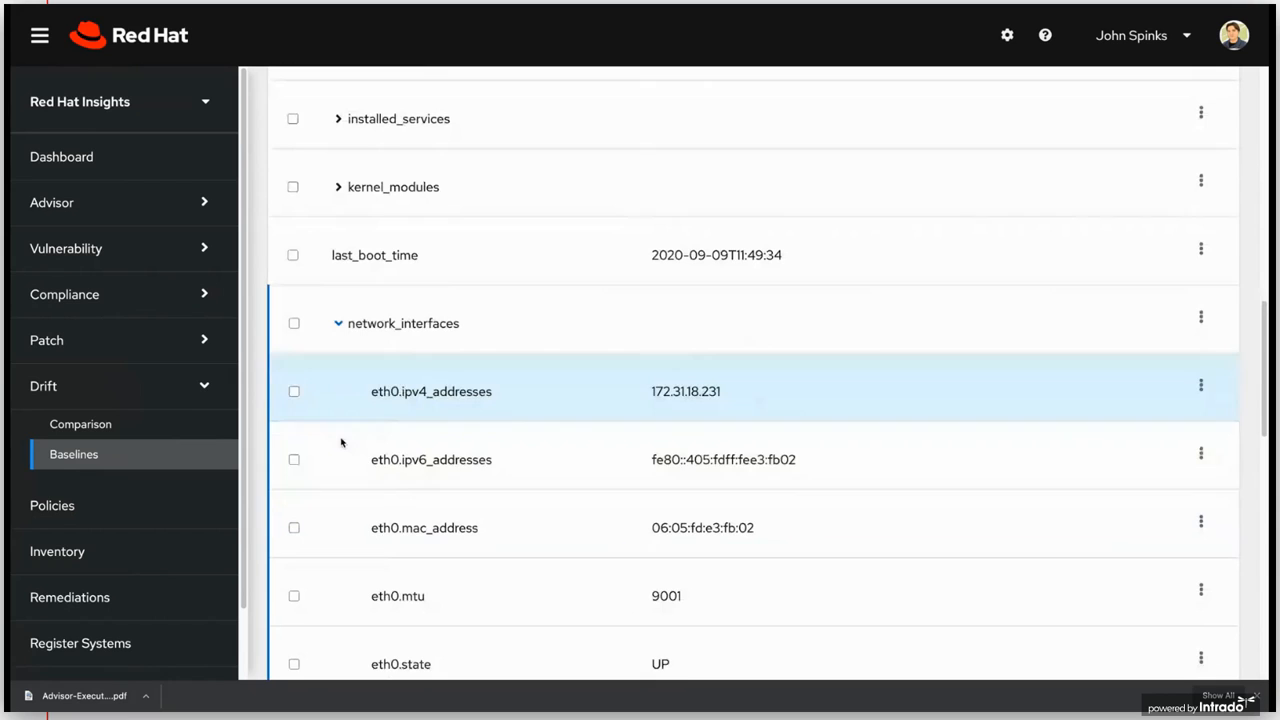
left_click(294, 459)
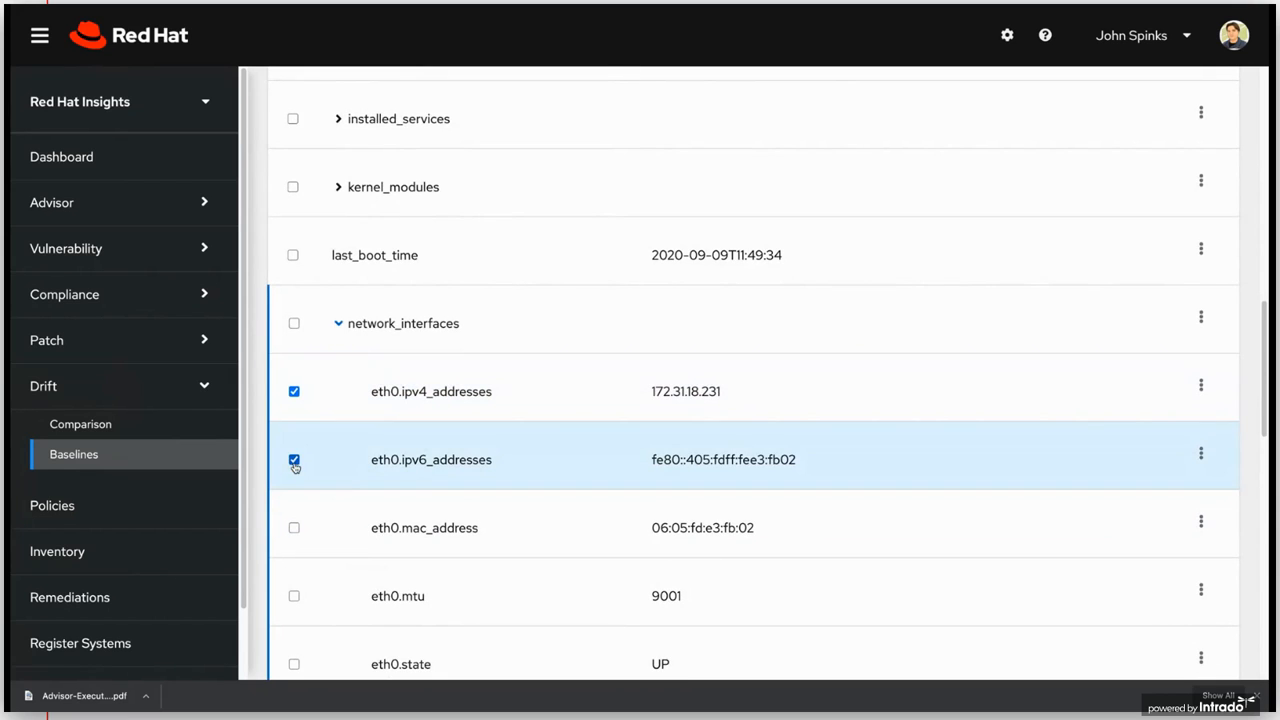
left_click(293, 527)
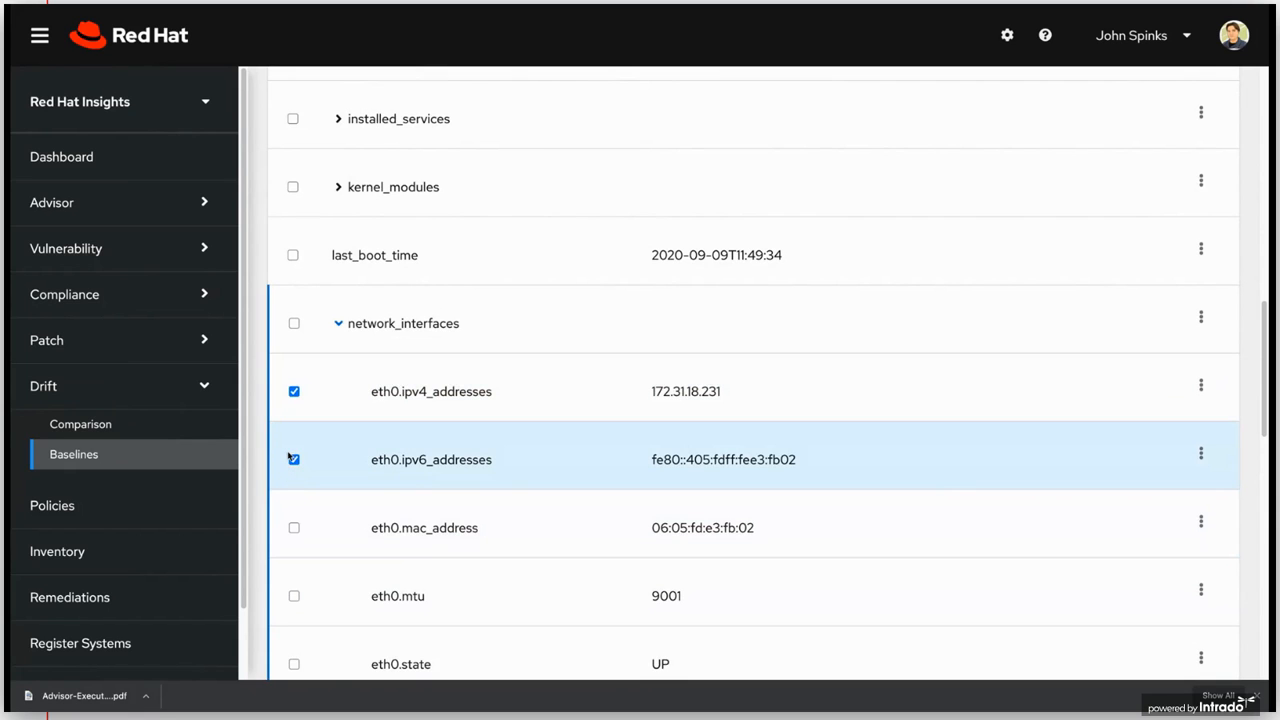
left_click(293, 459)
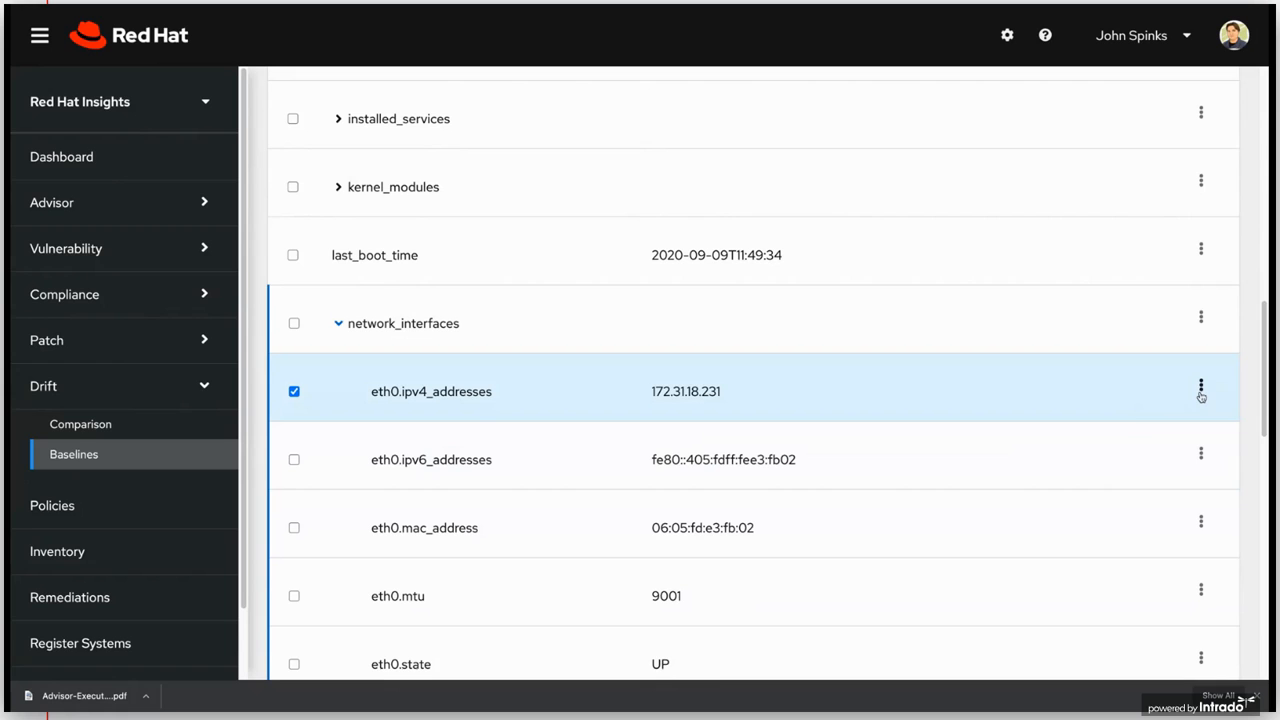
left_click(1200, 386)
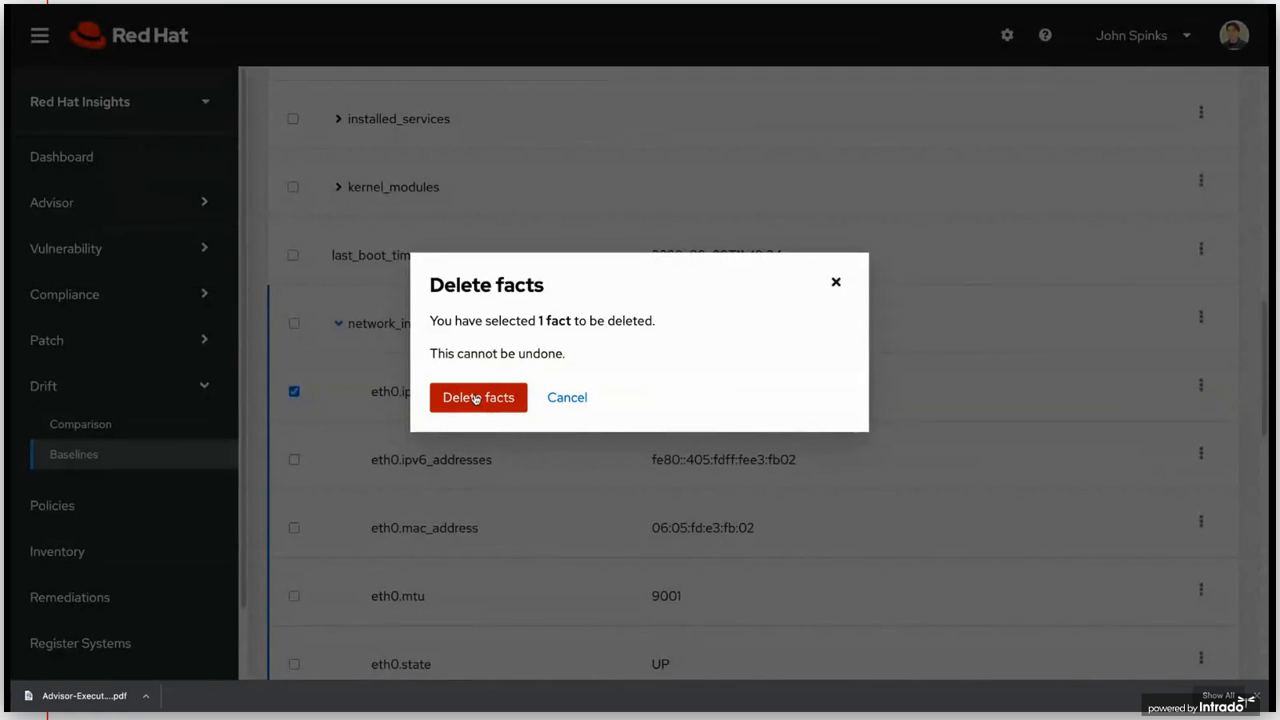
left_click(478, 397)
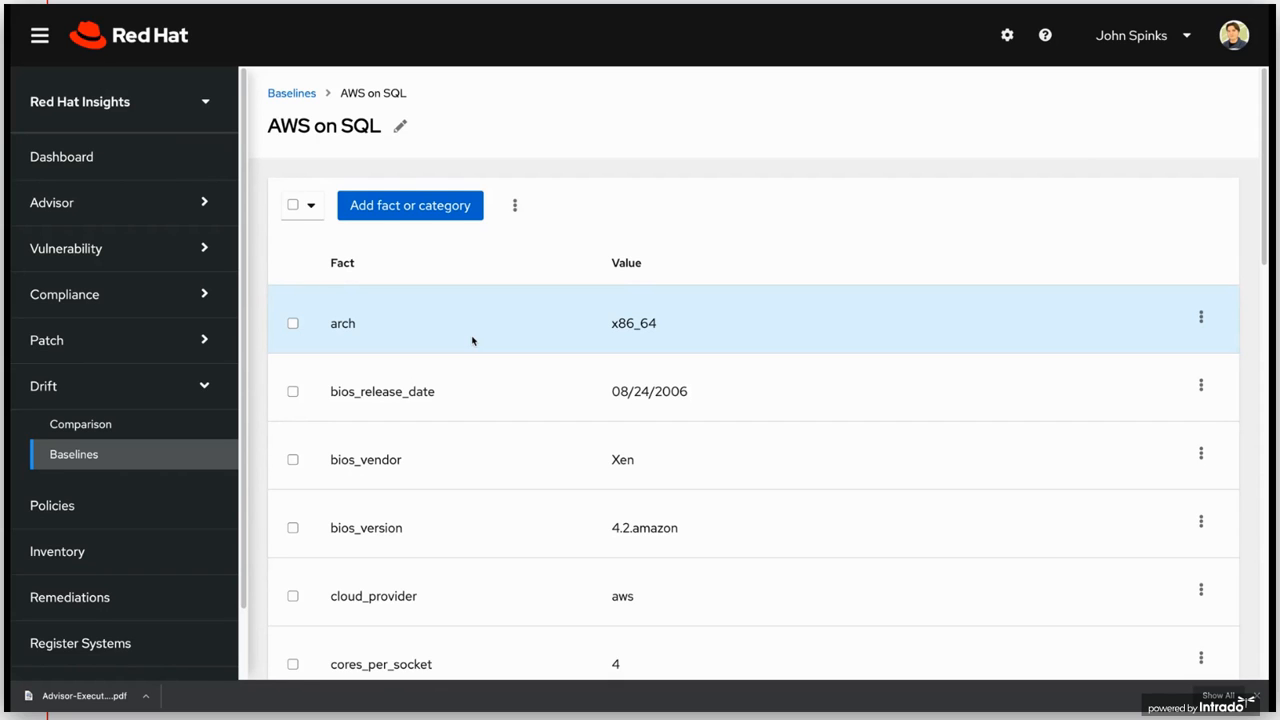
mouse_move(473, 378)
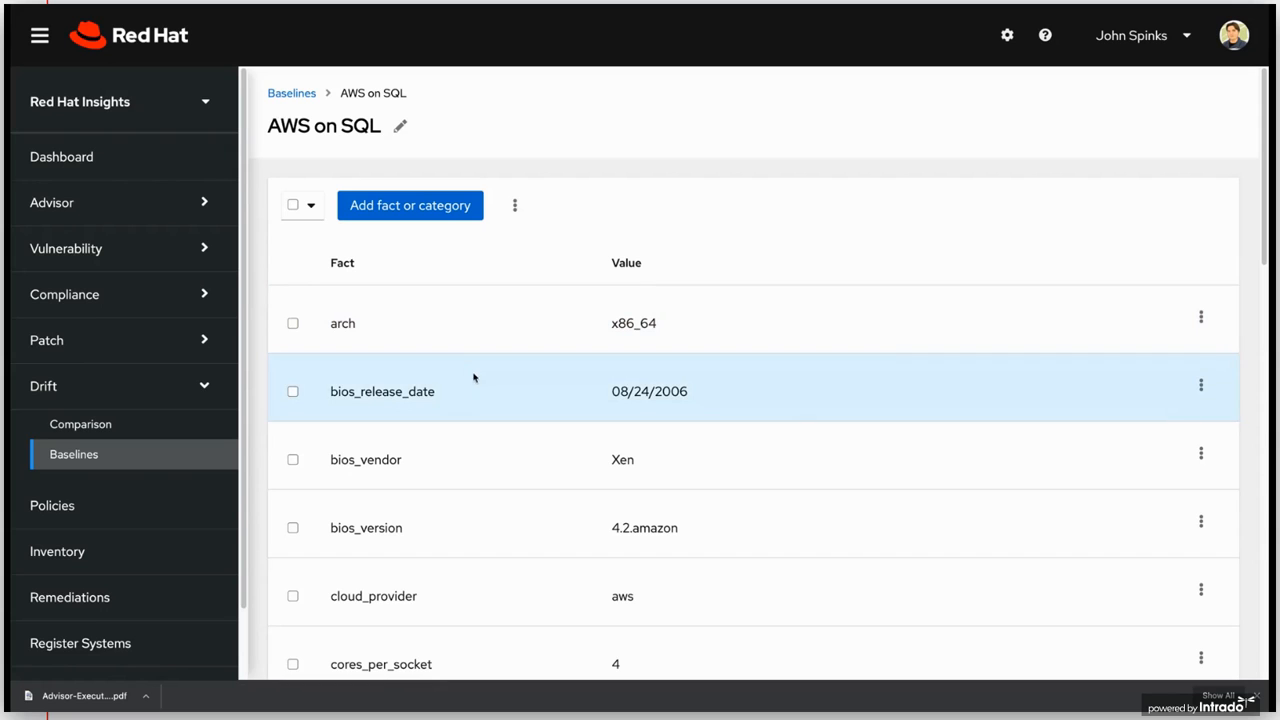
mouse_move(155, 461)
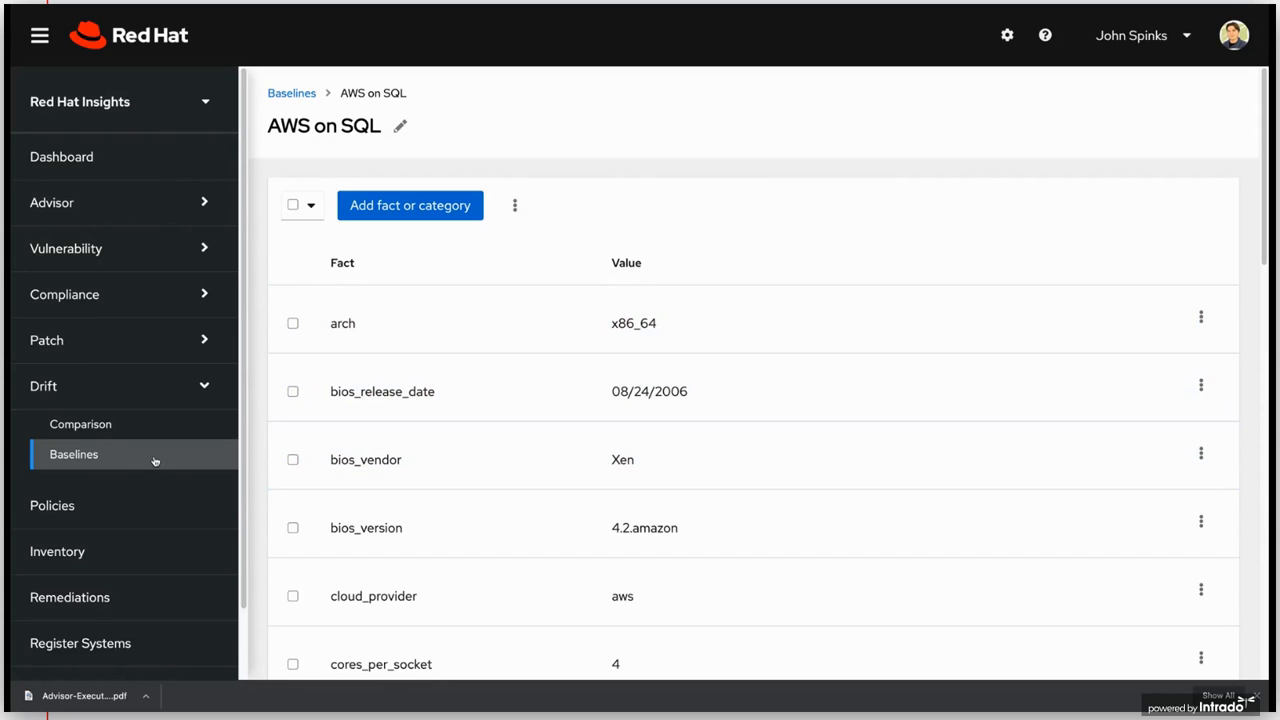
- Open Drift Comparison and select the 2020-Q3-AWS-SEC baseline to compare
left_click(80, 423)
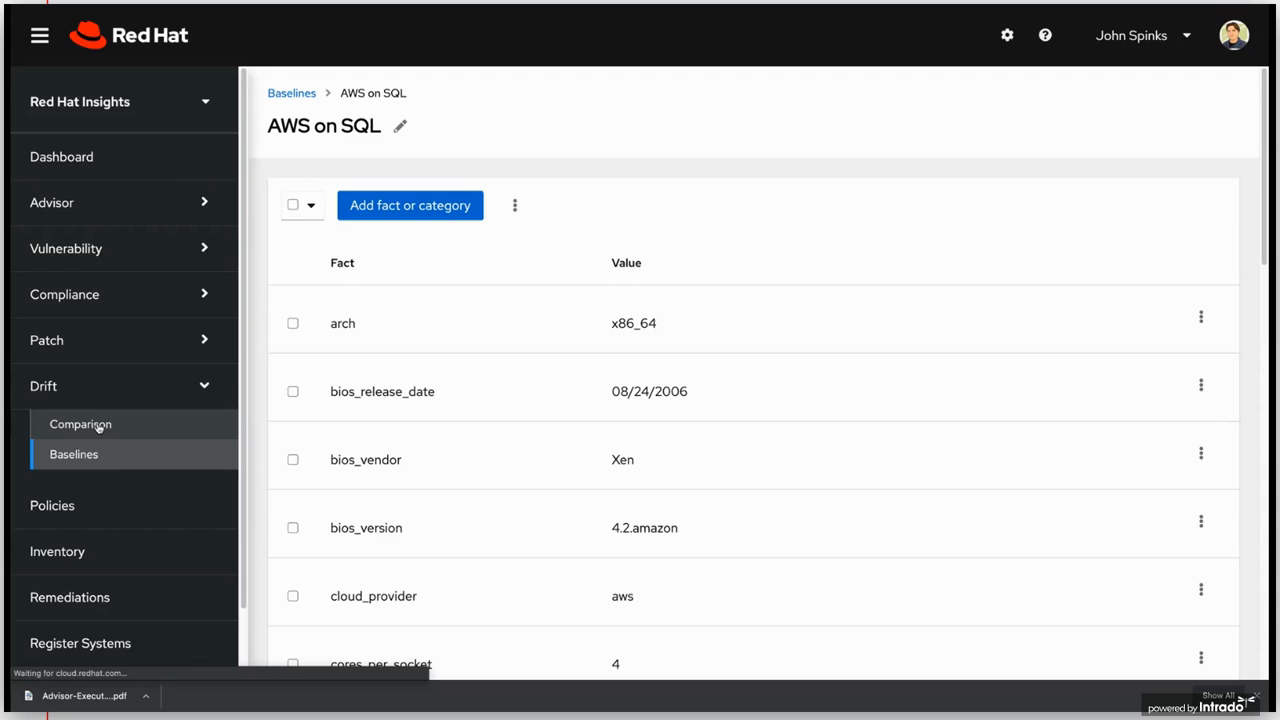
left_click(80, 424)
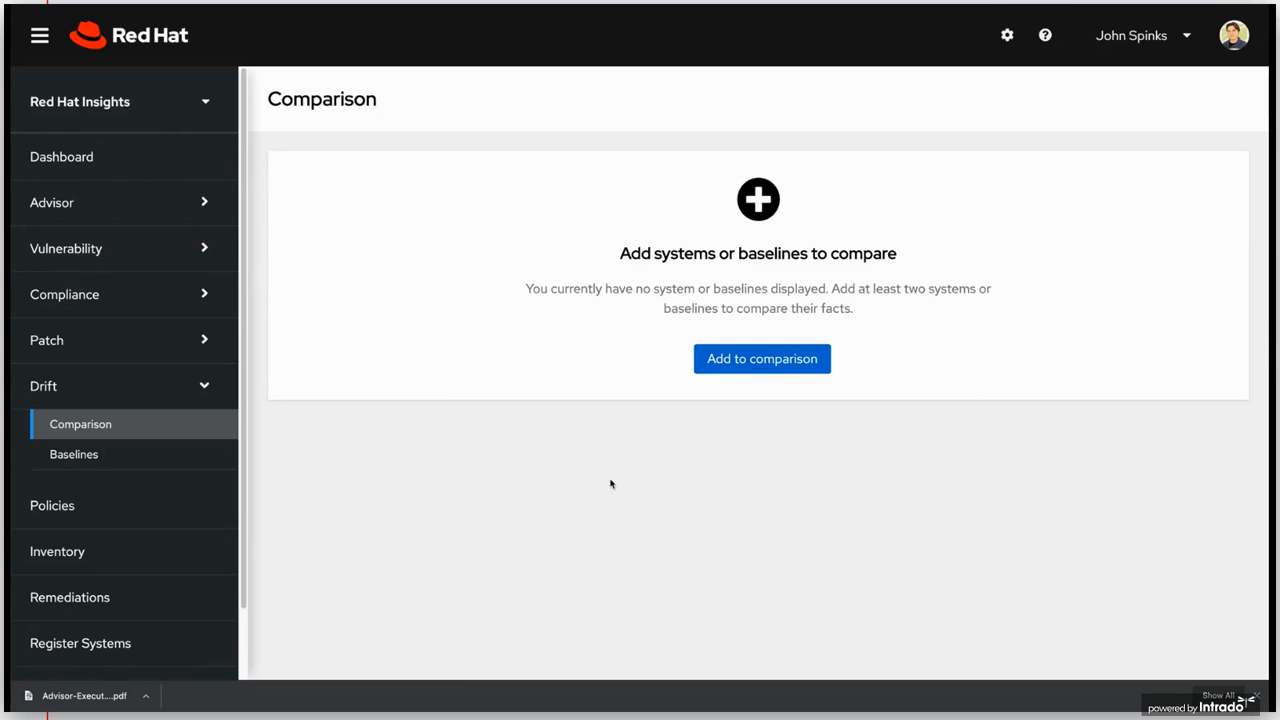
left_click(761, 358)
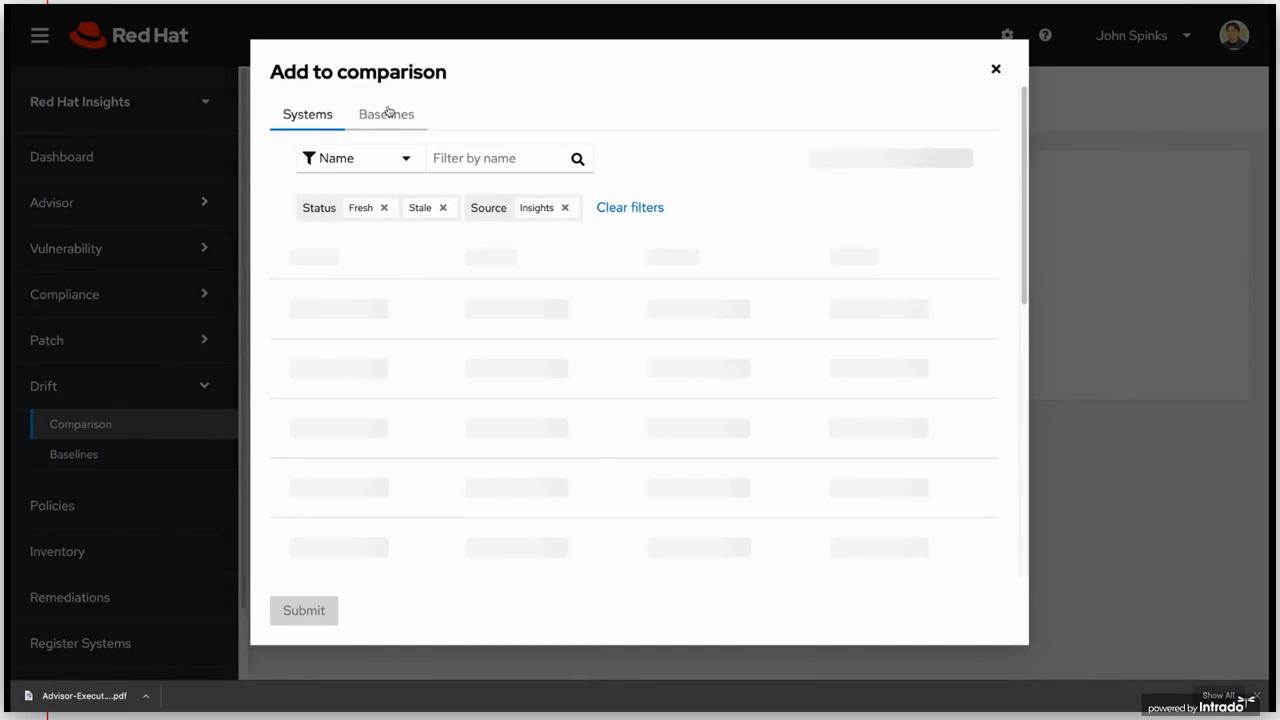
left_click(386, 113)
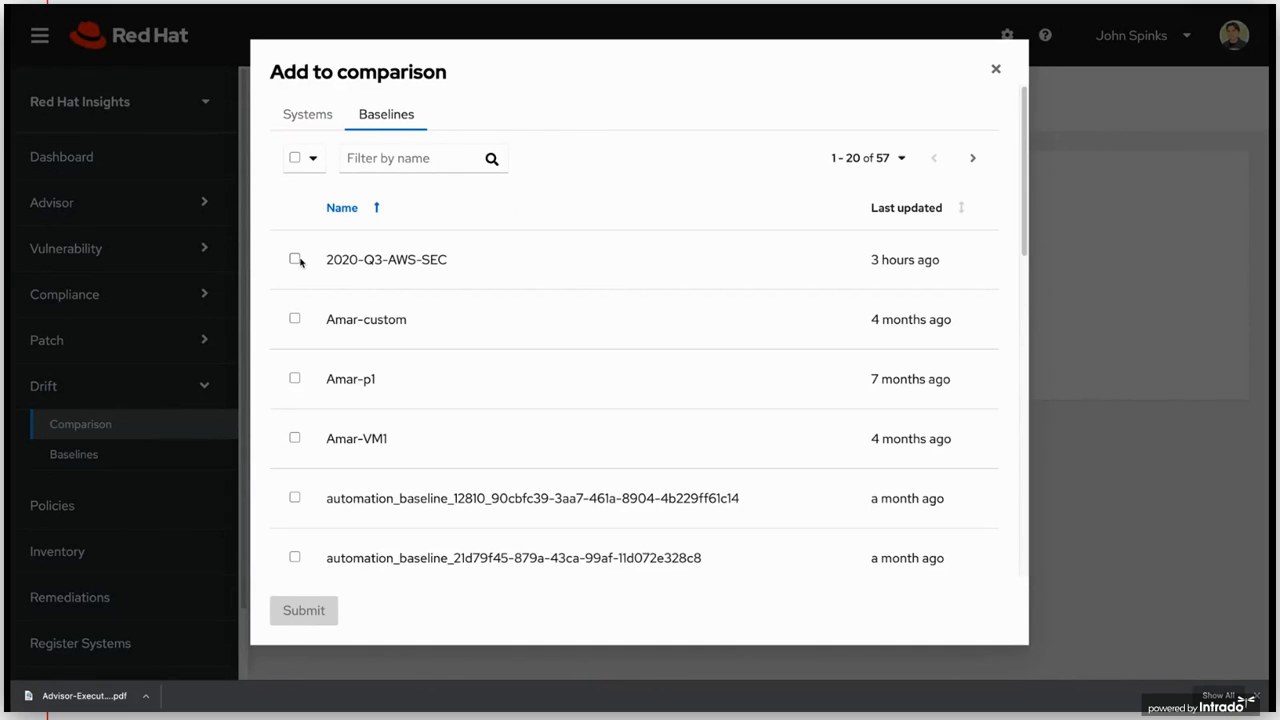
left_click(294, 259)
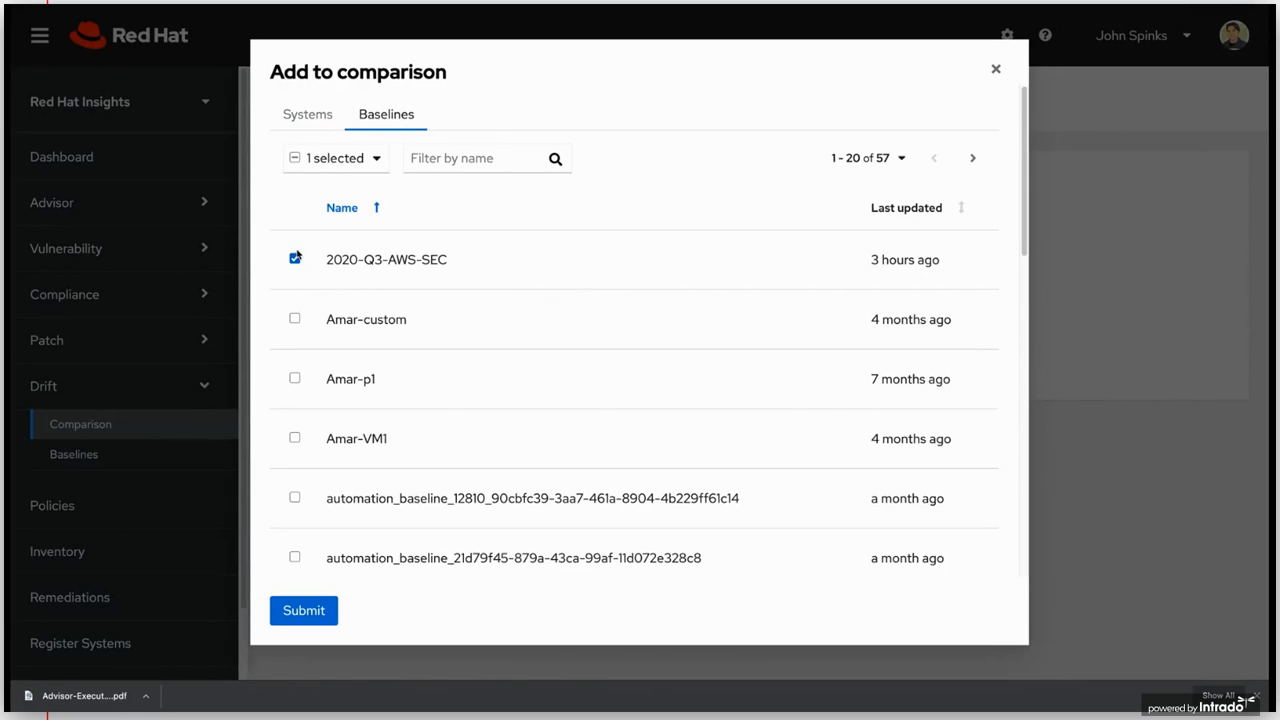
- Filter systems by 'SEC', select AWS-SEC01 and AWS-SEC03, and submit the comparison
left_click(307, 114)
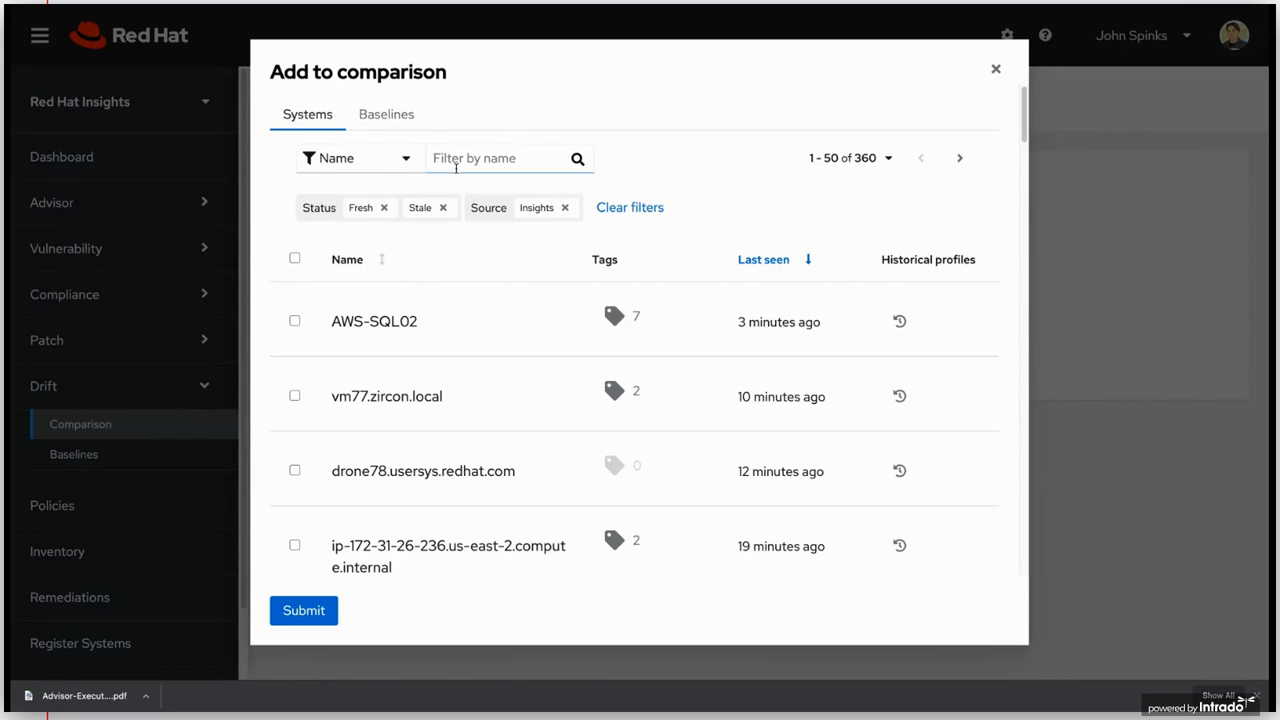
type("S")
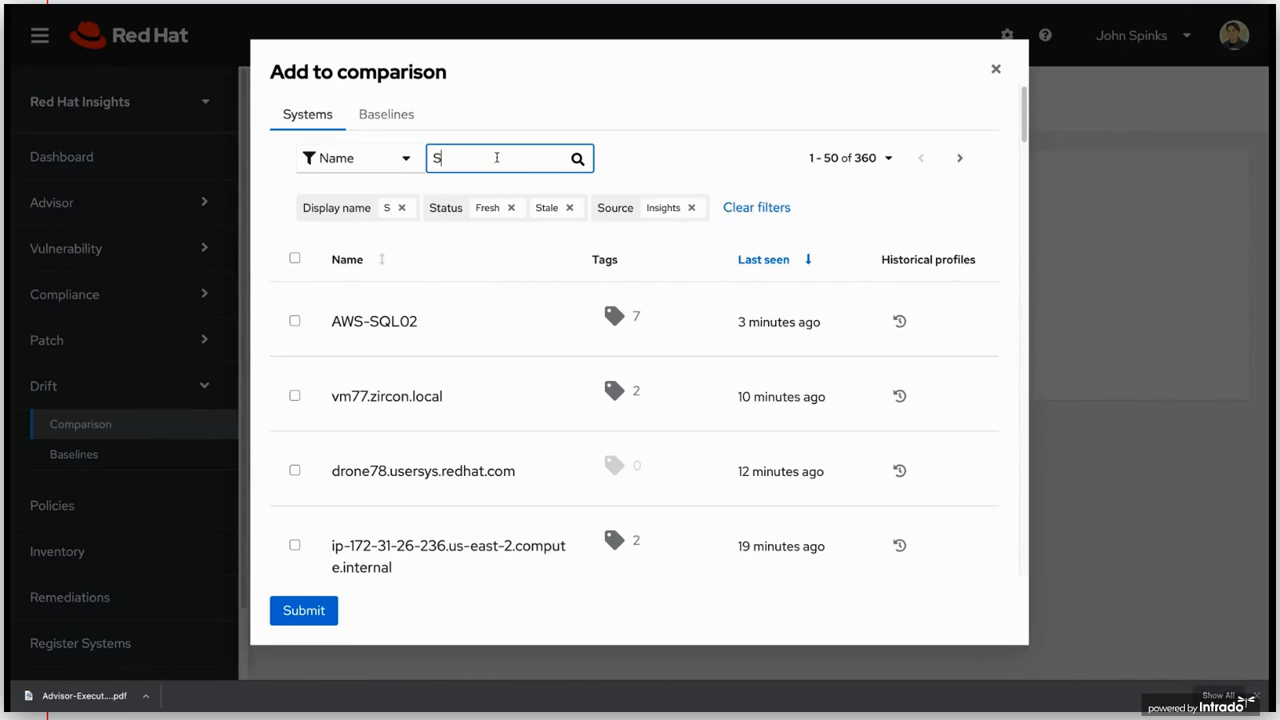
type("EC")
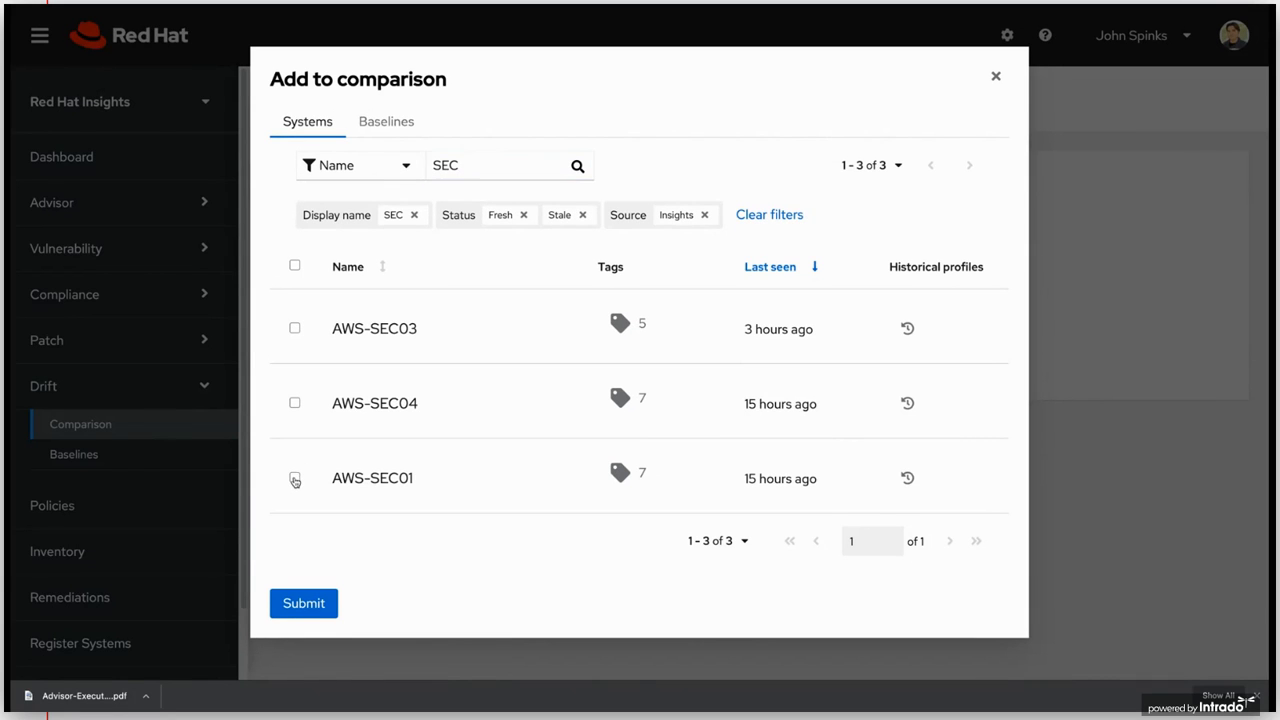
left_click(294, 477)
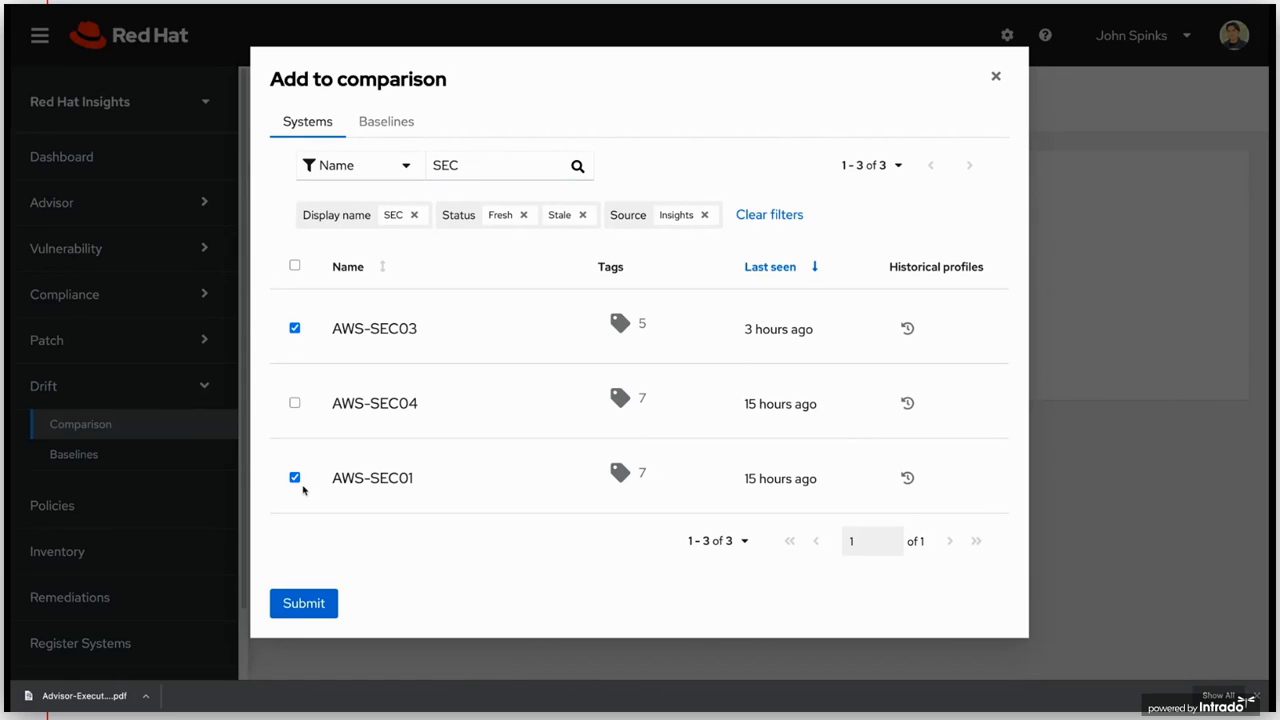
left_click(303, 603)
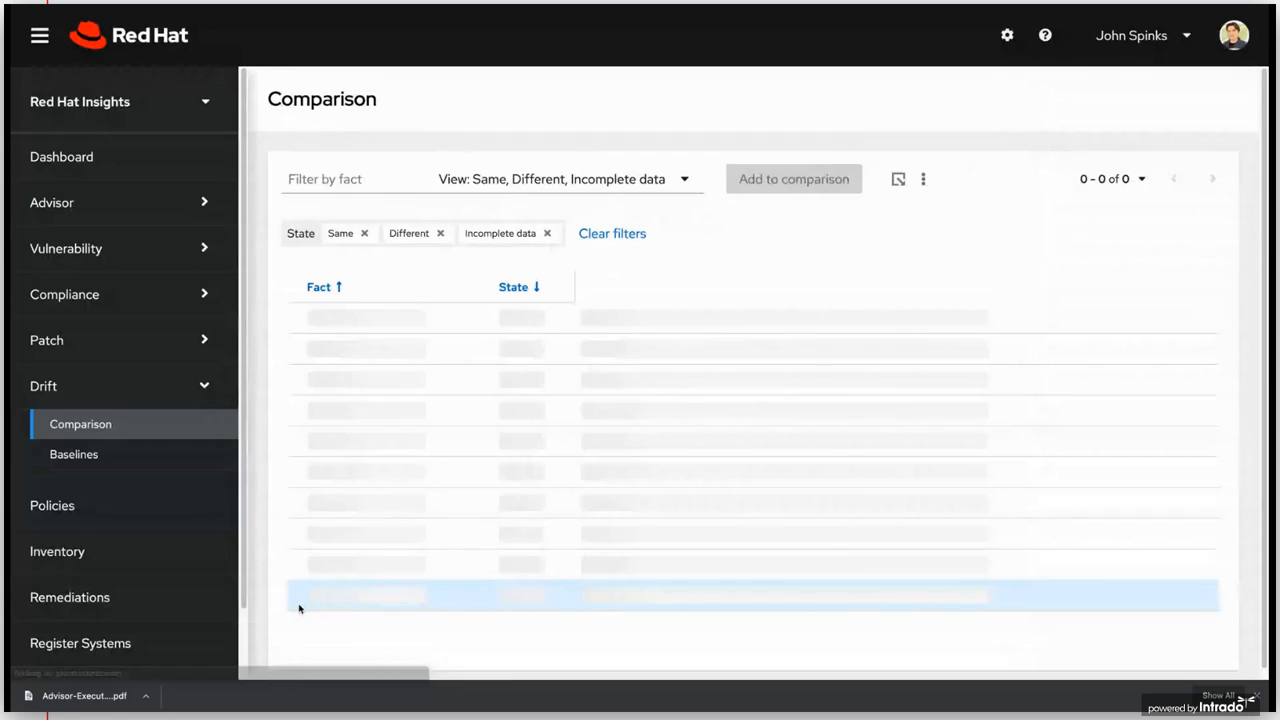
- Use the comparison's View filter to show only facts that differ
left_click(793, 179)
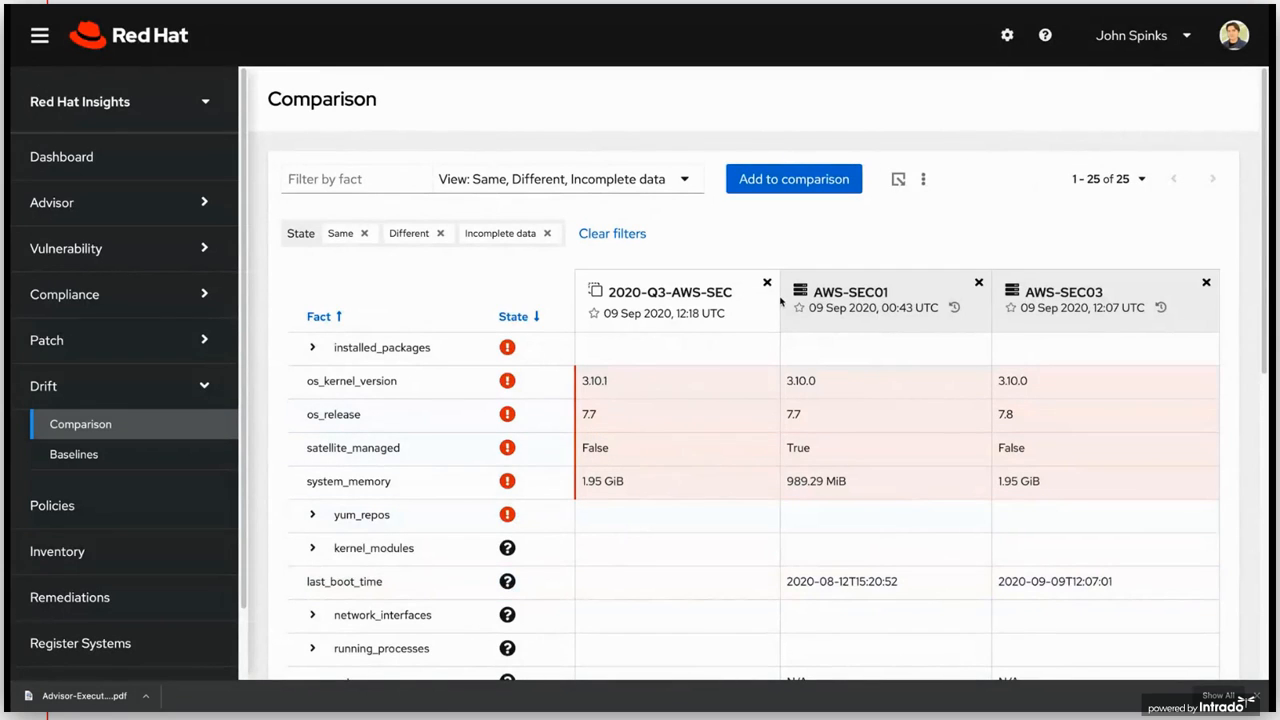
mouse_move(795, 221)
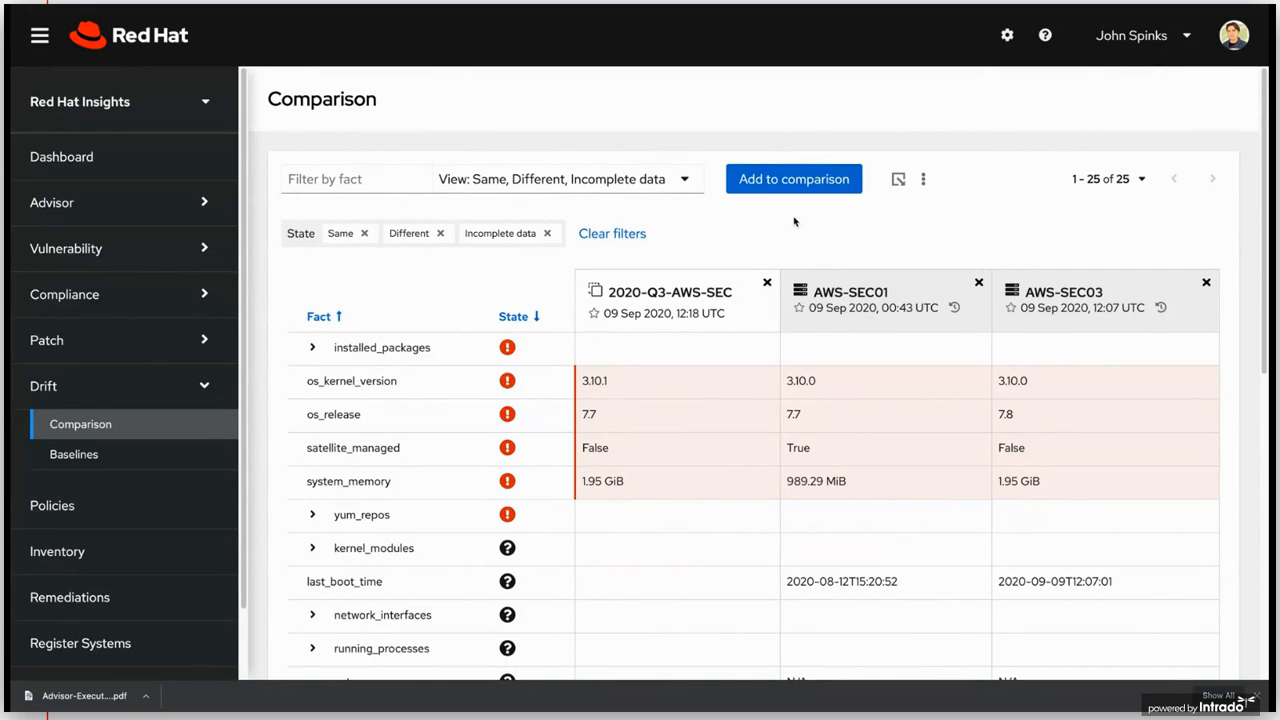
mouse_move(595, 315)
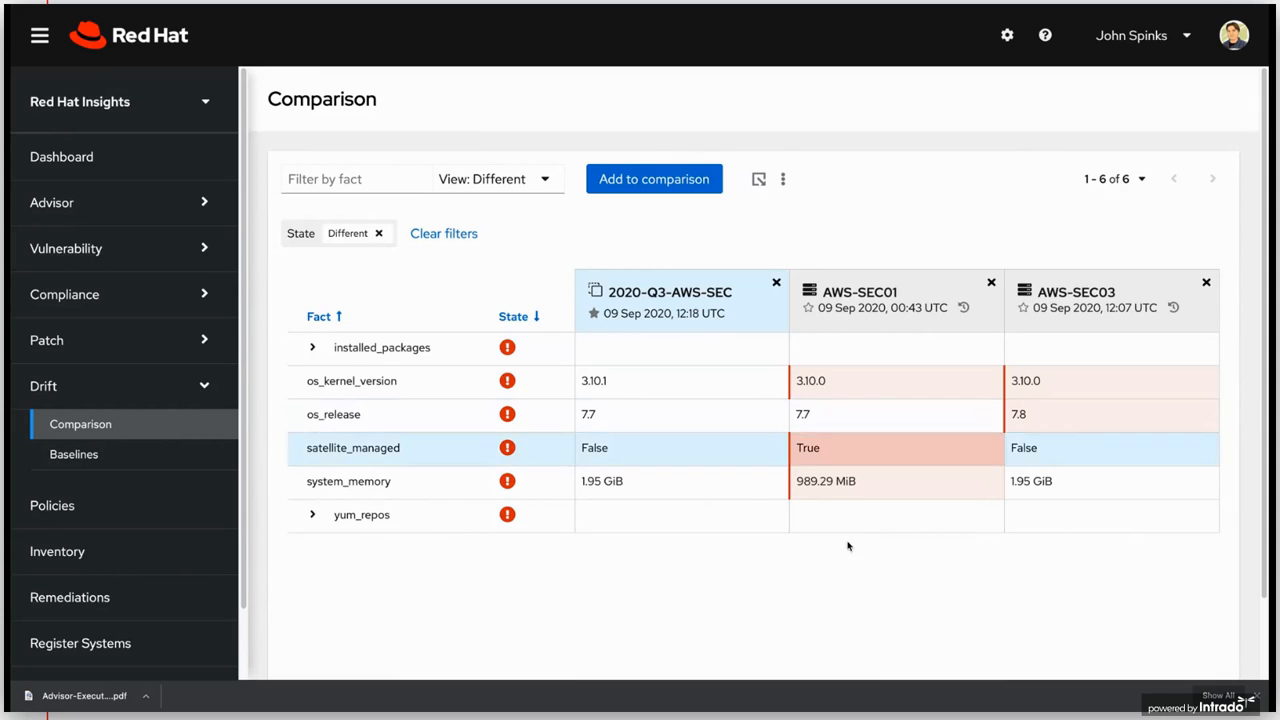
mouse_move(857, 485)
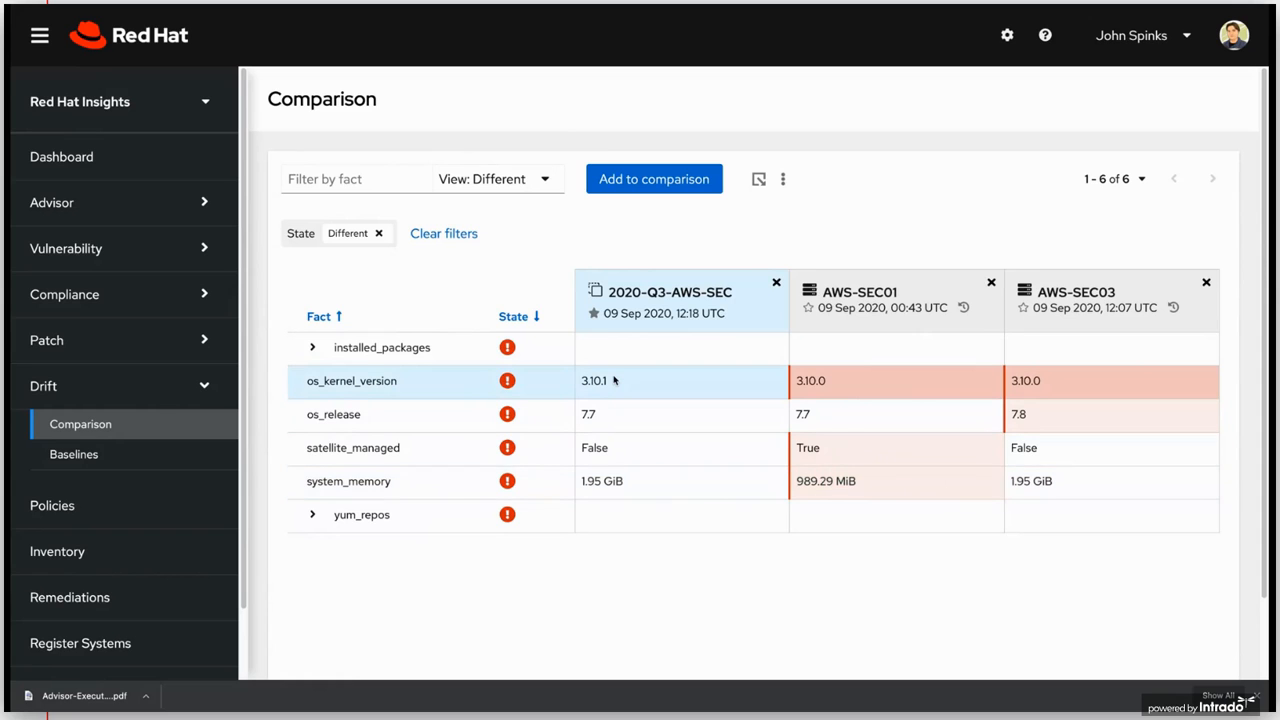
mouse_move(607, 385)
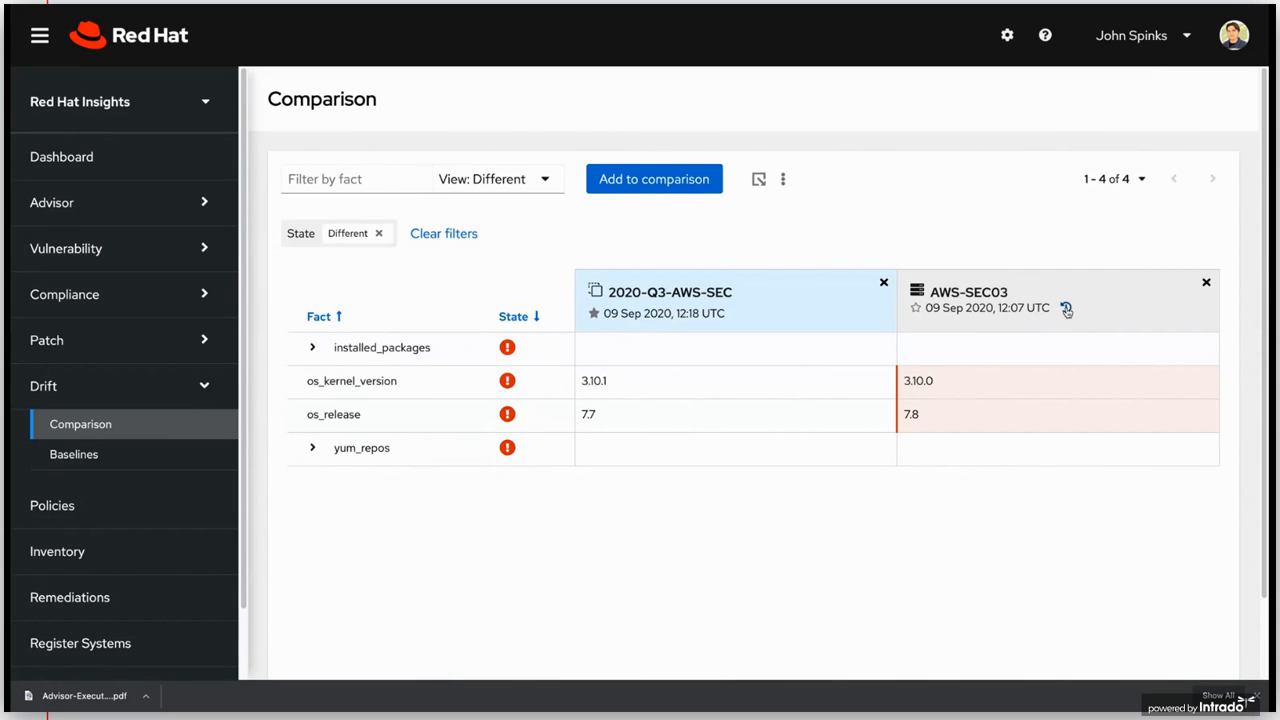
- Compare AWS-SEC03 with its 09 Sep 2020, 03:08 UTC profile and expand installed_packages
left_click(1066, 308)
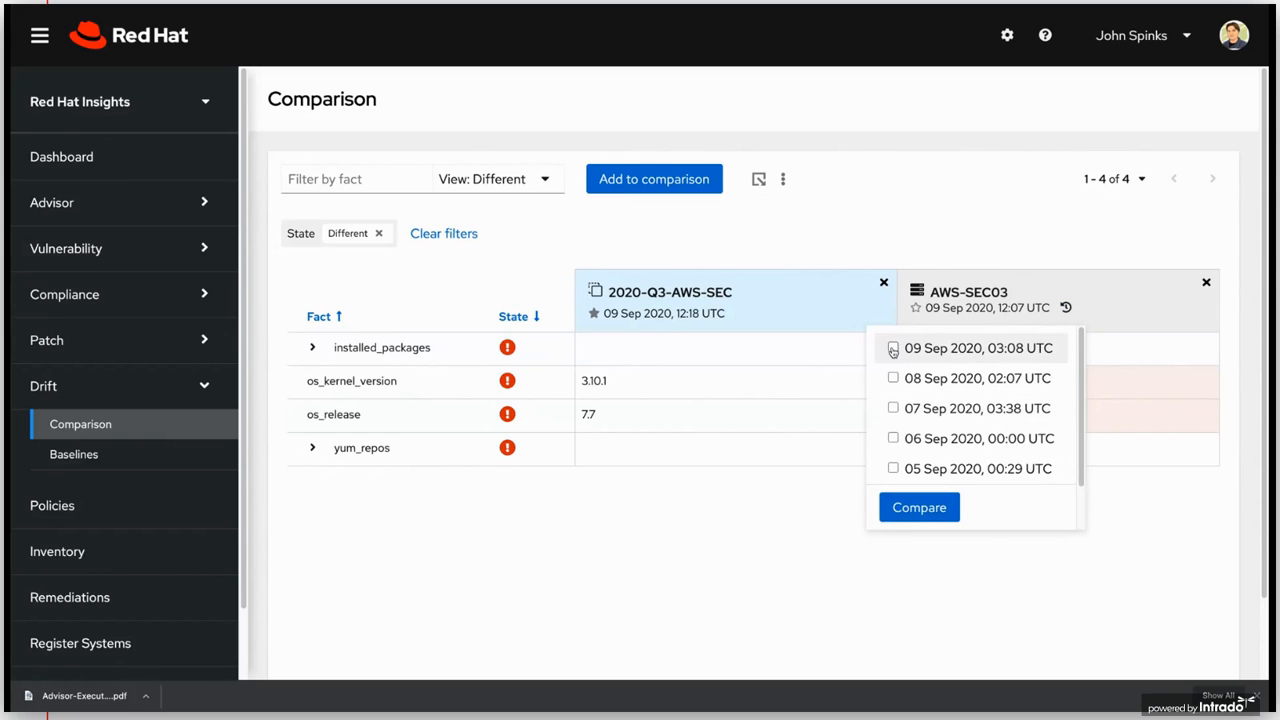
left_click(892, 348)
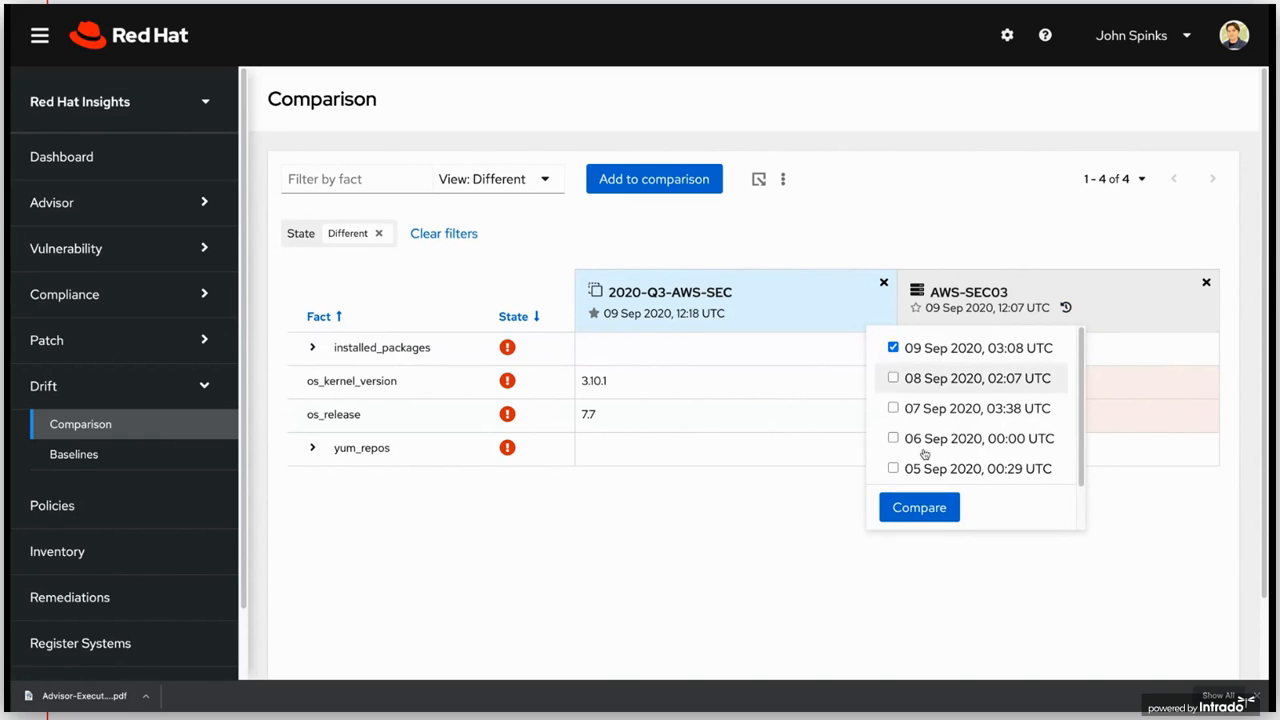
left_click(918, 507)
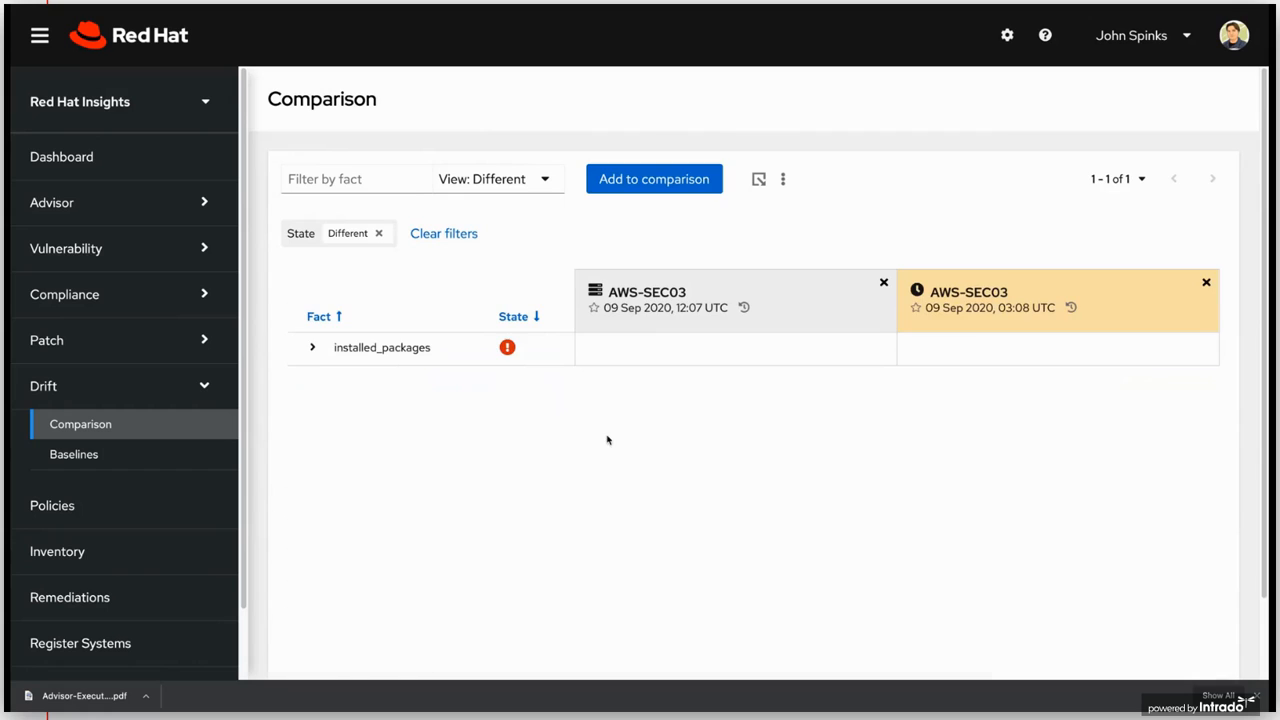
mouse_move(539, 410)
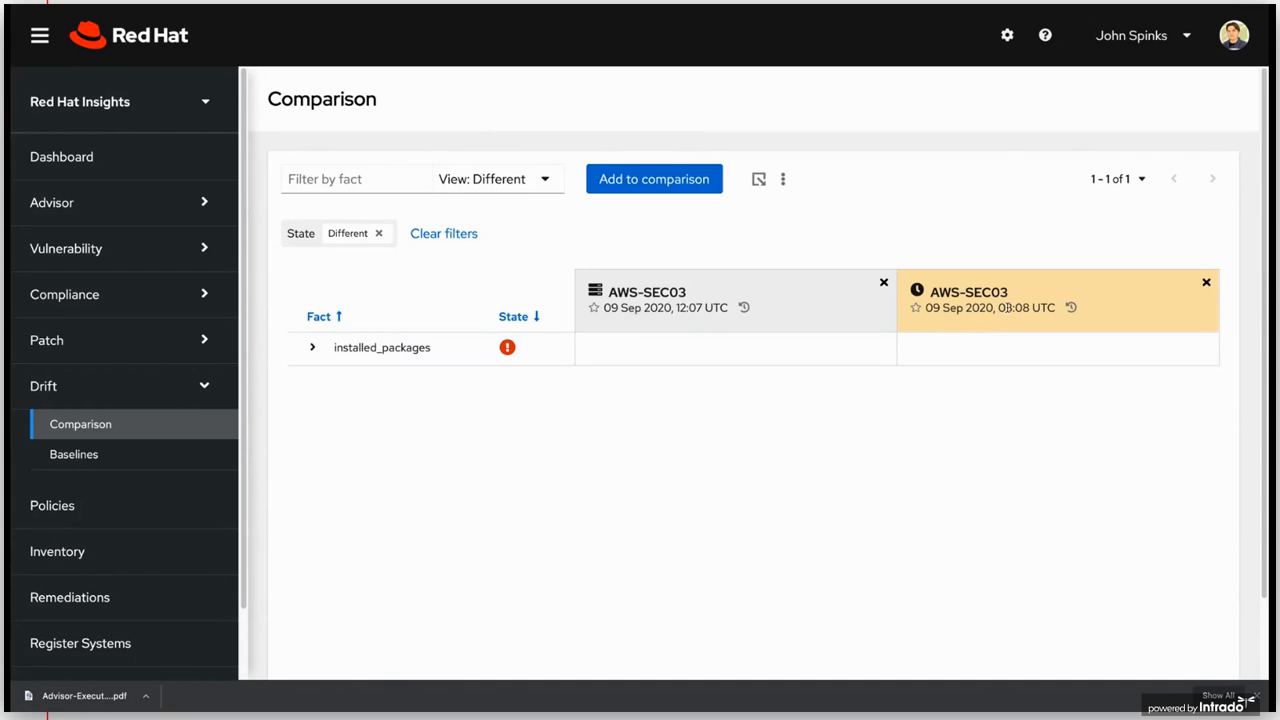
left_click(312, 347)
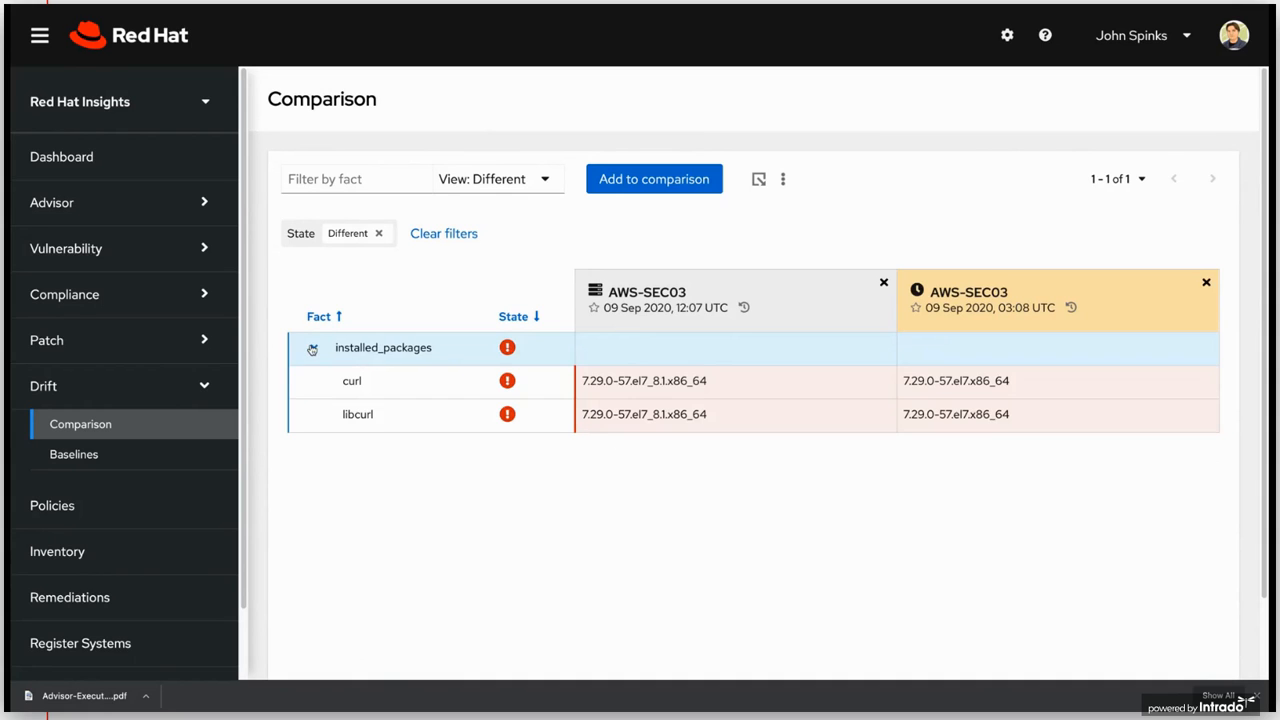
left_click(313, 347)
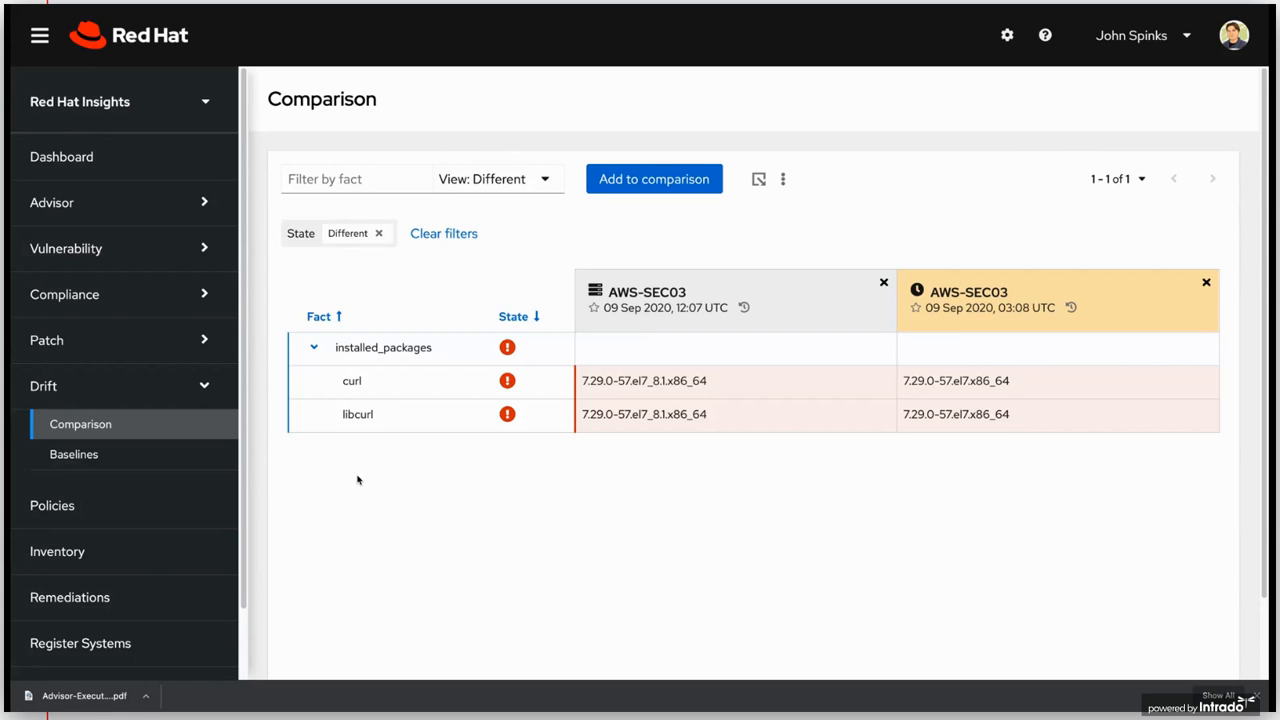
mouse_move(597, 561)
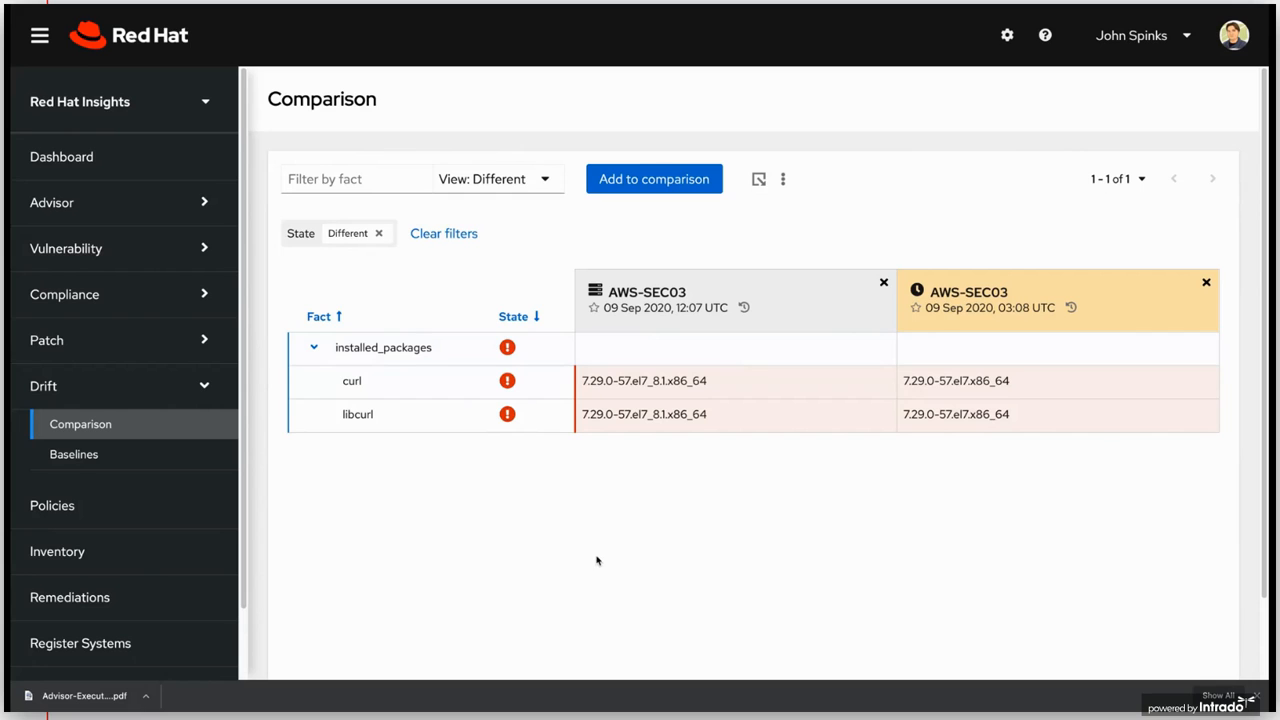
mouse_move(105, 454)
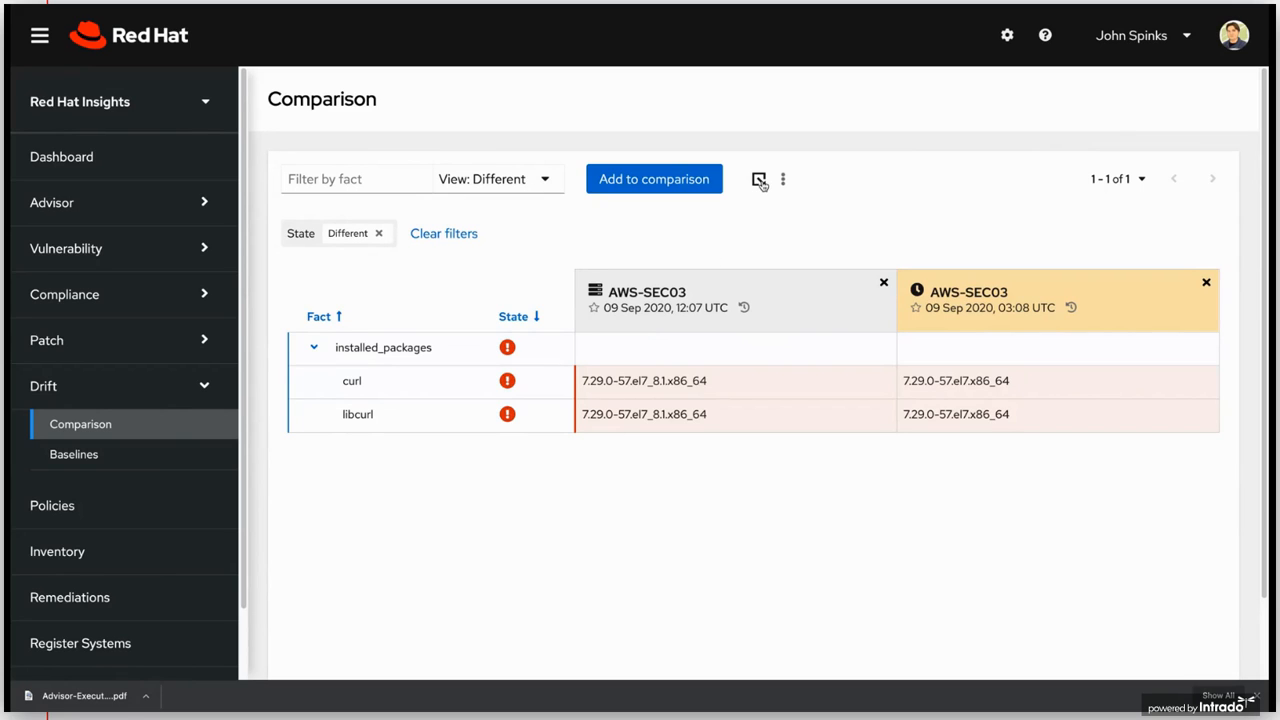
mouse_move(761, 188)
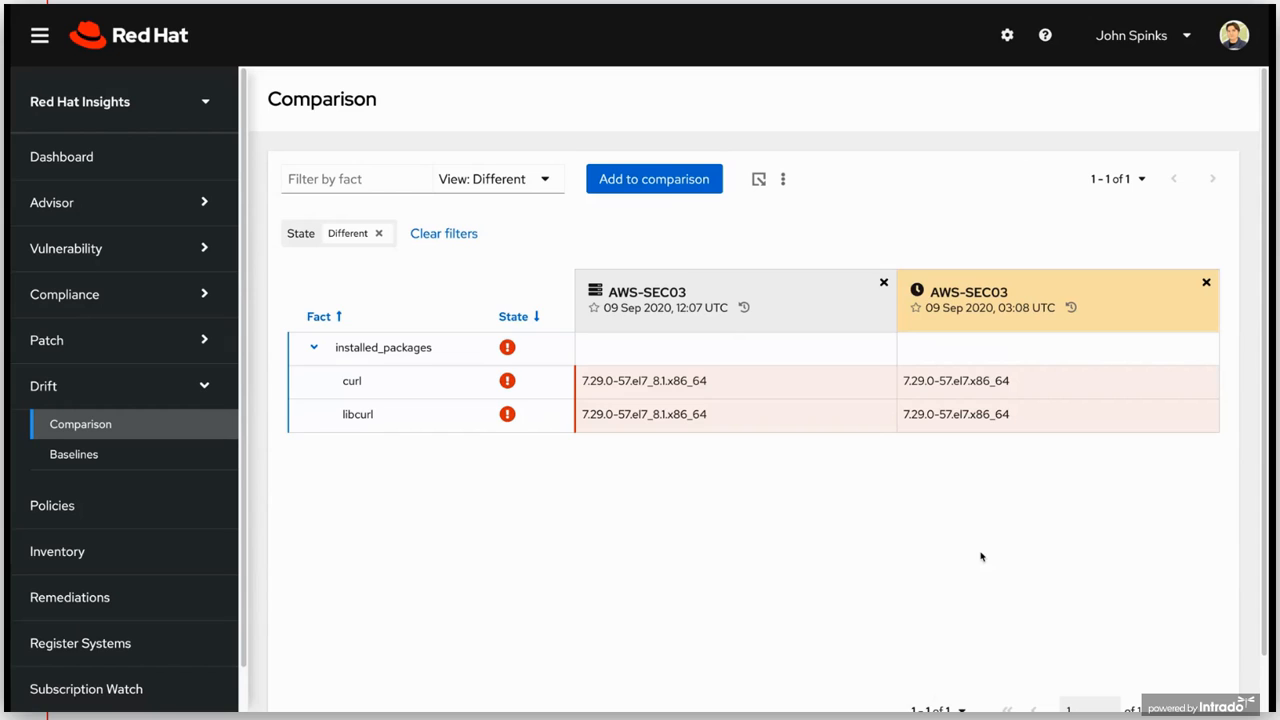
mouse_move(442, 544)
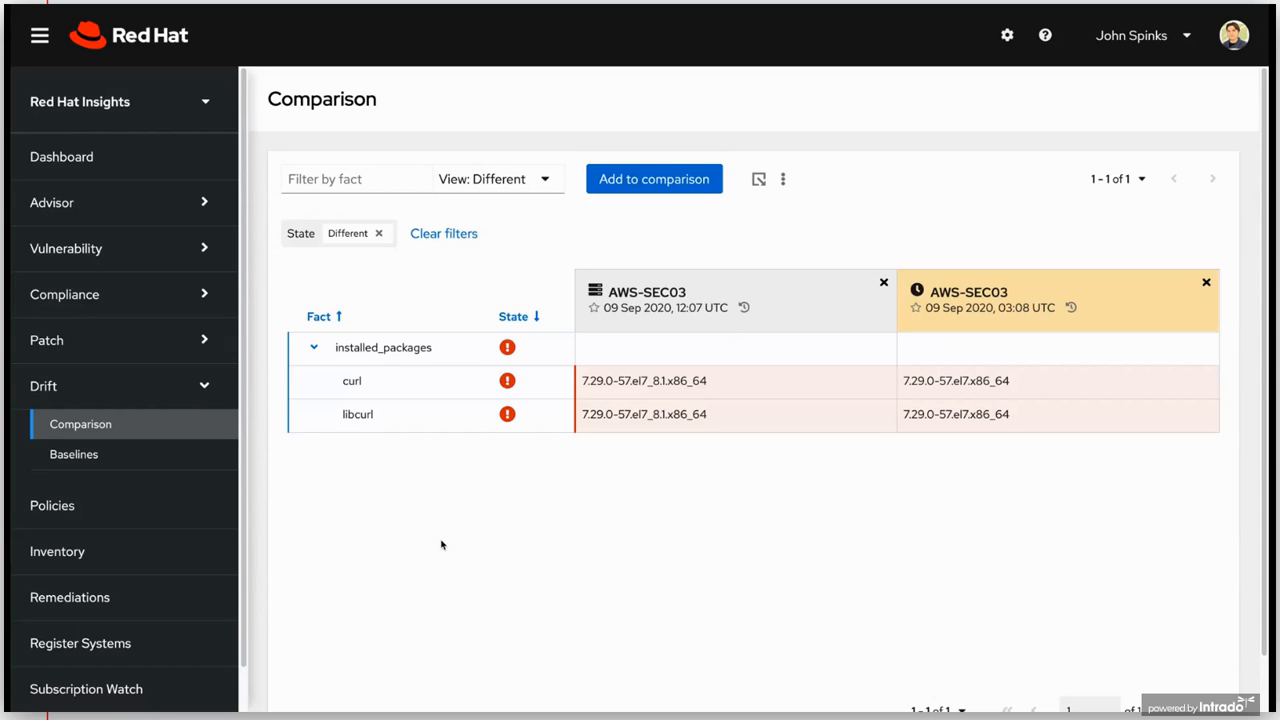
mouse_move(434, 543)
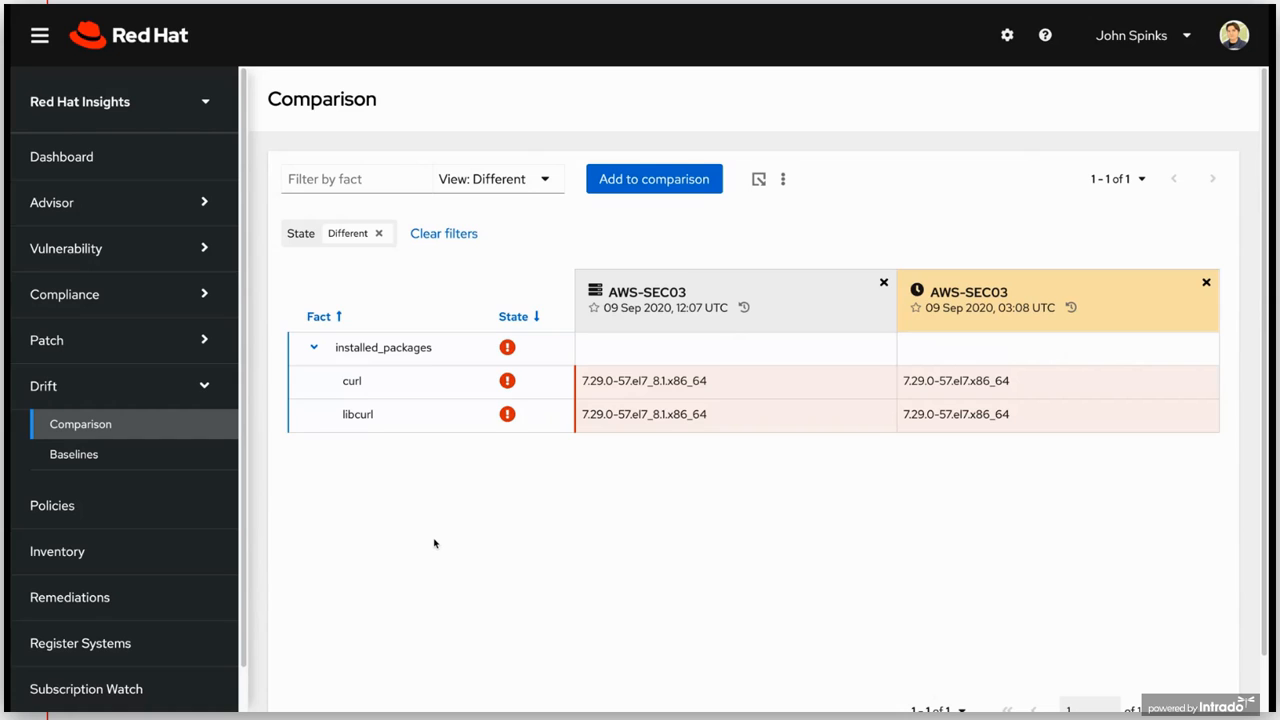
mouse_move(52, 505)
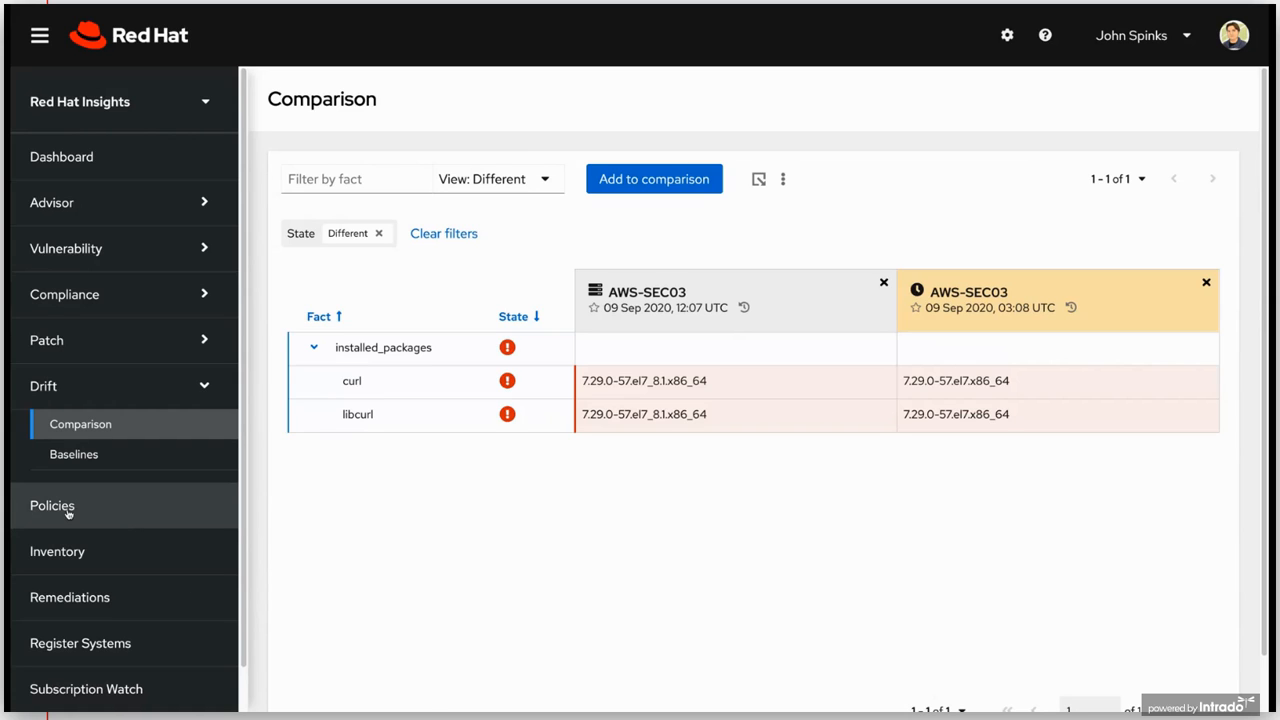
- Go to the Policies list and show the actions for 'Ensure firewalld is enabled'
left_click(52, 505)
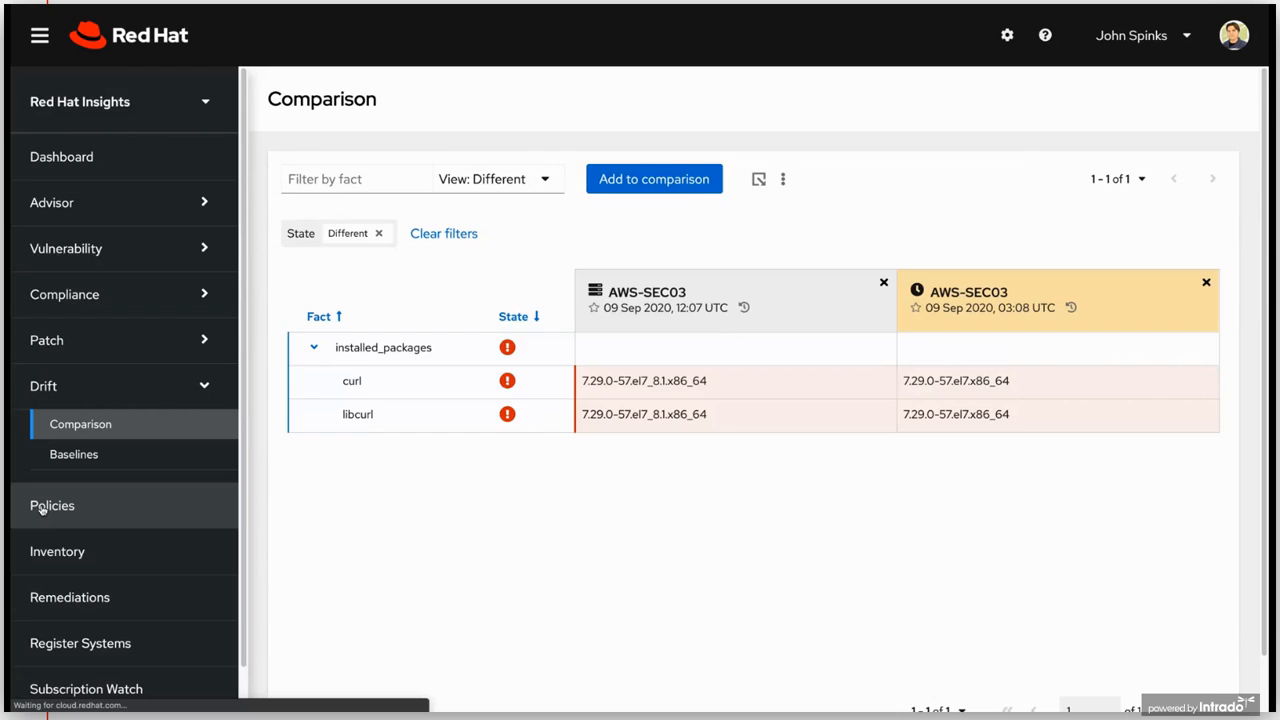
left_click(52, 505)
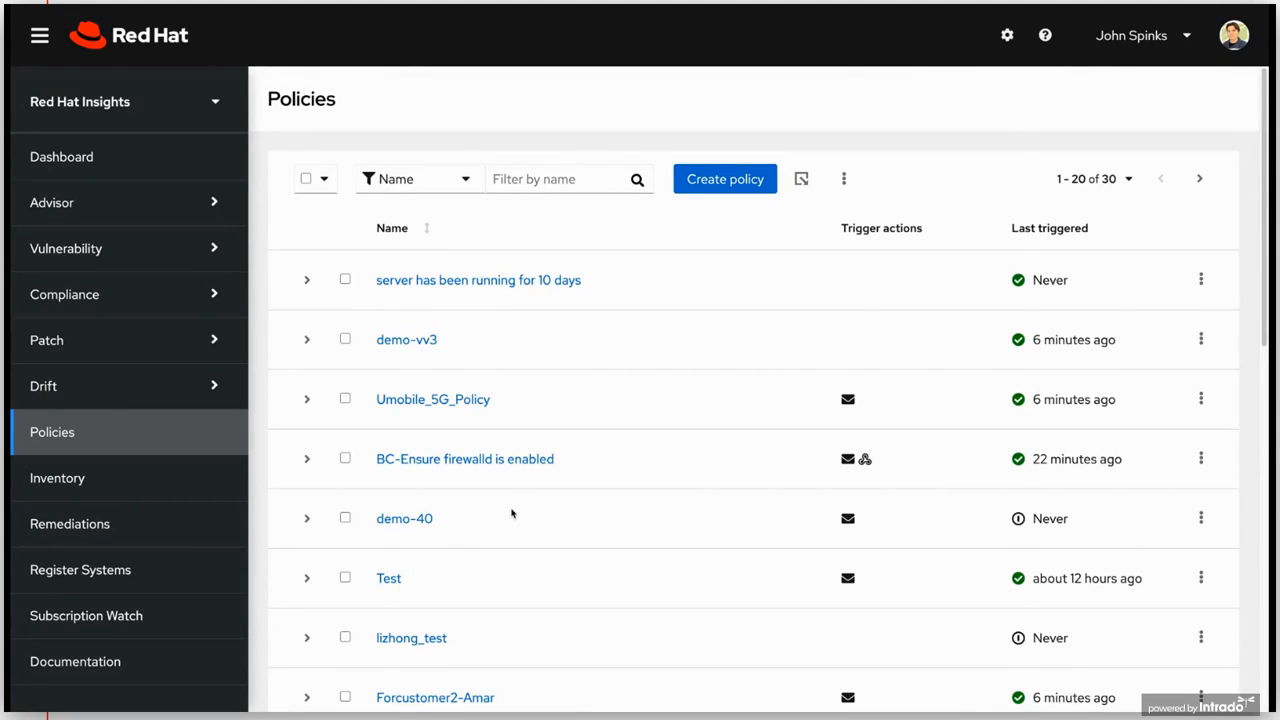
scroll("down", 3)
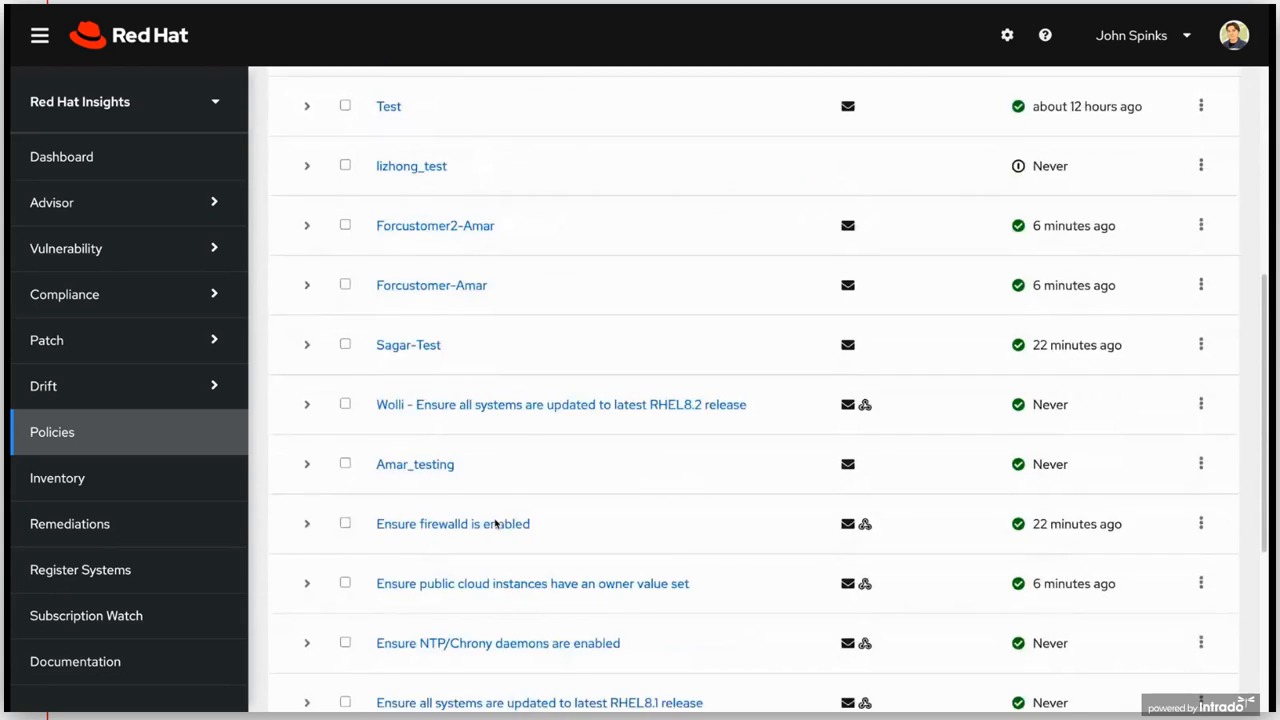
left_click(1201, 445)
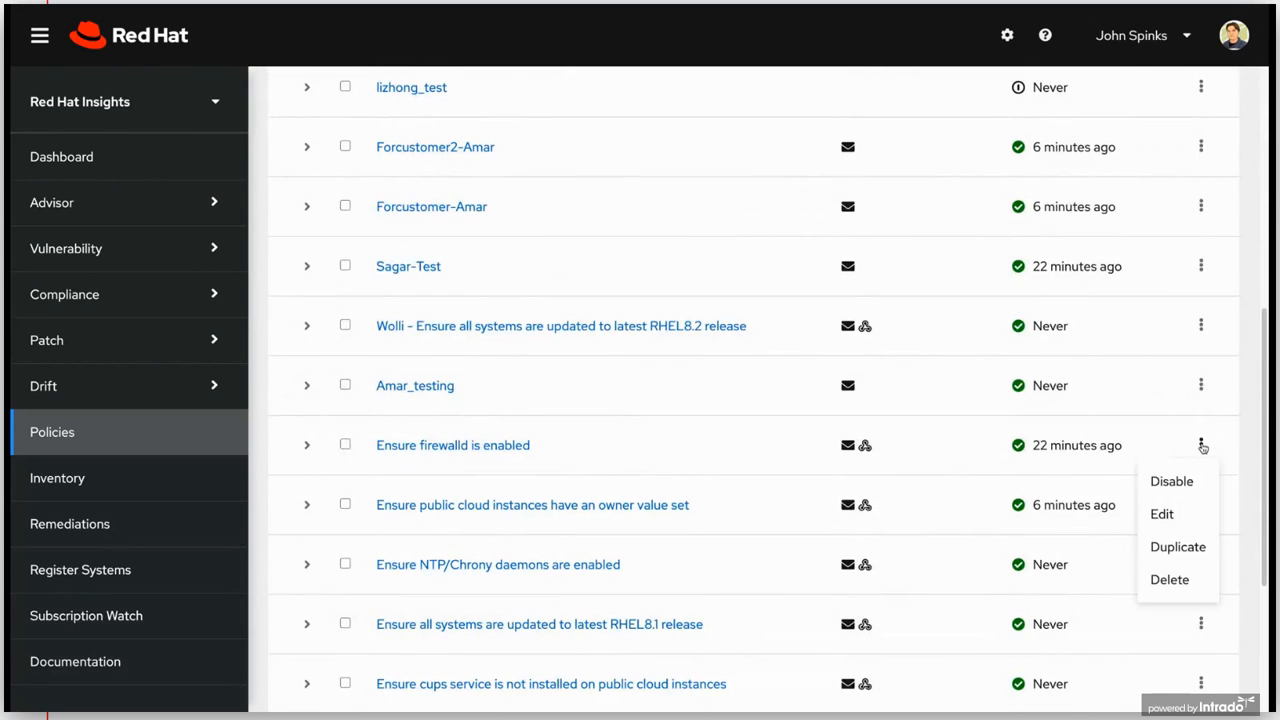
- Duplicate 'Ensure firewalld is enabled', edit its condition text, and read the condition help
left_click(1178, 546)
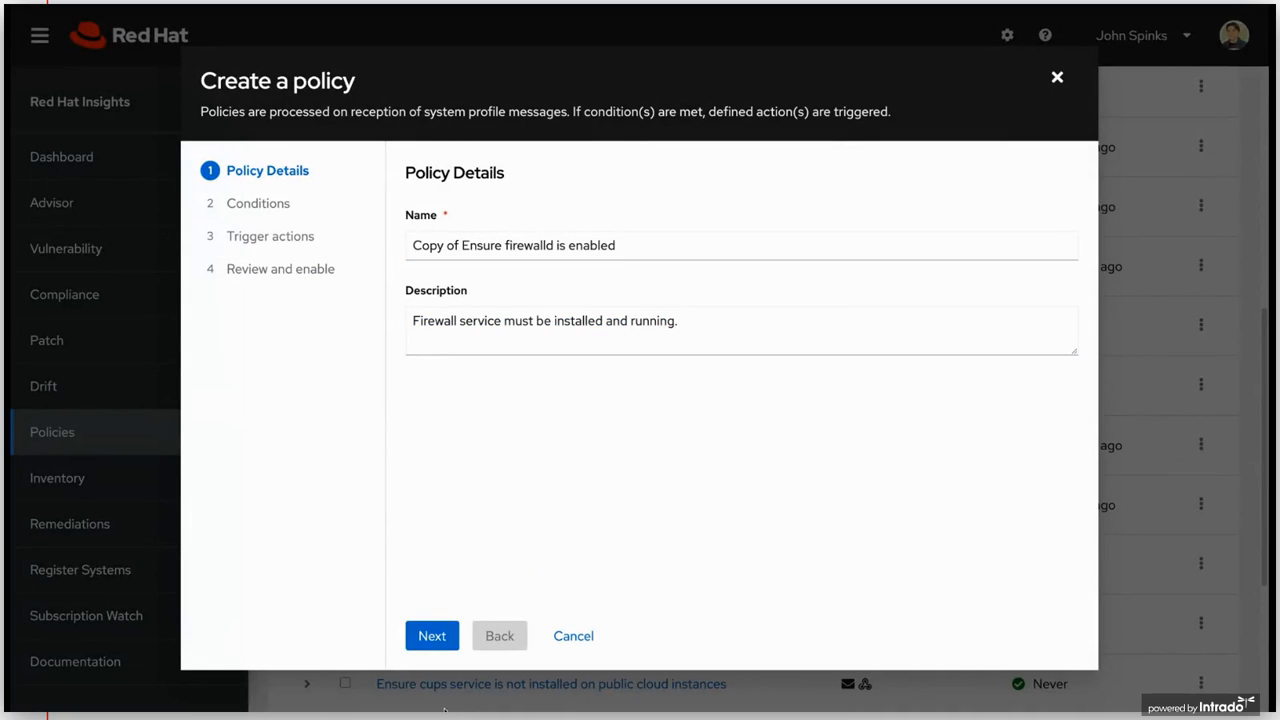
left_click(431, 635)
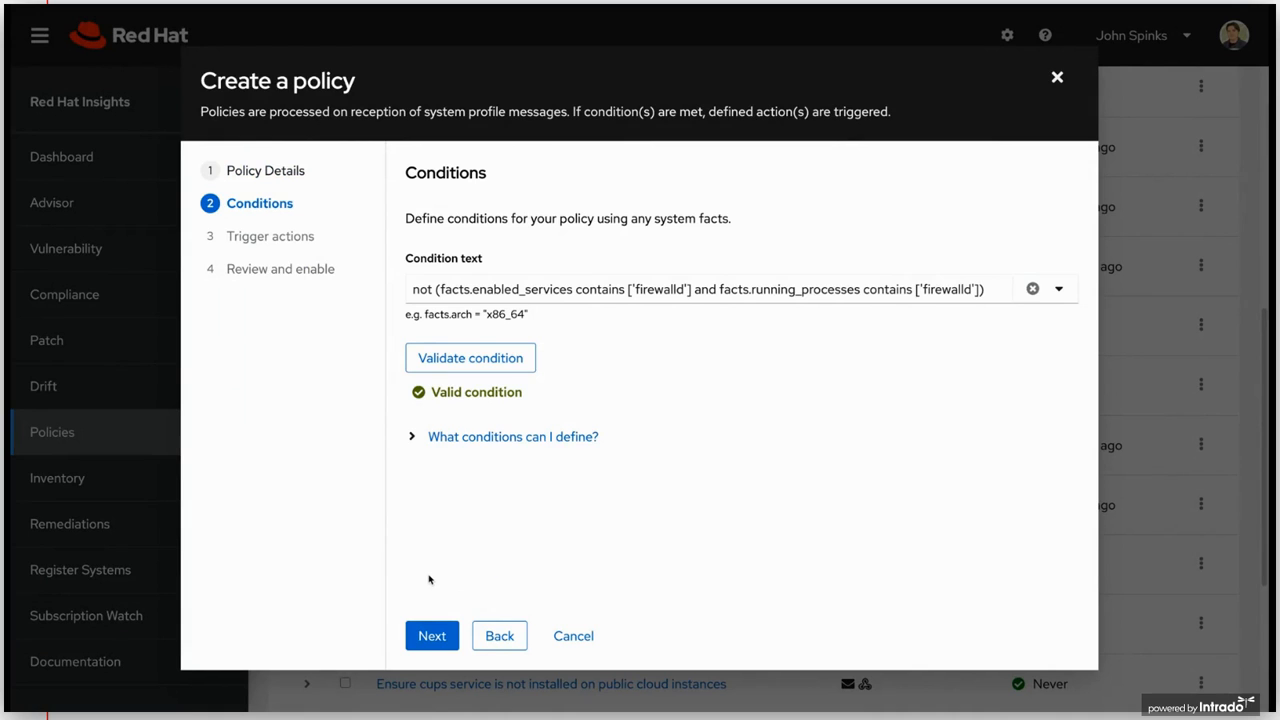
mouse_move(268, 538)
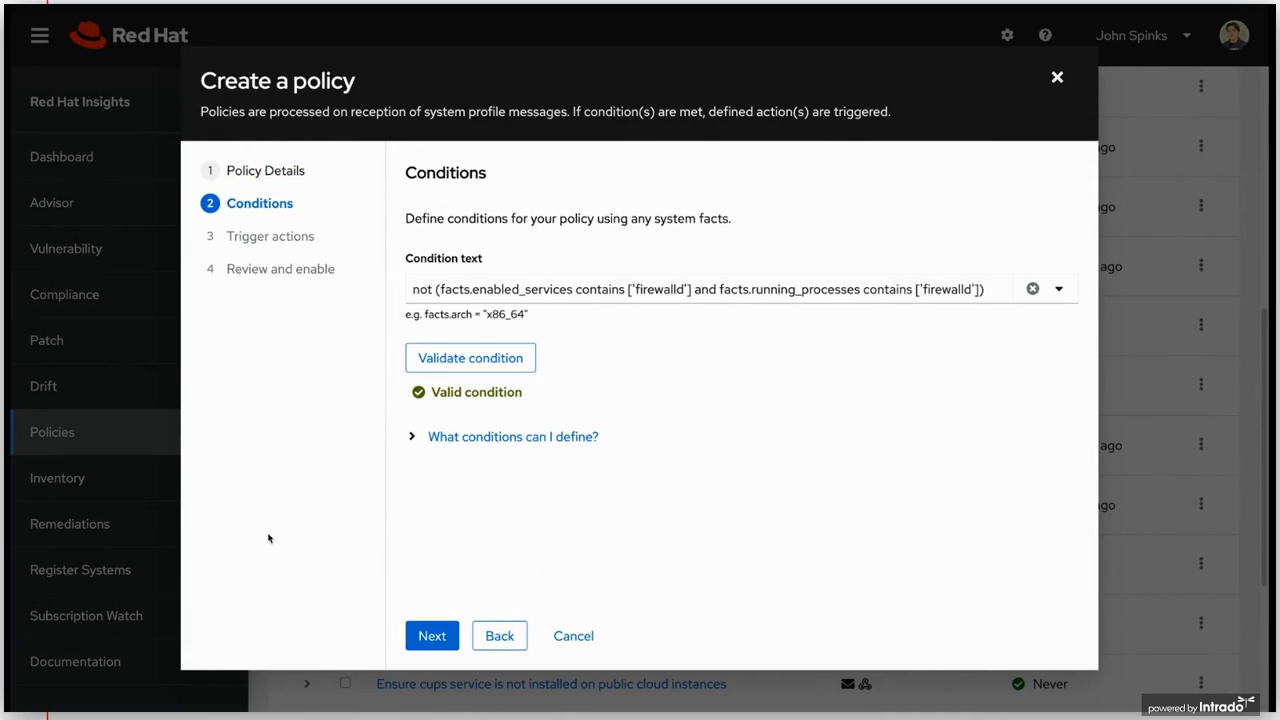
left_click(697, 289)
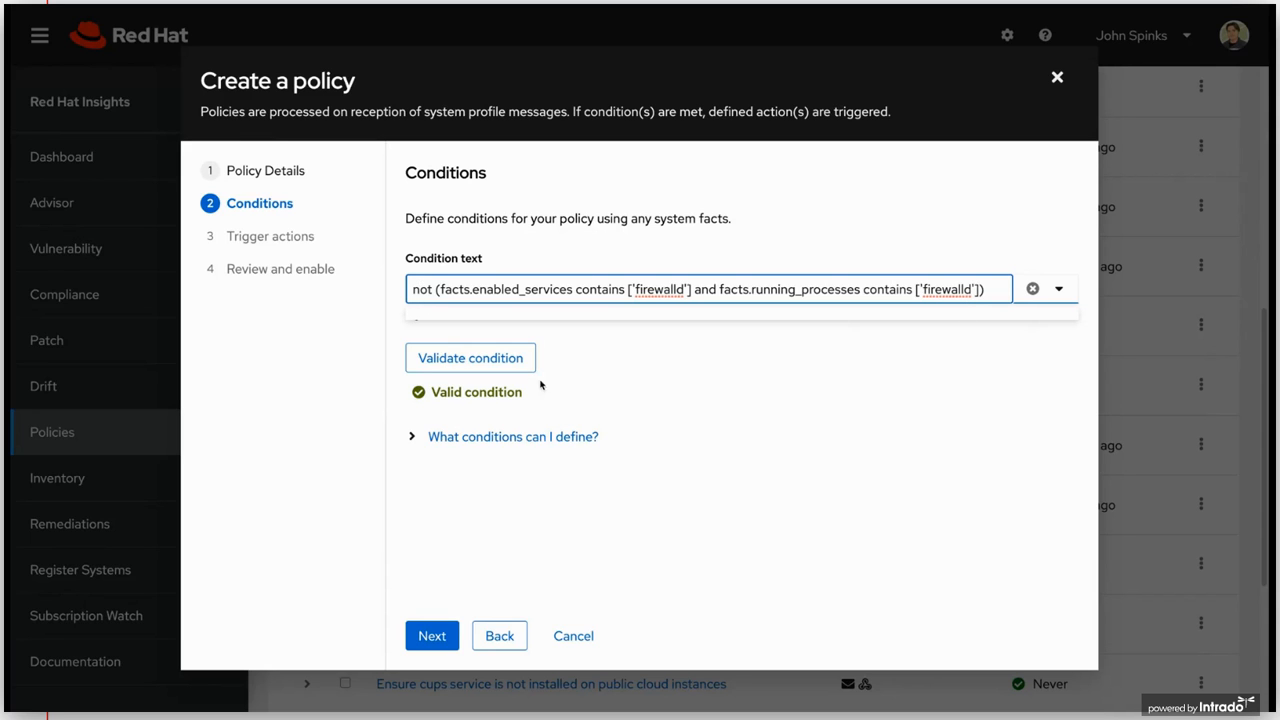
mouse_move(993, 299)
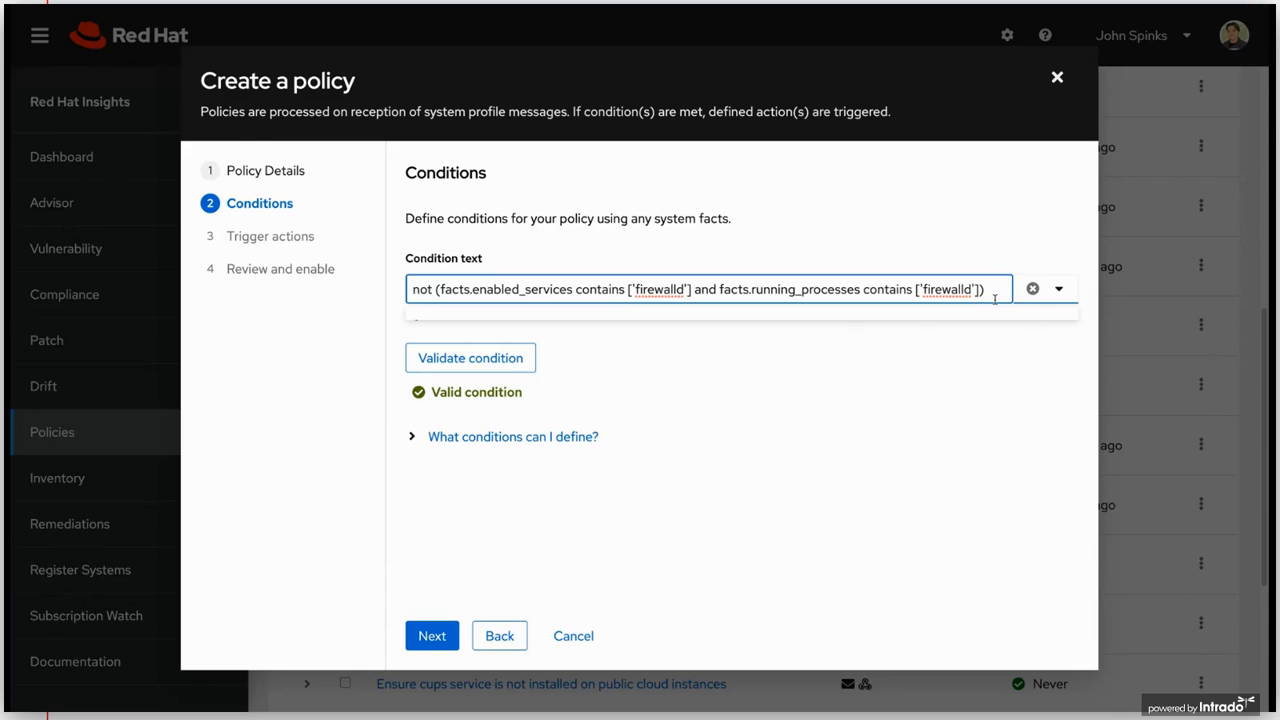
type("and fa")
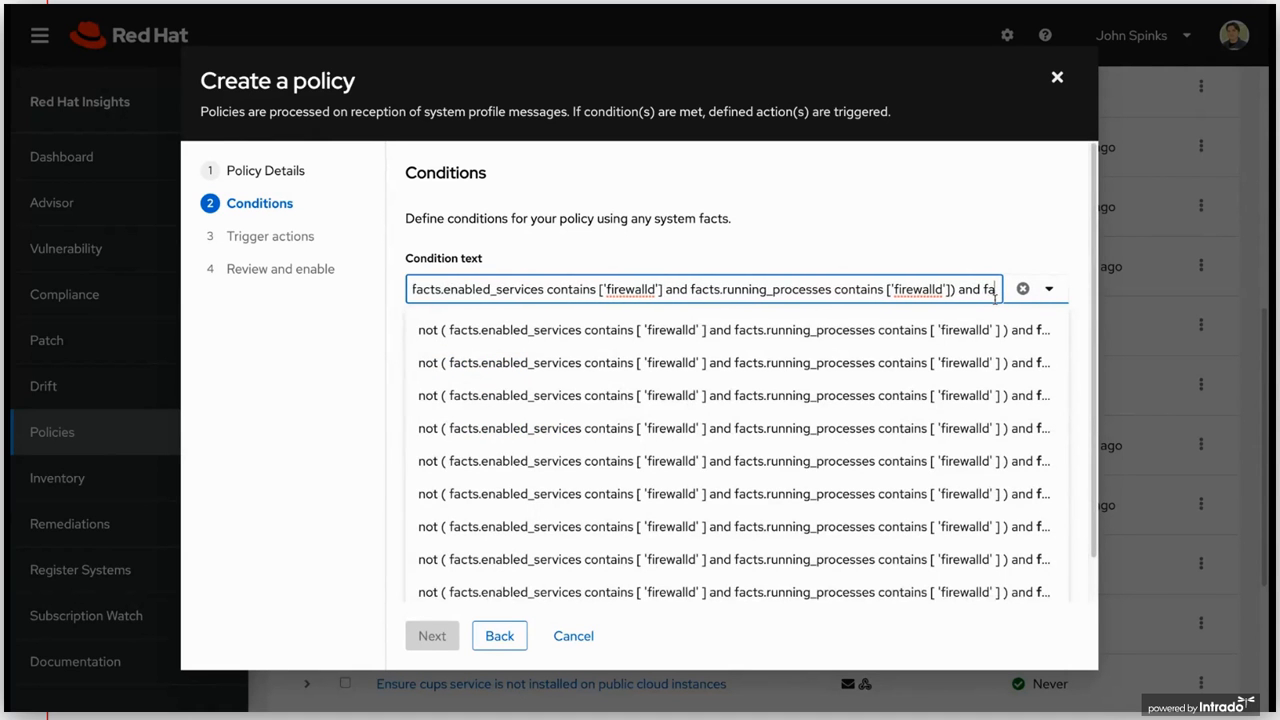
left_click(730, 329)
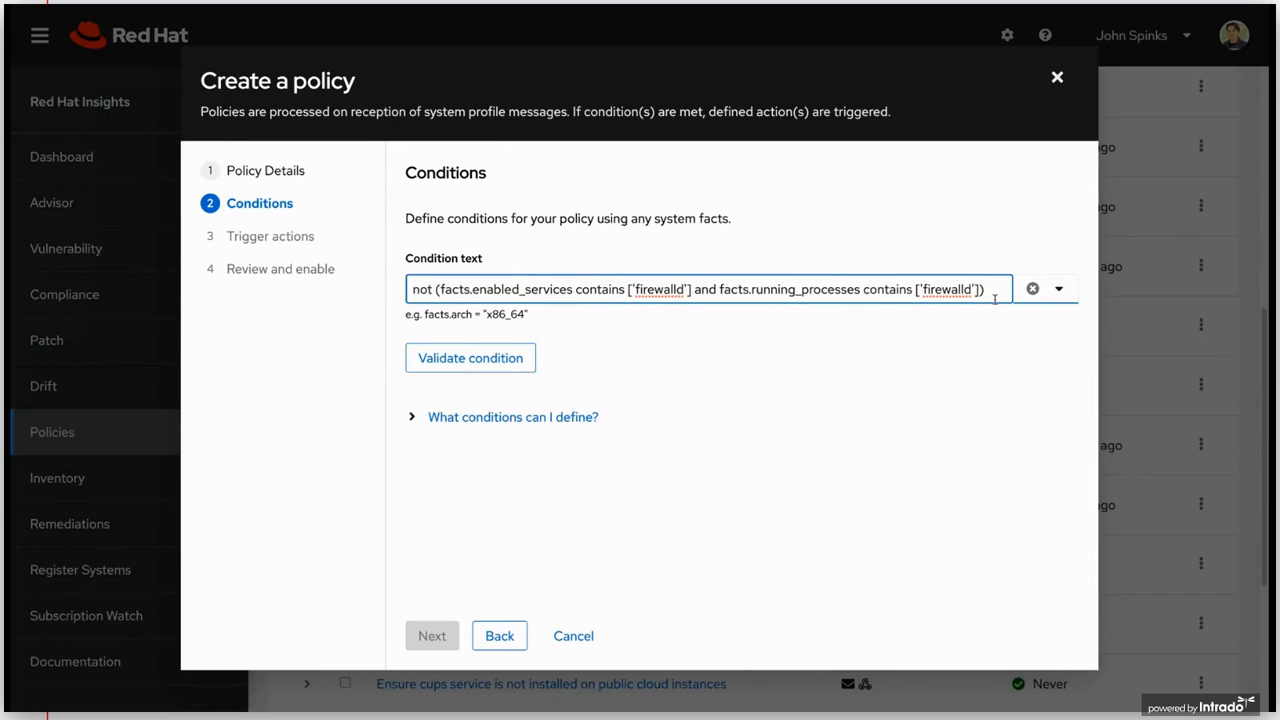
left_click(470, 358)
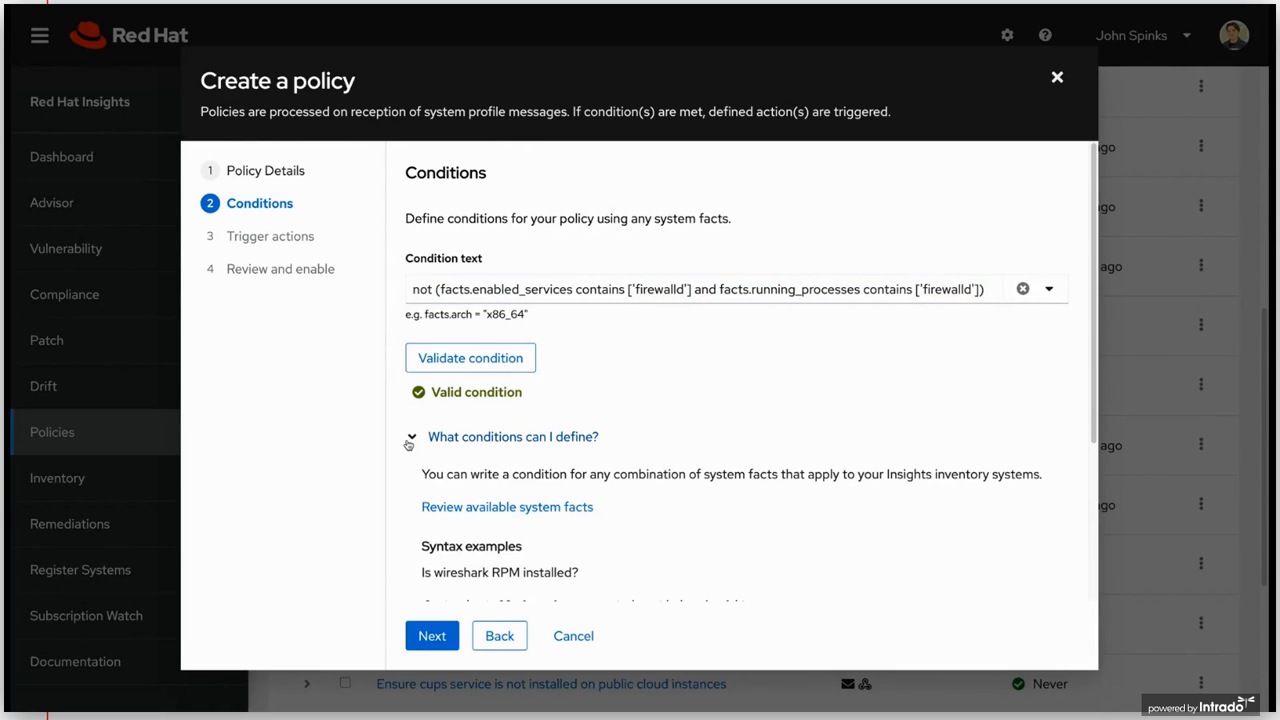
scroll("down", 3)
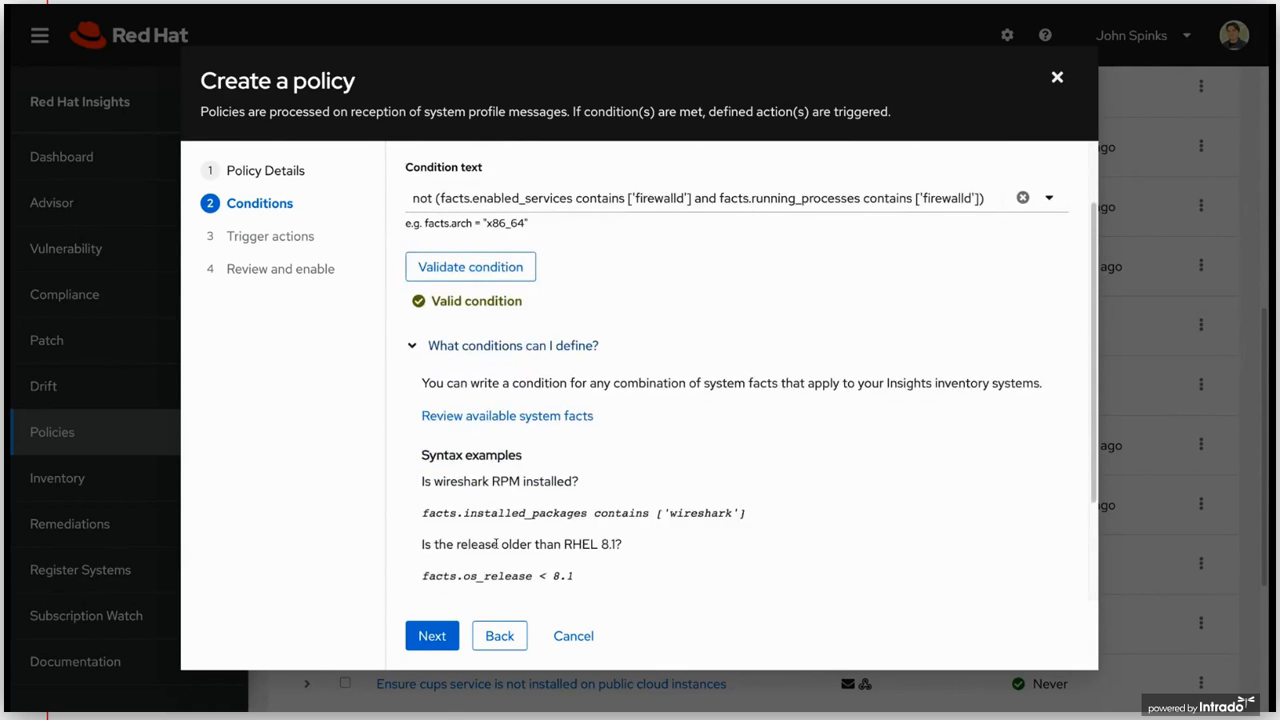
scroll("down", 3)
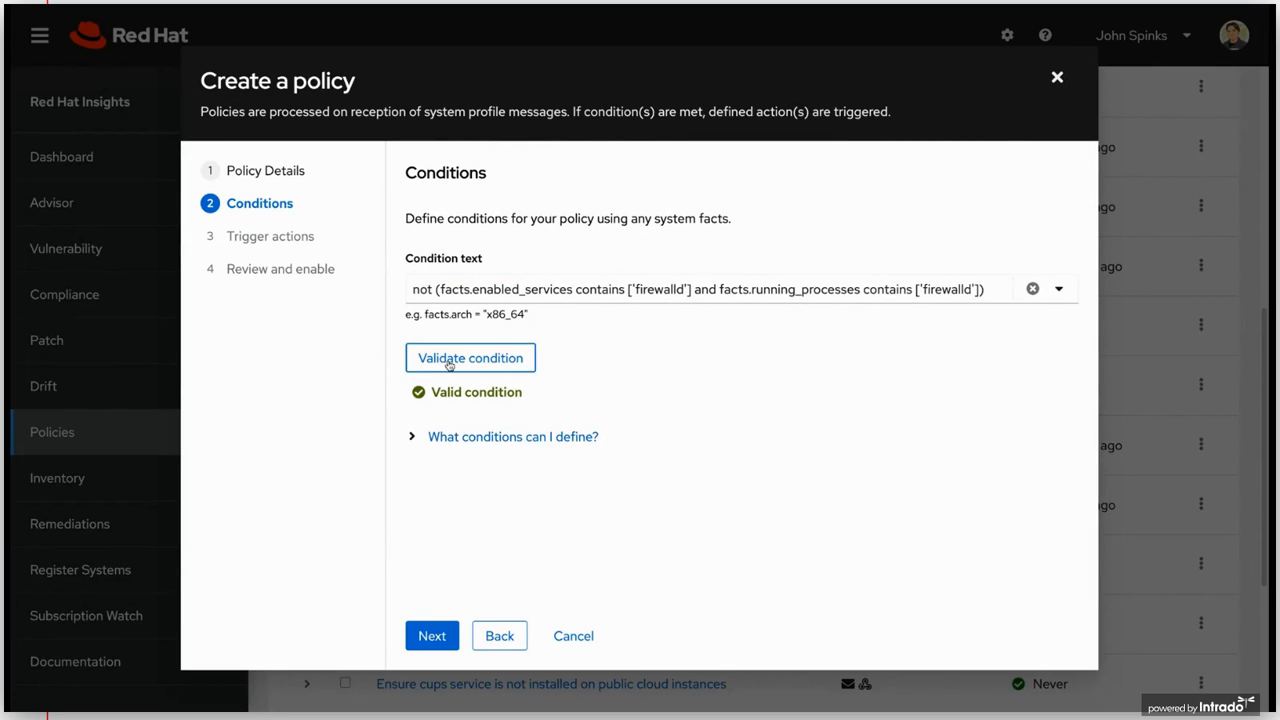
- Validate the firewalld condition and advance to reviewing the copied policy
left_click(431, 635)
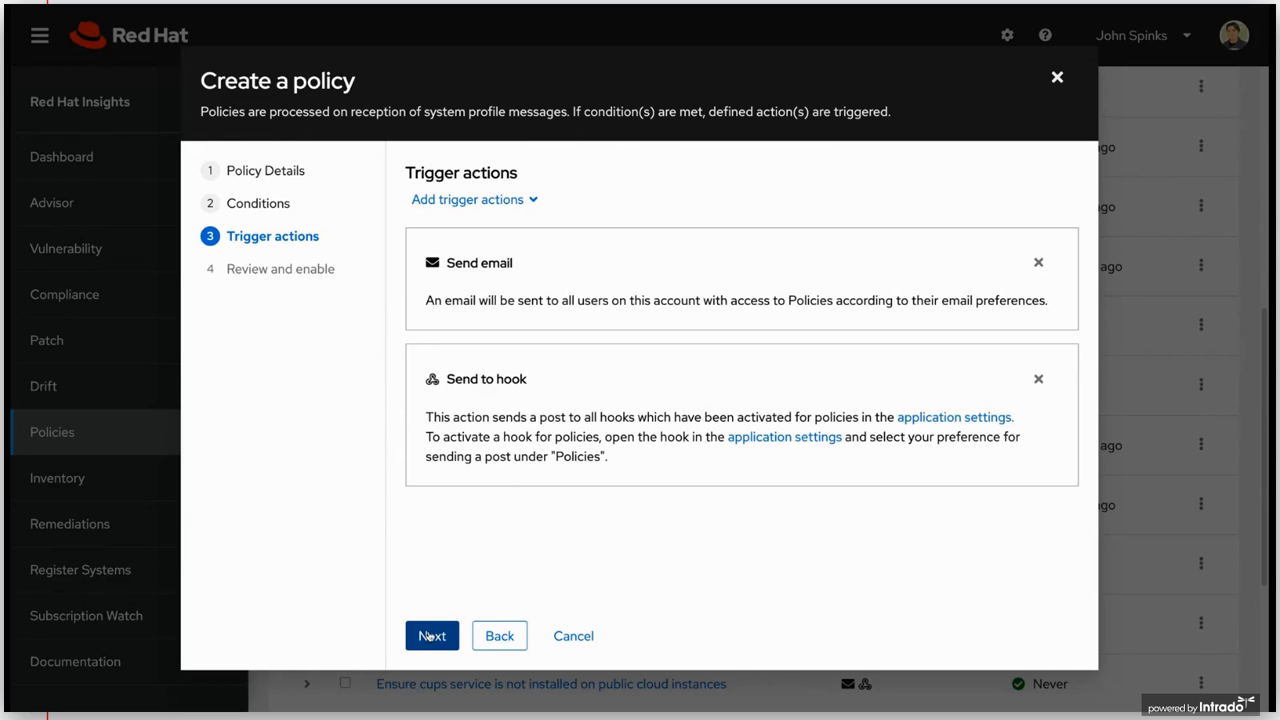
left_click(431, 635)
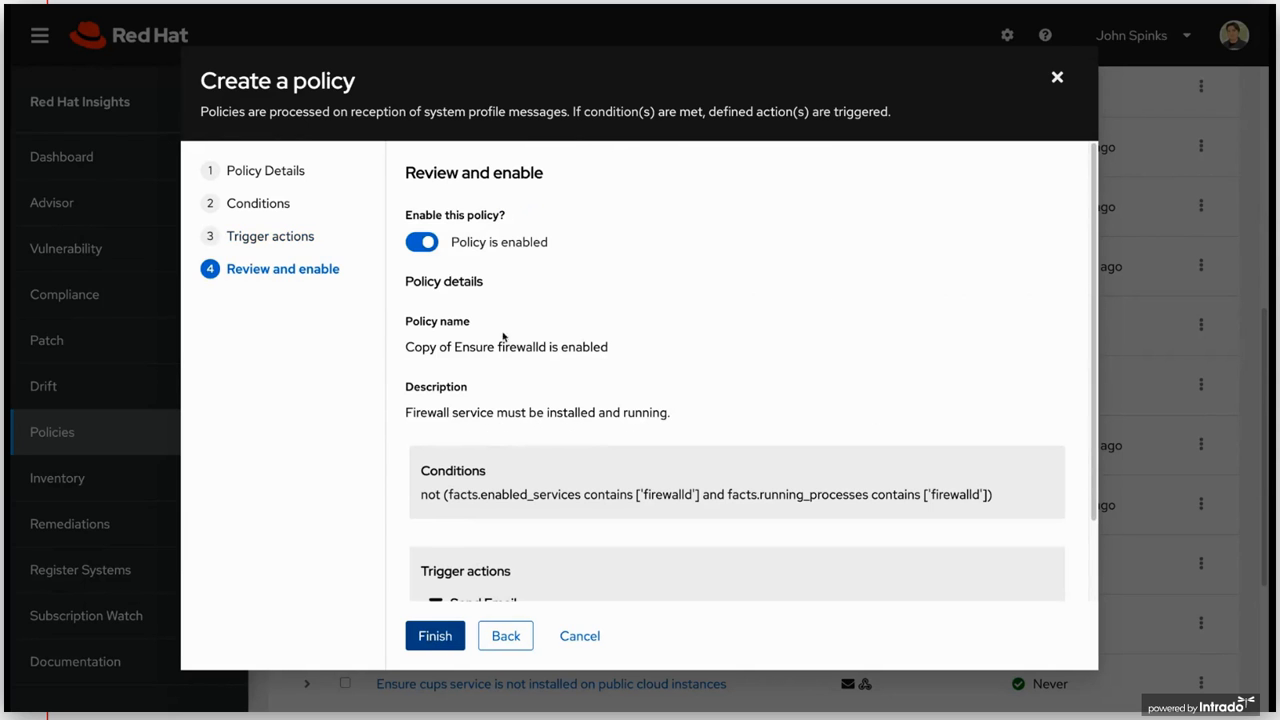
mouse_move(442, 437)
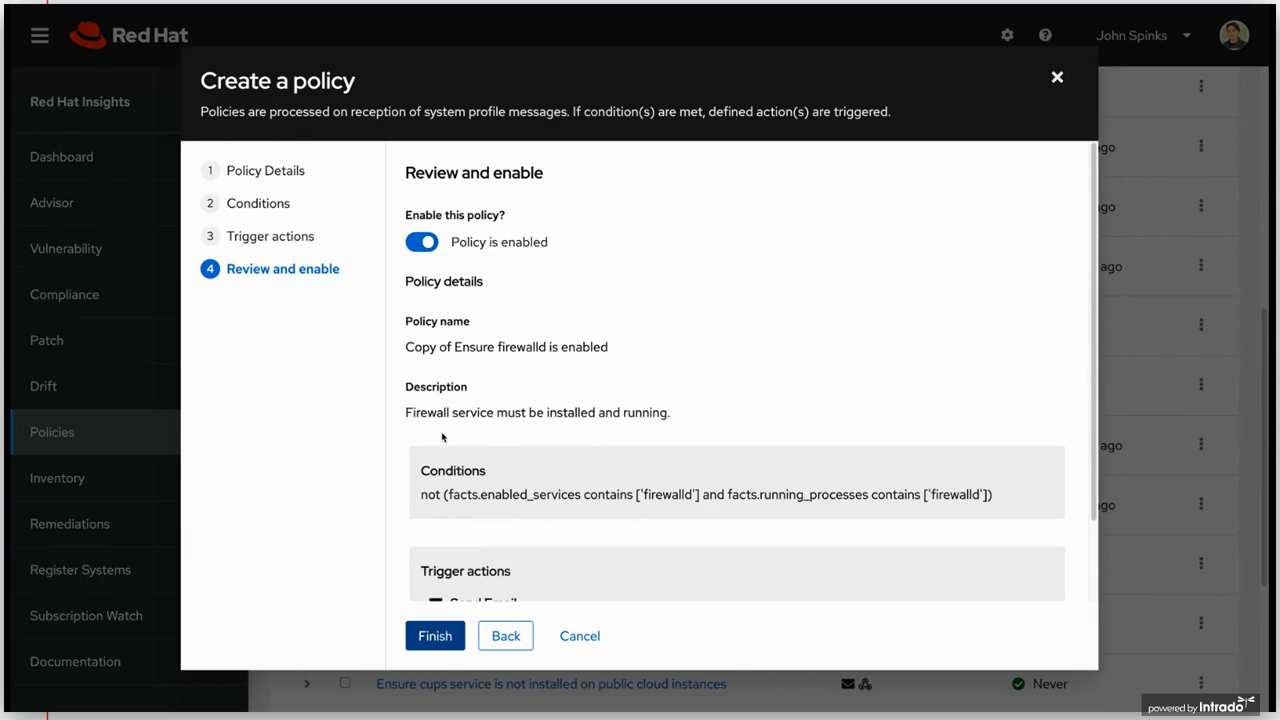
scroll("down", 3)
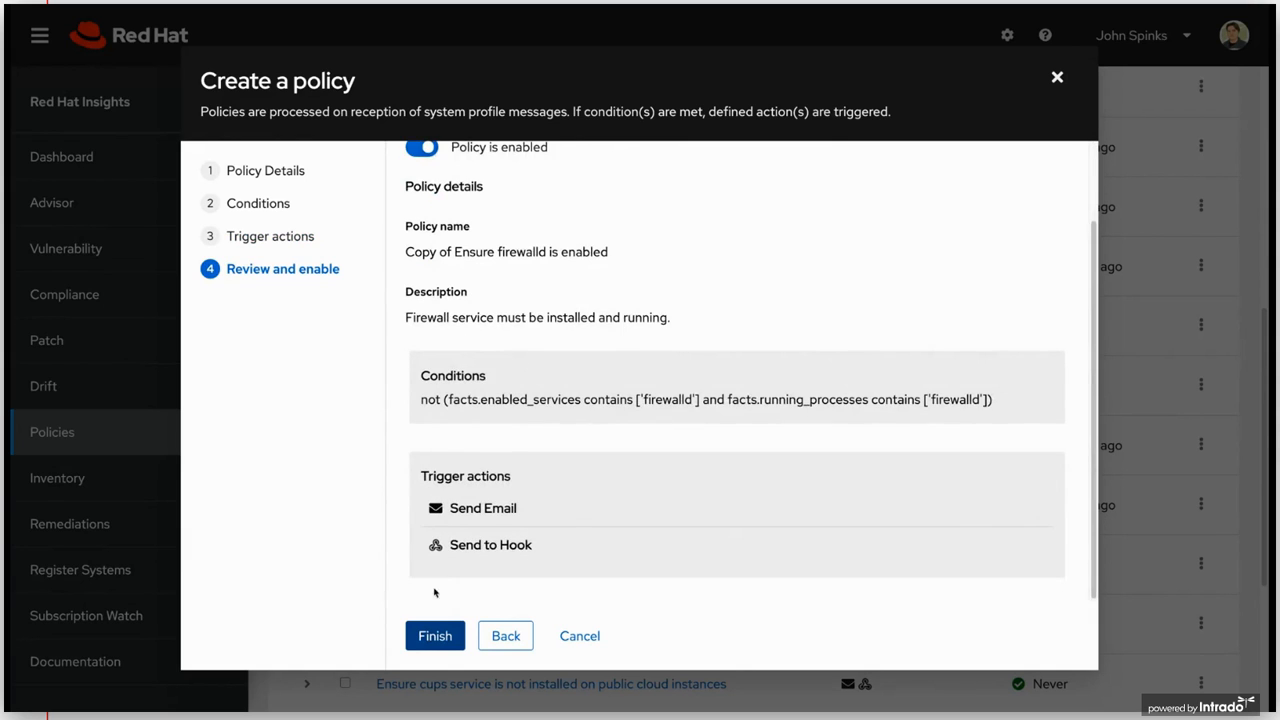
- Save the enabled copy and find 'Copy of Ensure firewalld is enabled' in Policies
left_click(435, 635)
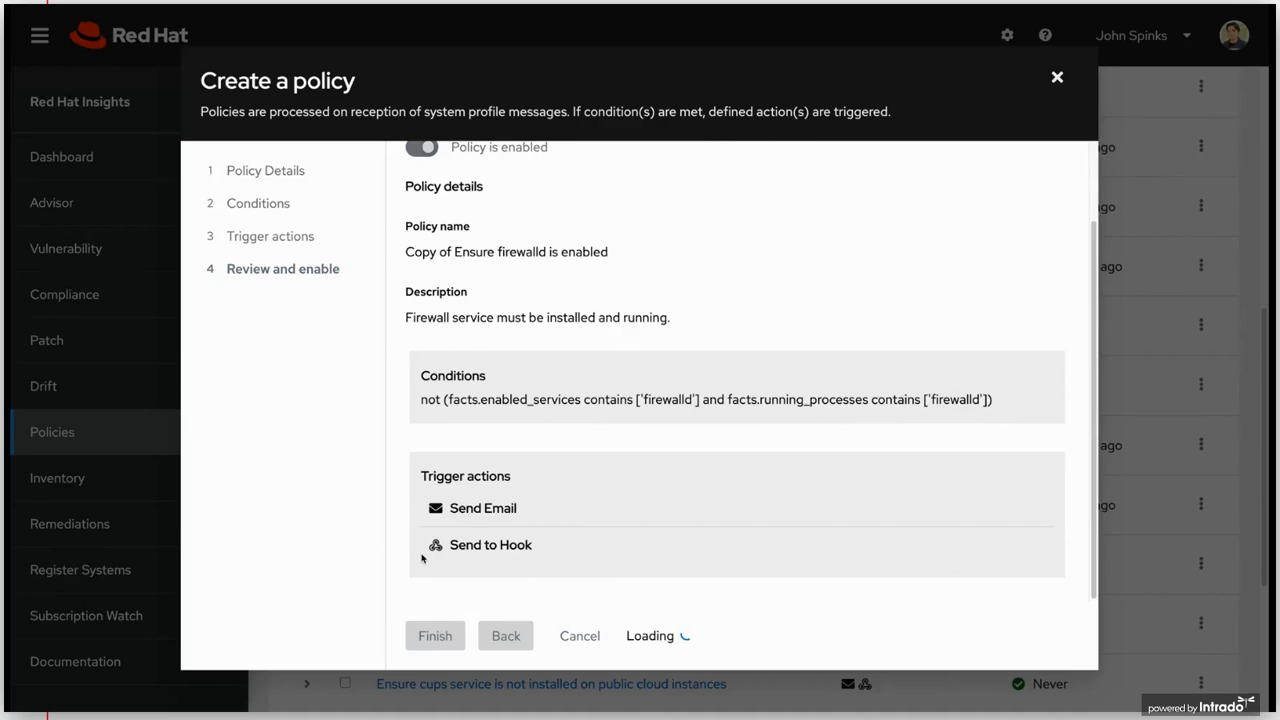
left_click(434, 635)
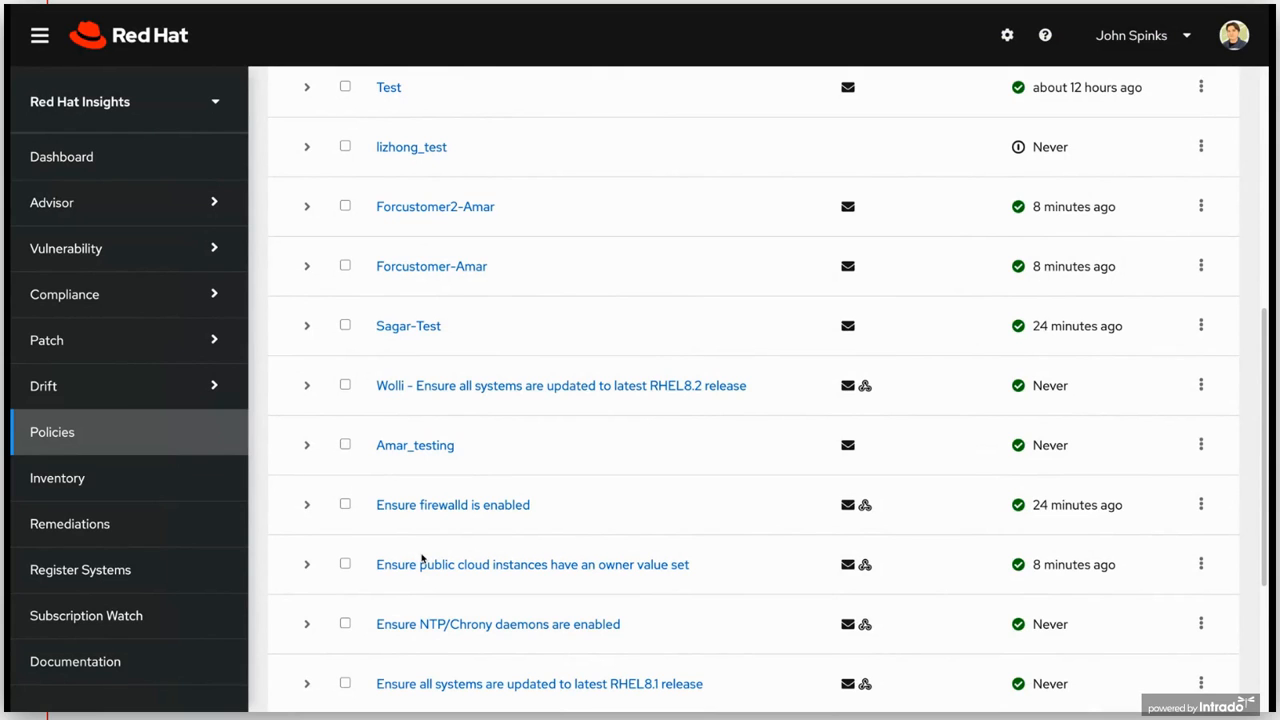
mouse_move(415, 445)
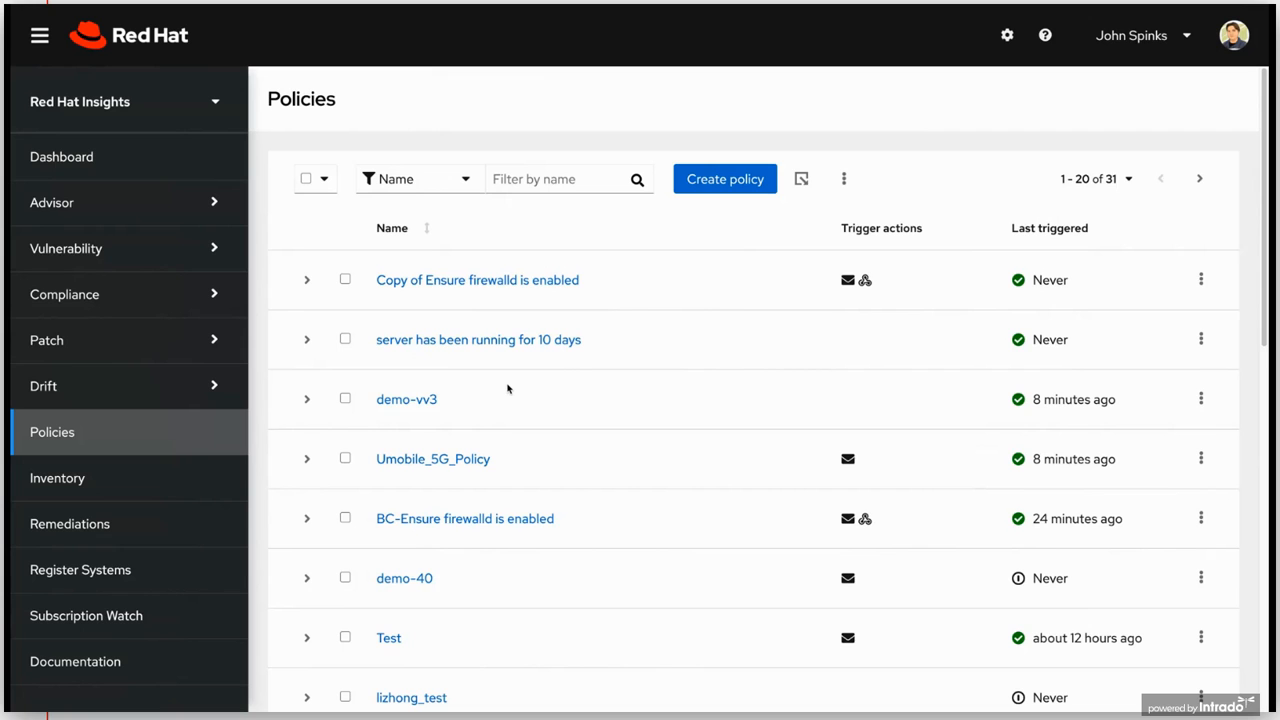
scroll("down", 3)
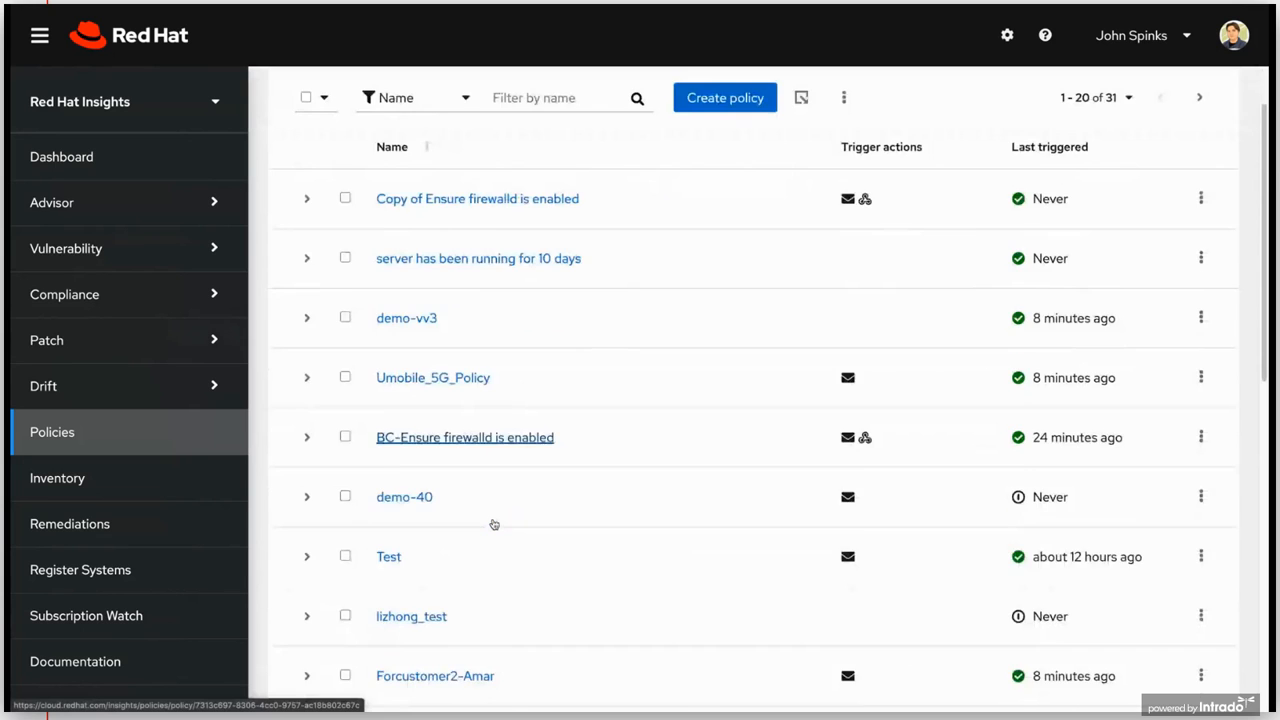
scroll("down", 3)
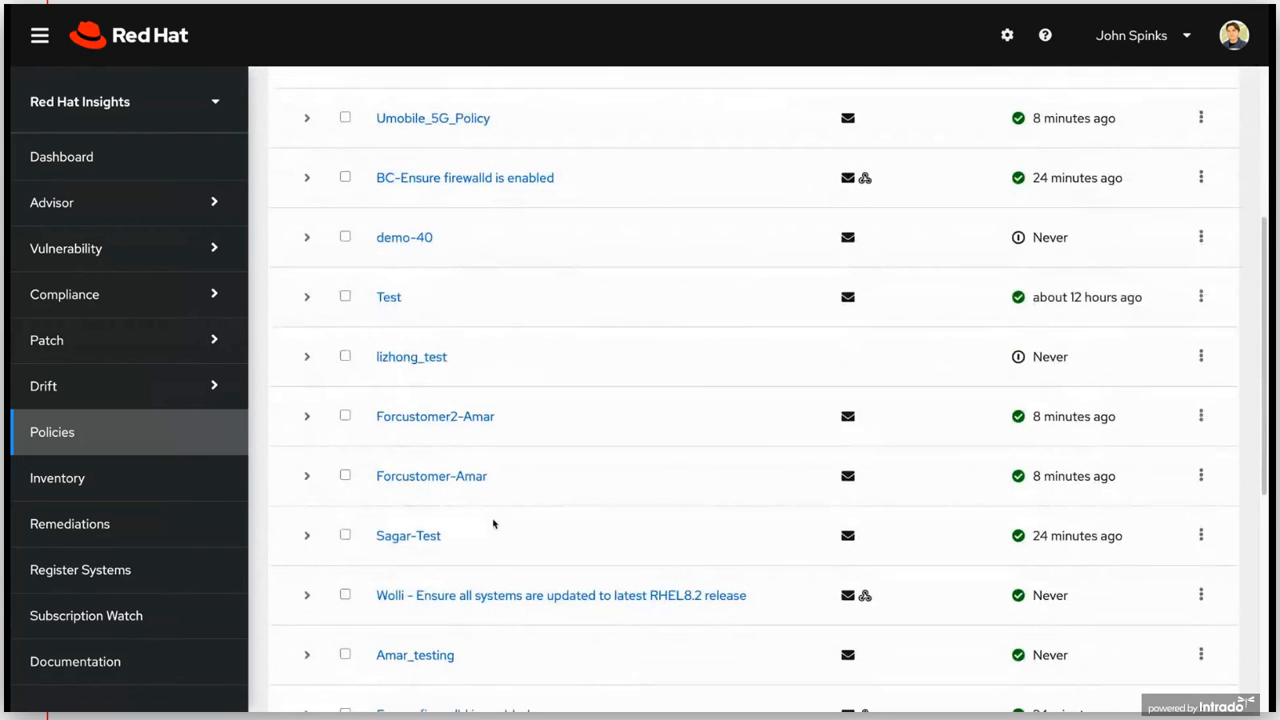
scroll("down", 3)
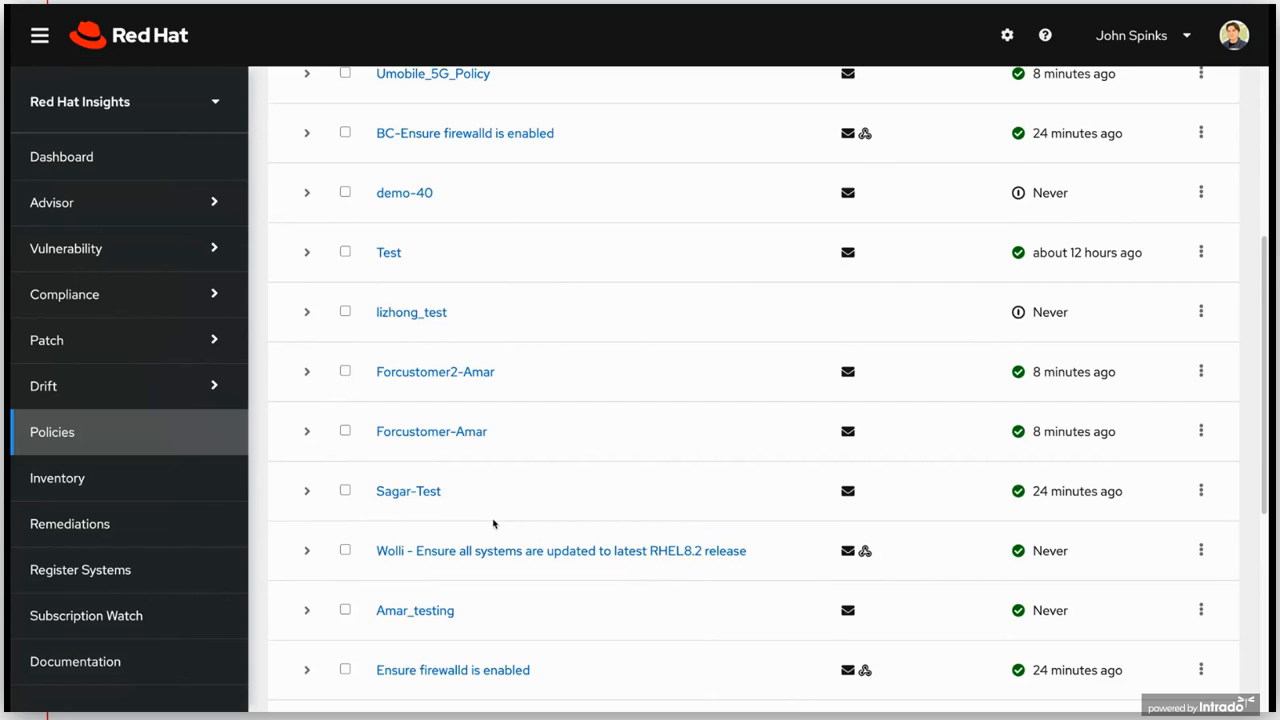
scroll("down", 3)
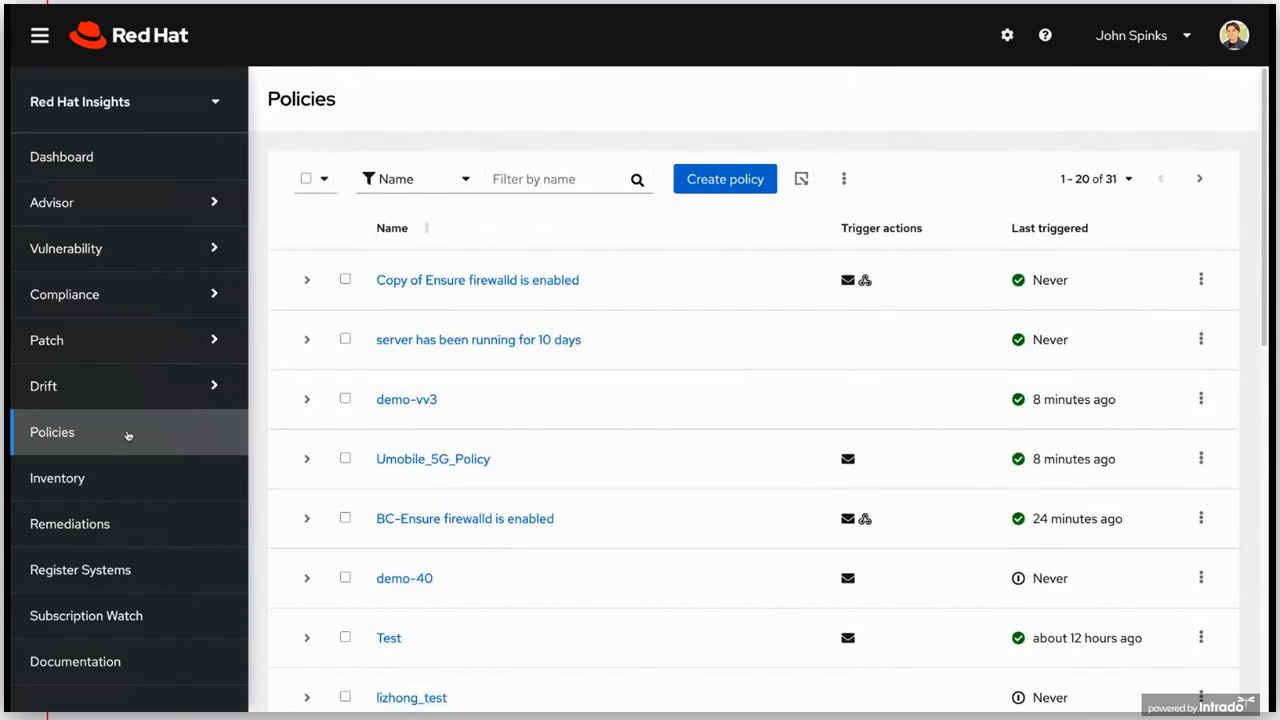
mouse_move(109, 458)
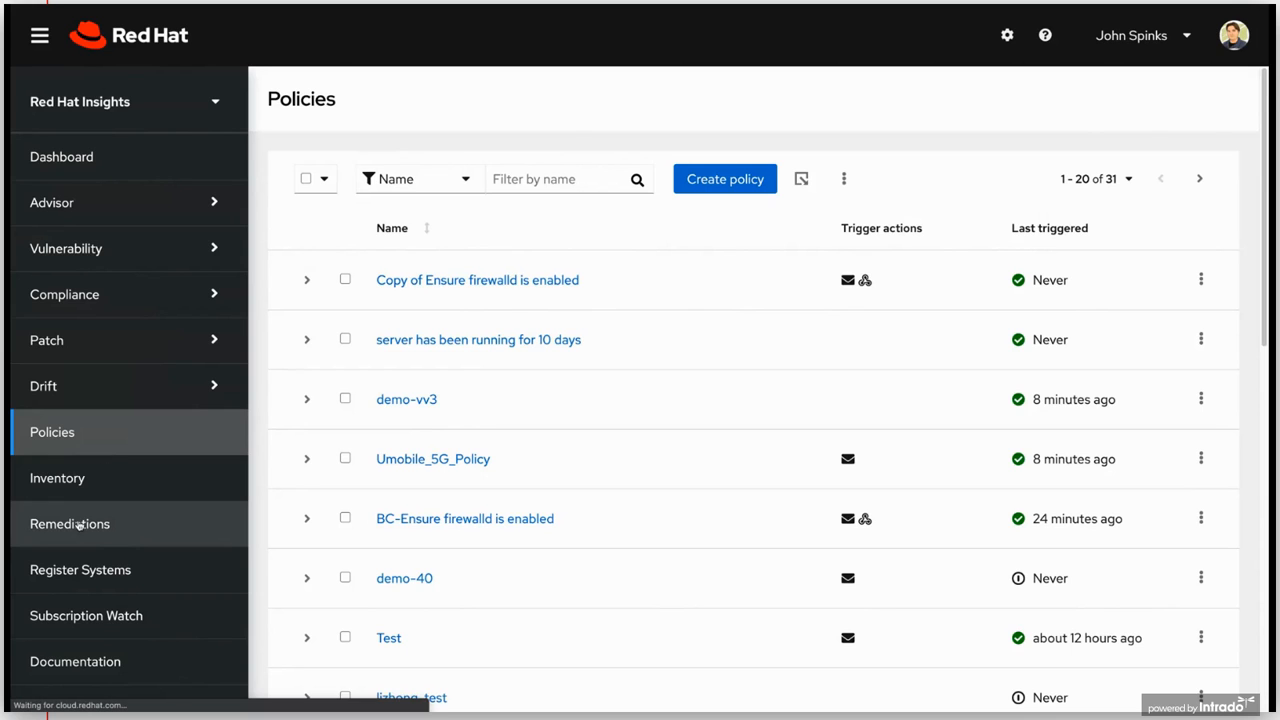
- Open AWS-SQL02 - ON, view ip-172-31-38-54's Succeeded run, then return to the playbook summary
left_click(70, 523)
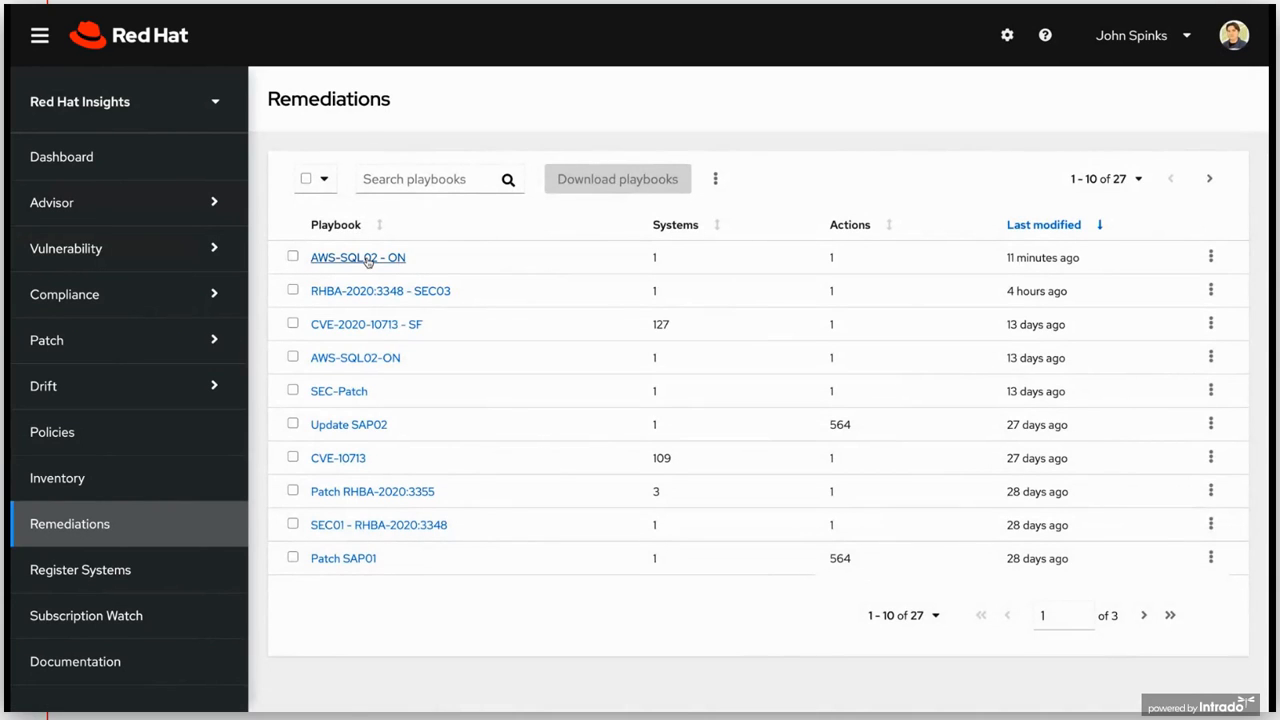
left_click(357, 257)
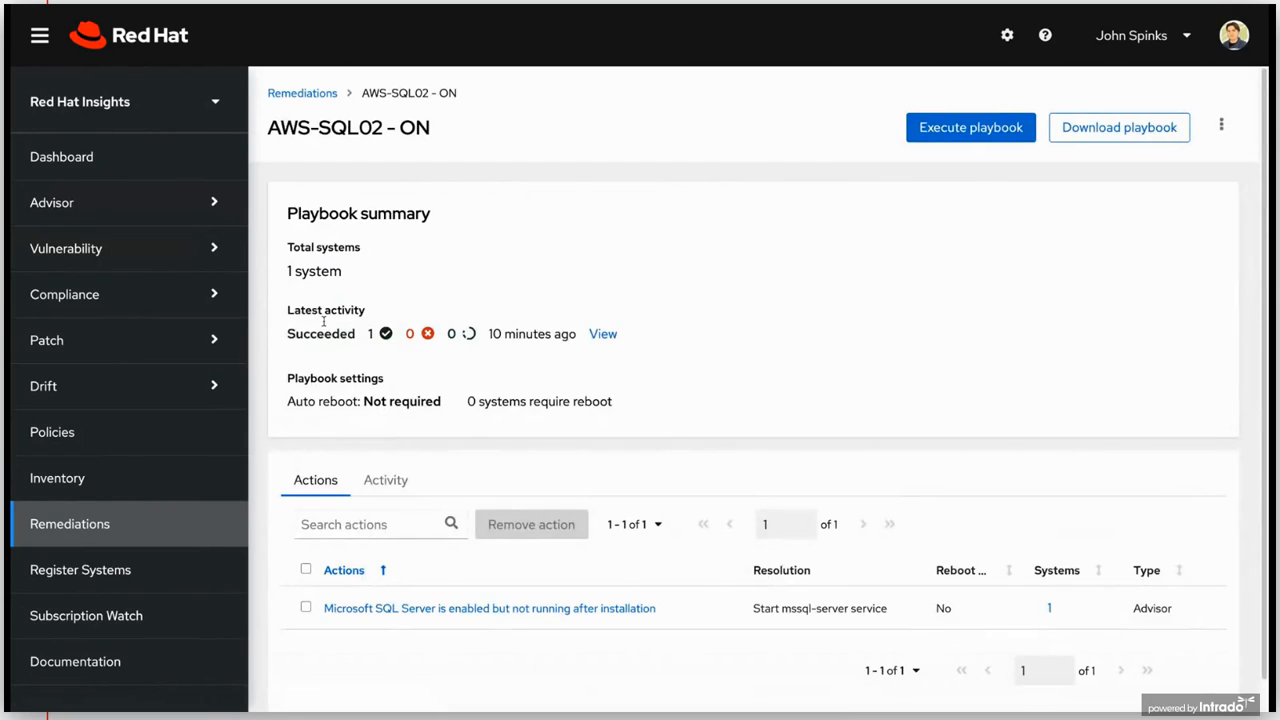
mouse_move(460, 333)
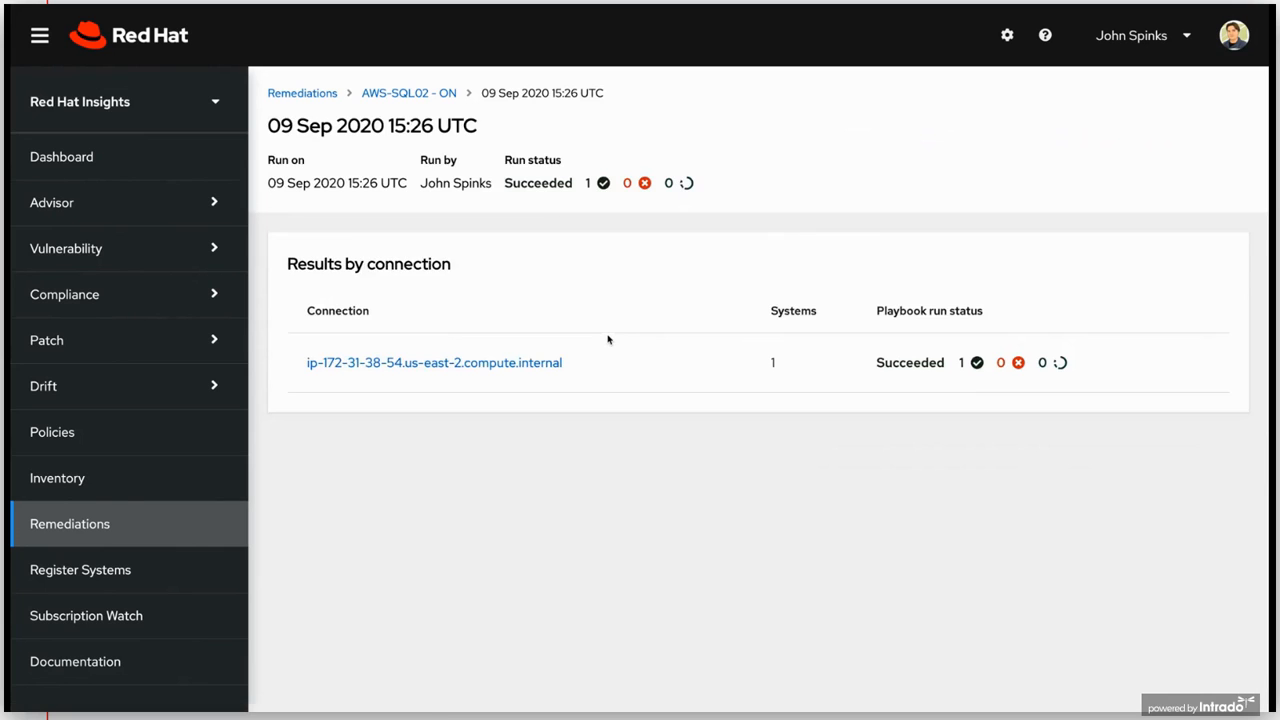
left_click(434, 362)
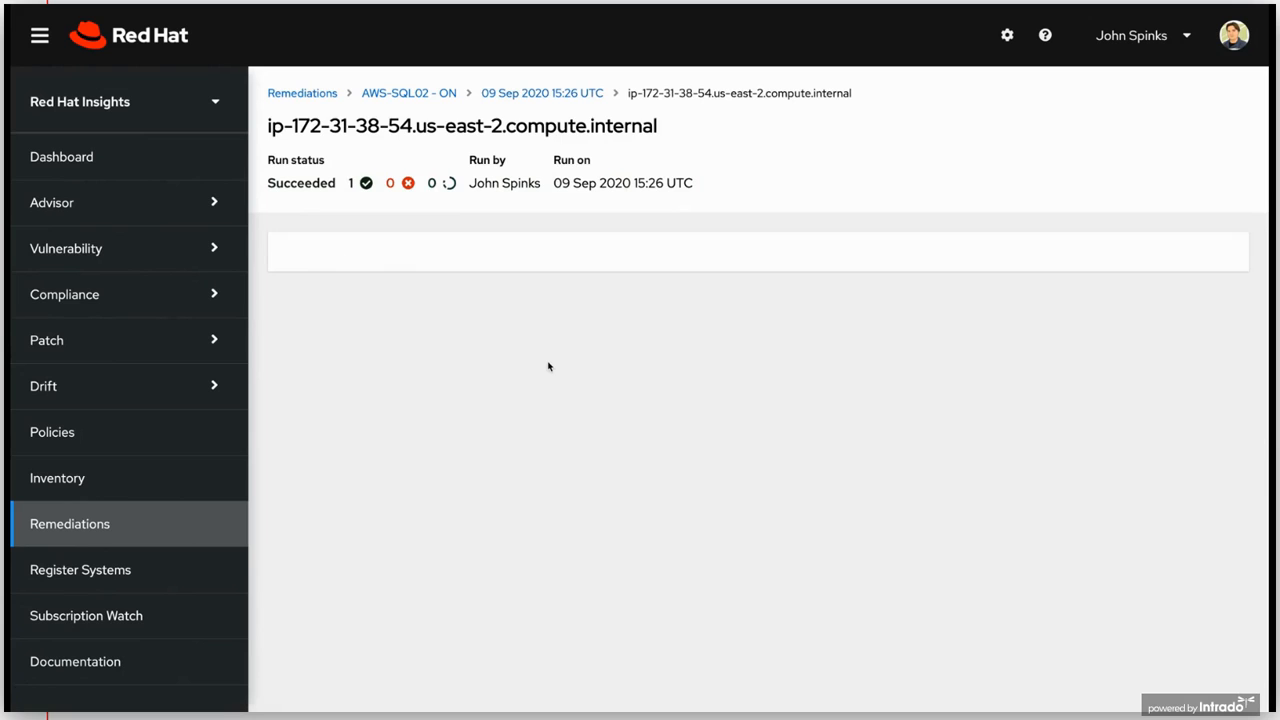
mouse_move(478, 332)
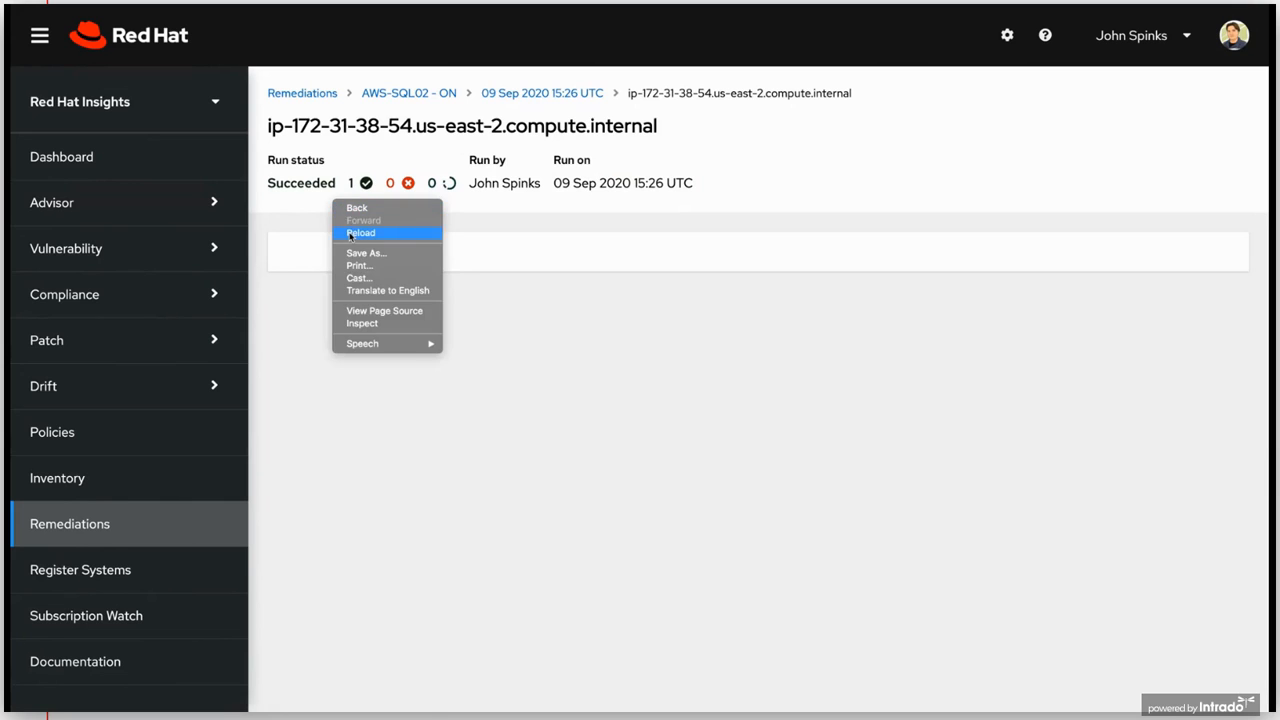
left_click(360, 233)
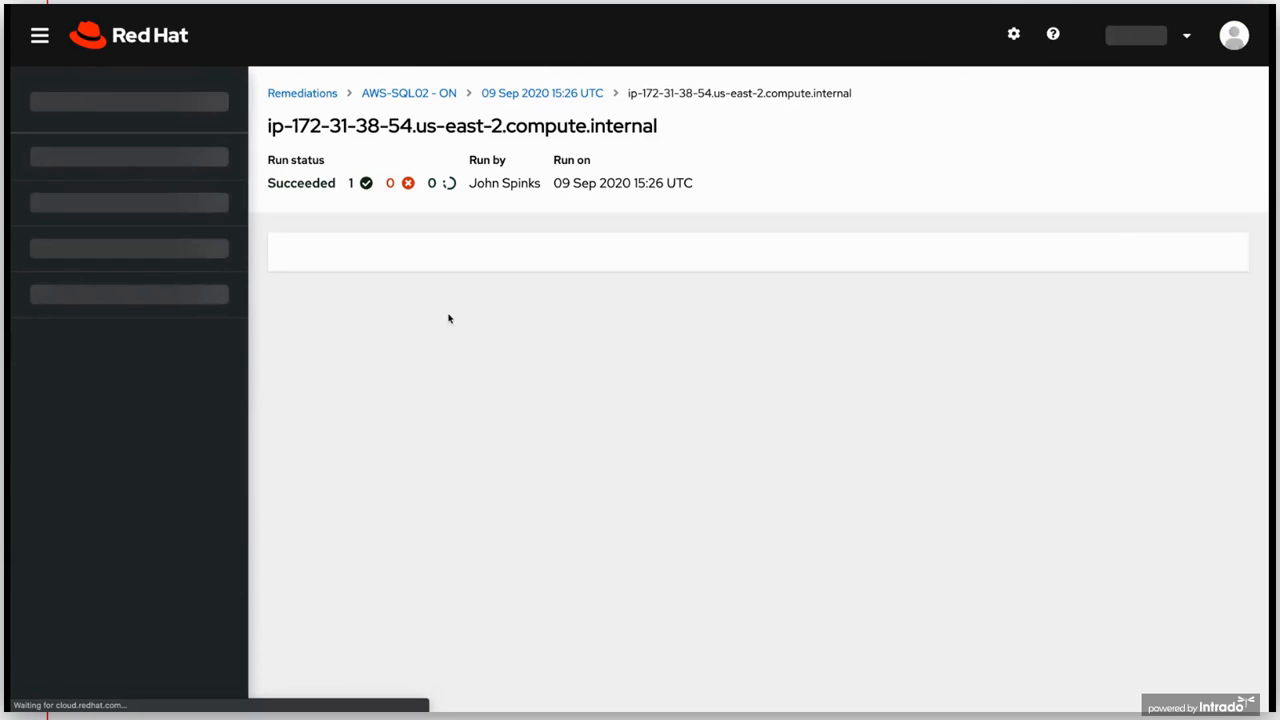
left_click(542, 92)
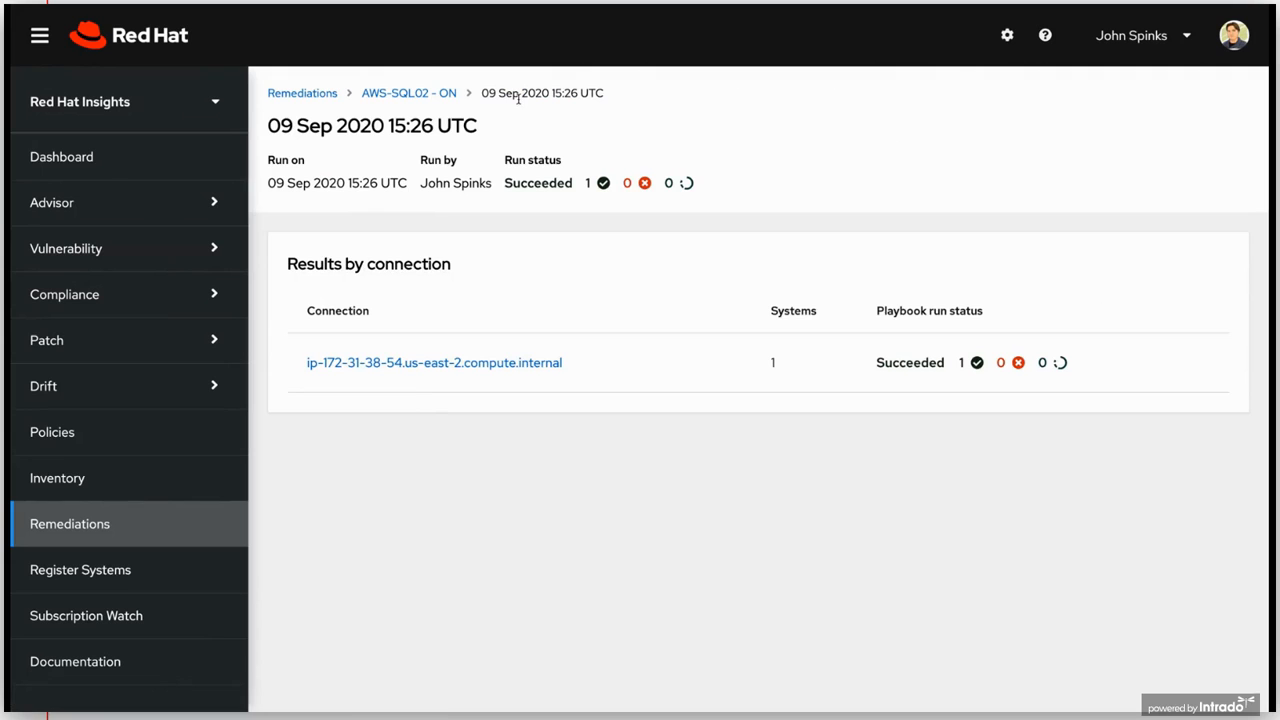
left_click(408, 92)
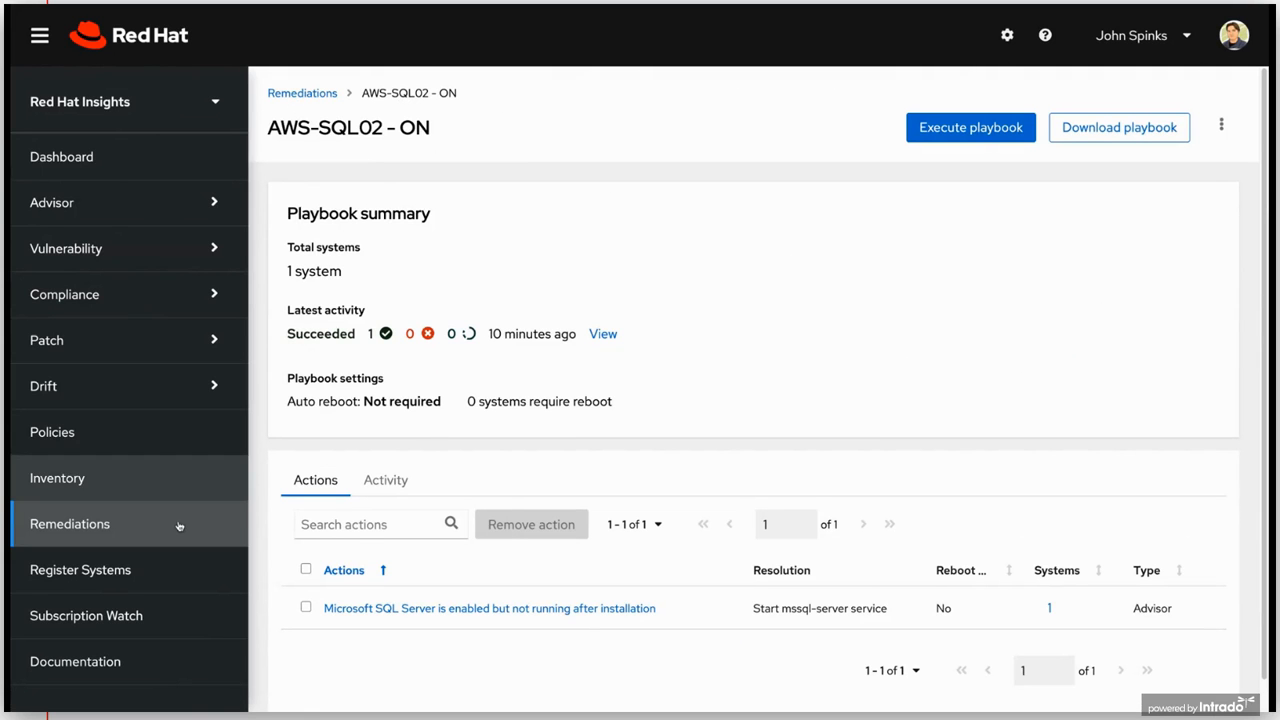
mouse_move(61, 156)
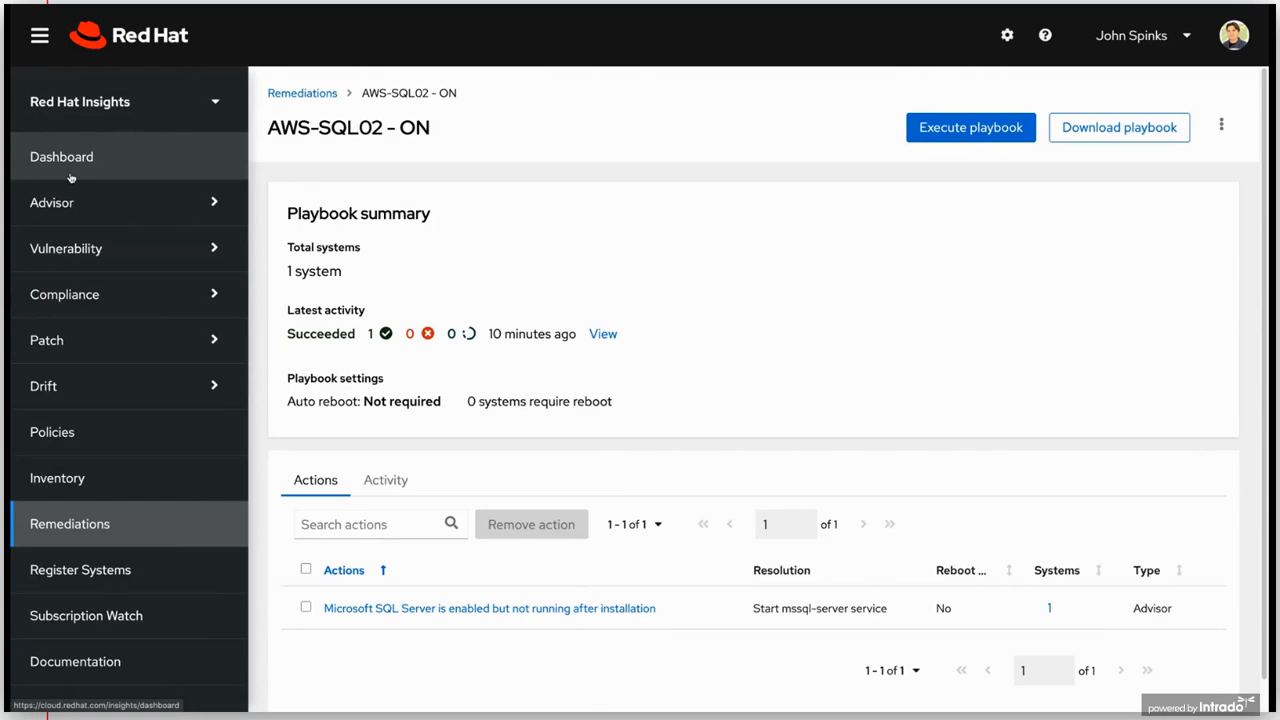
- Navigate to Advisor > Topics and open the Microsoft SQL Server topic
left_click(51, 202)
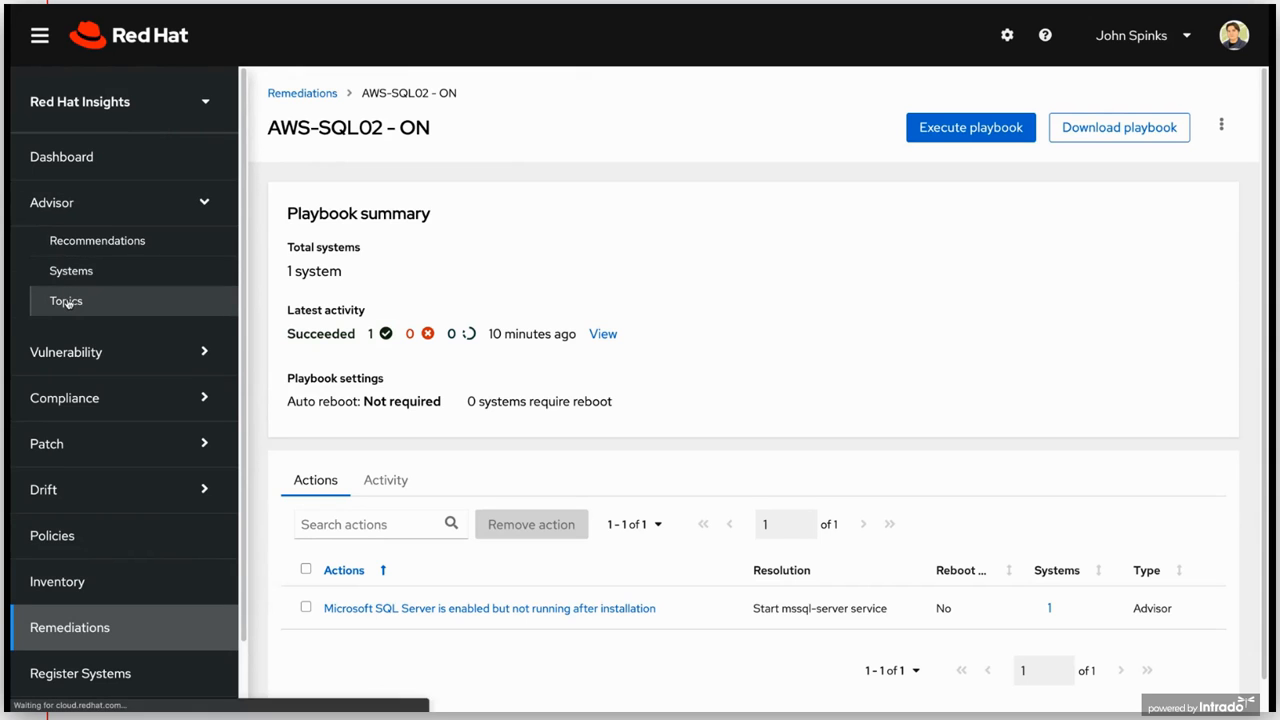
left_click(66, 300)
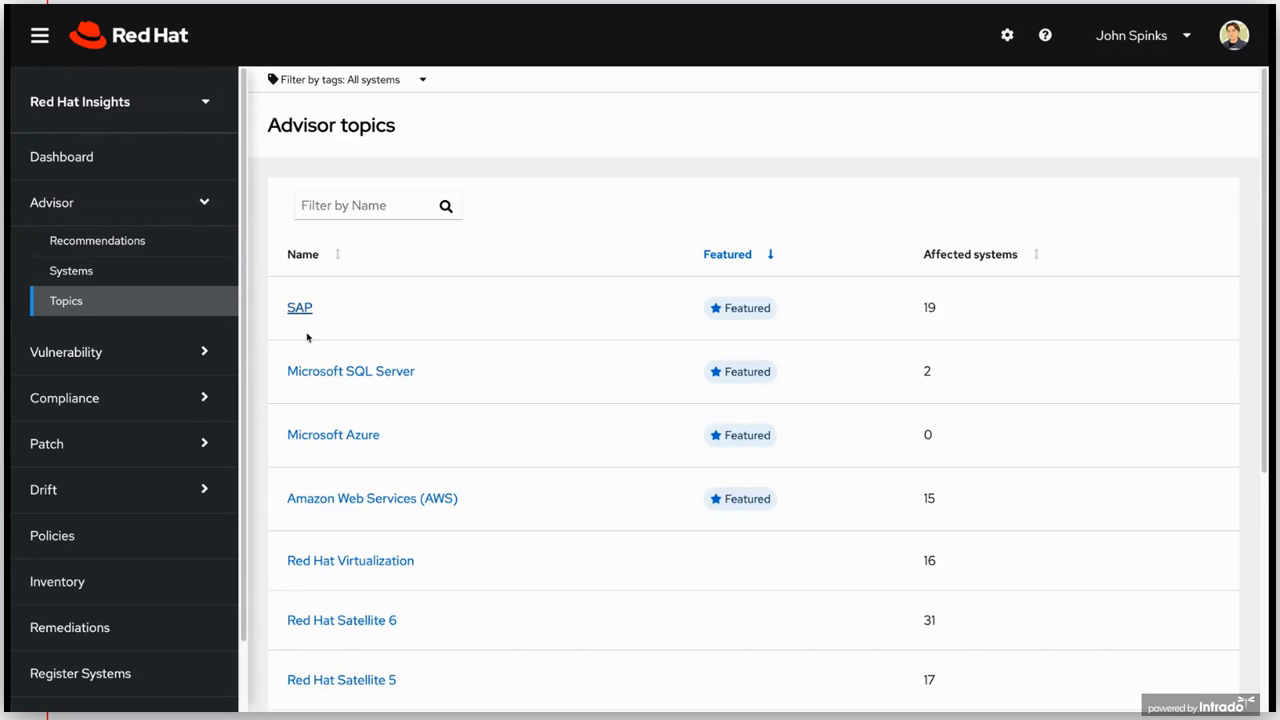
left_click(350, 371)
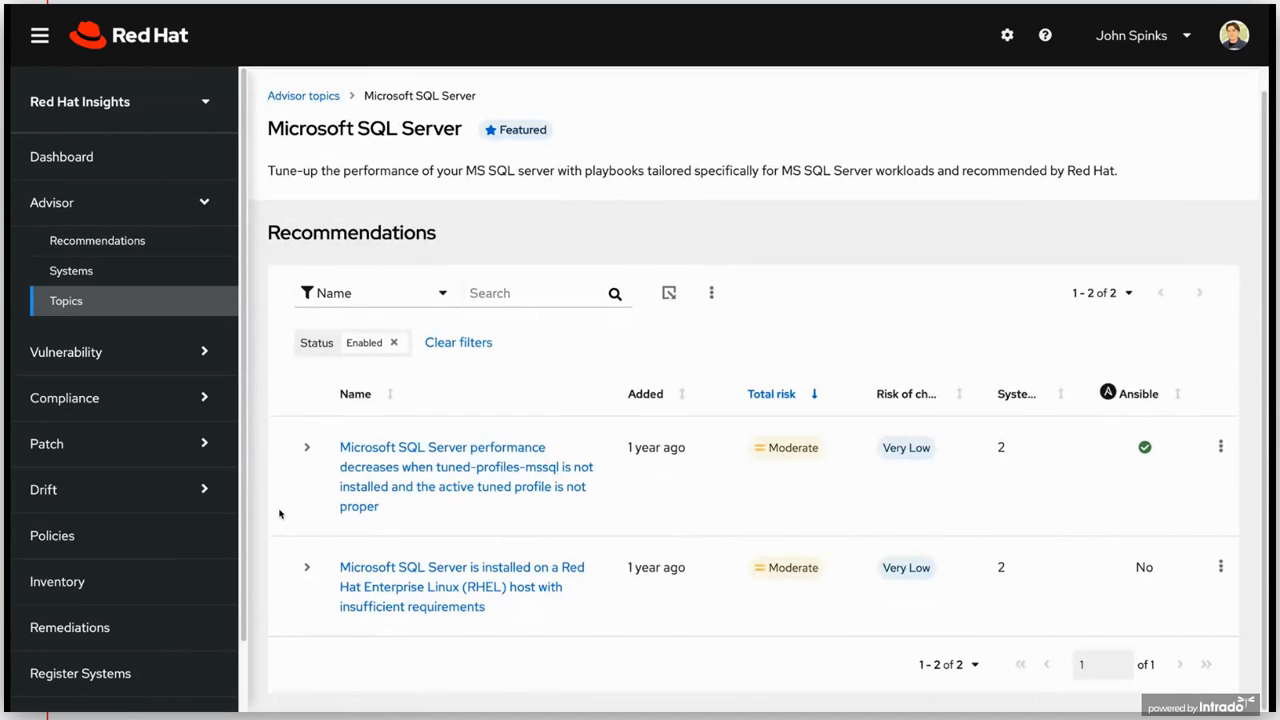
mouse_move(300, 476)
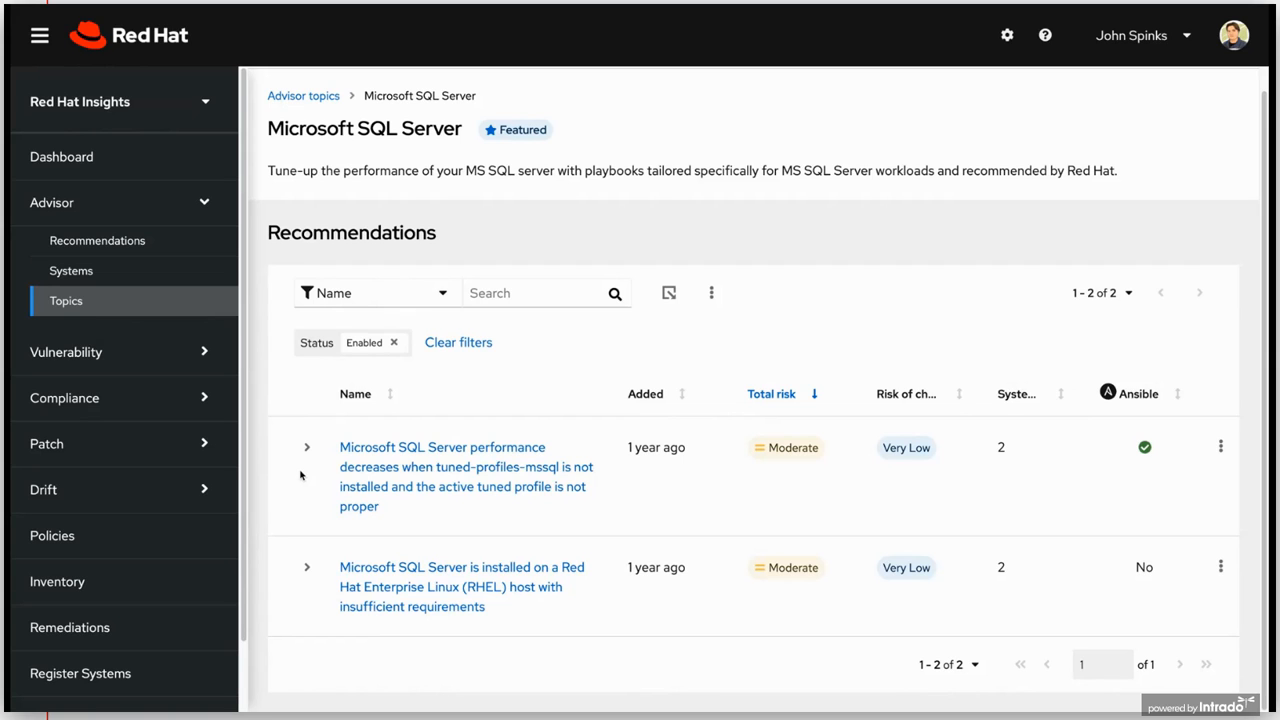
mouse_move(55, 458)
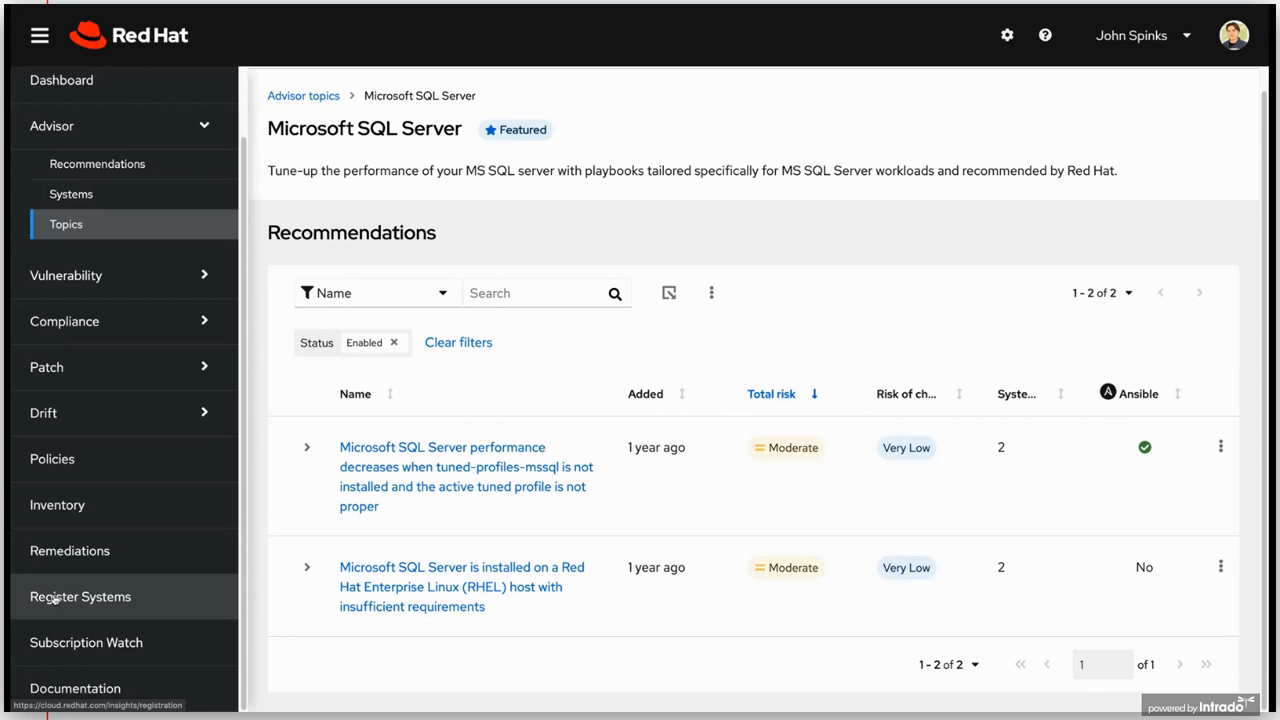
- In Register Systems, pick Subscription Manager, RHEL 7 & 6, and no automation
left_click(80, 596)
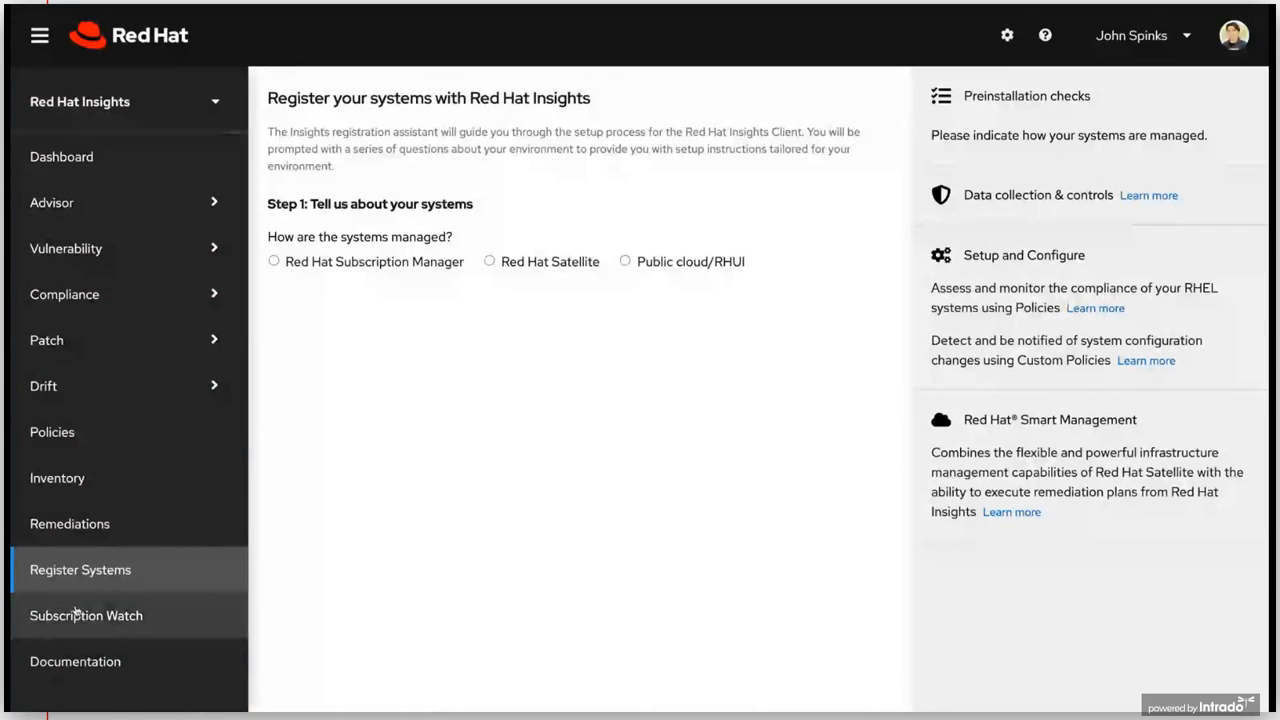
mouse_move(313, 529)
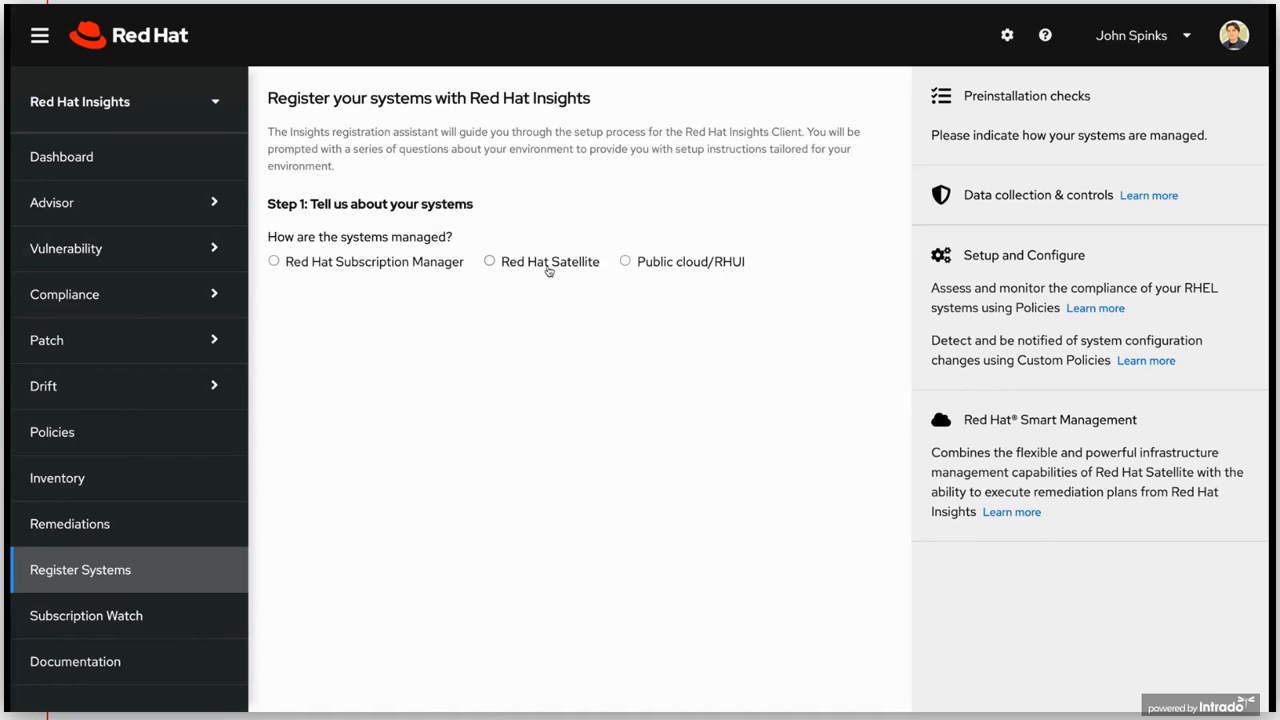
mouse_move(368, 281)
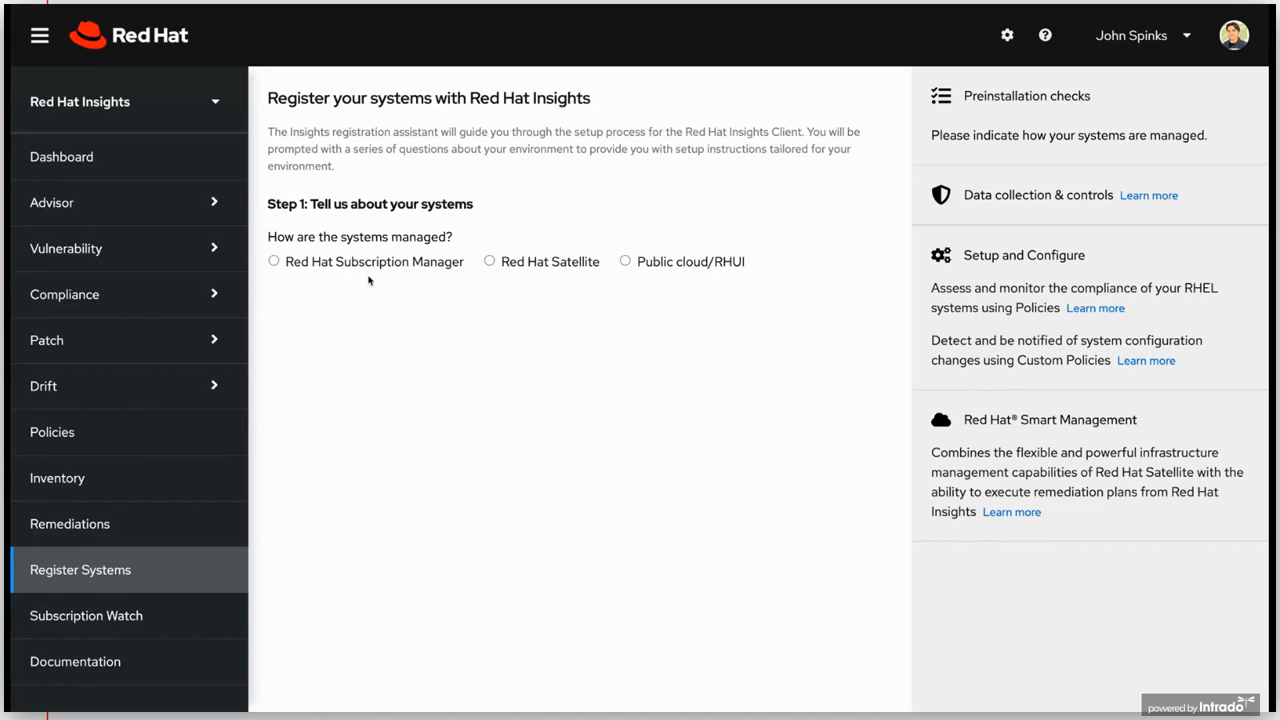
left_click(274, 261)
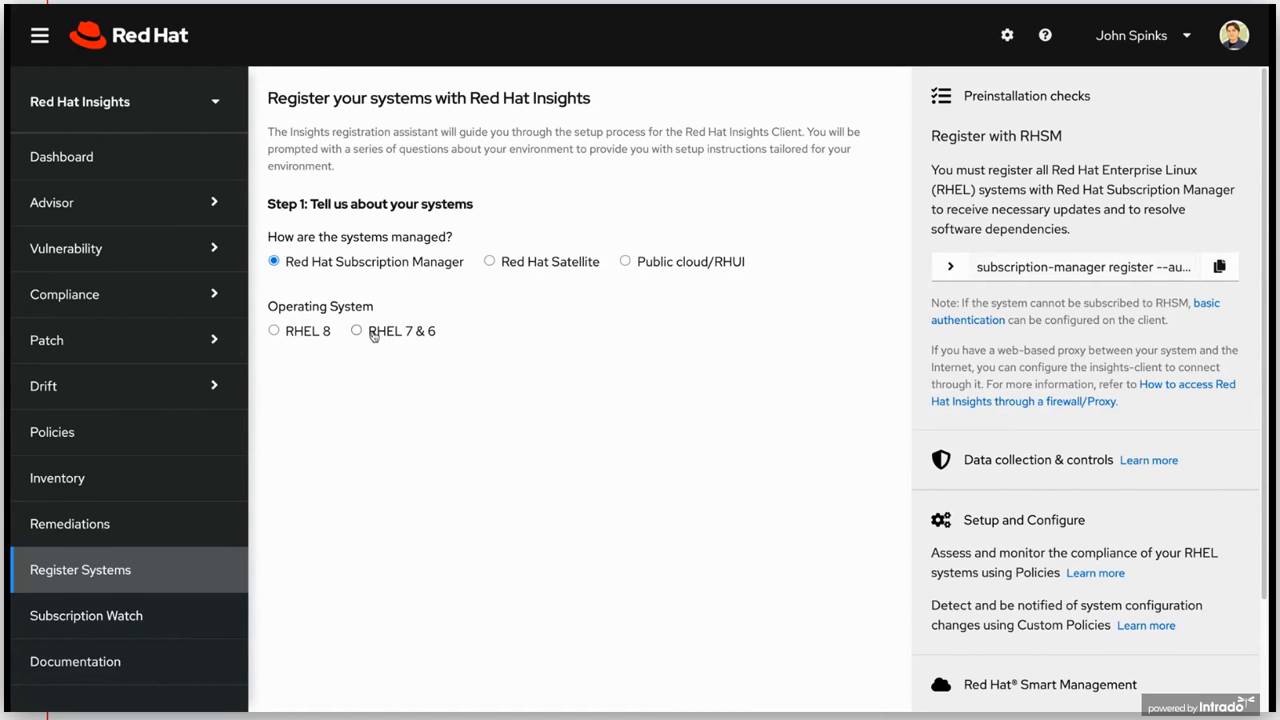
left_click(356, 330)
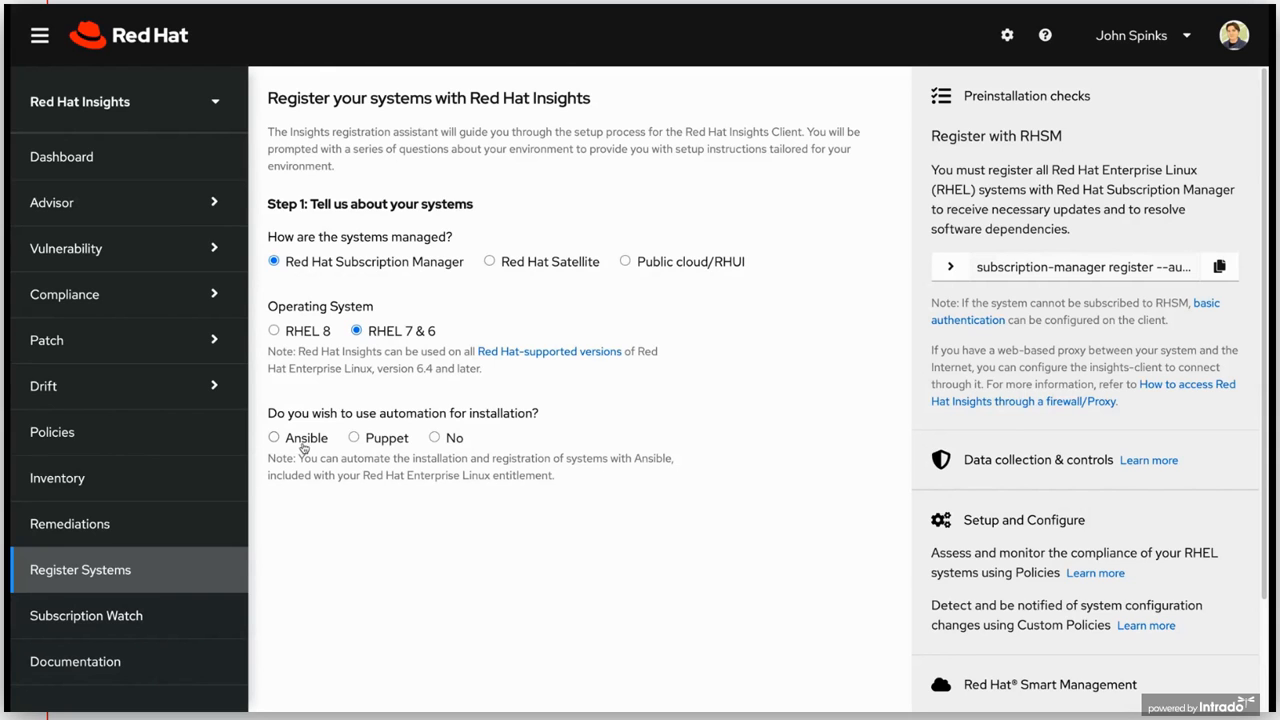
left_click(273, 437)
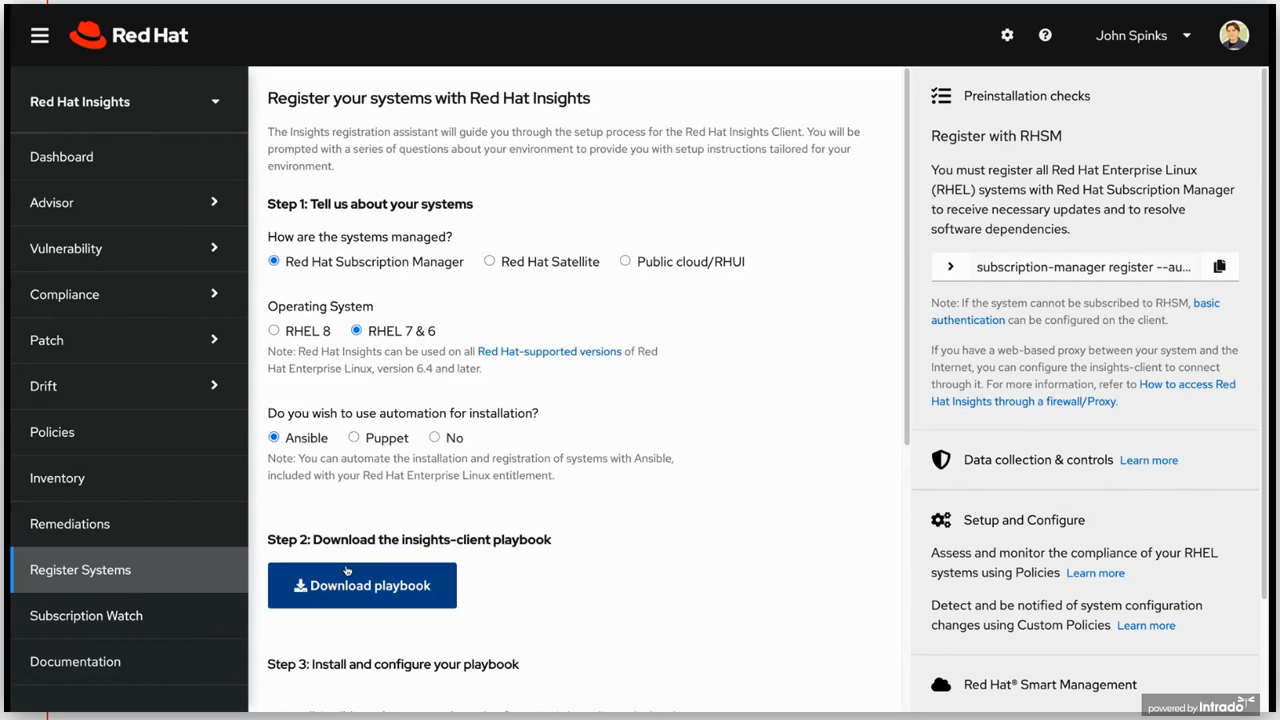
left_click(434, 437)
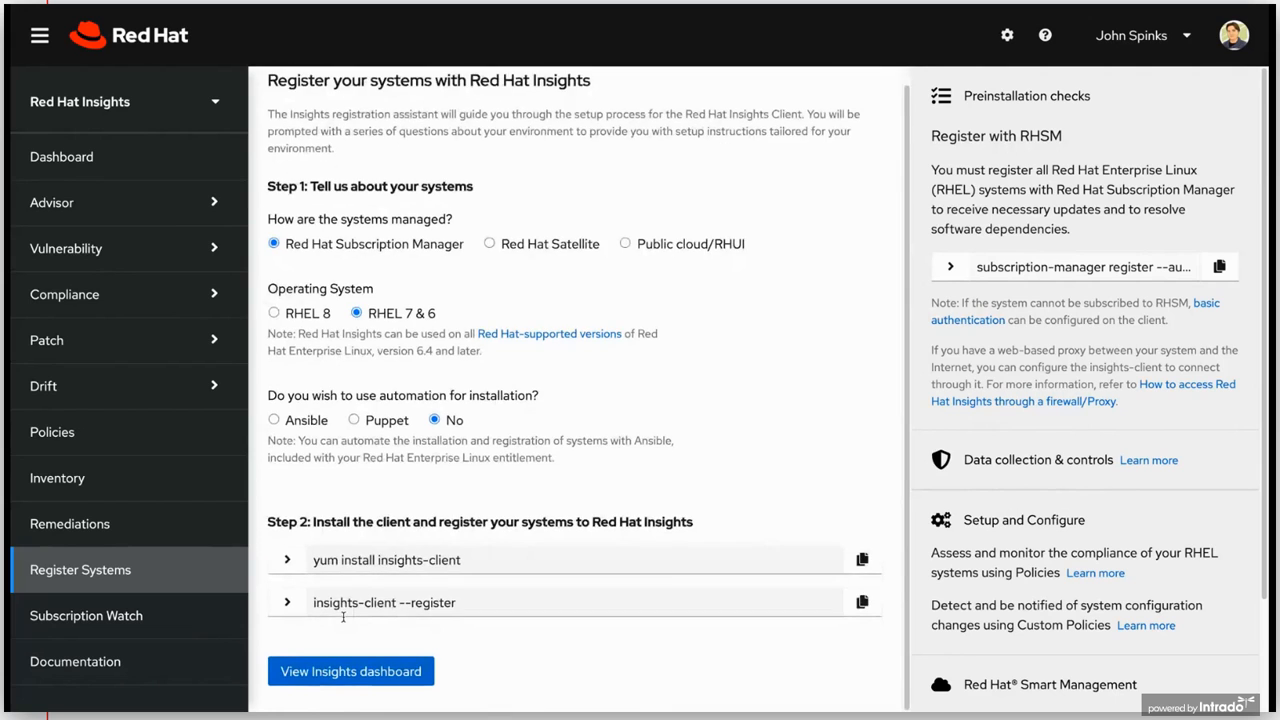
scroll("down", 3)
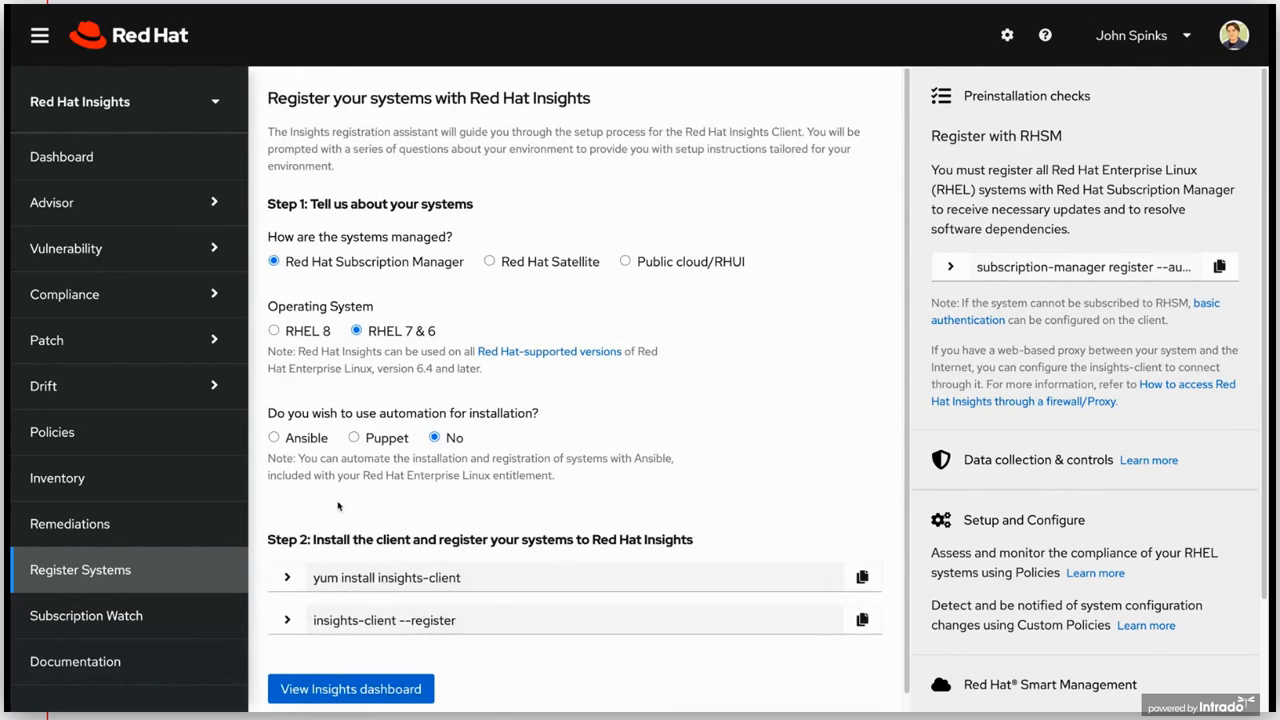